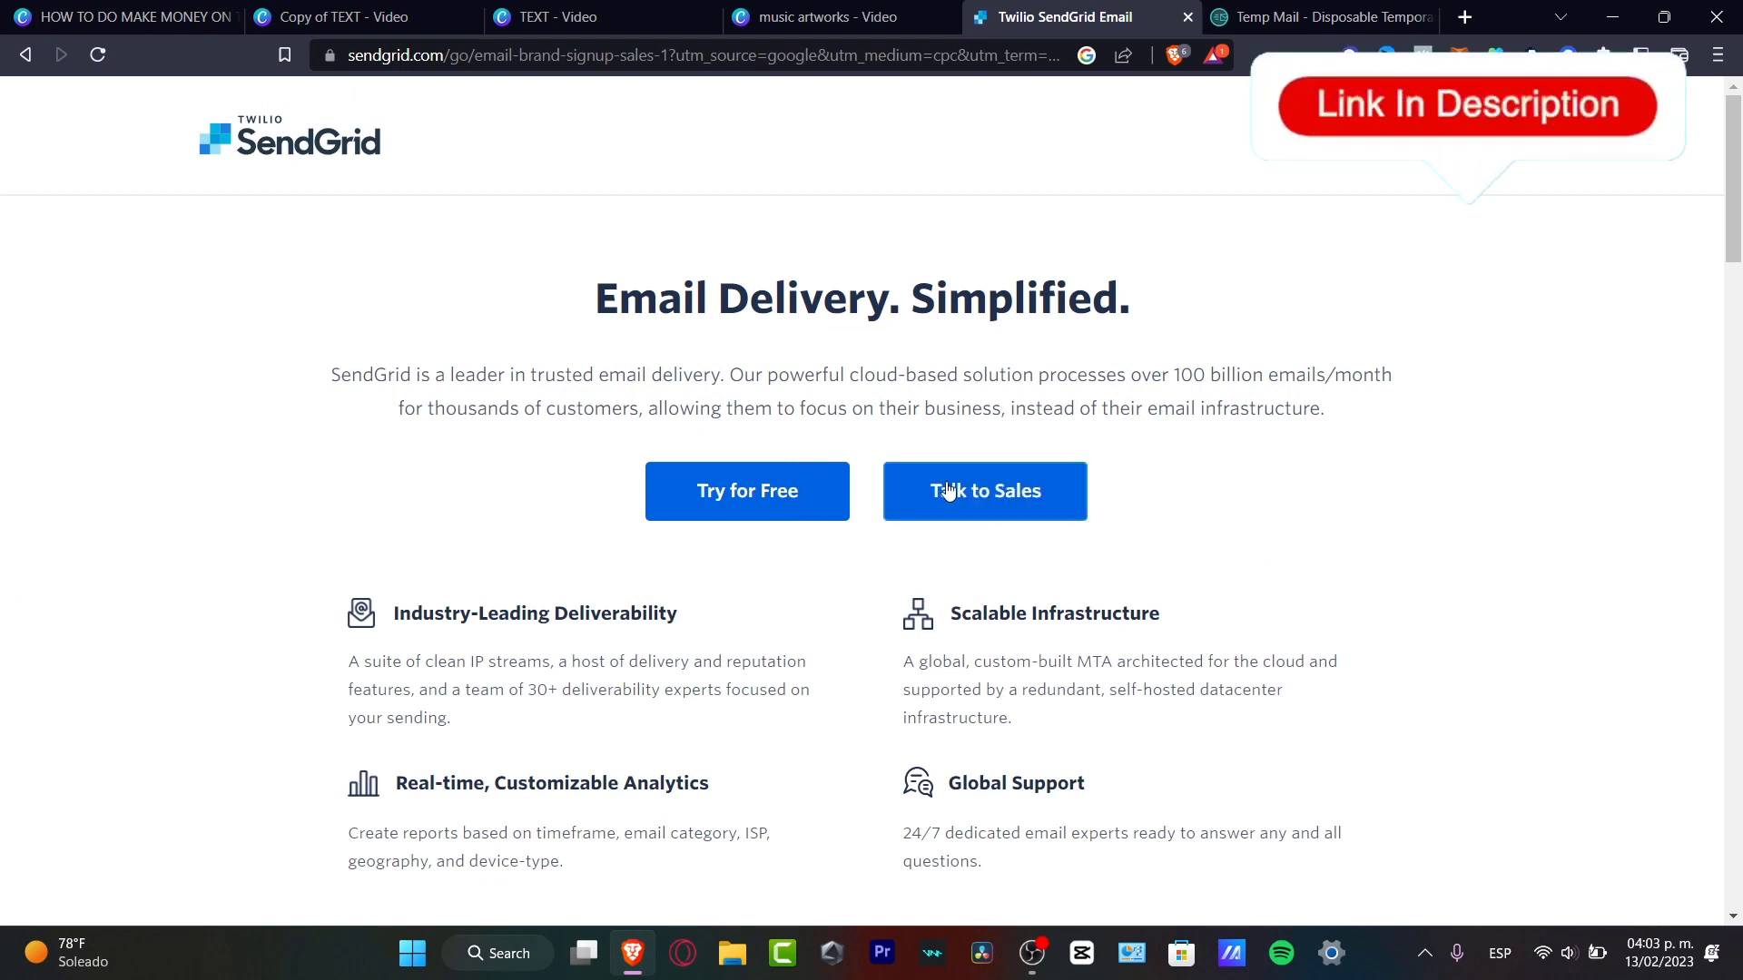
pyautogui.click(747, 490)
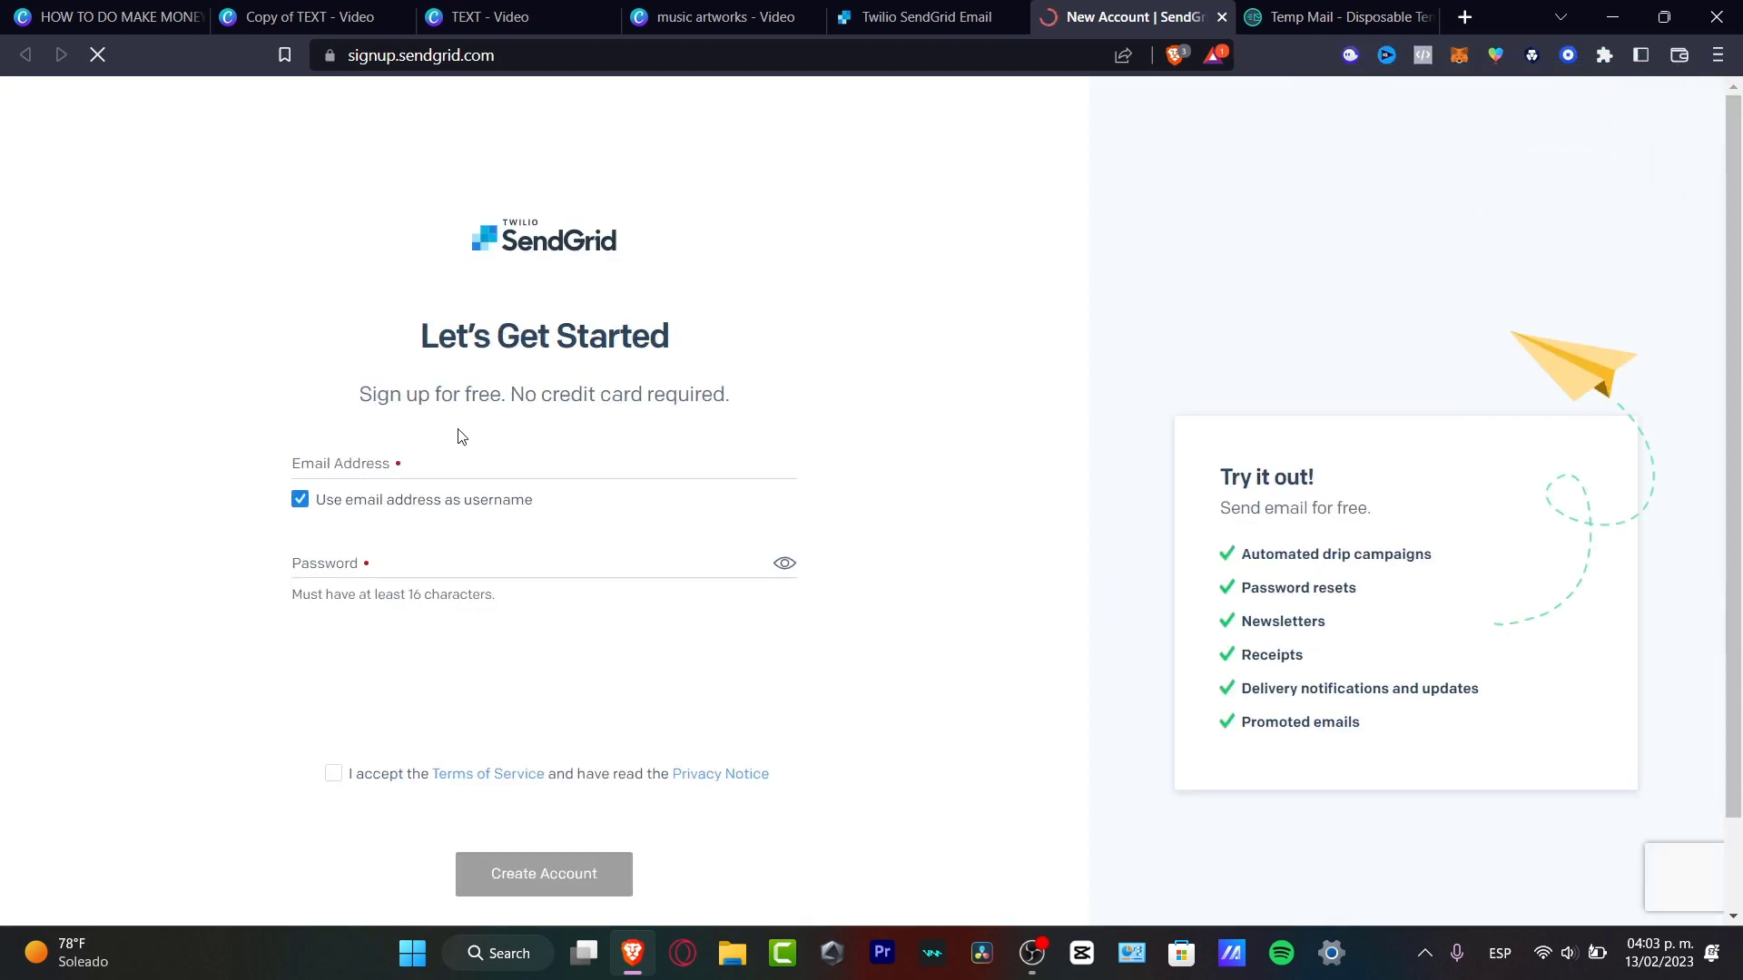
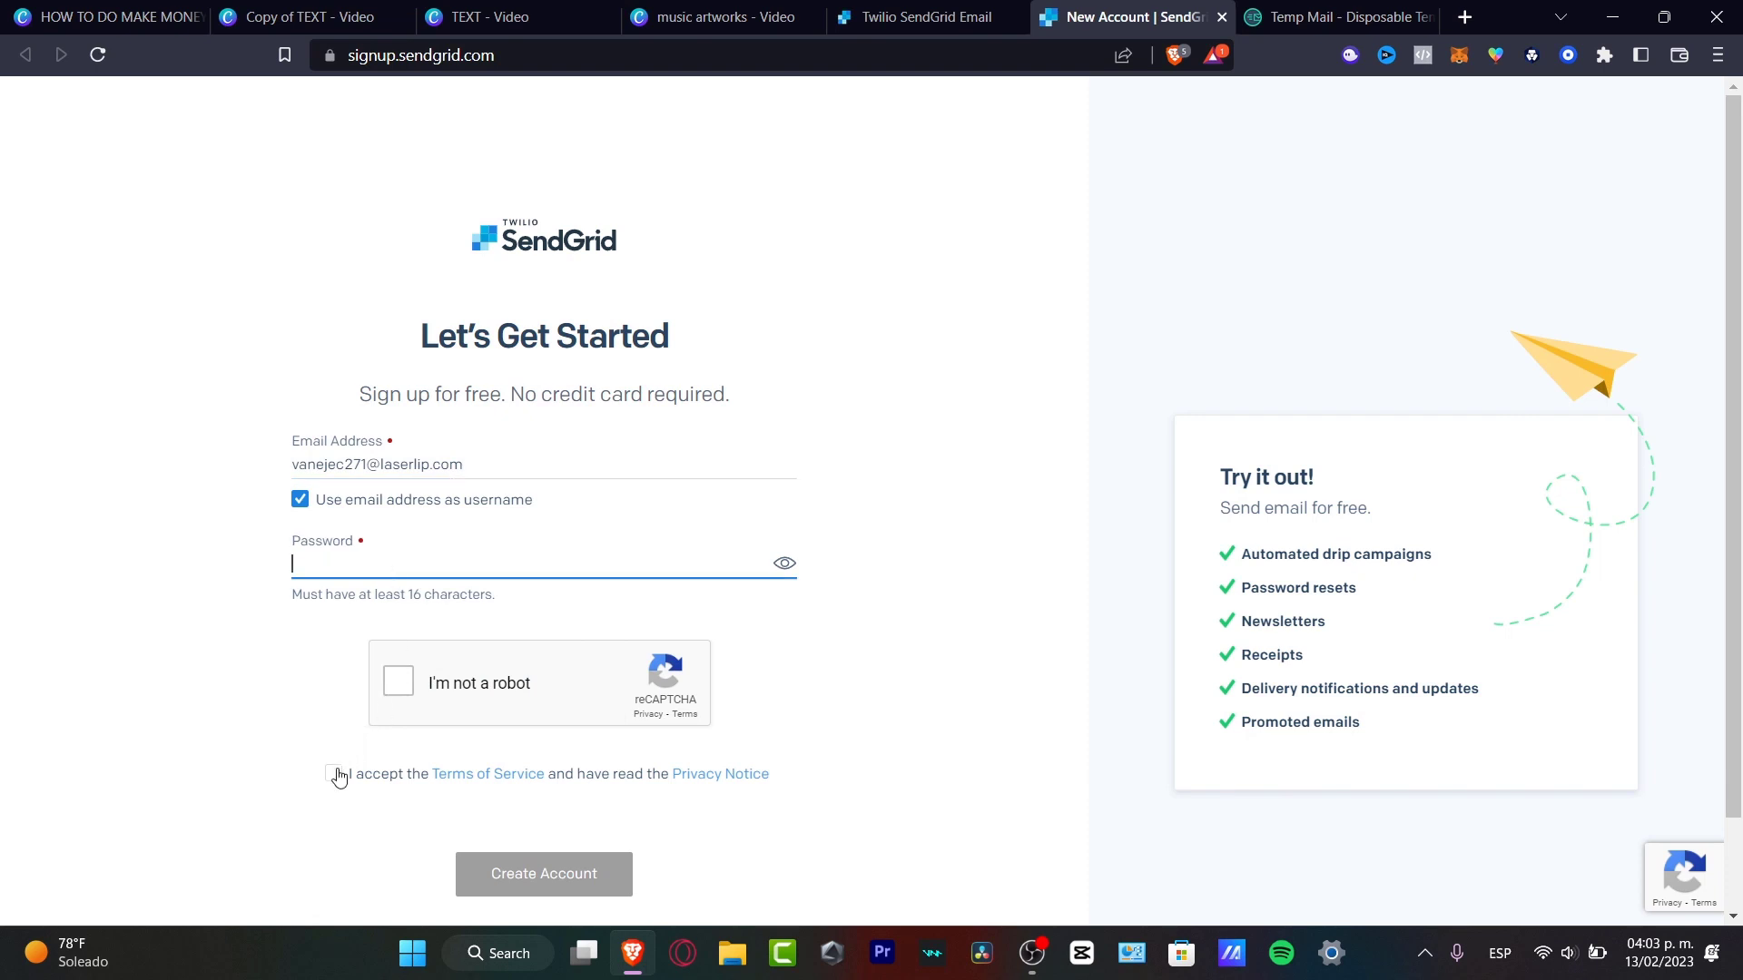
pyautogui.click(332, 773)
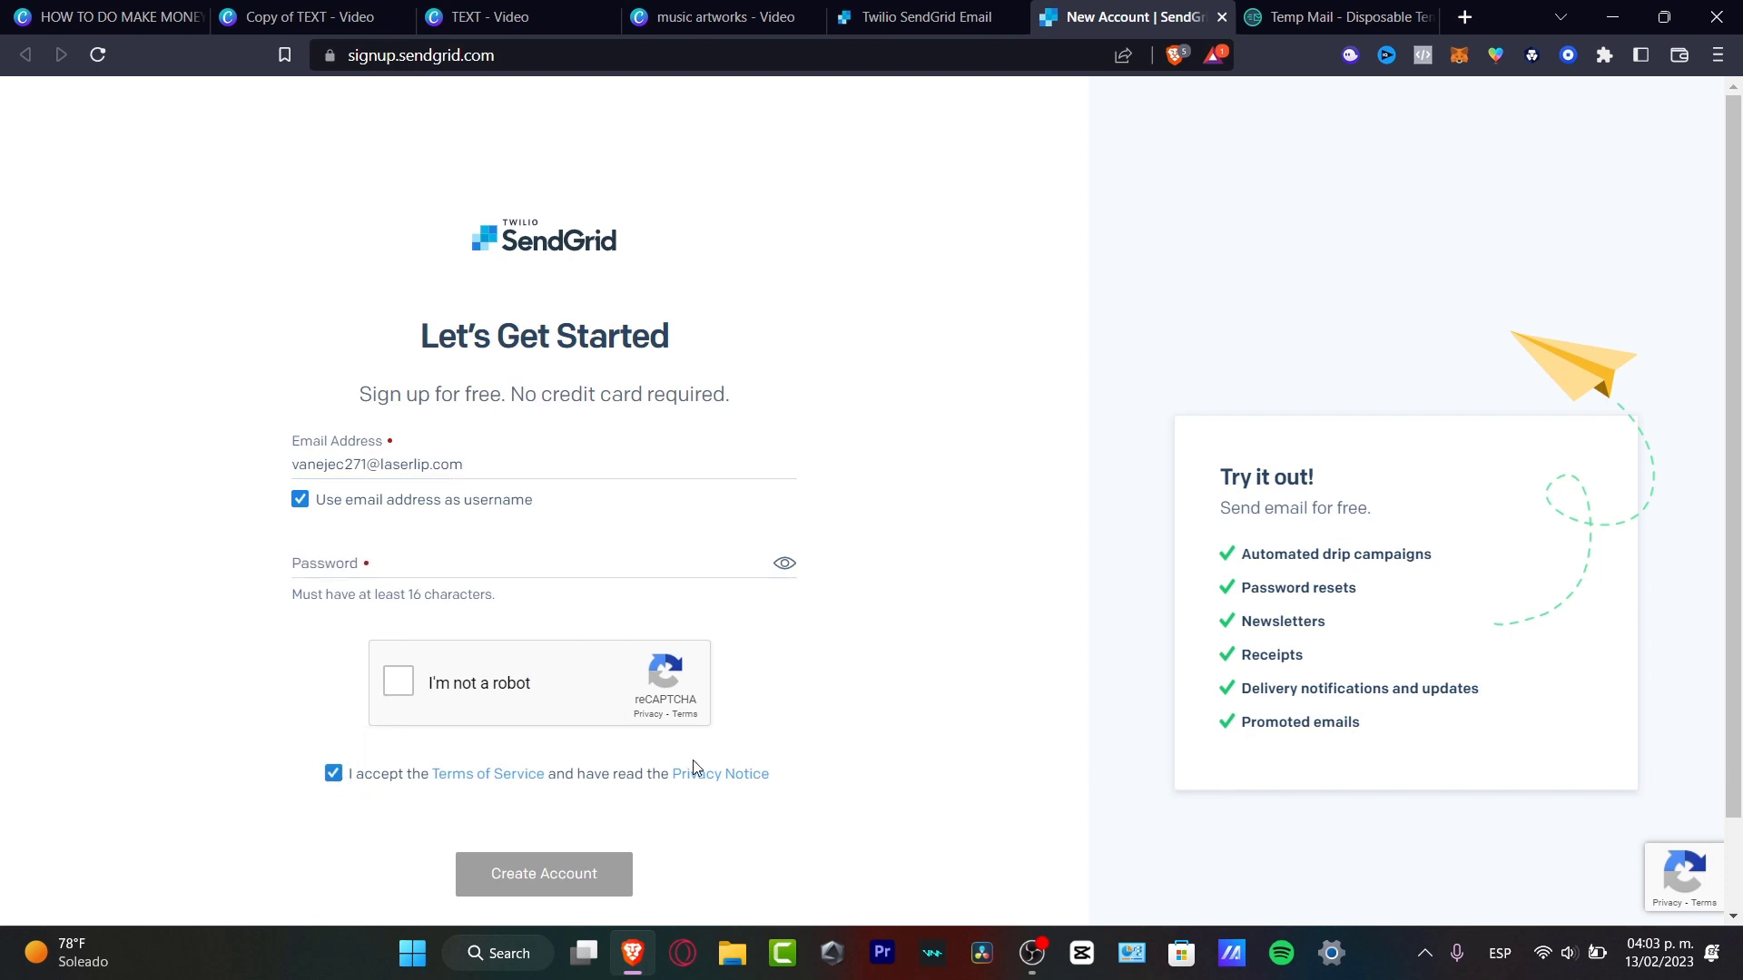
pyautogui.click(544, 873)
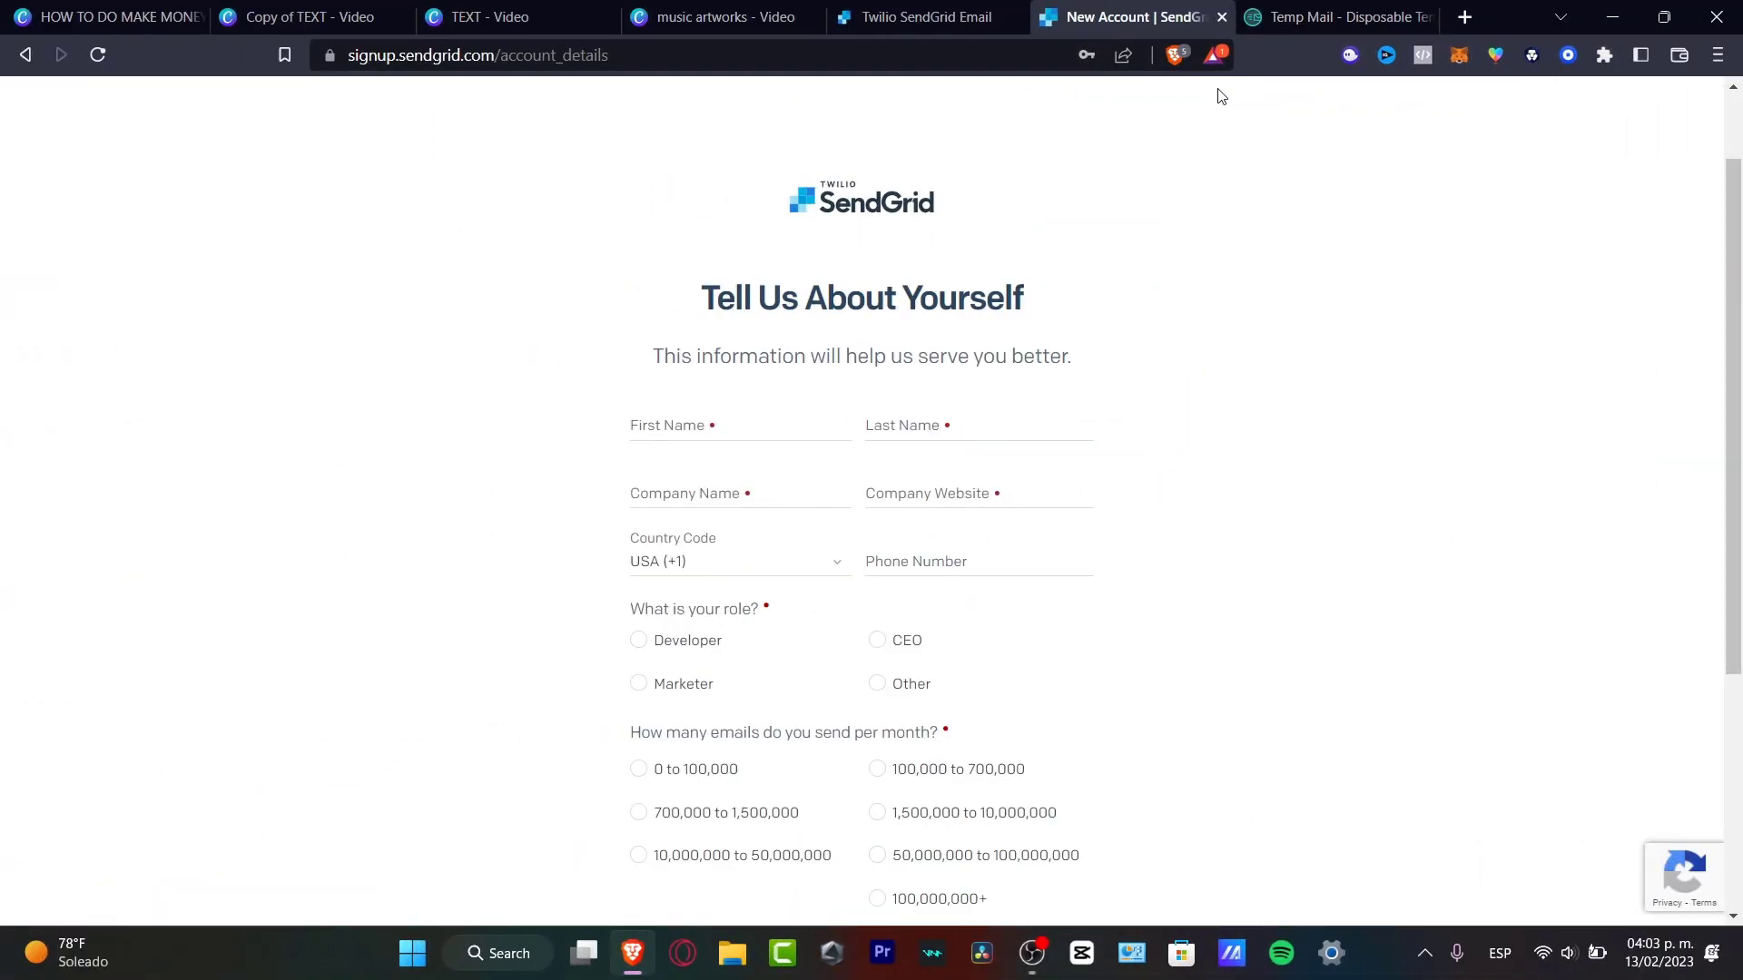
pyautogui.moveTo(831, 410)
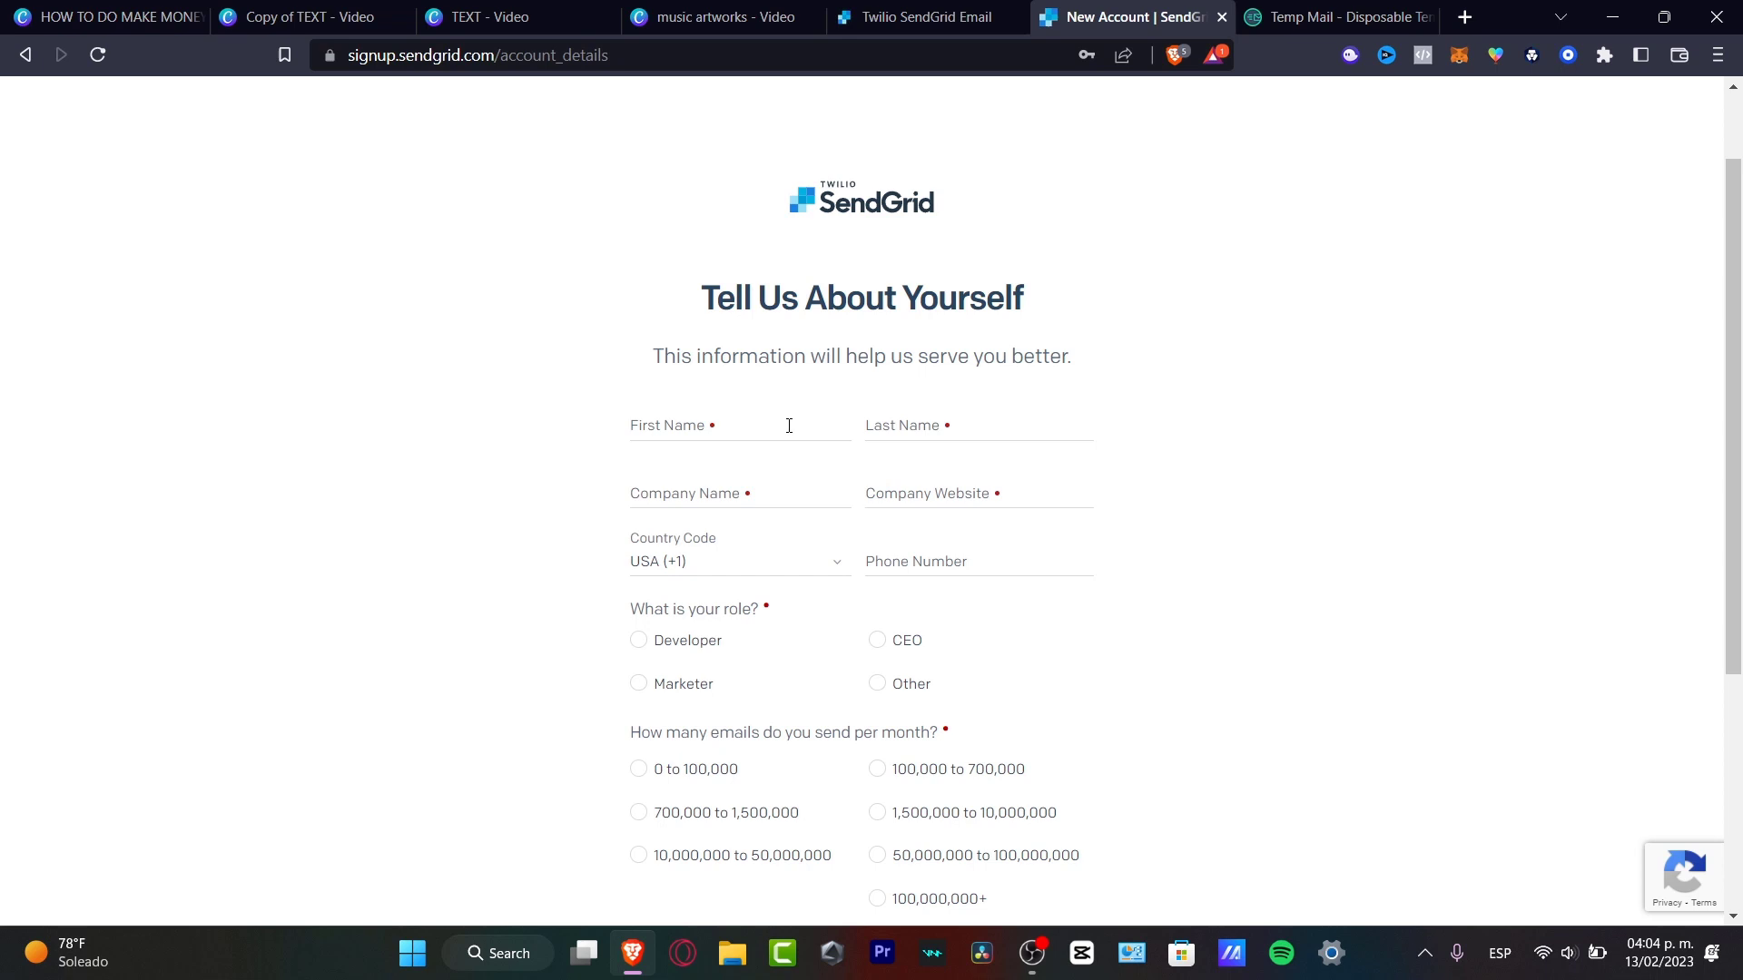
pyautogui.moveTo(779, 485)
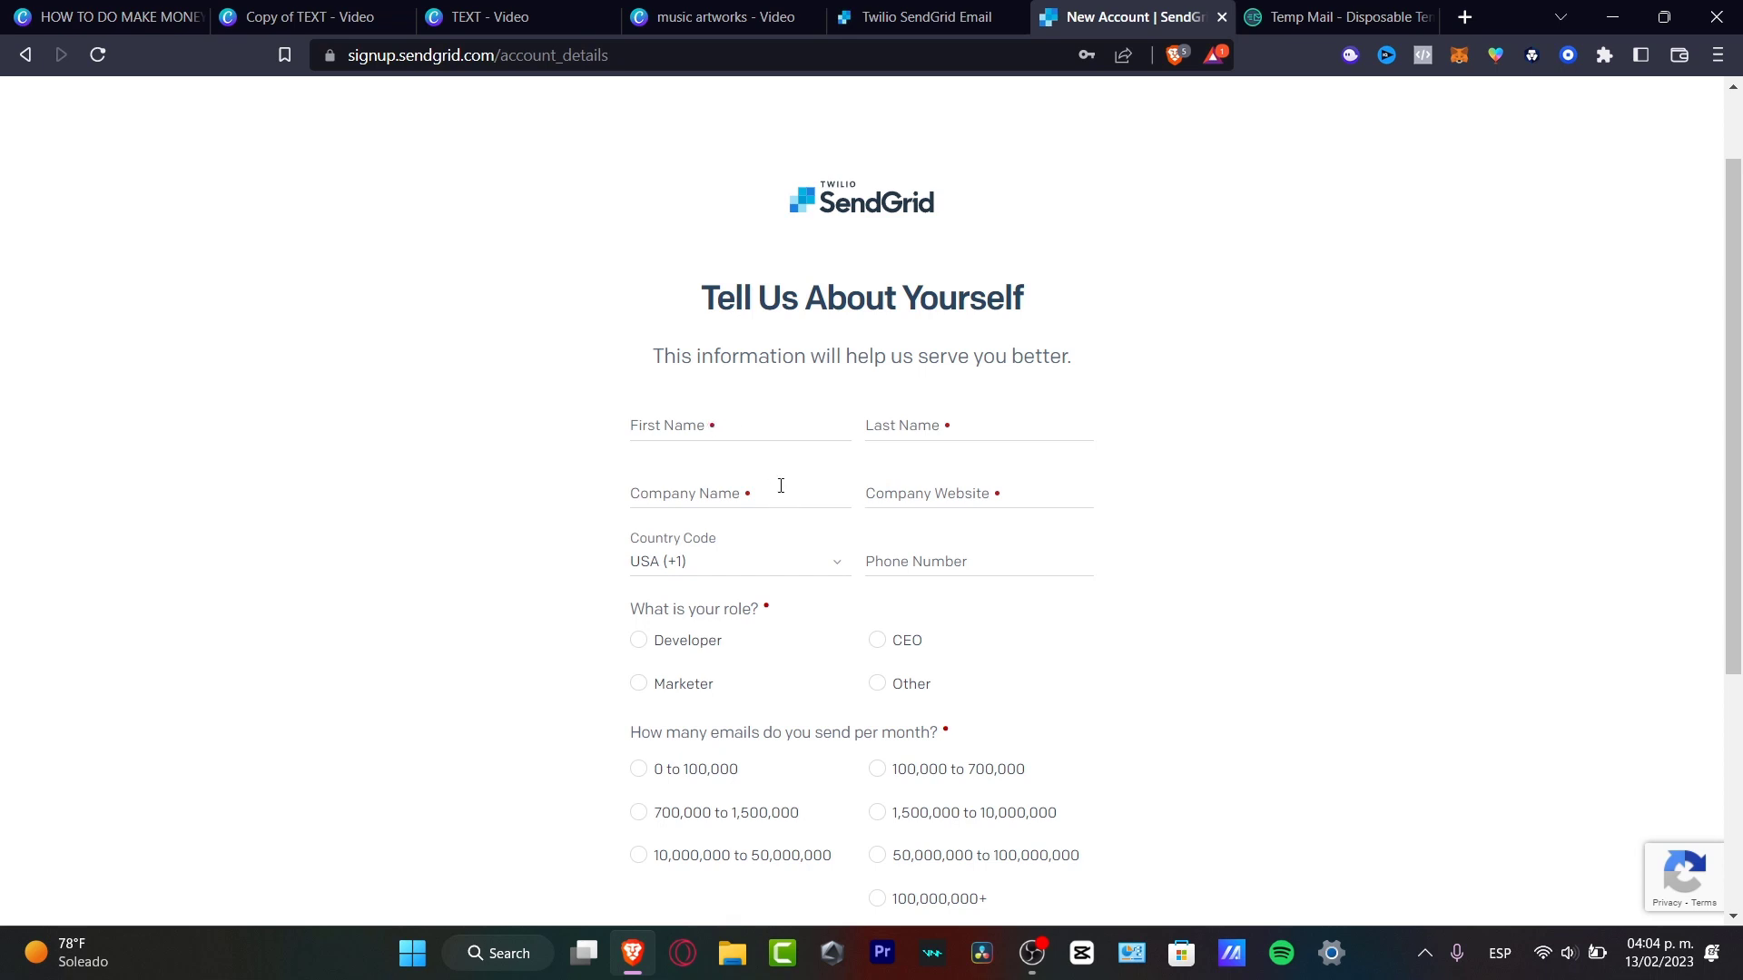
# Step: Scroll to the bottom of the Tell Us About Yourself form and click Get Started!
pyautogui.scroll(-3)
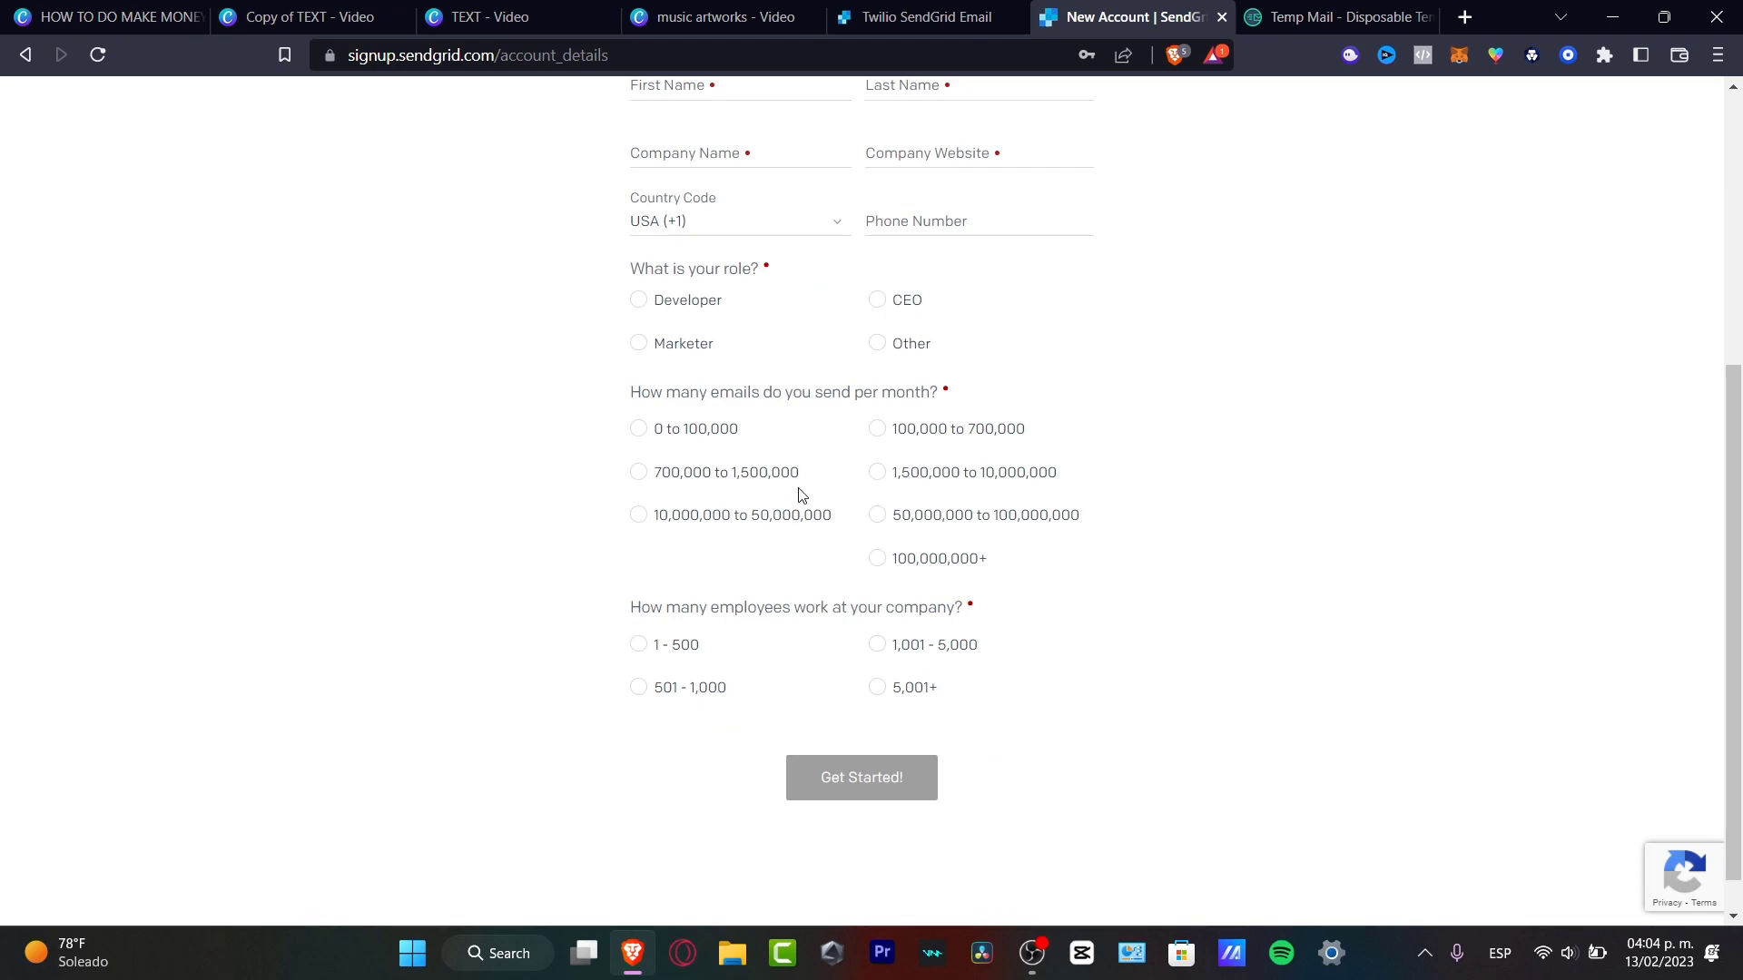
pyautogui.click(861, 777)
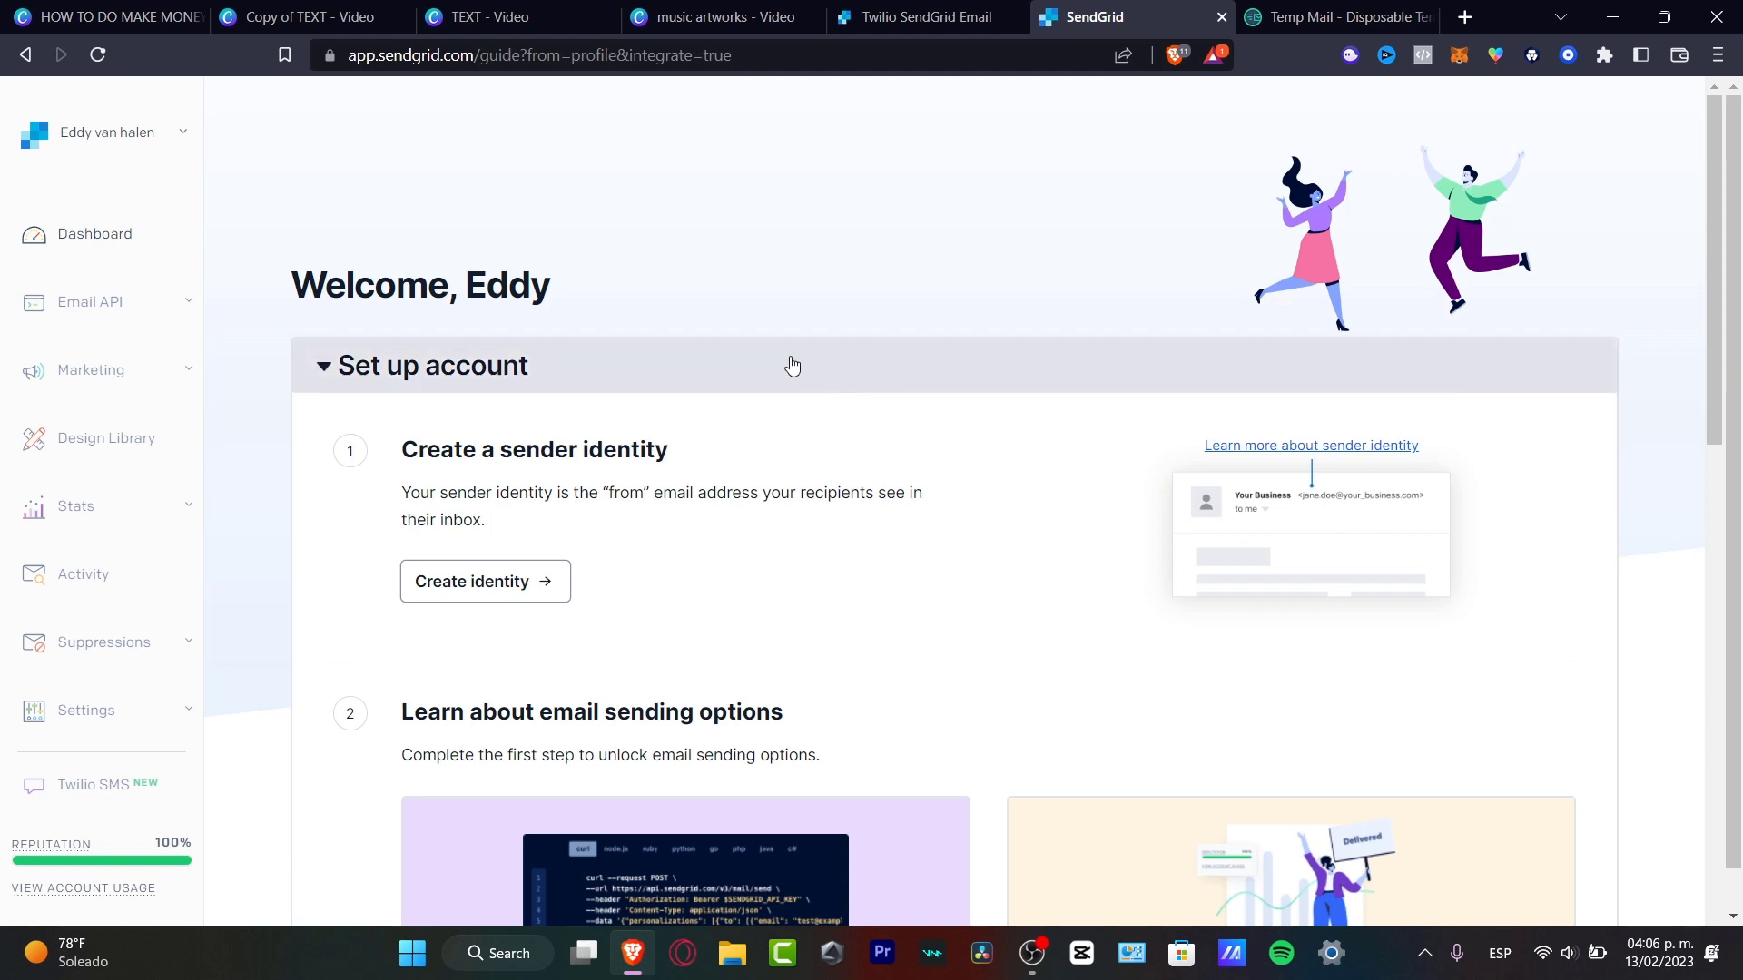
pyautogui.click(471, 581)
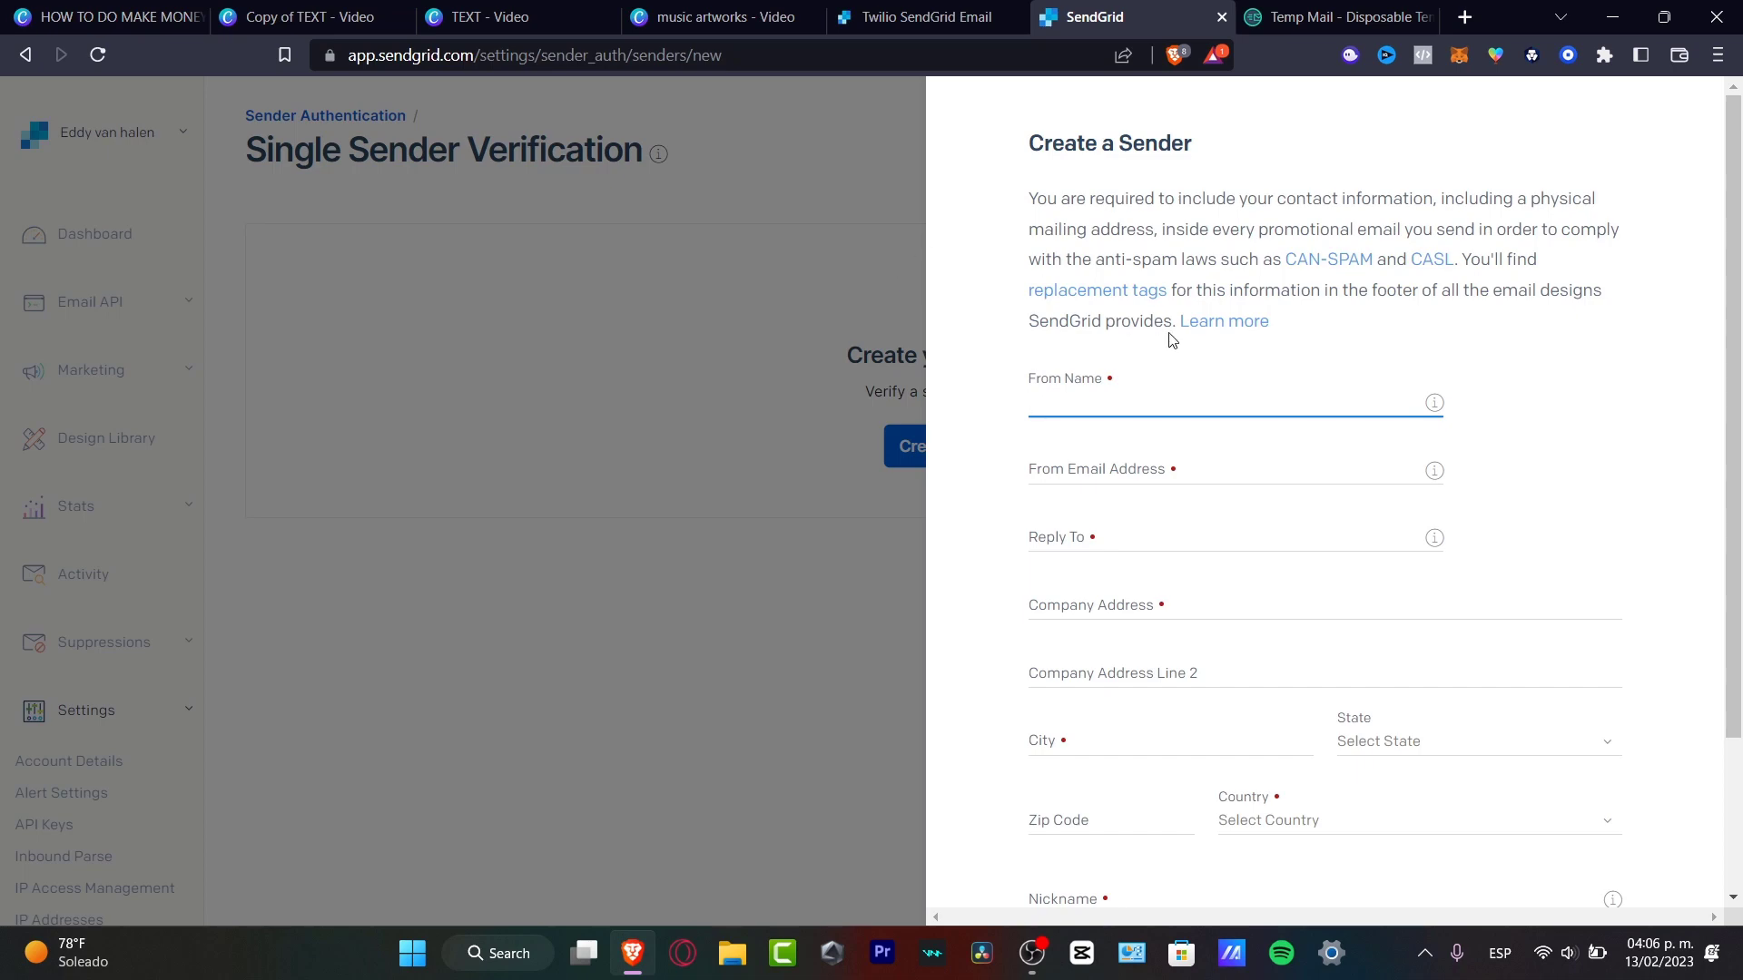
pyautogui.write('Team Works')
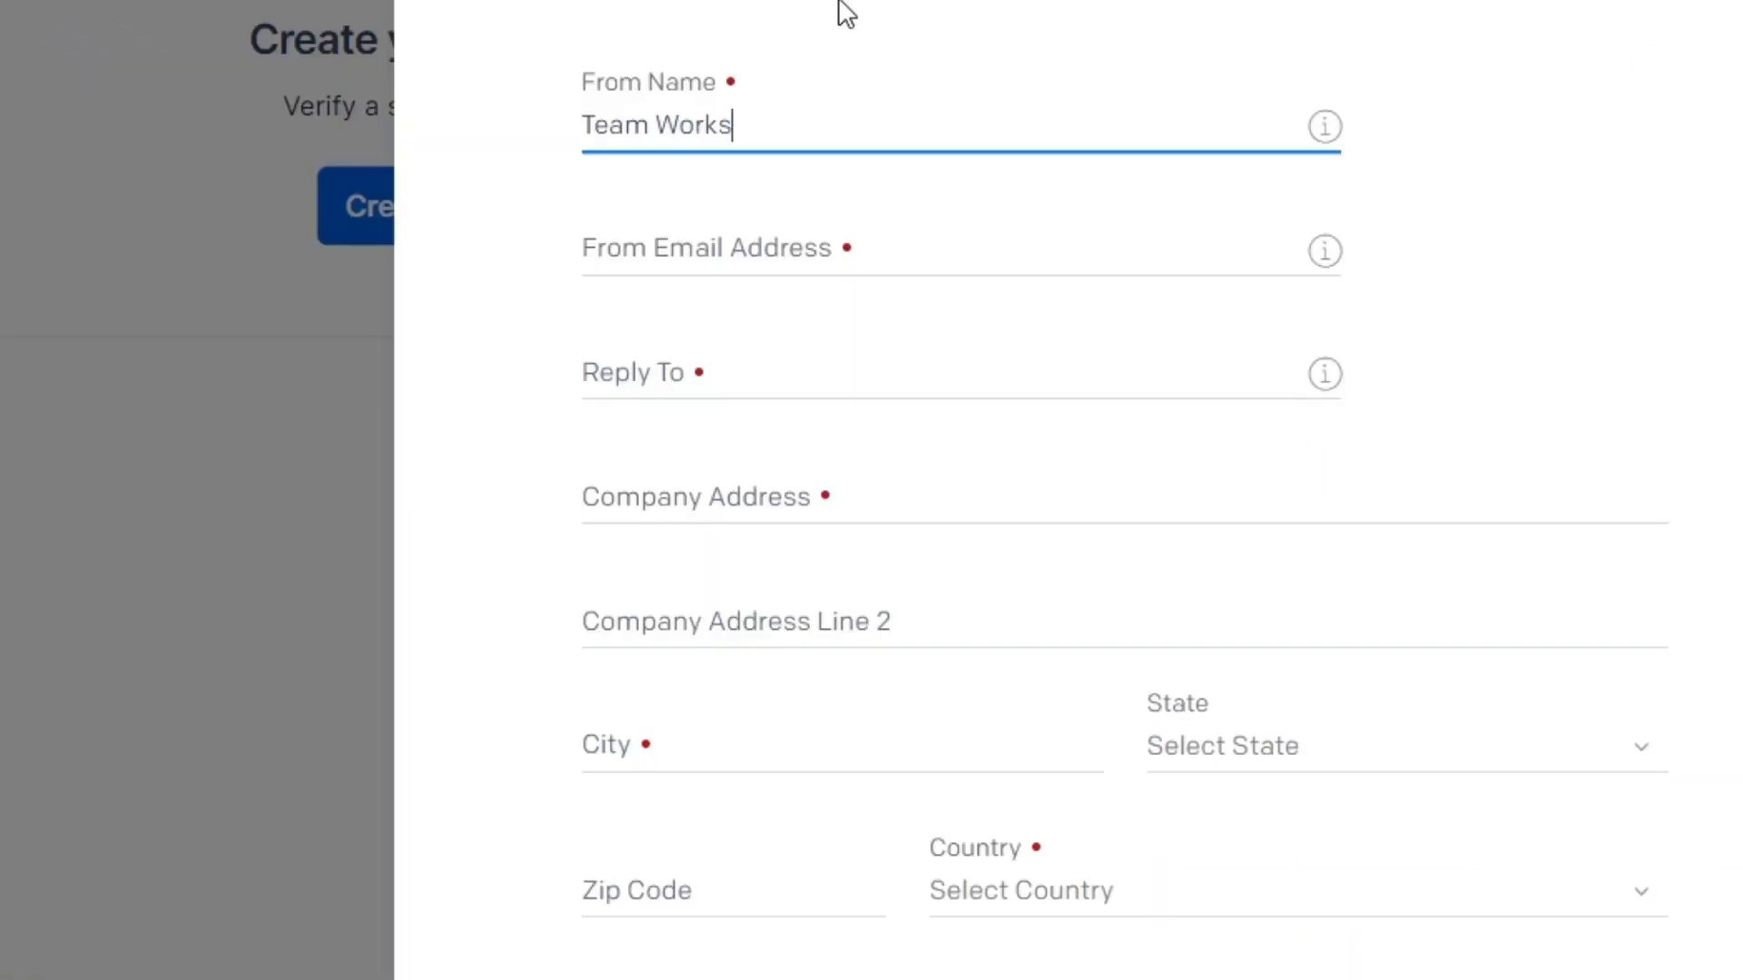
pyautogui.click(956, 251)
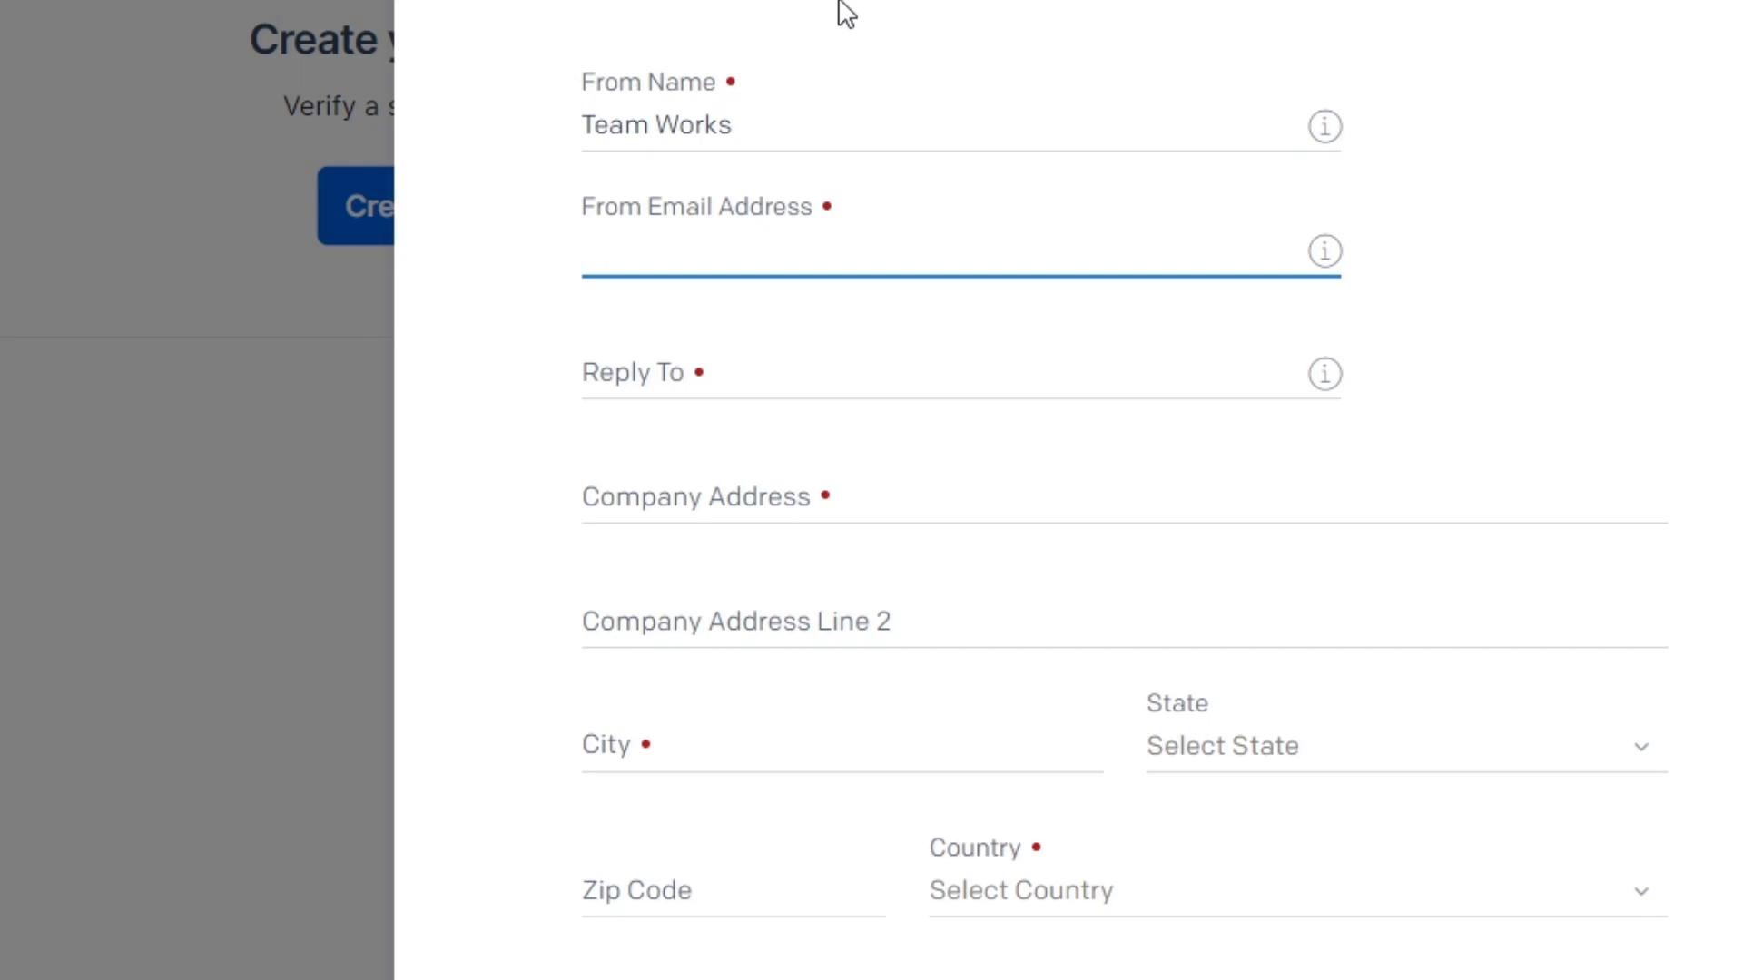
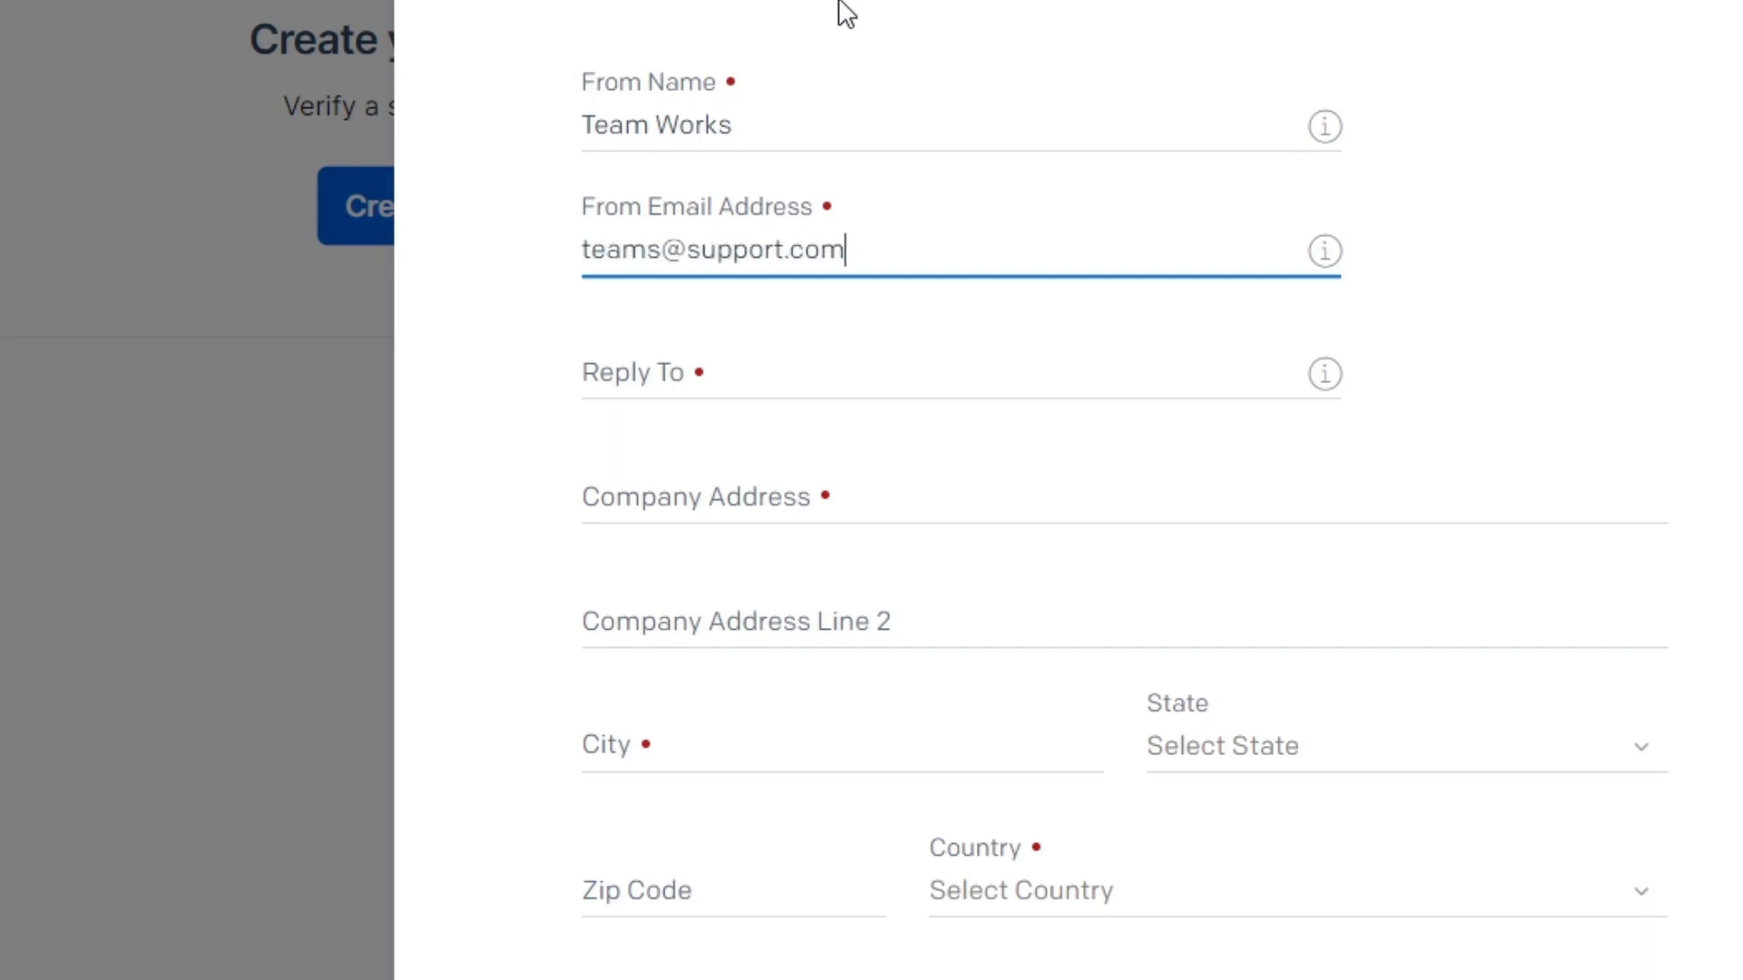
pyautogui.click(960, 372)
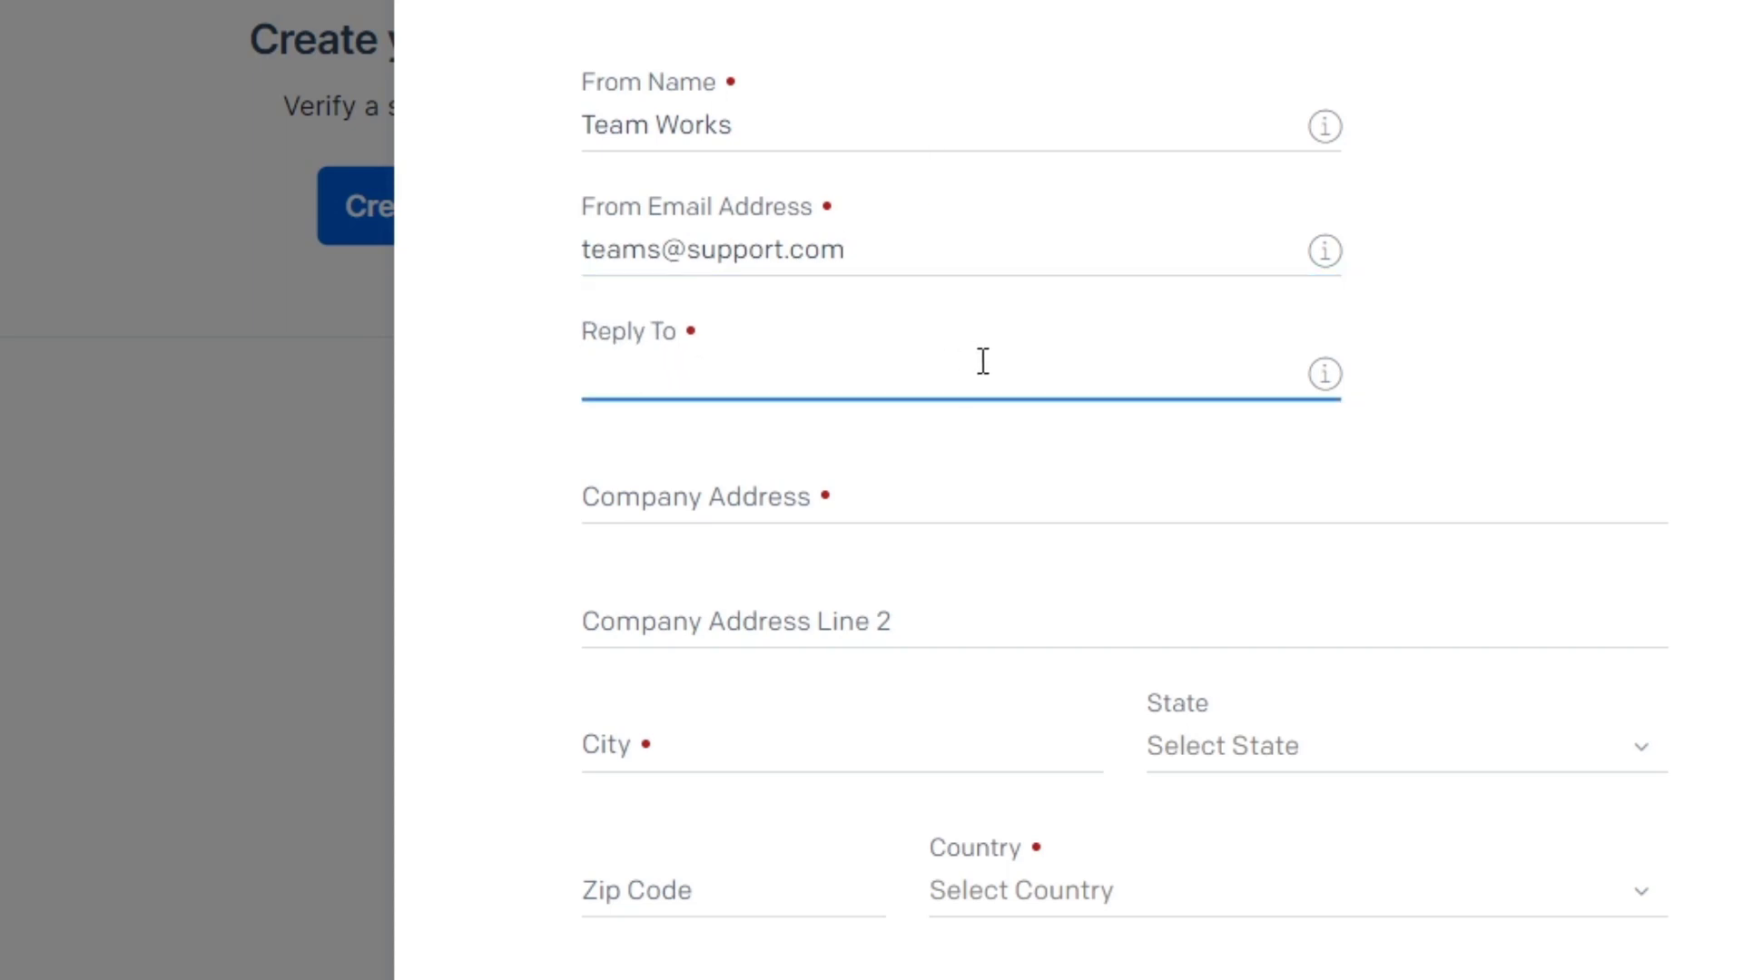
pyautogui.click(778, 375)
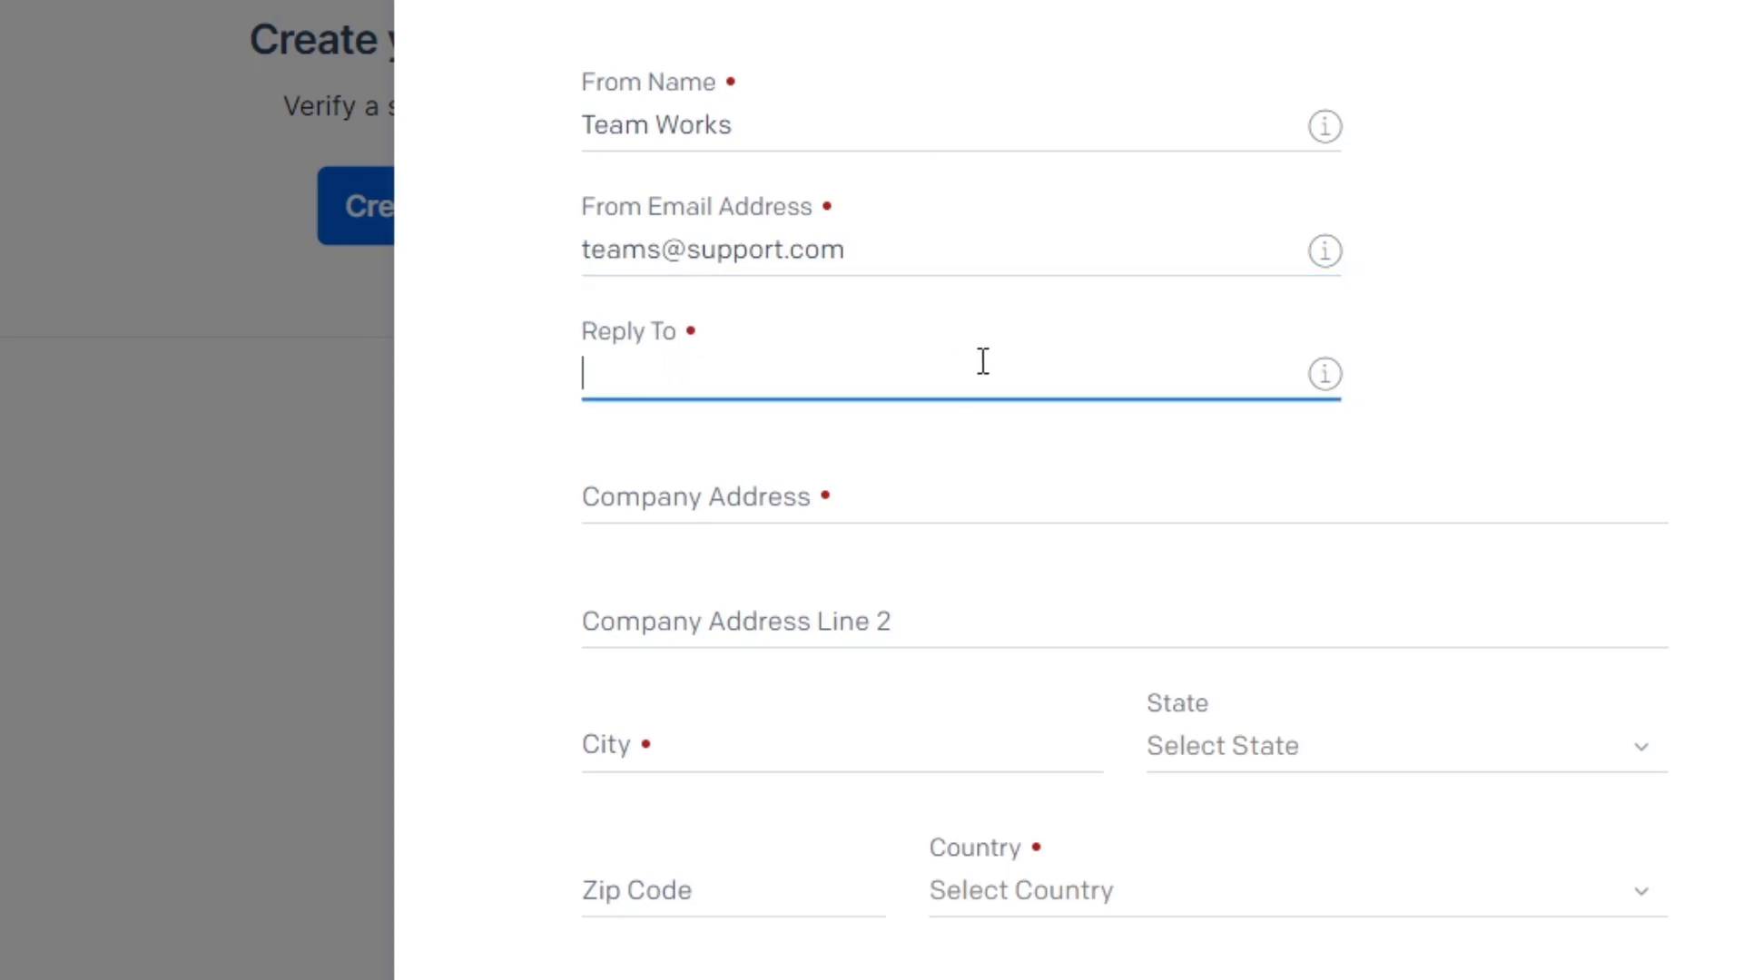
pyautogui.click(372, 207)
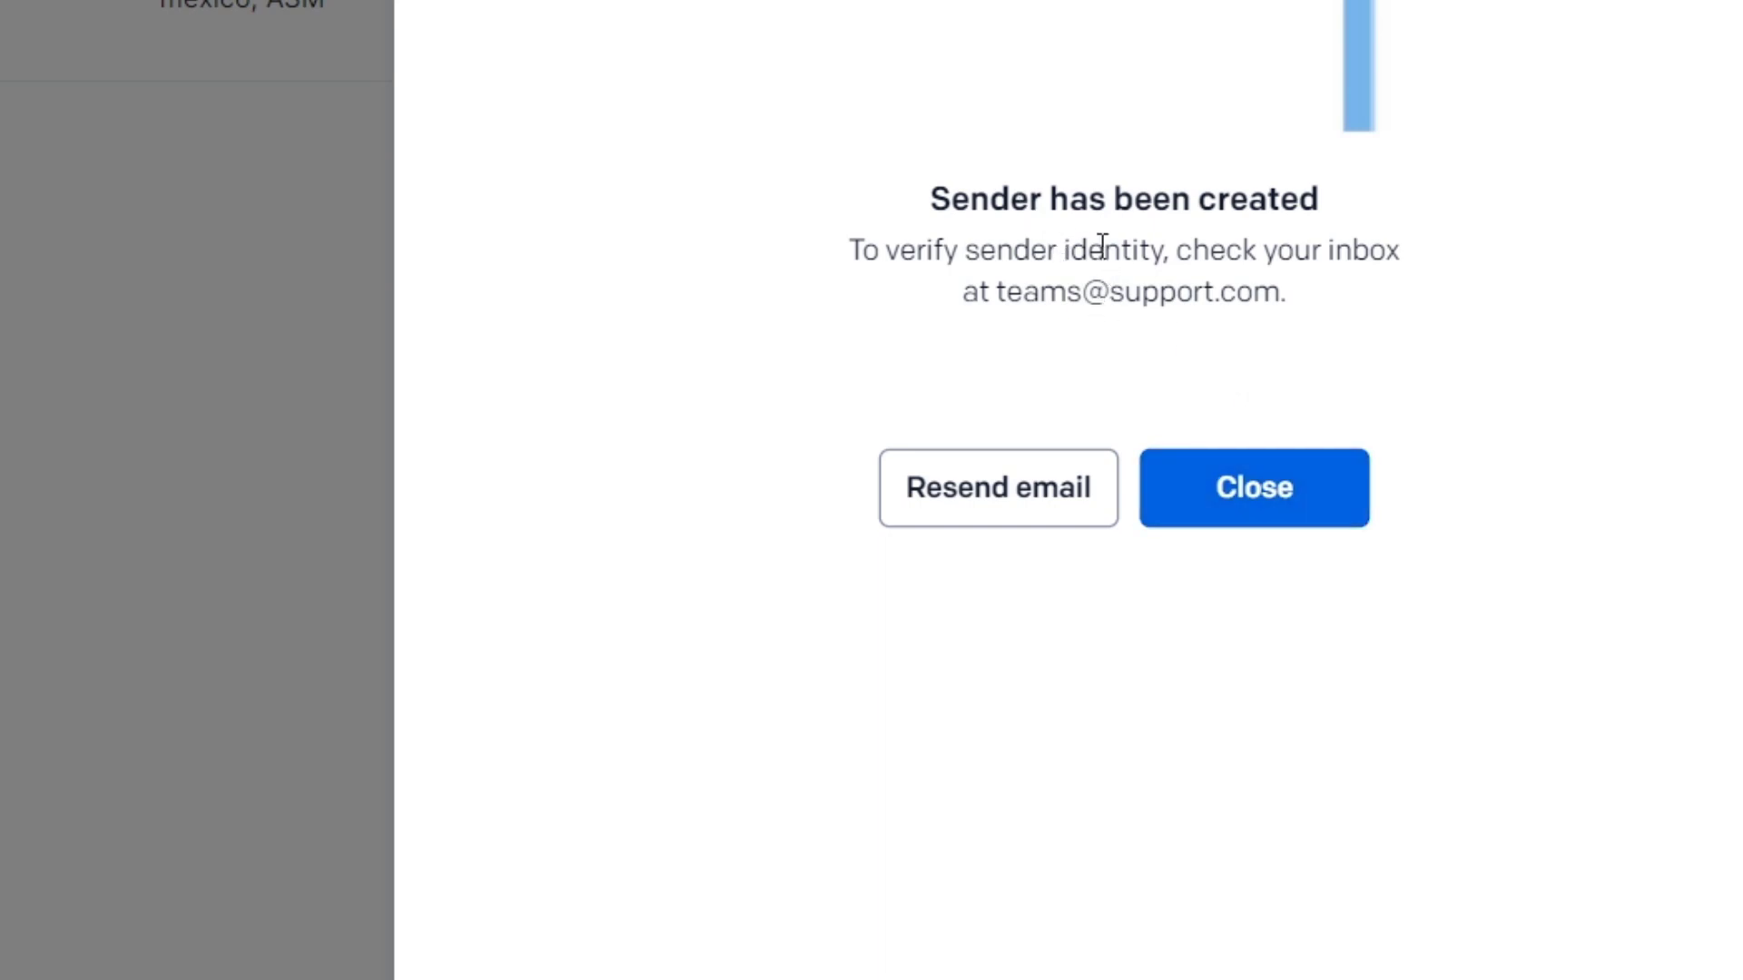
# Step: Close the confirmation, see Team Works listed as unverified, and return to Dashboard
pyautogui.doubleClick(1123, 249)
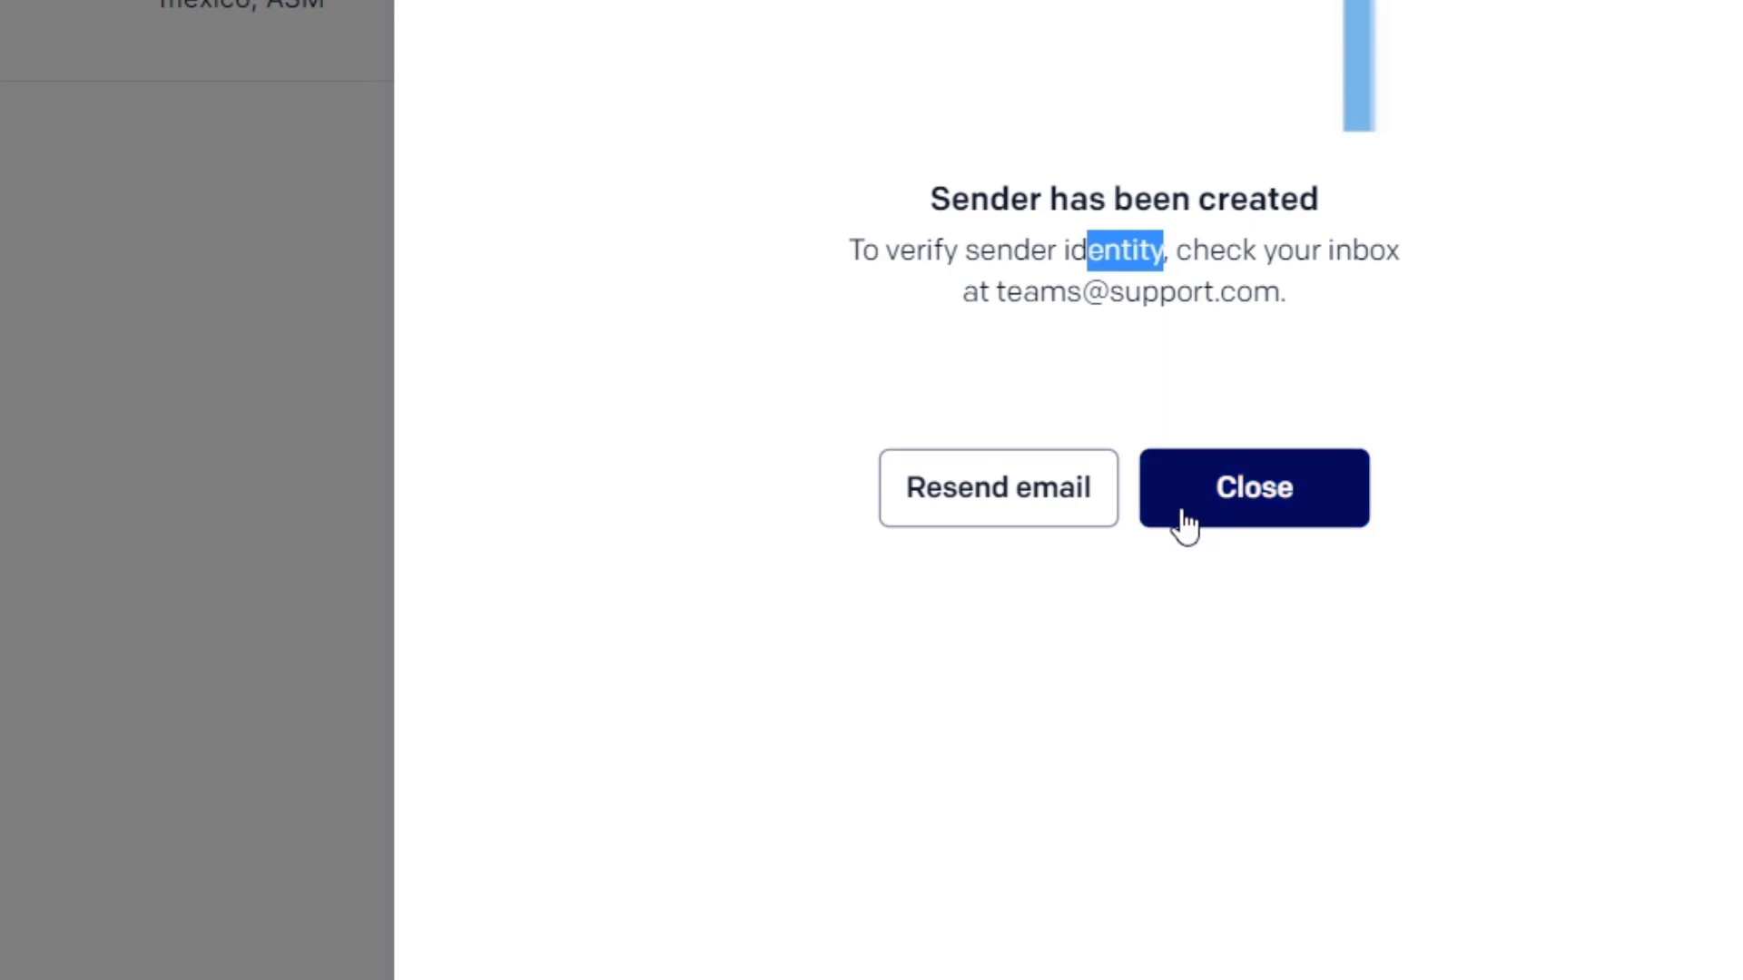
pyautogui.moveTo(1194, 505)
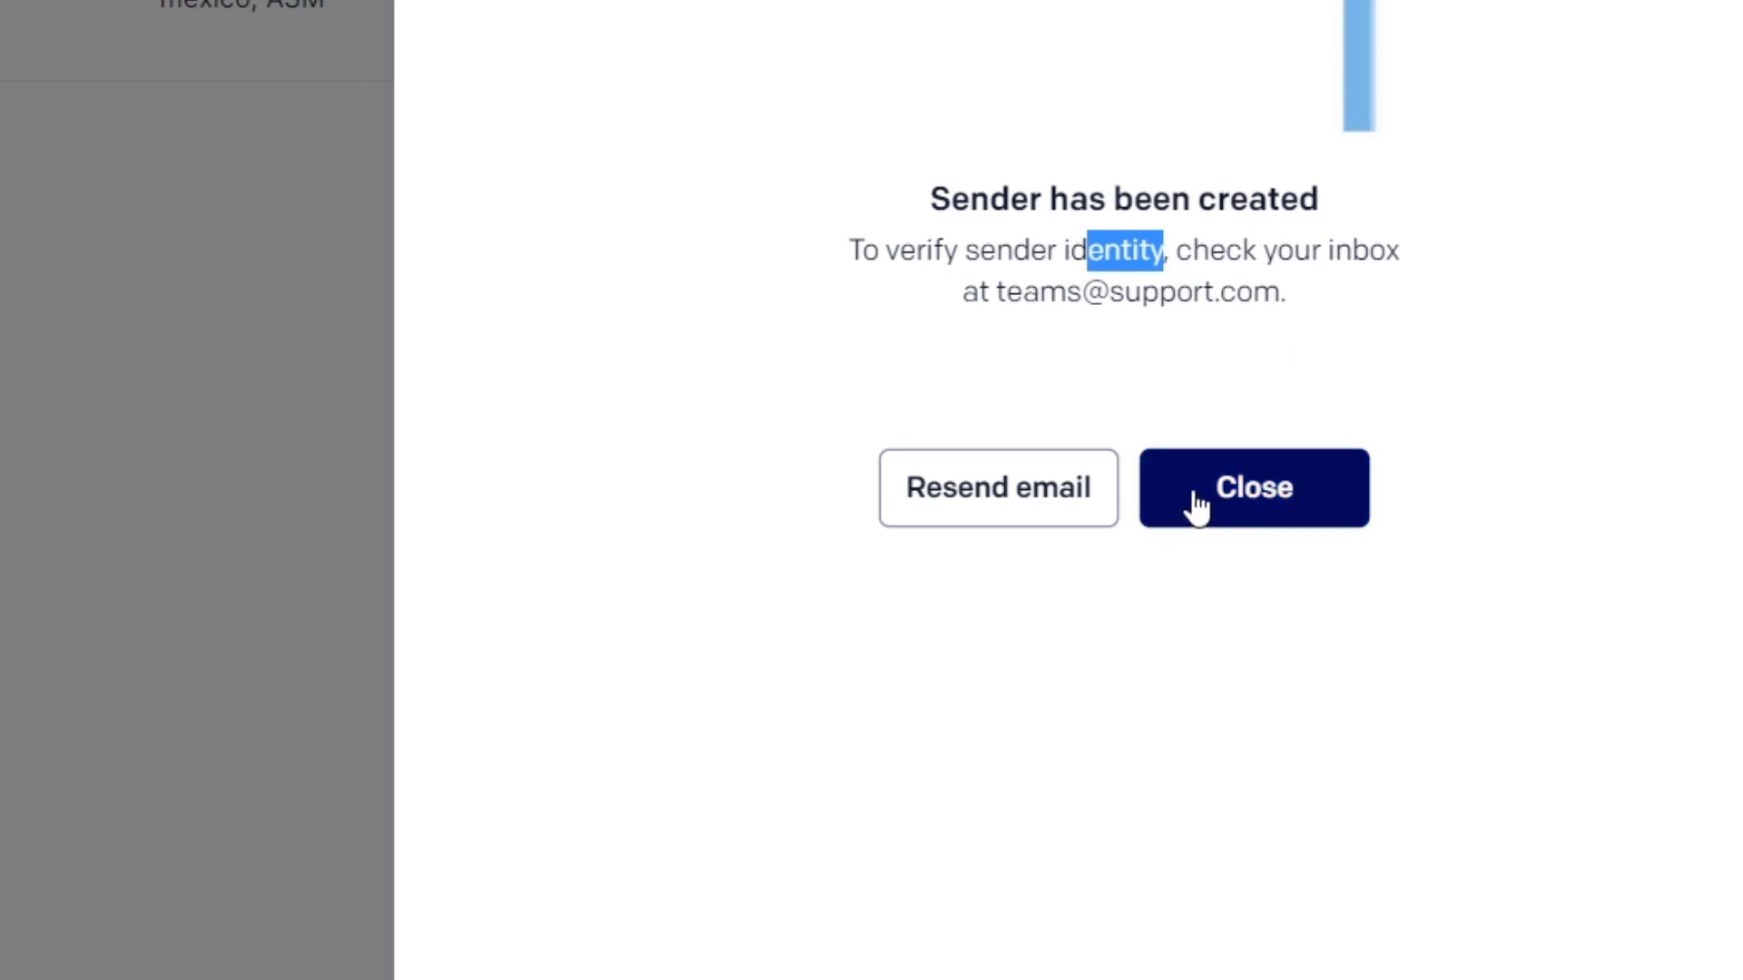
pyautogui.click(1252, 488)
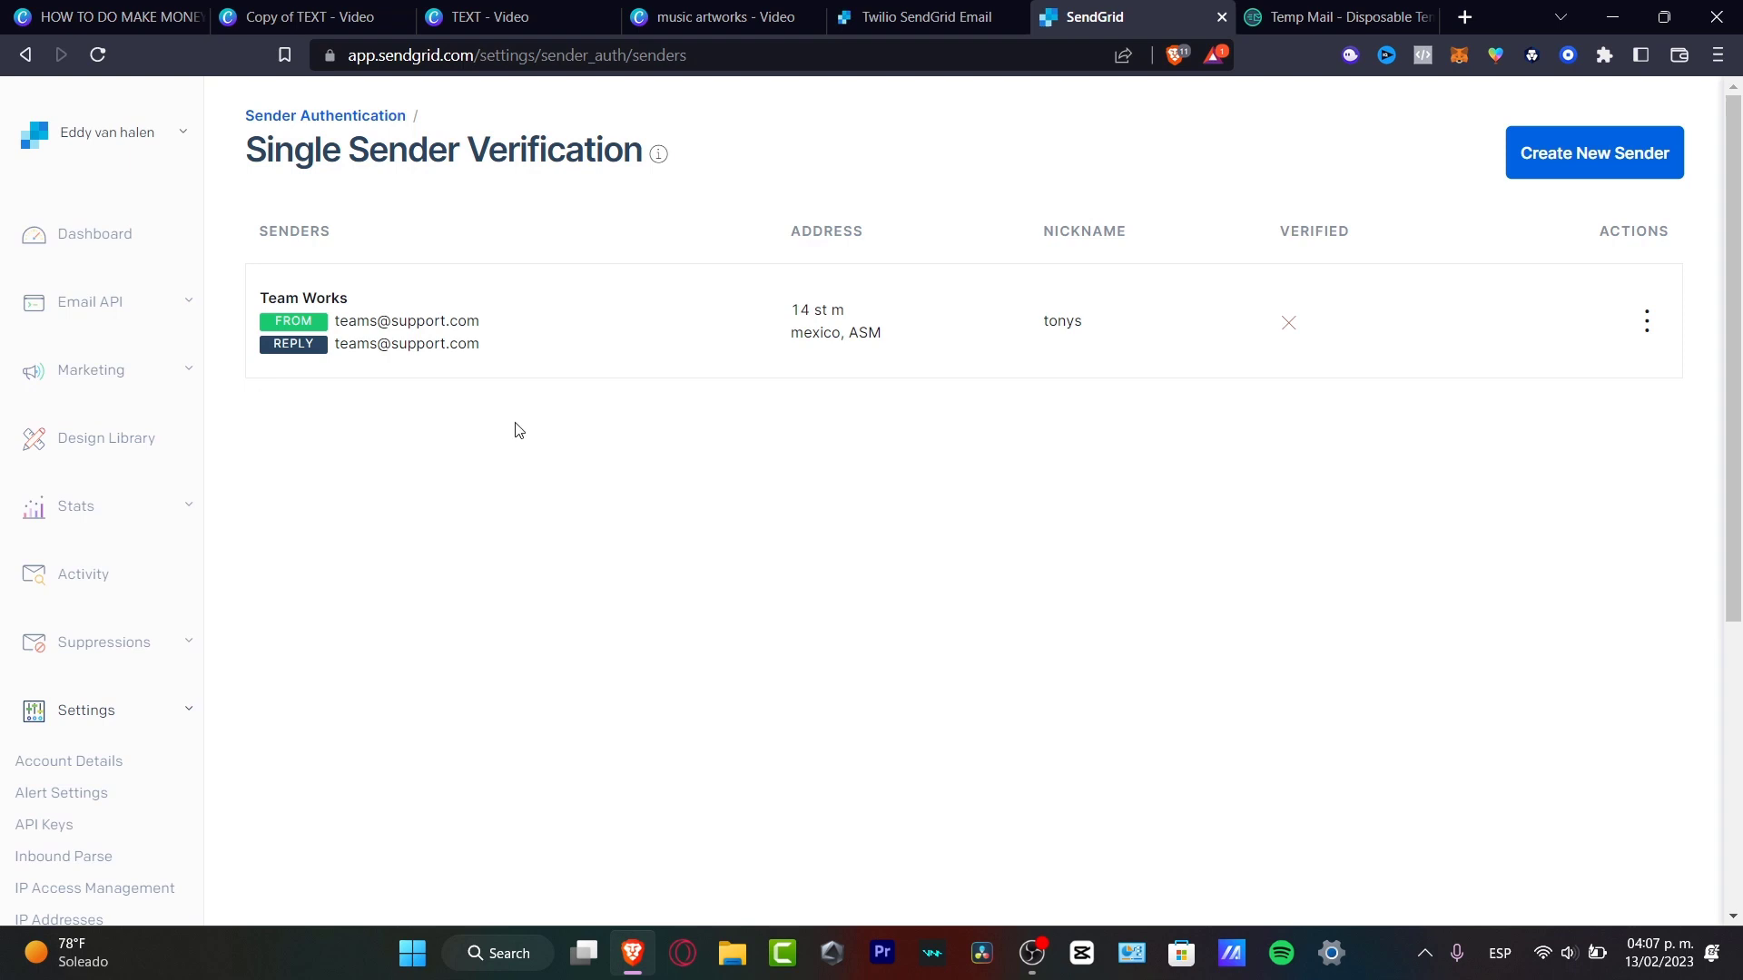
pyautogui.click(1646, 321)
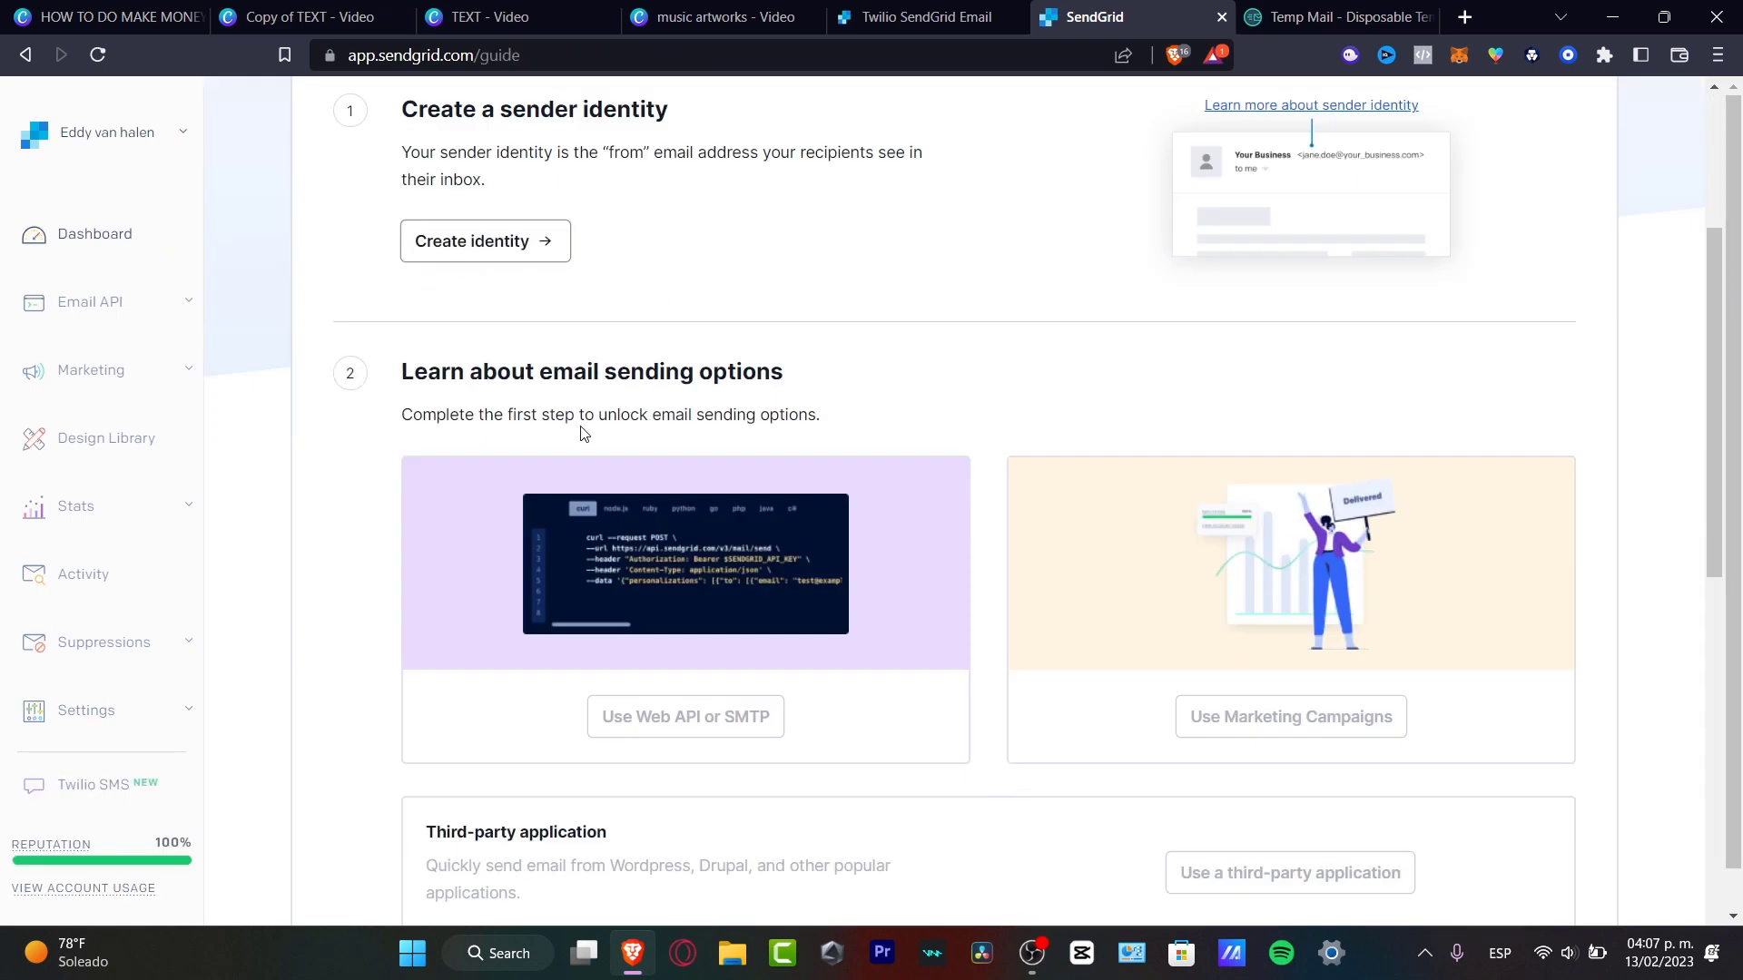
# Step: Highlight the email sending options heading and scroll through the remaining setup steps
pyautogui.moveTo(536, 371); pyautogui.dragTo(742, 371)
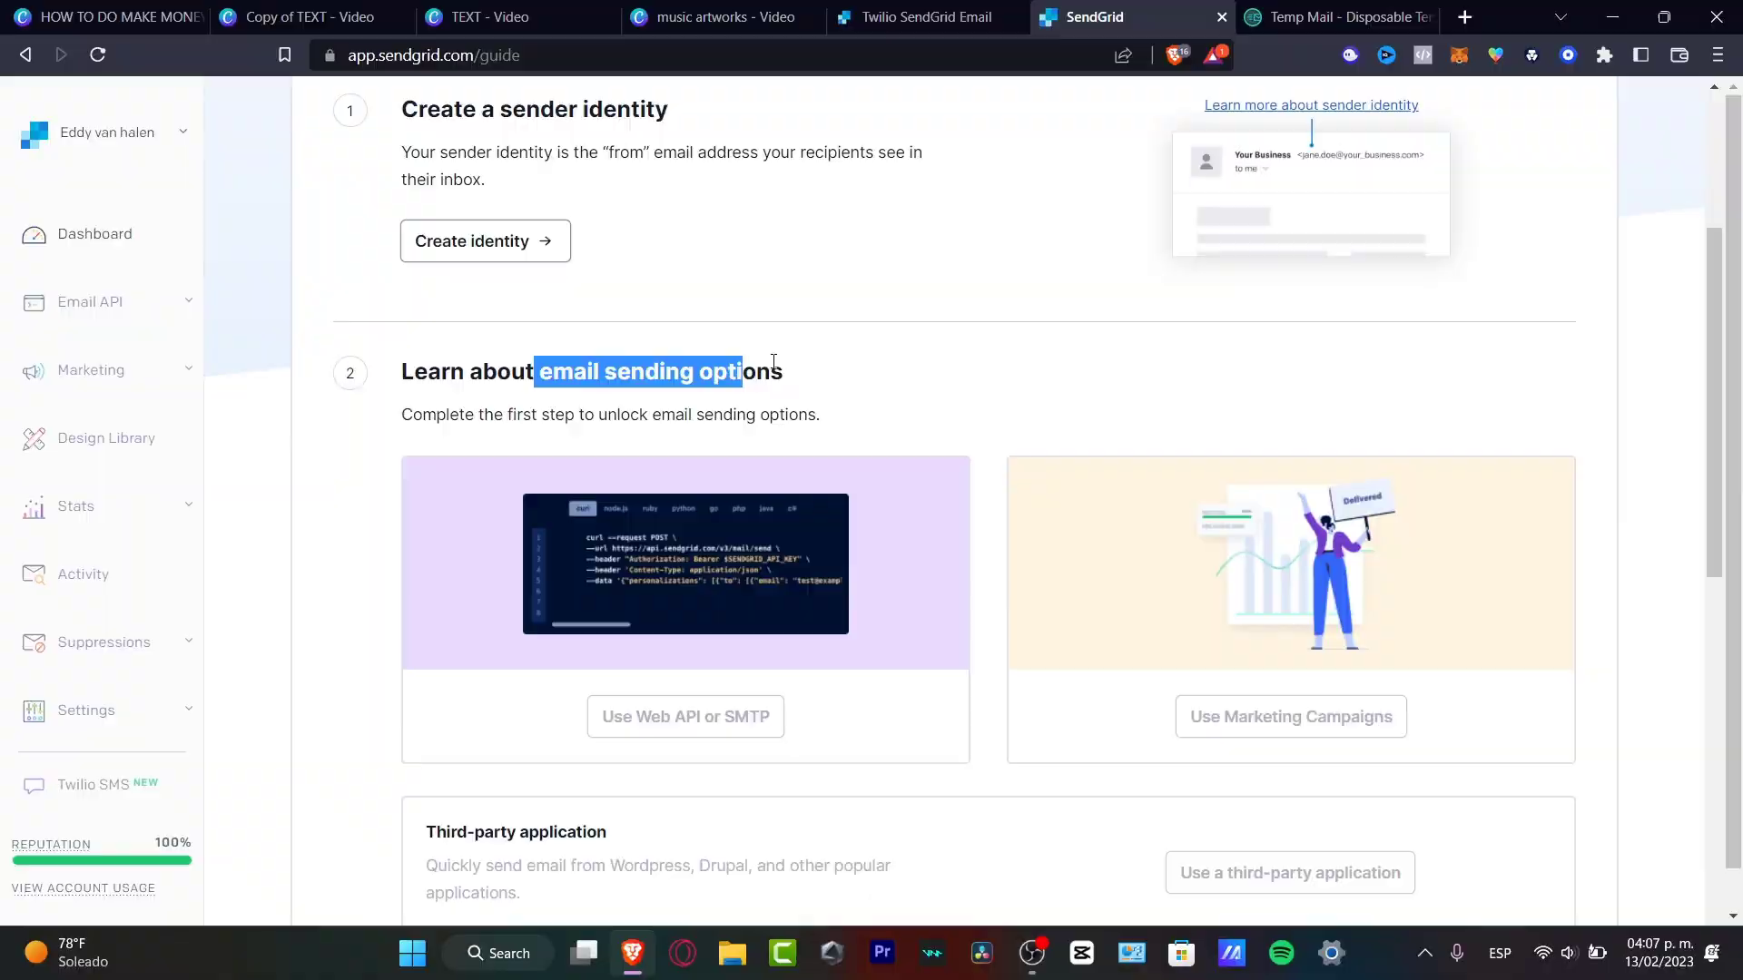
pyautogui.scroll(-3)
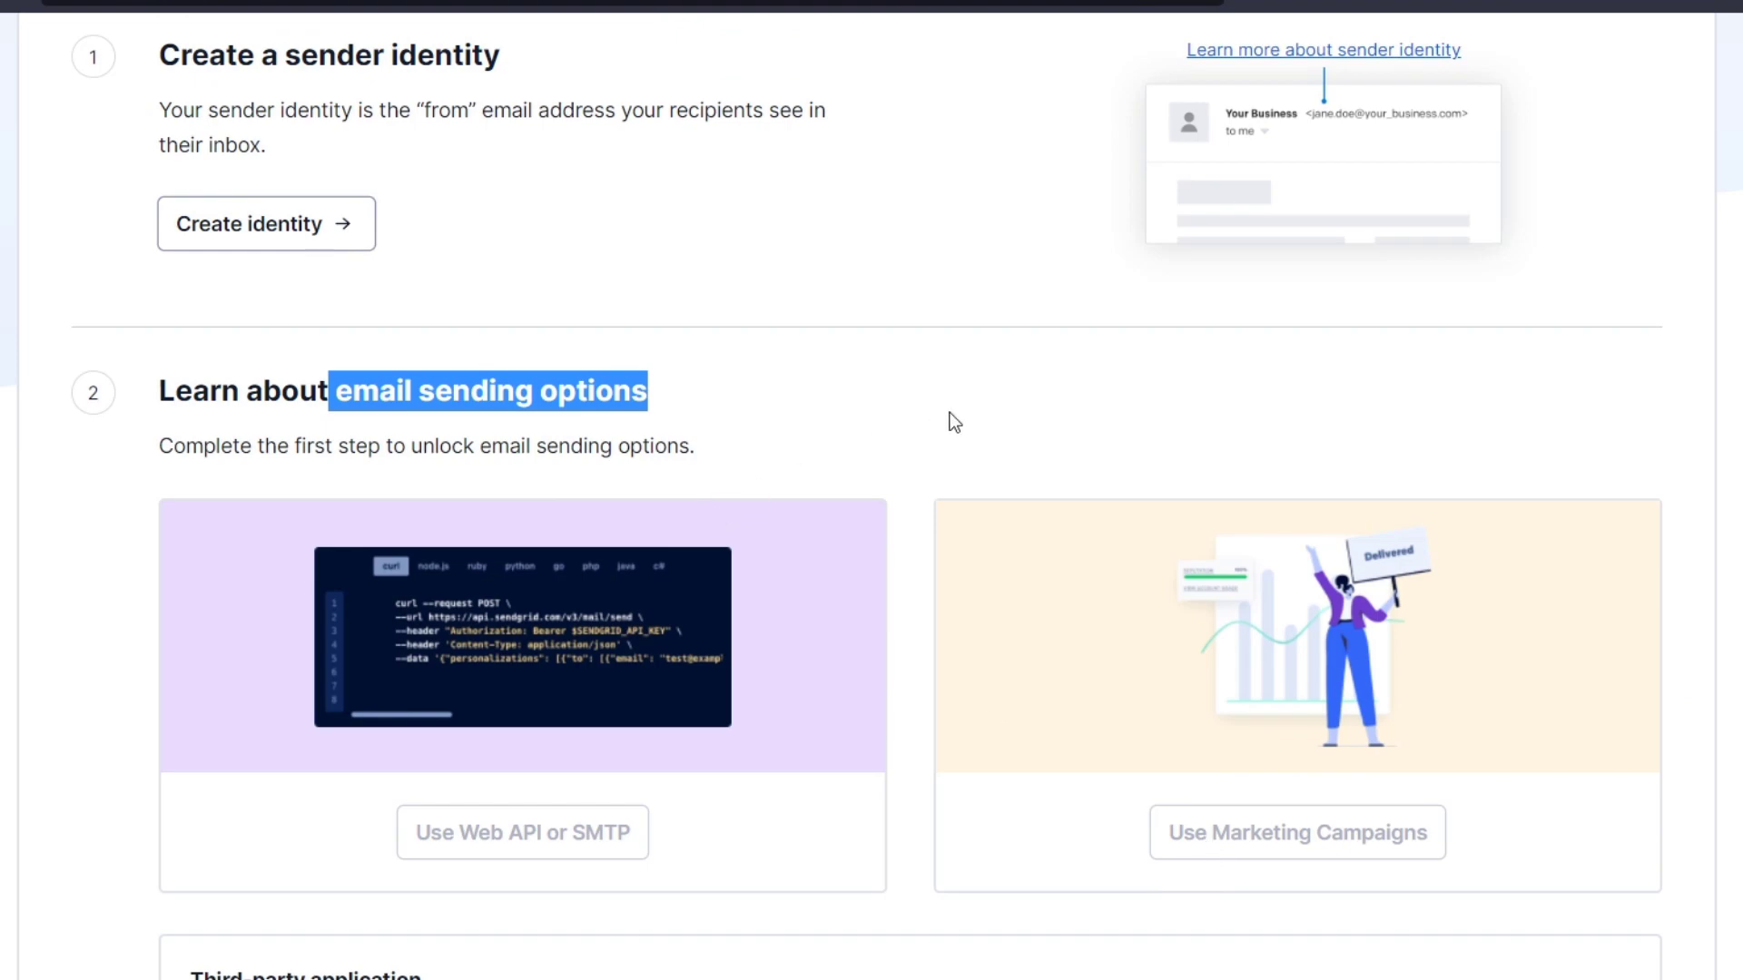
pyautogui.moveTo(945, 437)
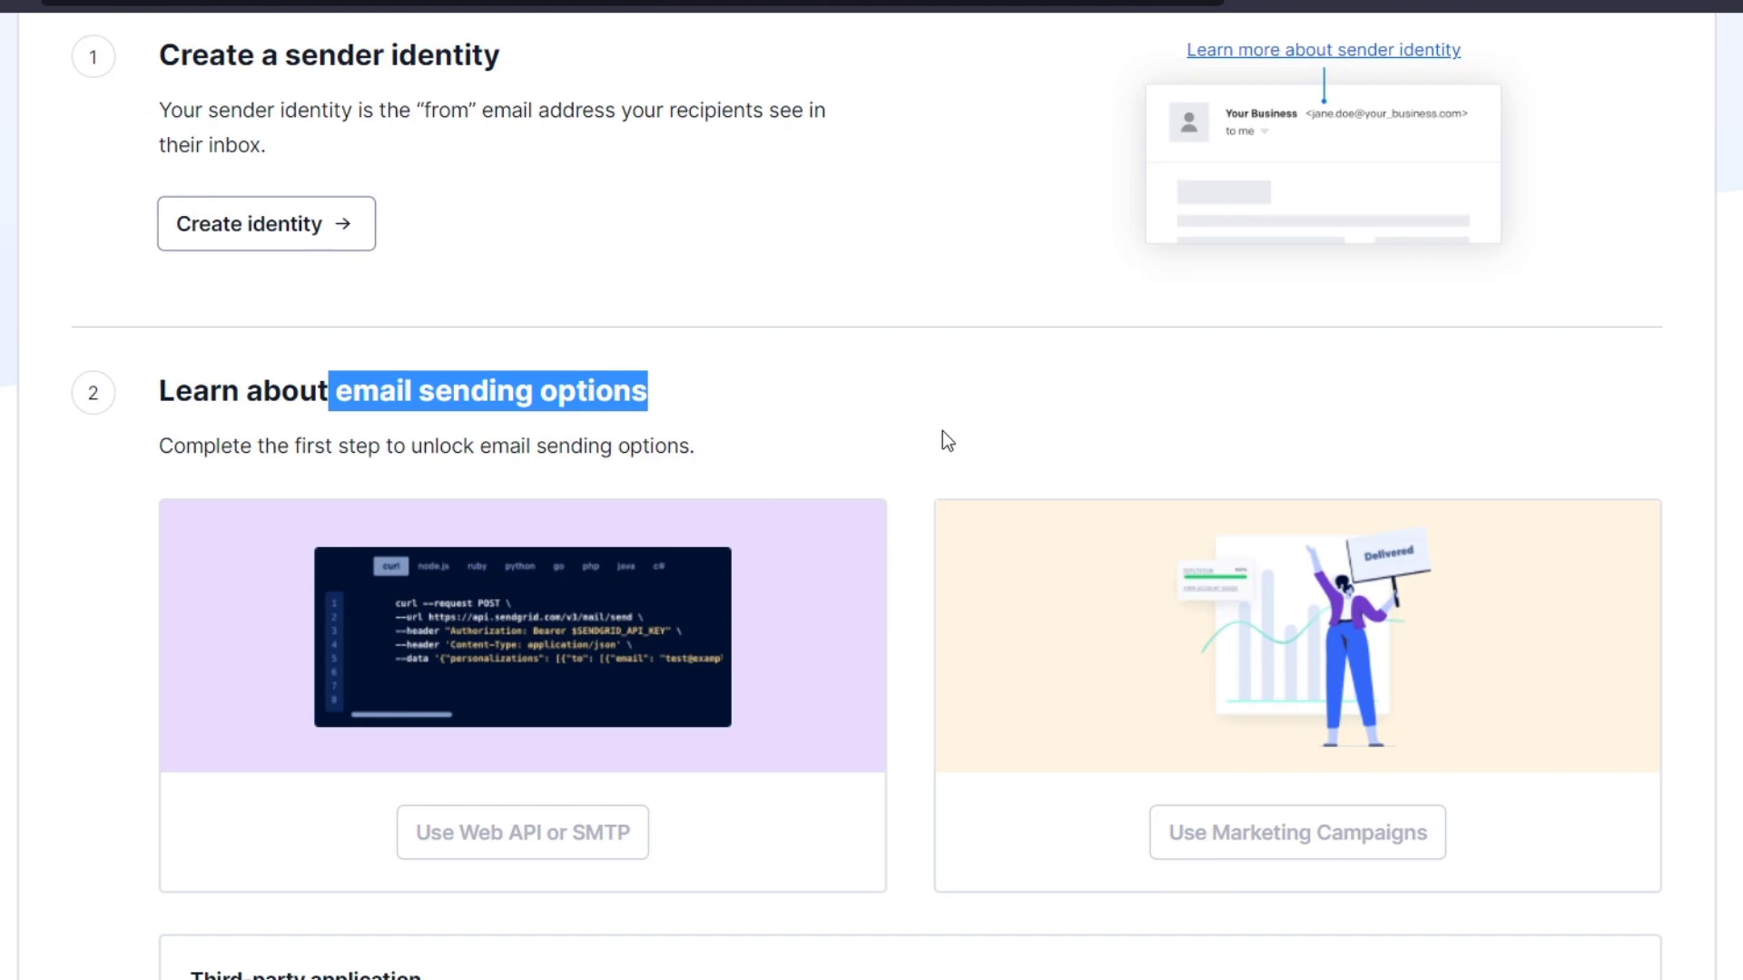
pyautogui.scroll(-3)
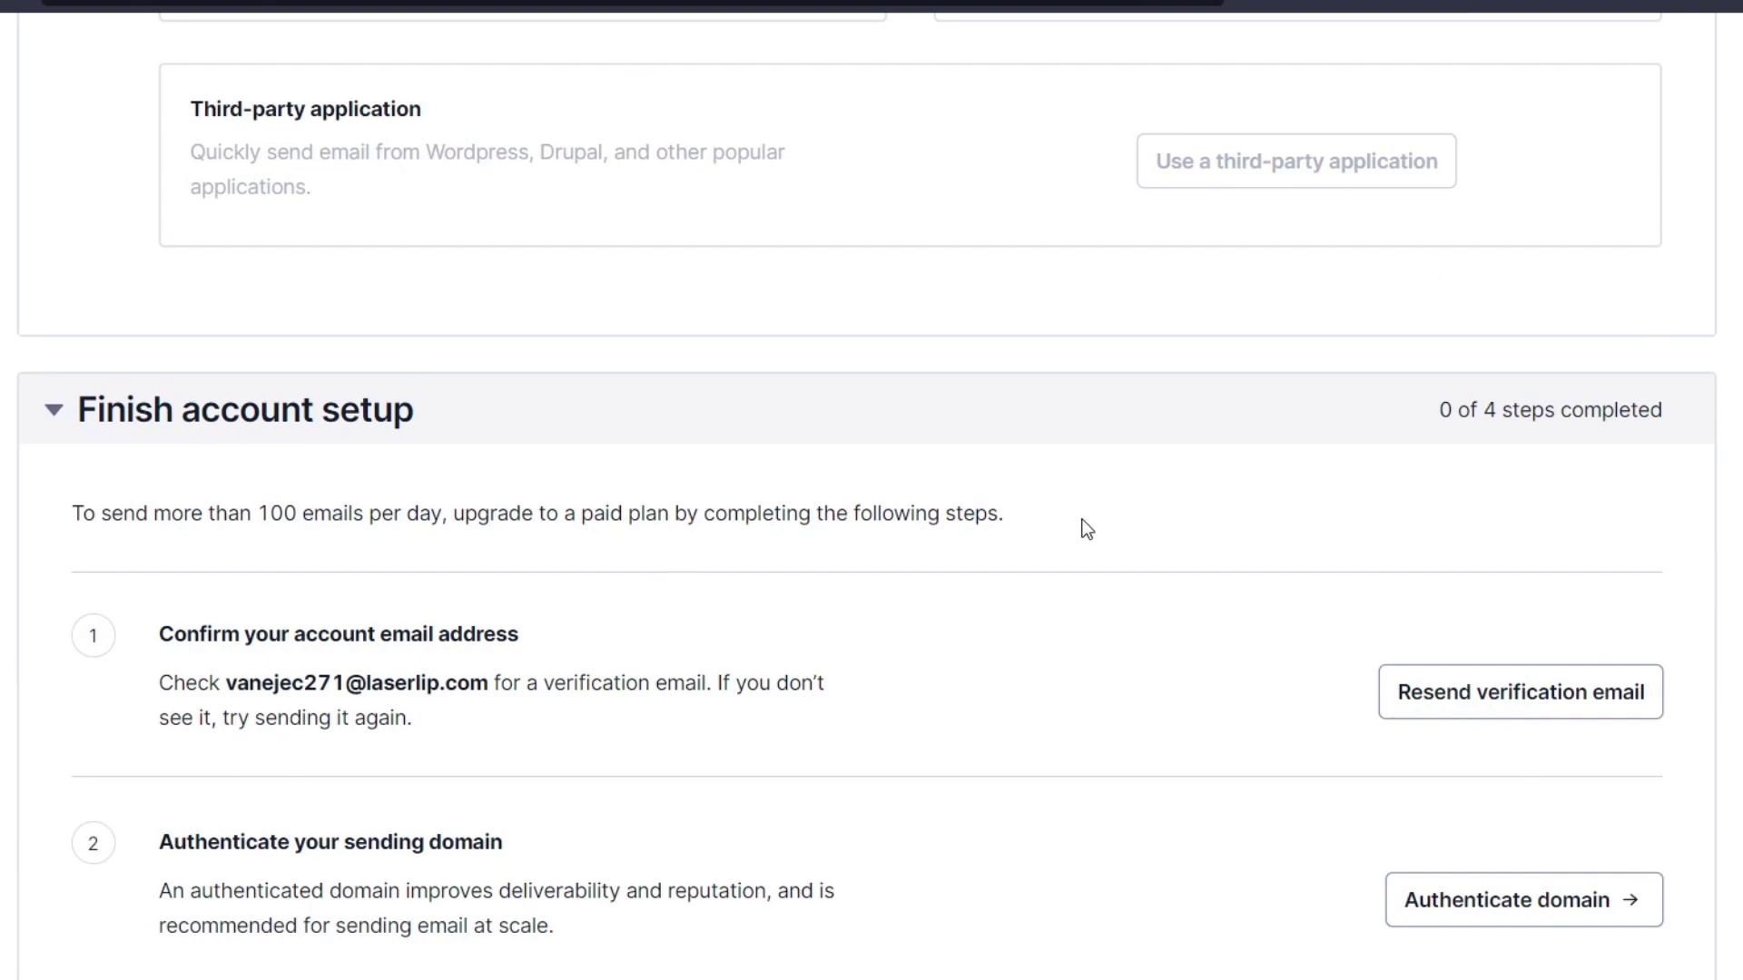
pyautogui.scroll(-3)
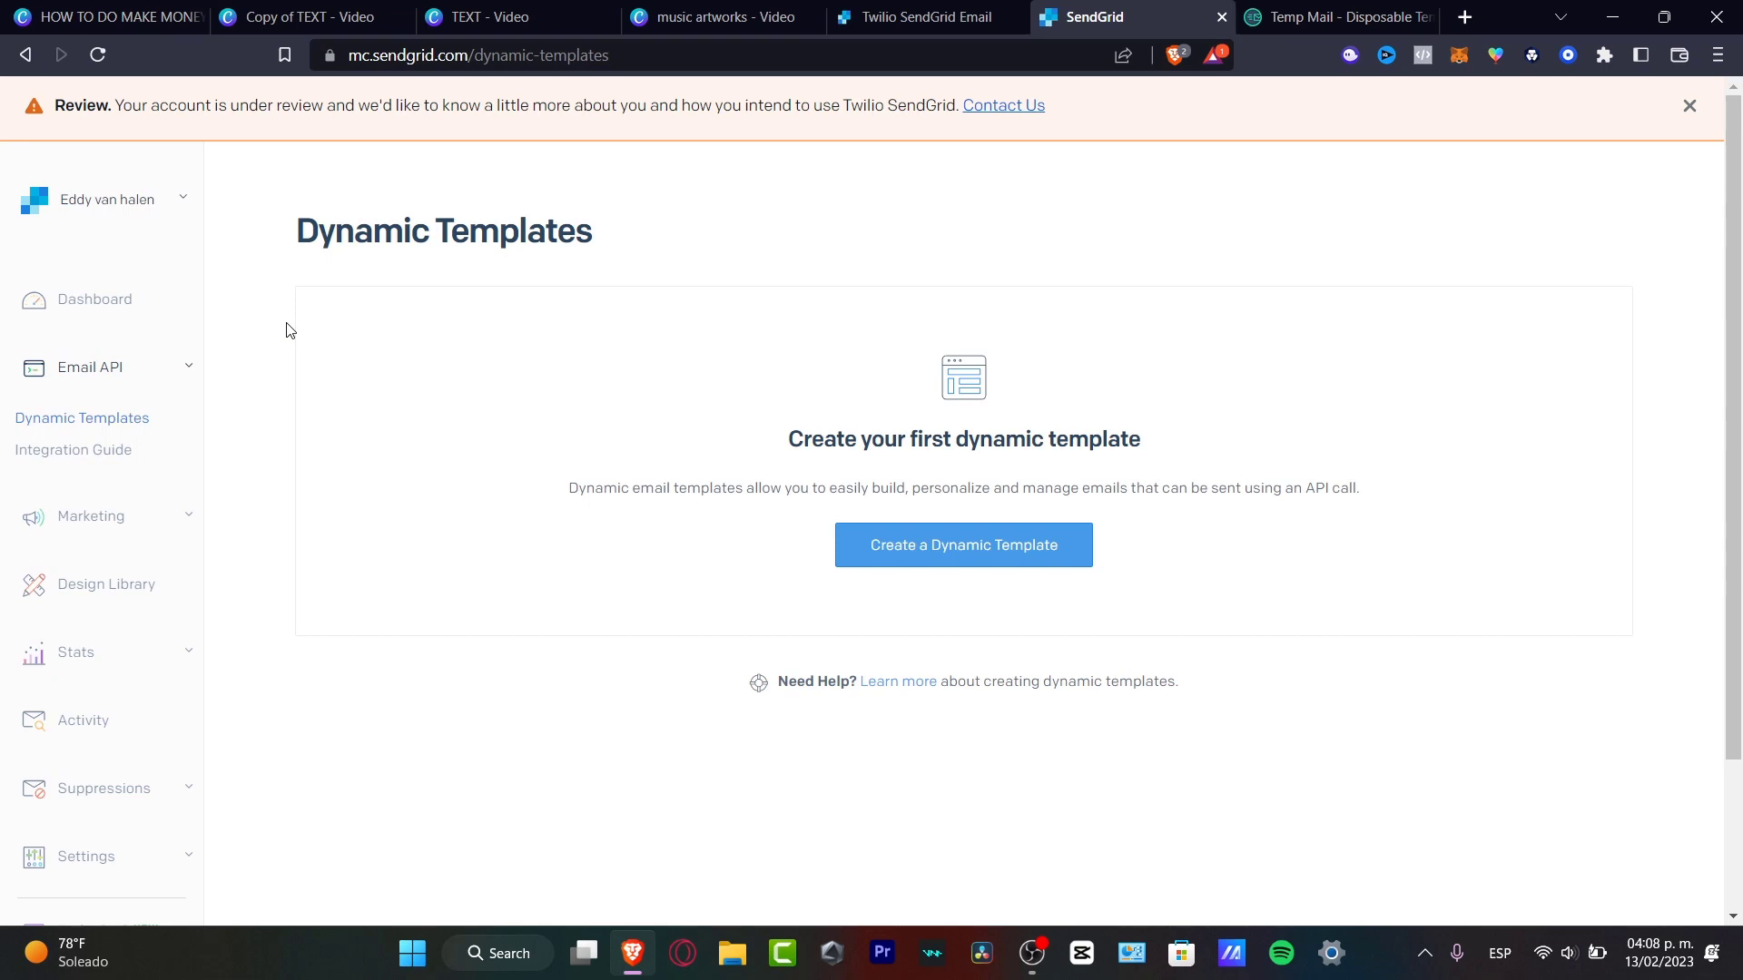
# Step: Start a new dynamic template, enter the name WELCOME EMAIL, and create it
pyautogui.click(962, 544)
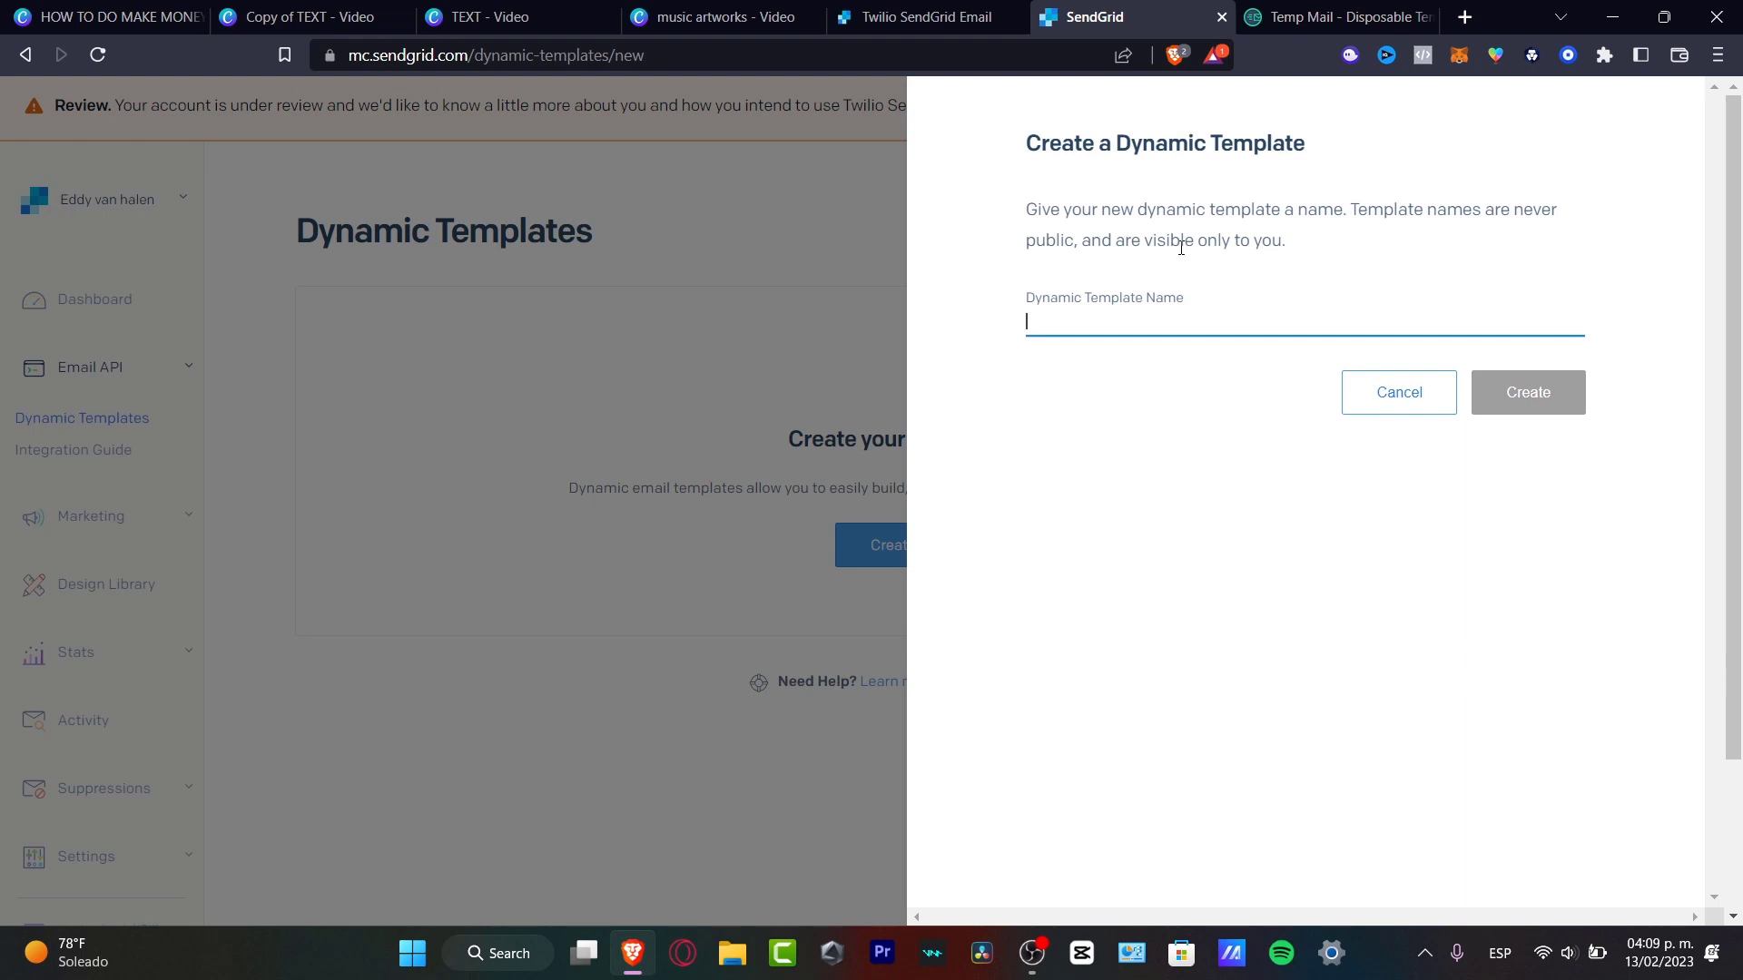
pyautogui.write('WELCOME EMA')
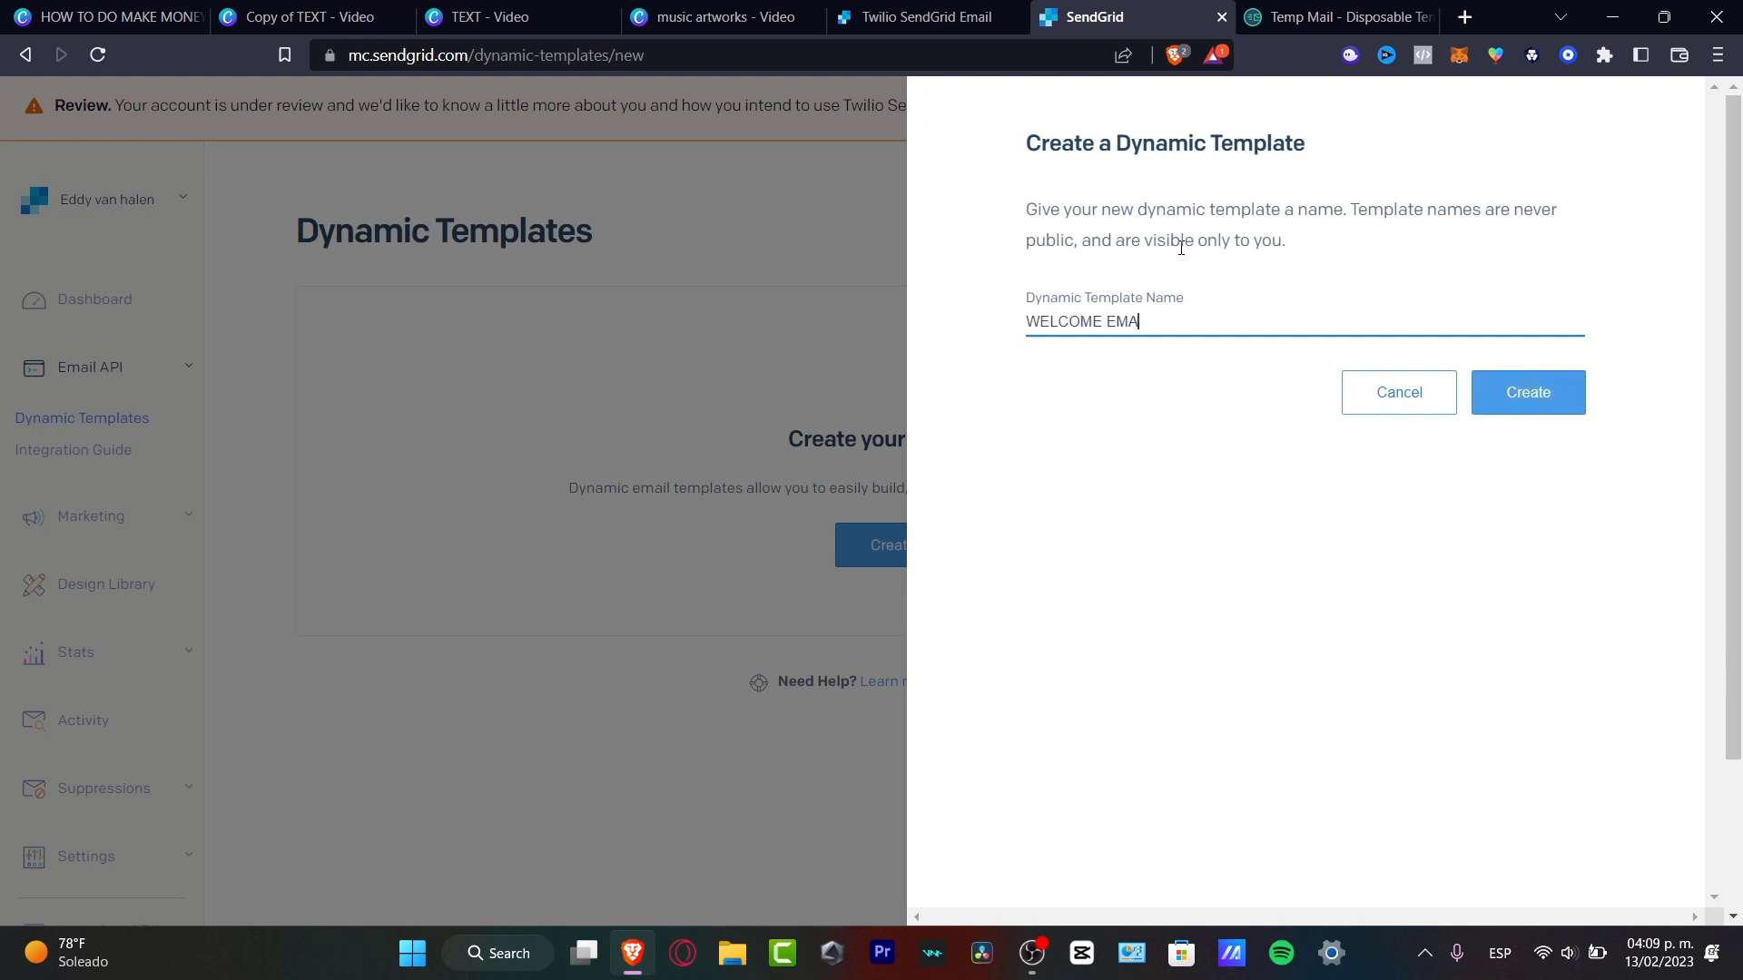
pyautogui.click(1526, 391)
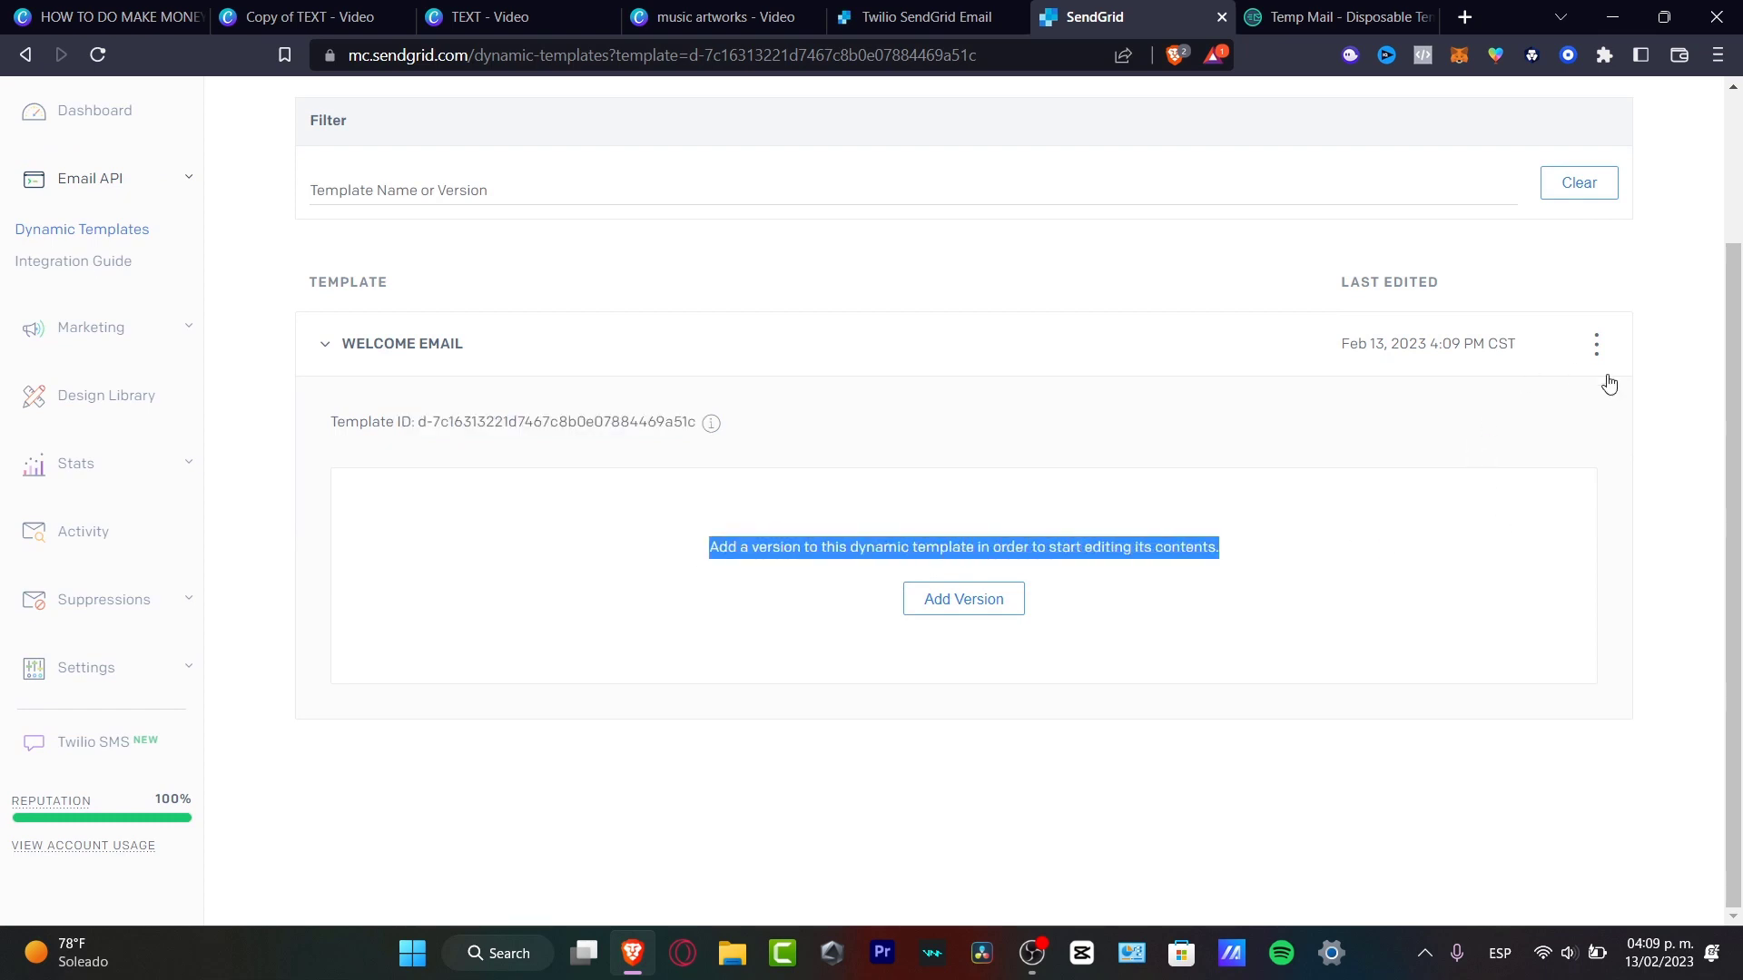
pyautogui.click(962, 598)
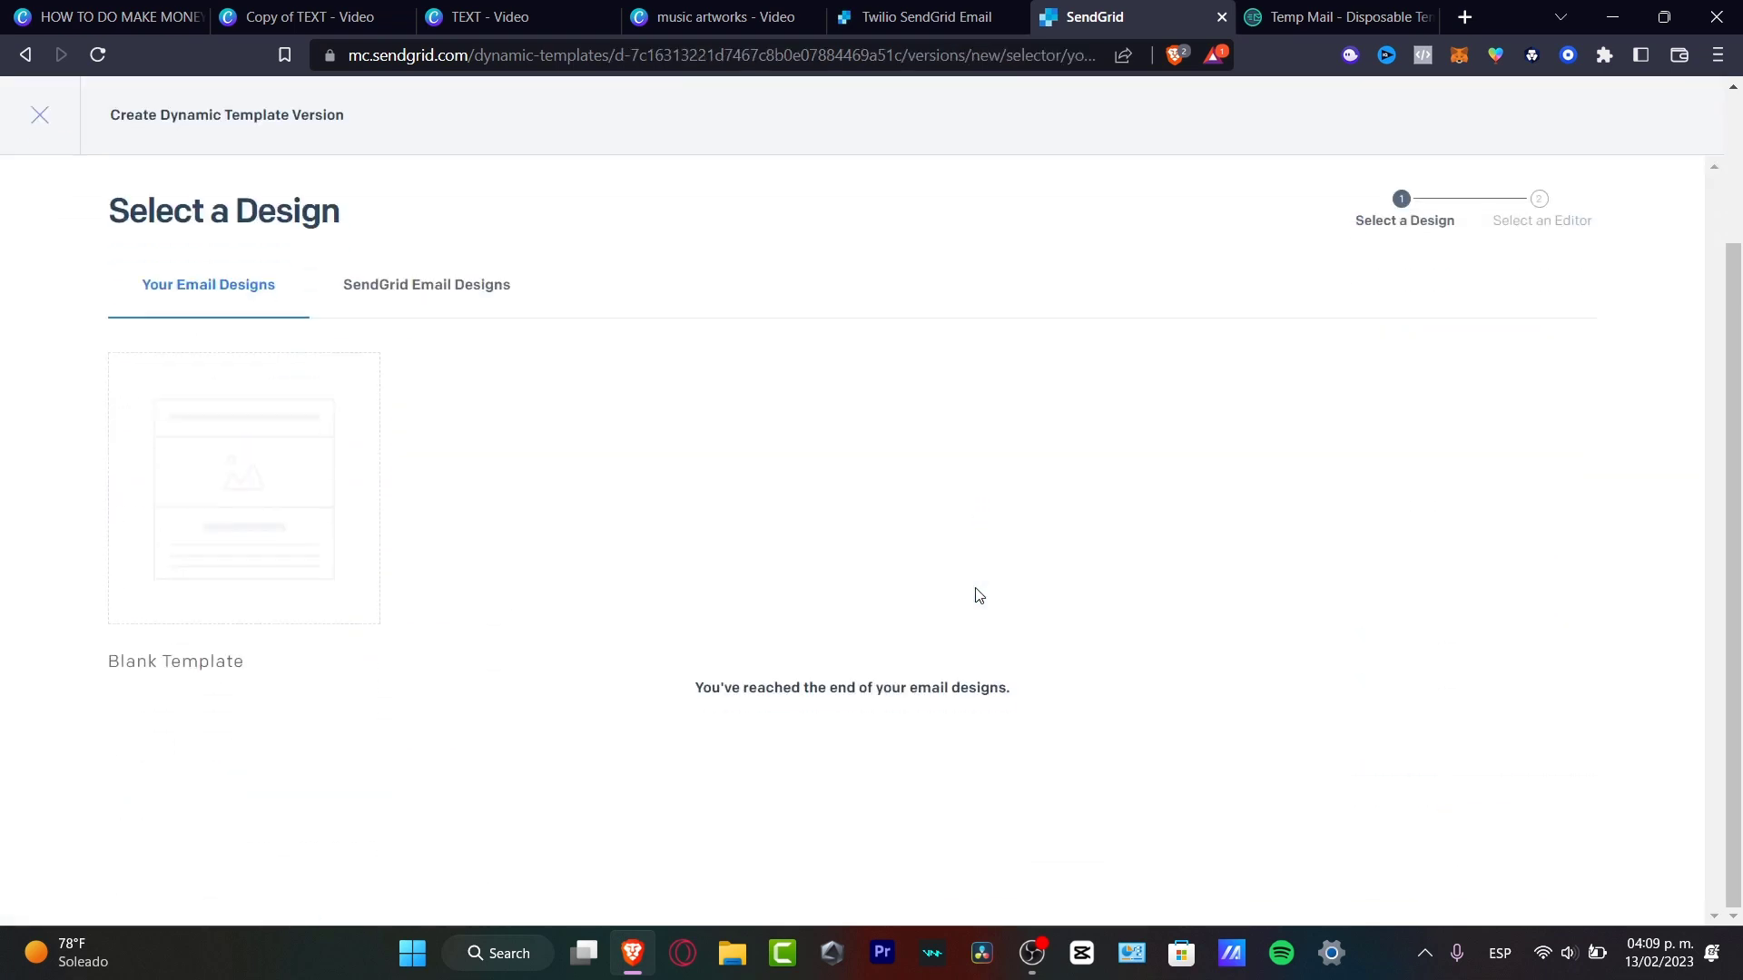
pyautogui.moveTo(223, 284)
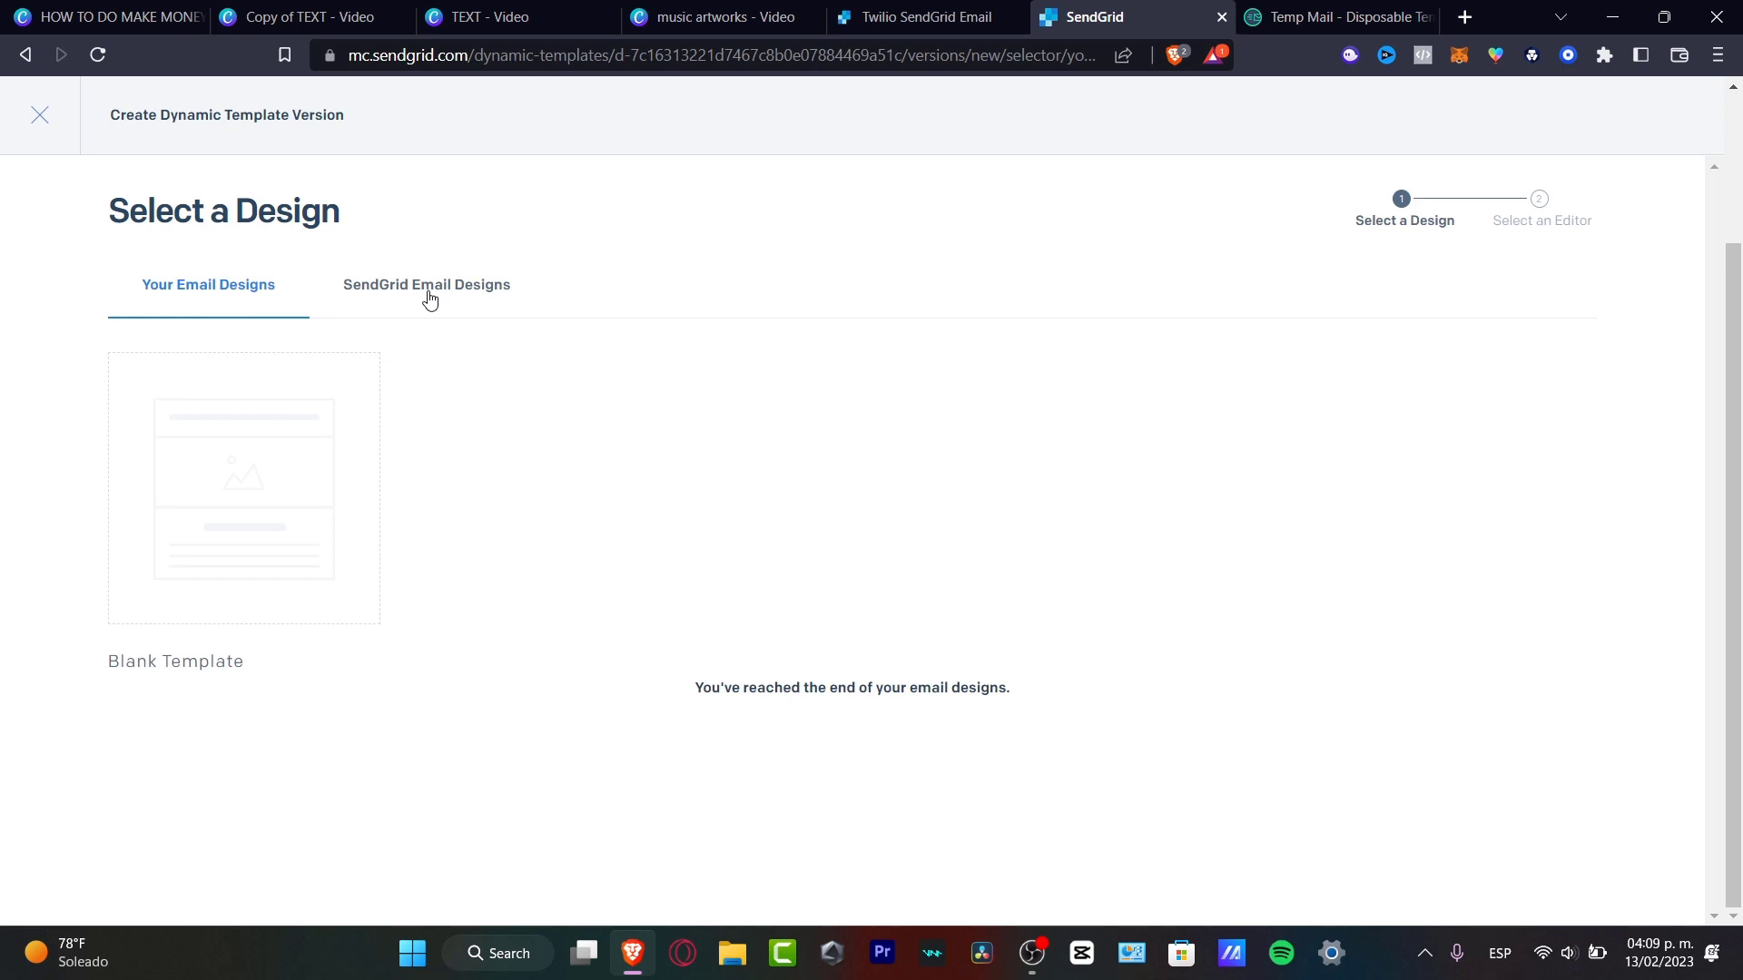
pyautogui.click(426, 284)
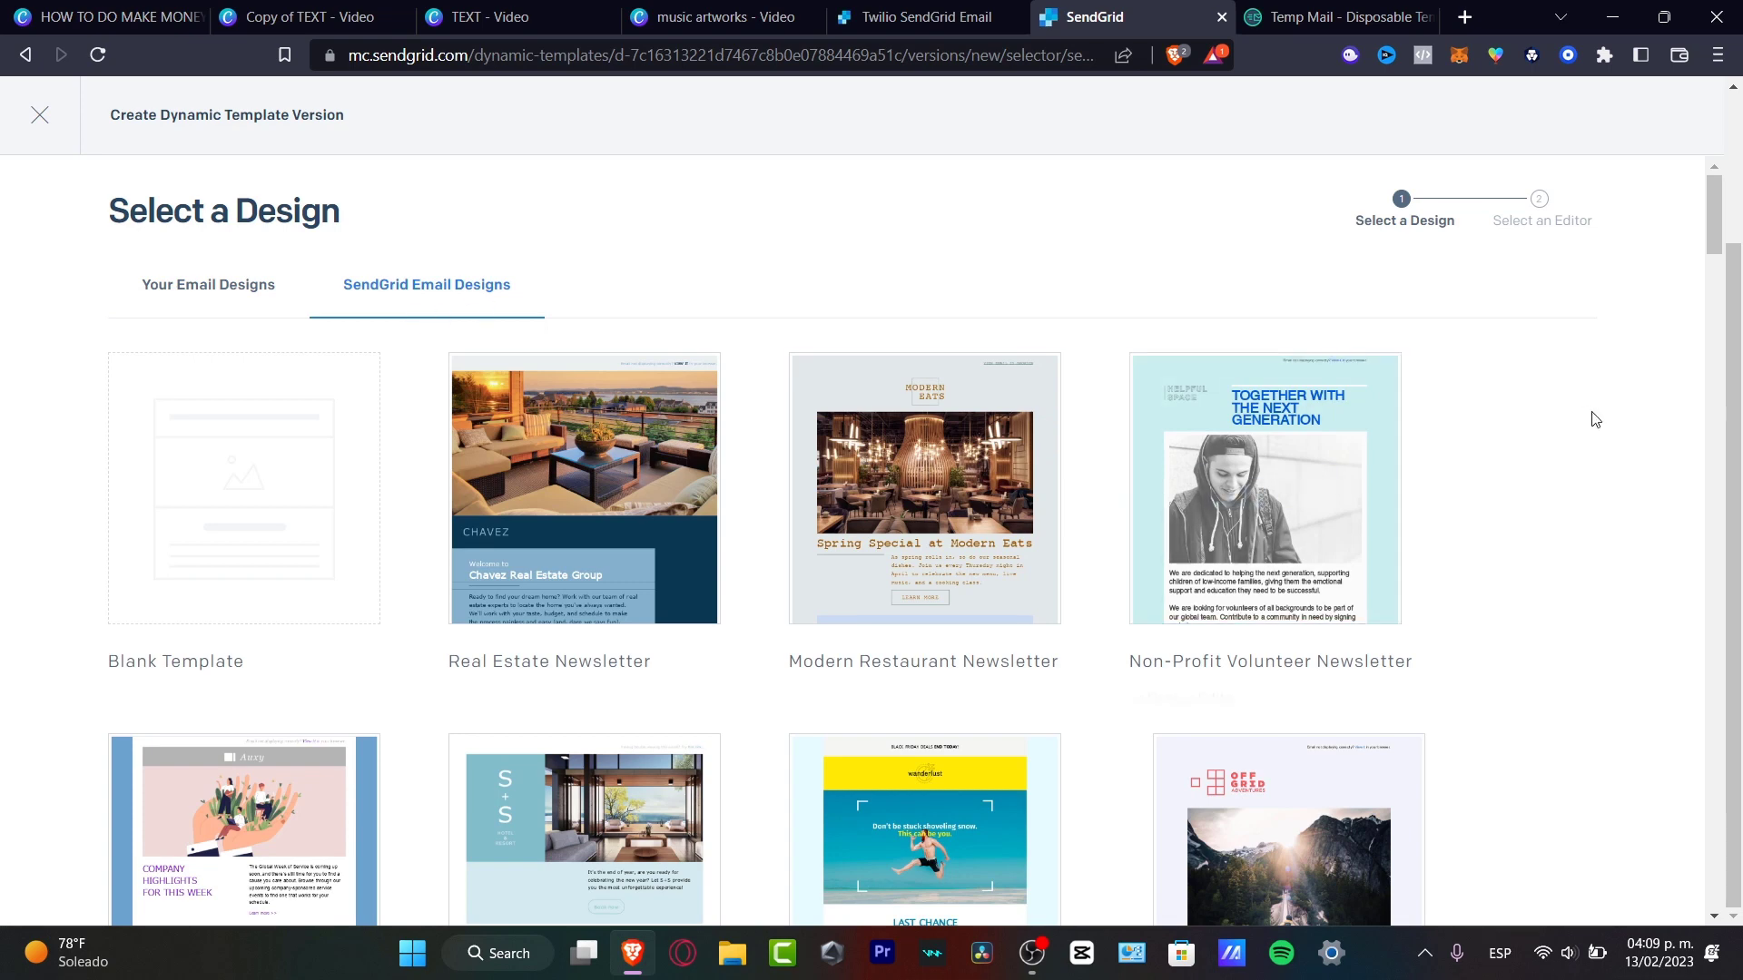
pyautogui.scroll(-3)
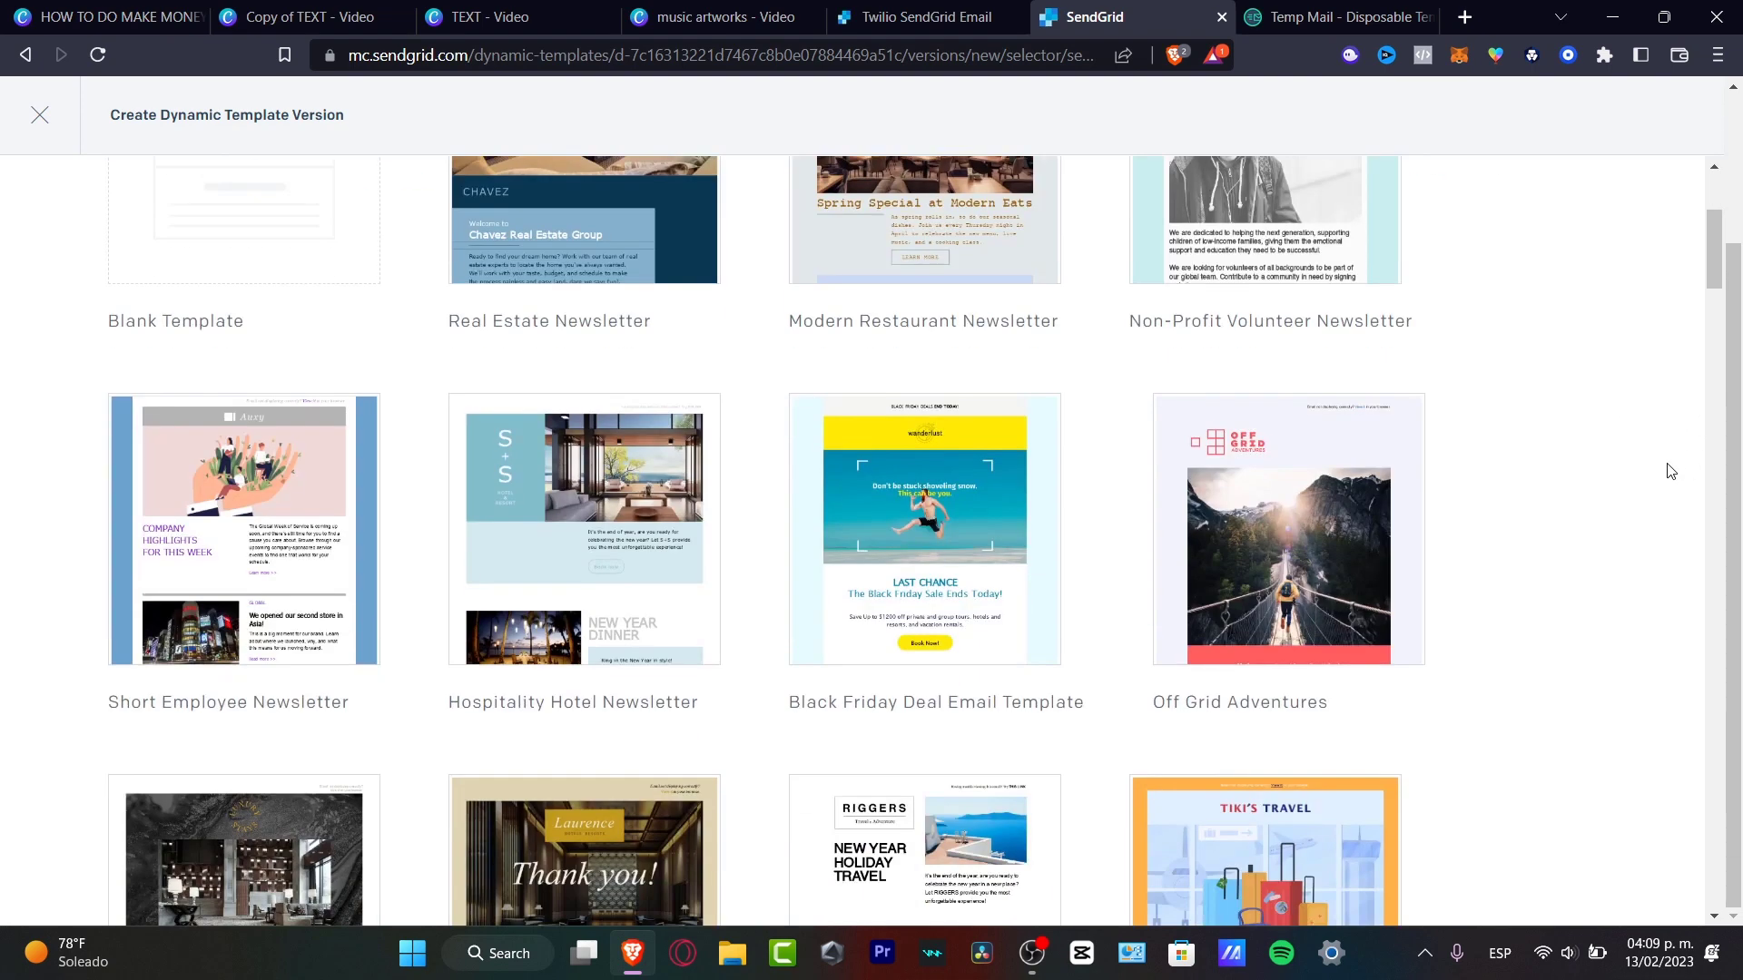
pyautogui.moveTo(1673, 477)
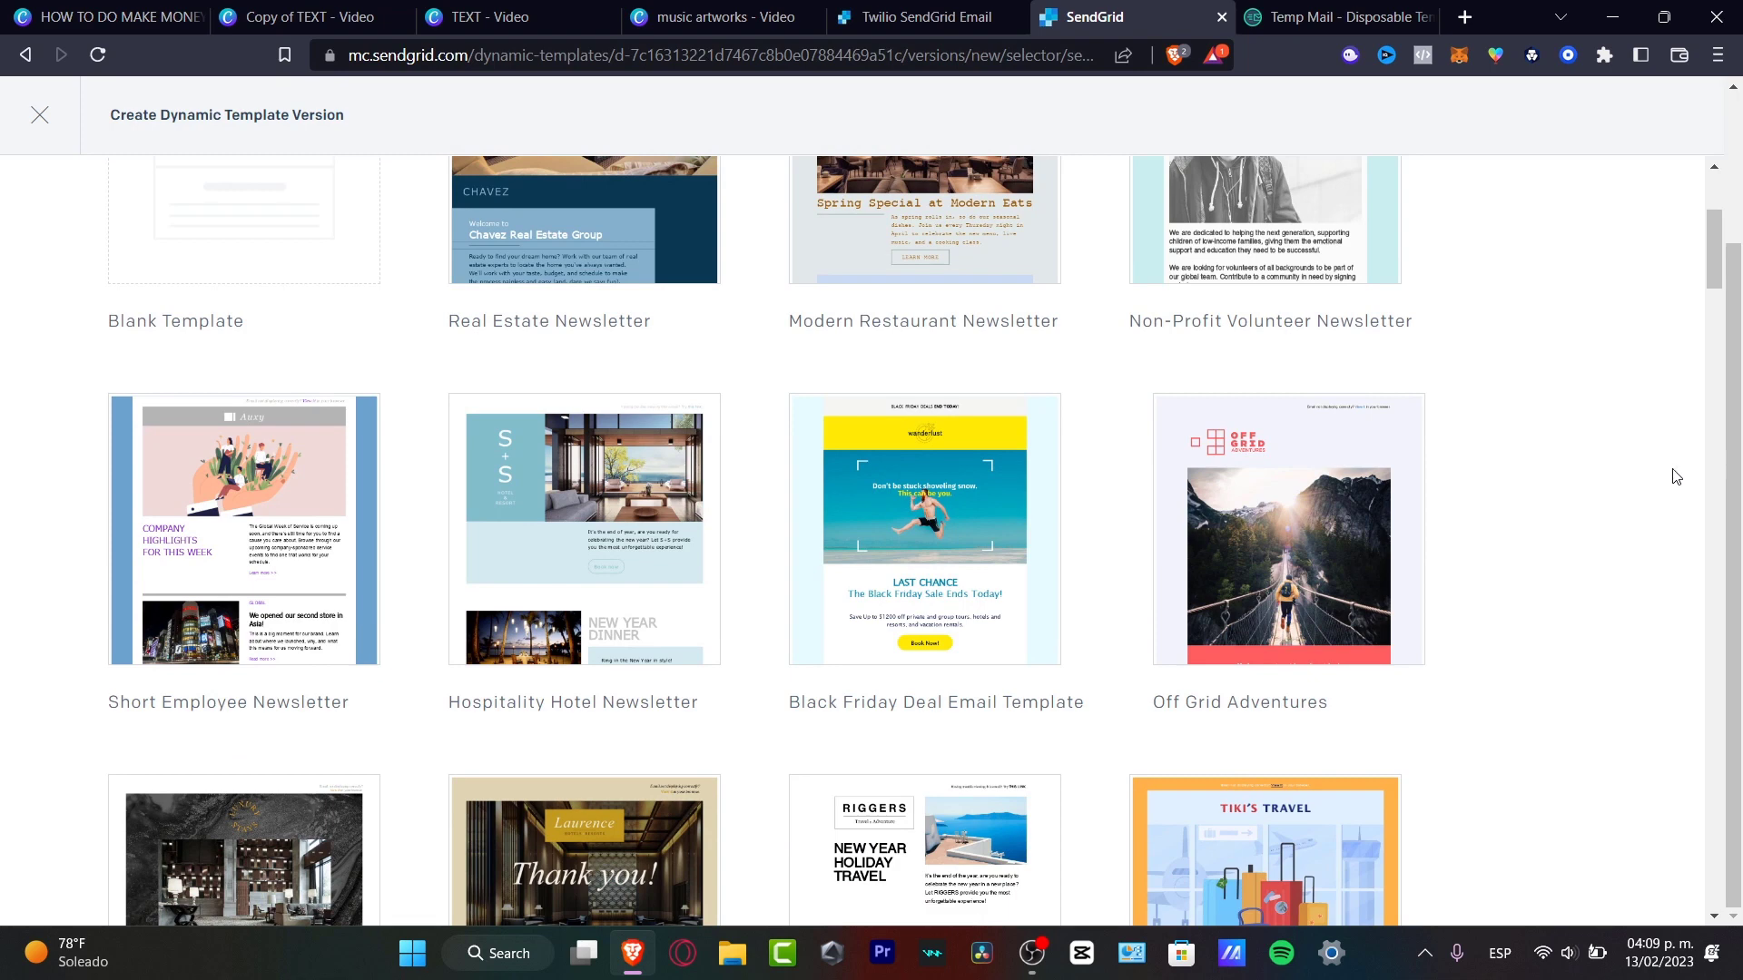
pyautogui.scroll(-3)
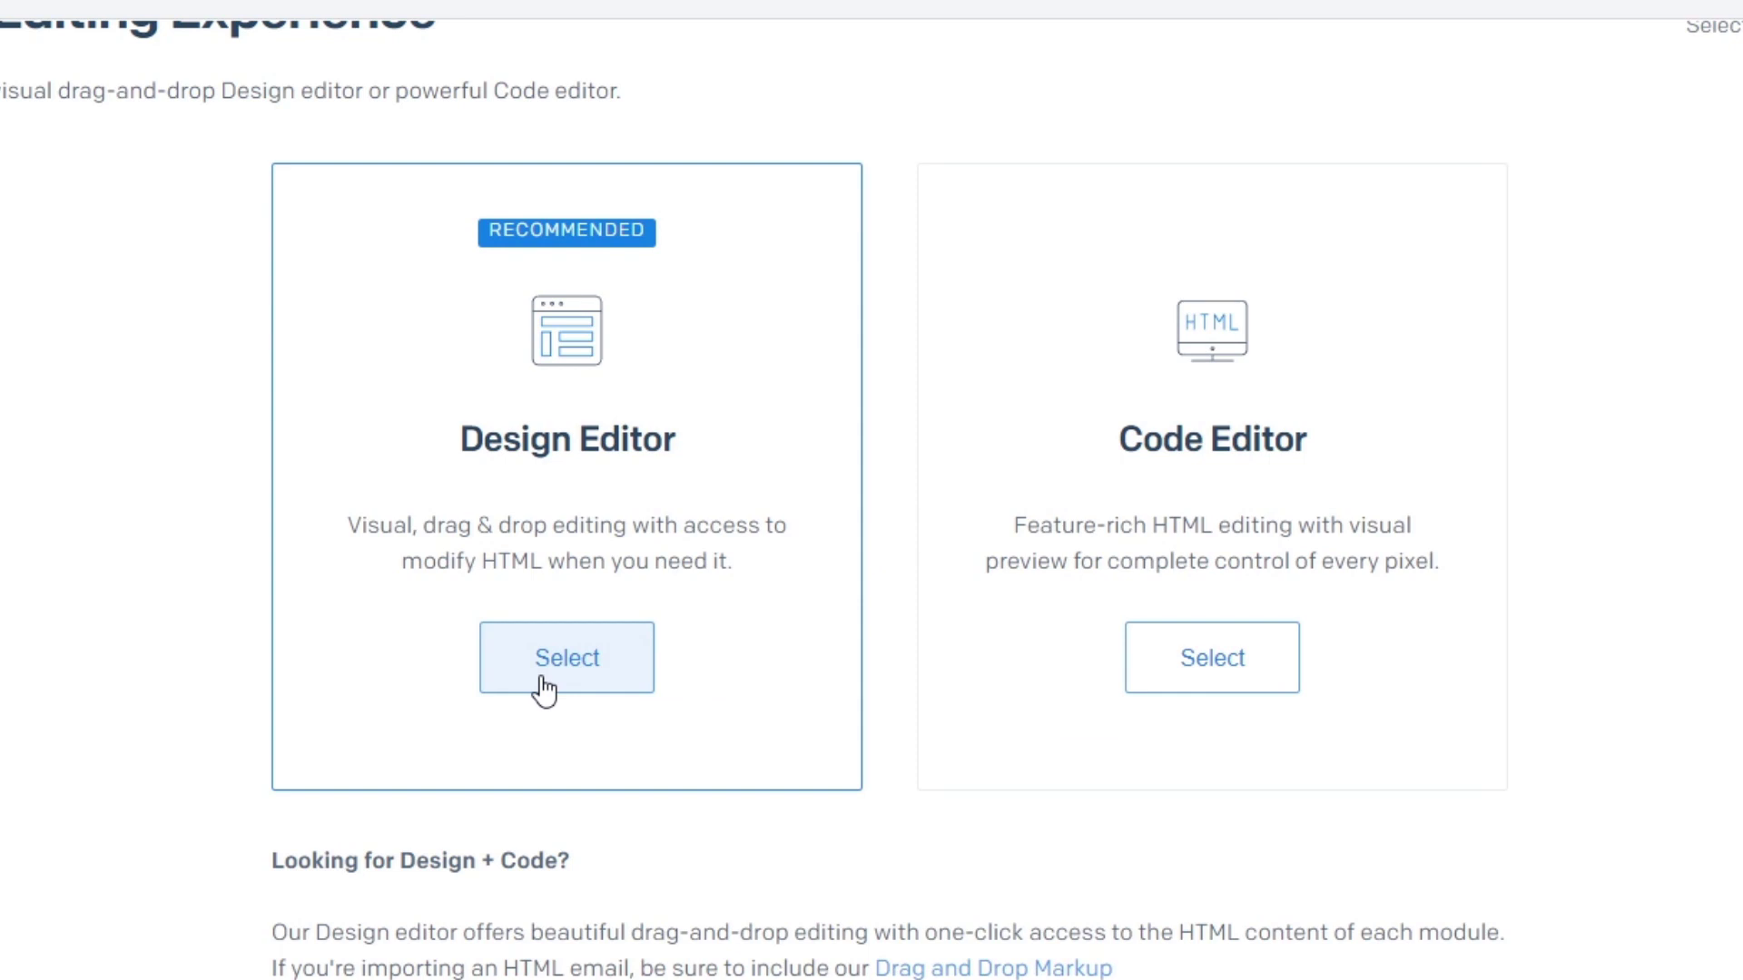
pyautogui.moveTo(1107, 629)
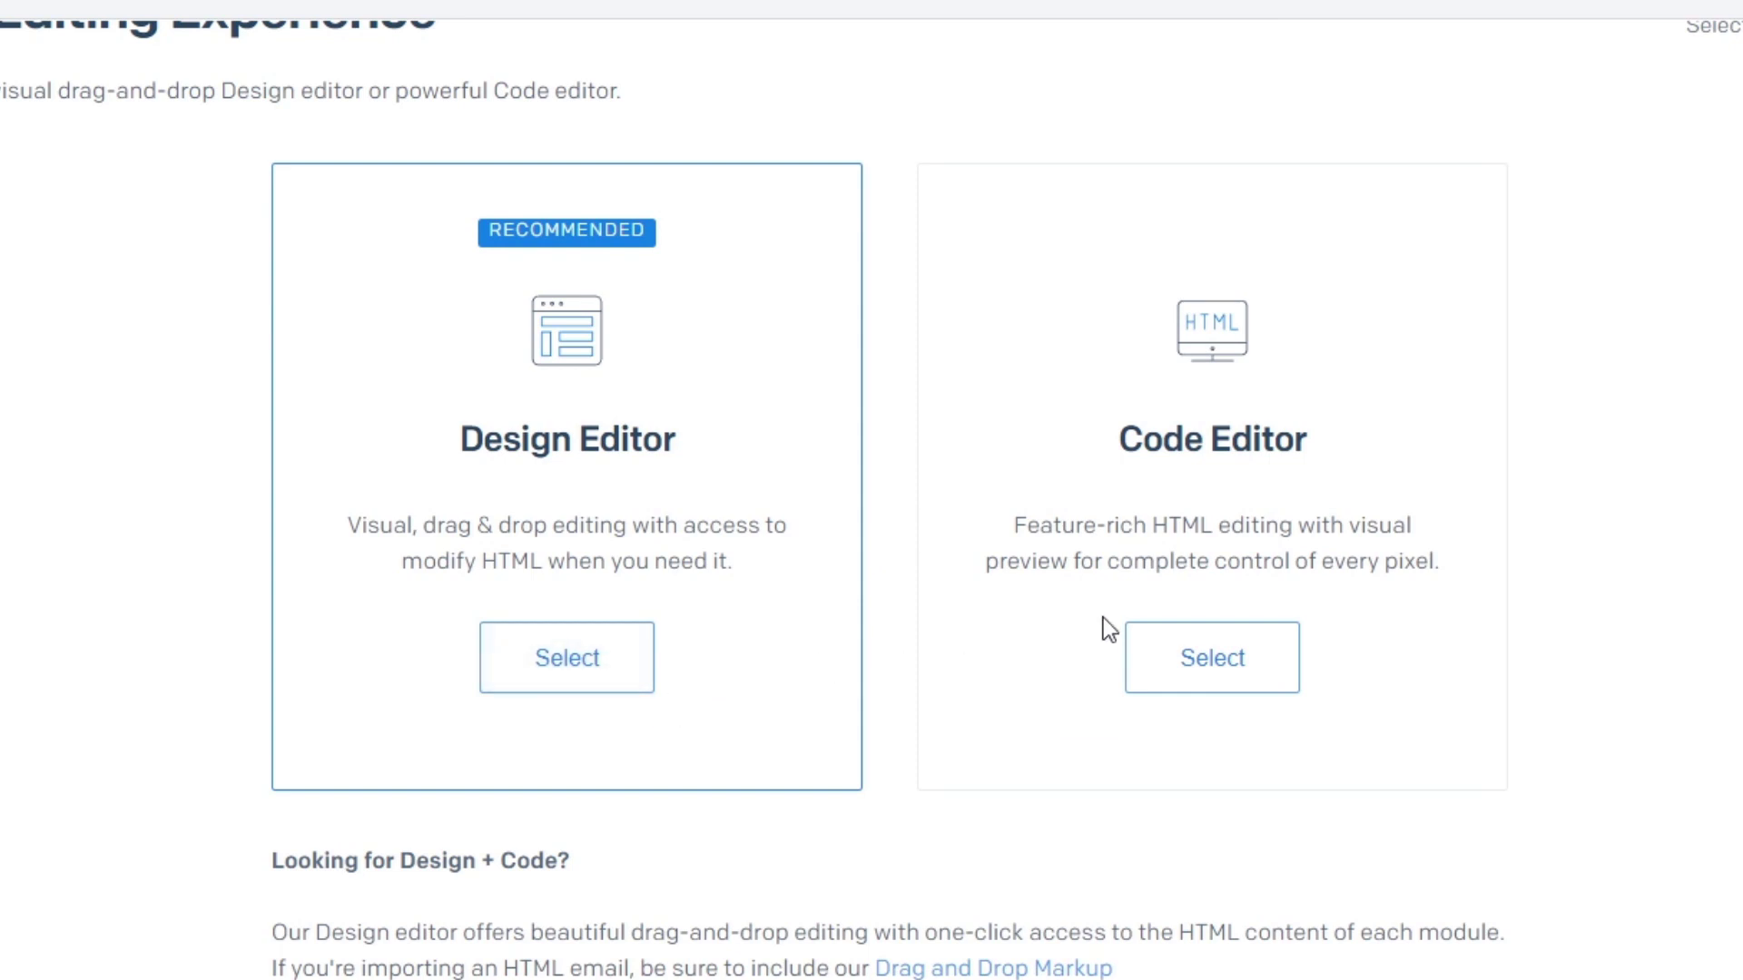
pyautogui.moveTo(1211, 657)
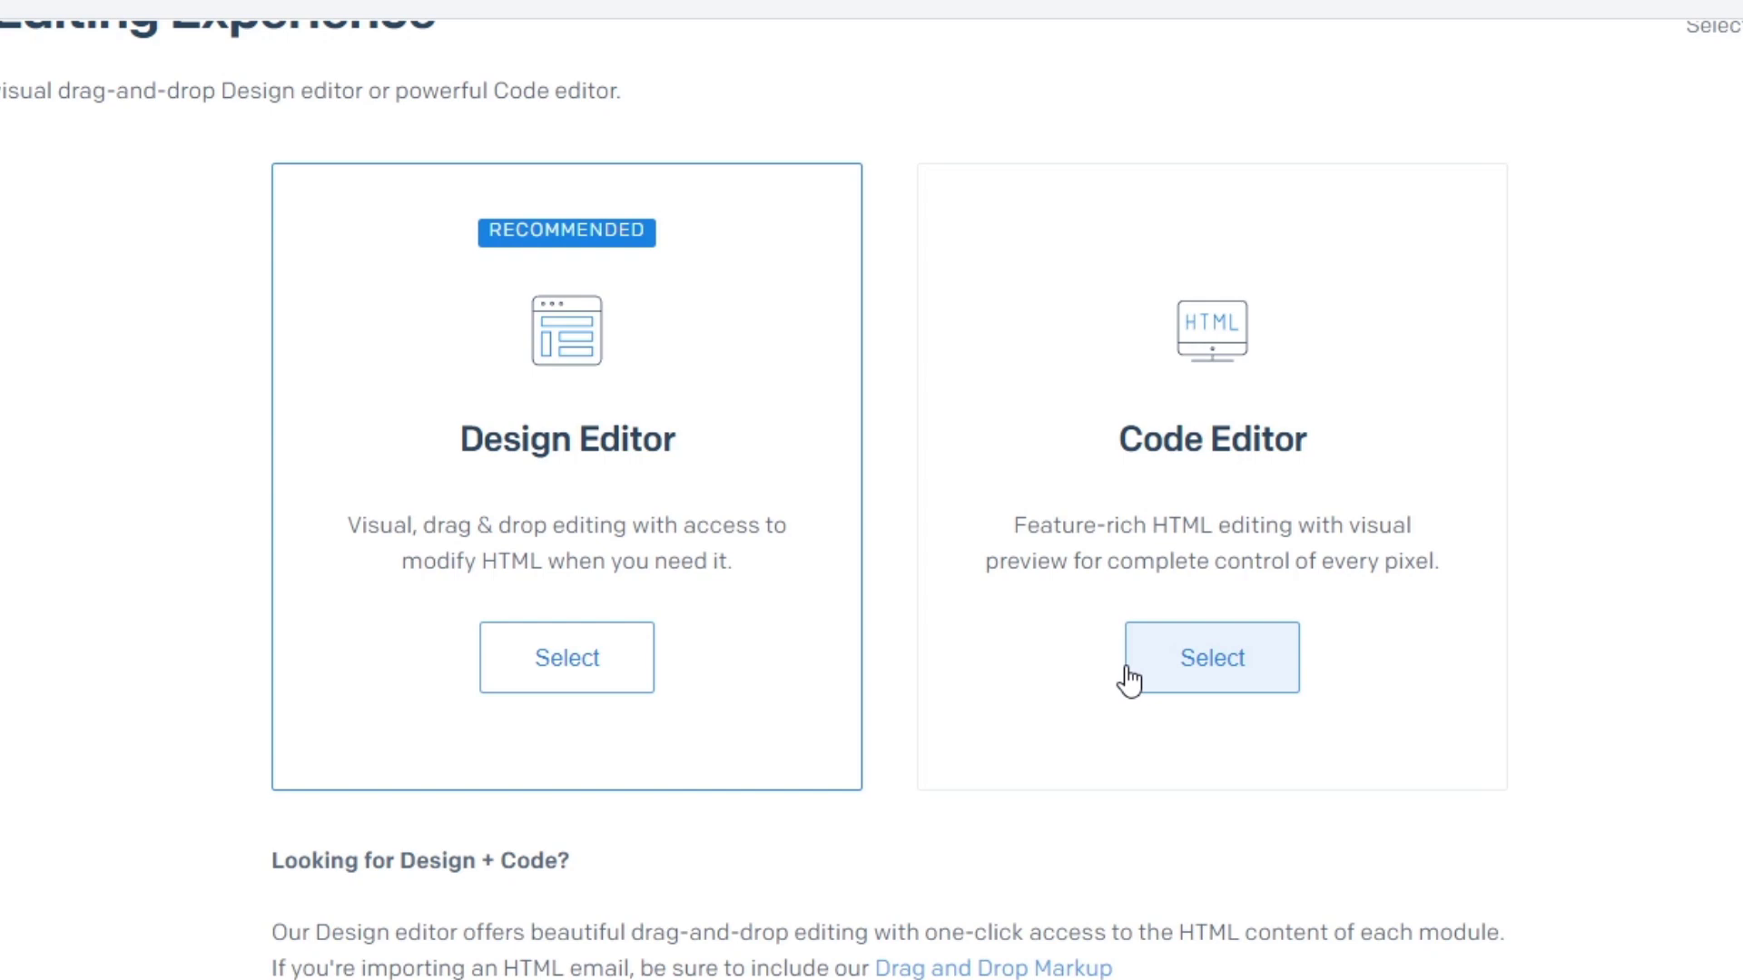
# Step: Choose Design Editor as the editing experience for the new version
pyautogui.click(1212, 657)
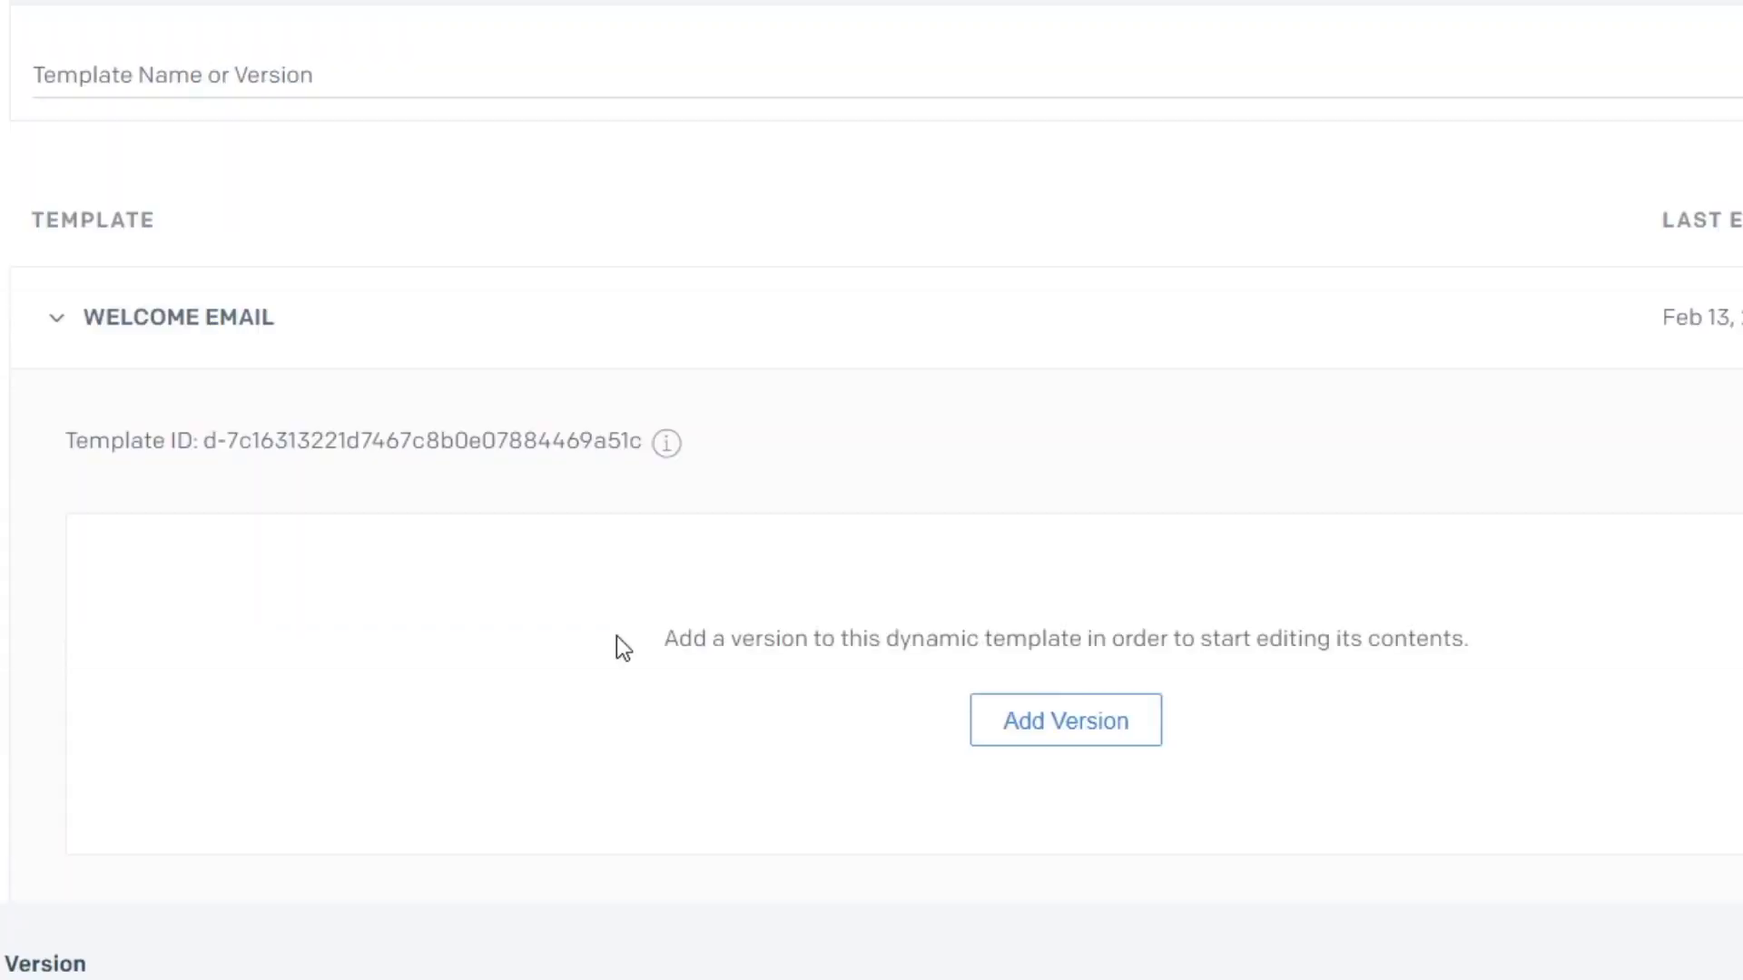
pyautogui.click(1064, 720)
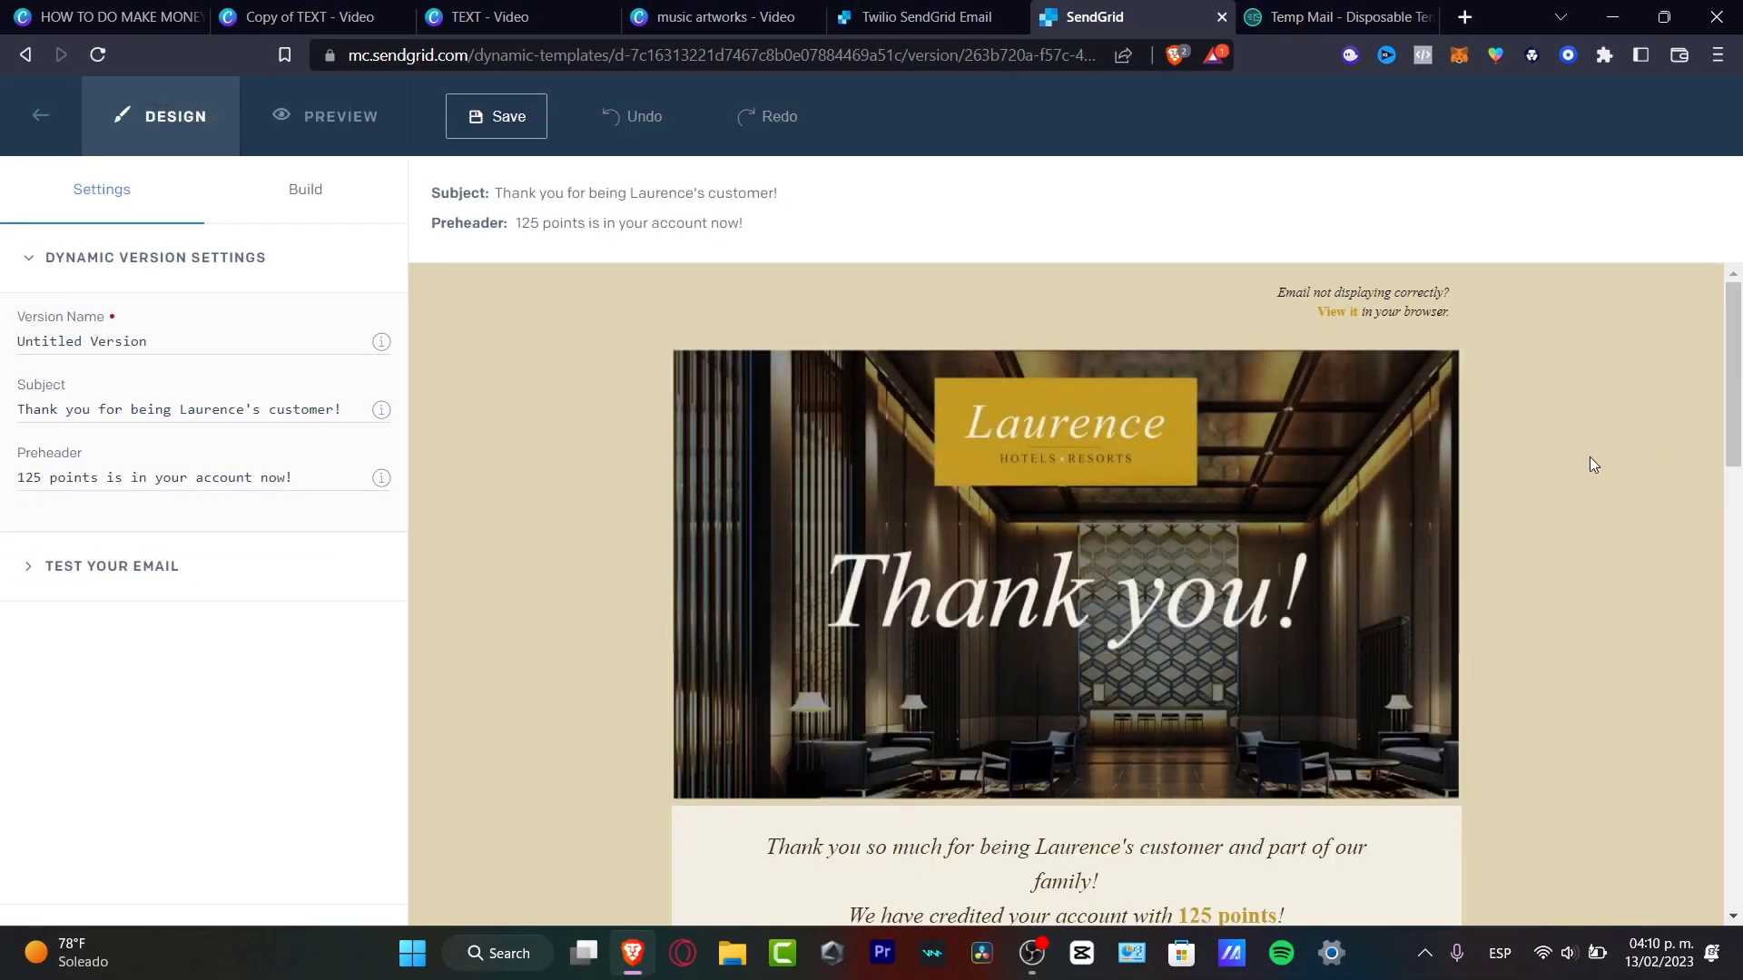
pyautogui.scroll(-3)
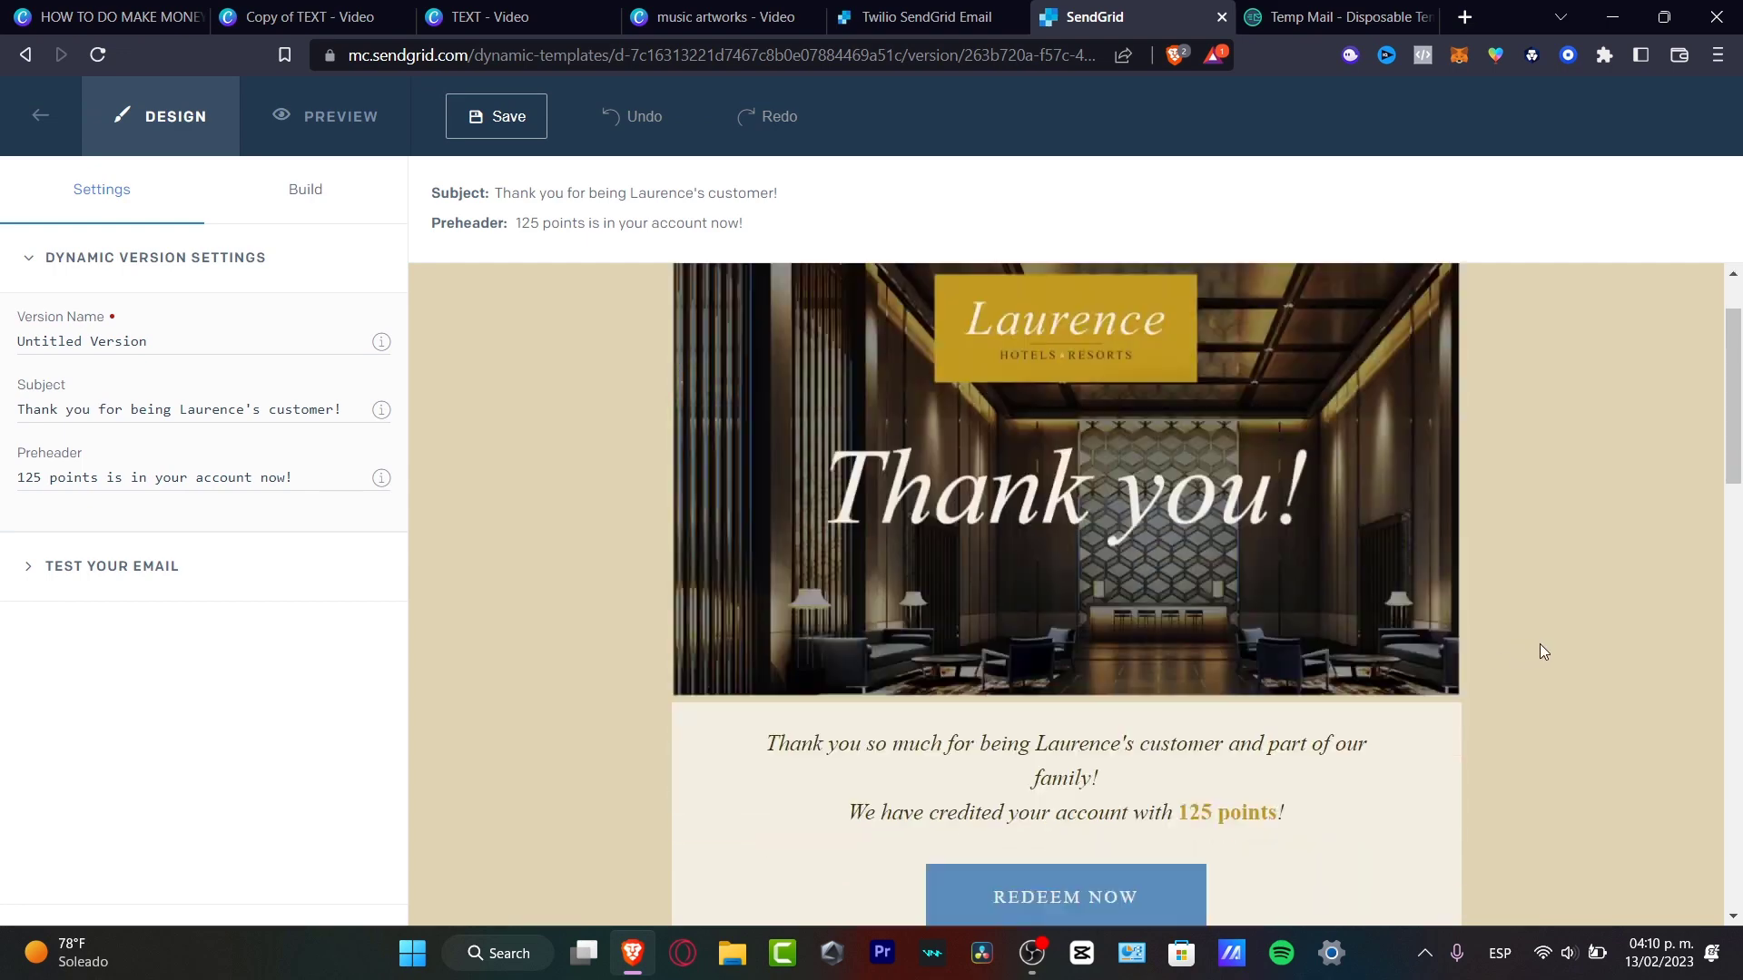
pyautogui.scroll(-3)
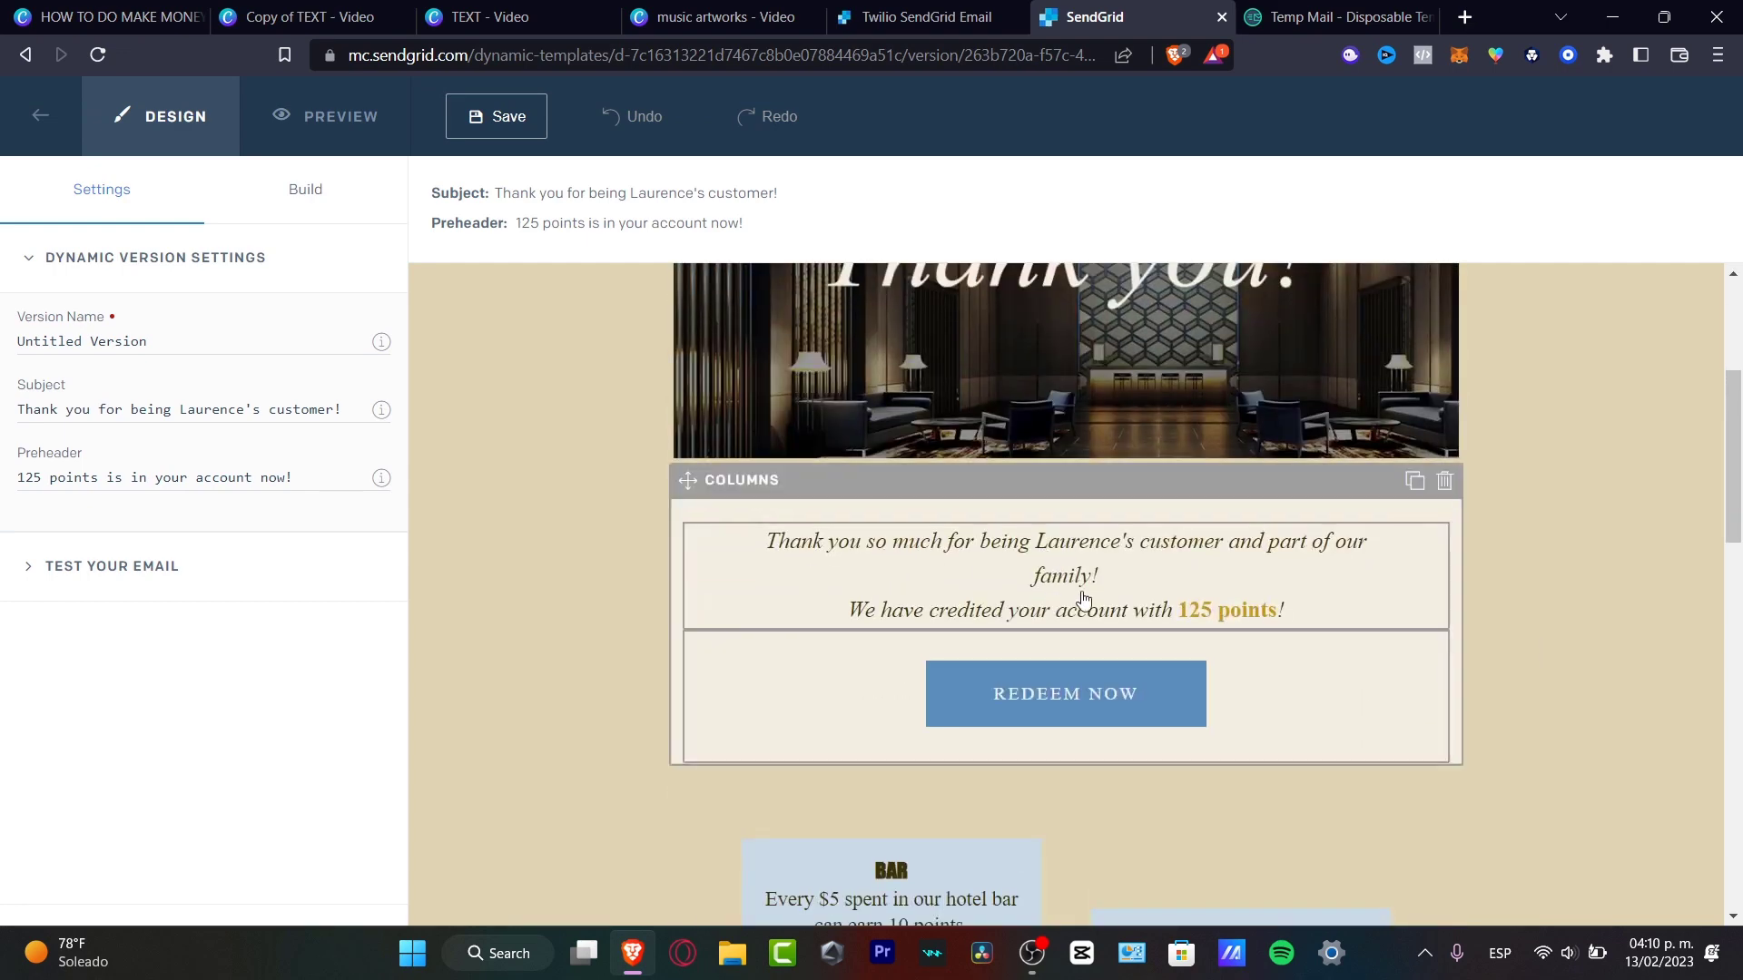
pyautogui.scroll(-3)
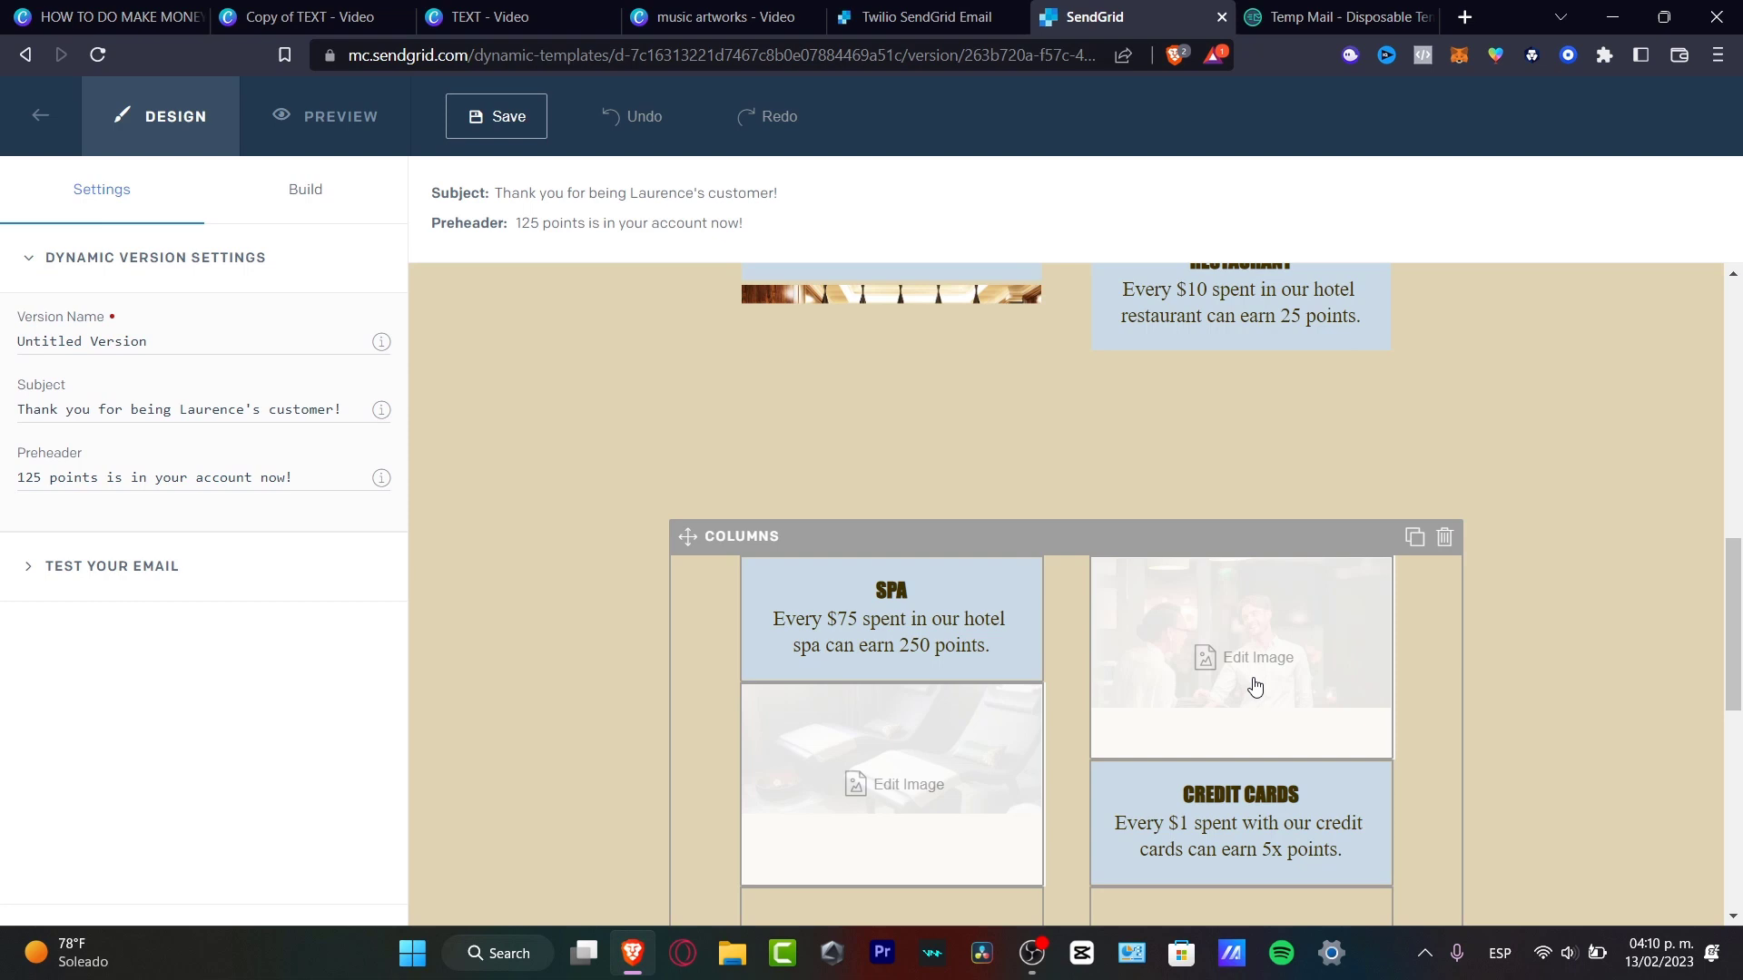
pyautogui.scroll(-3)
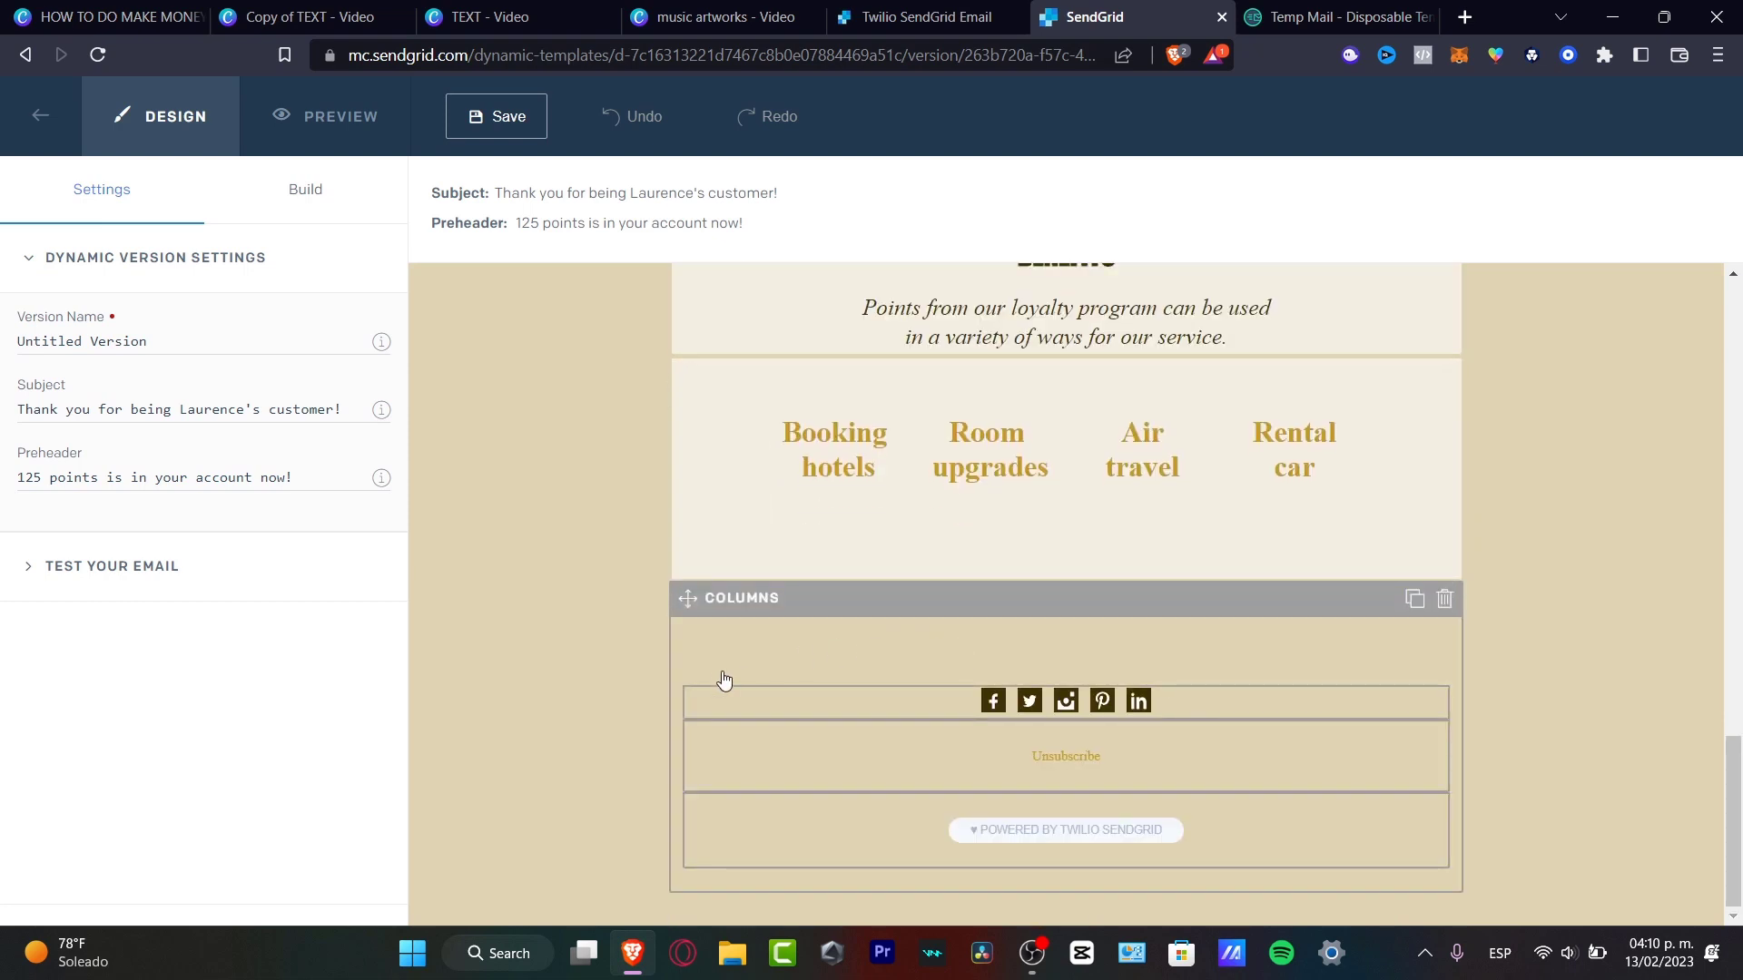
pyautogui.scroll(3)
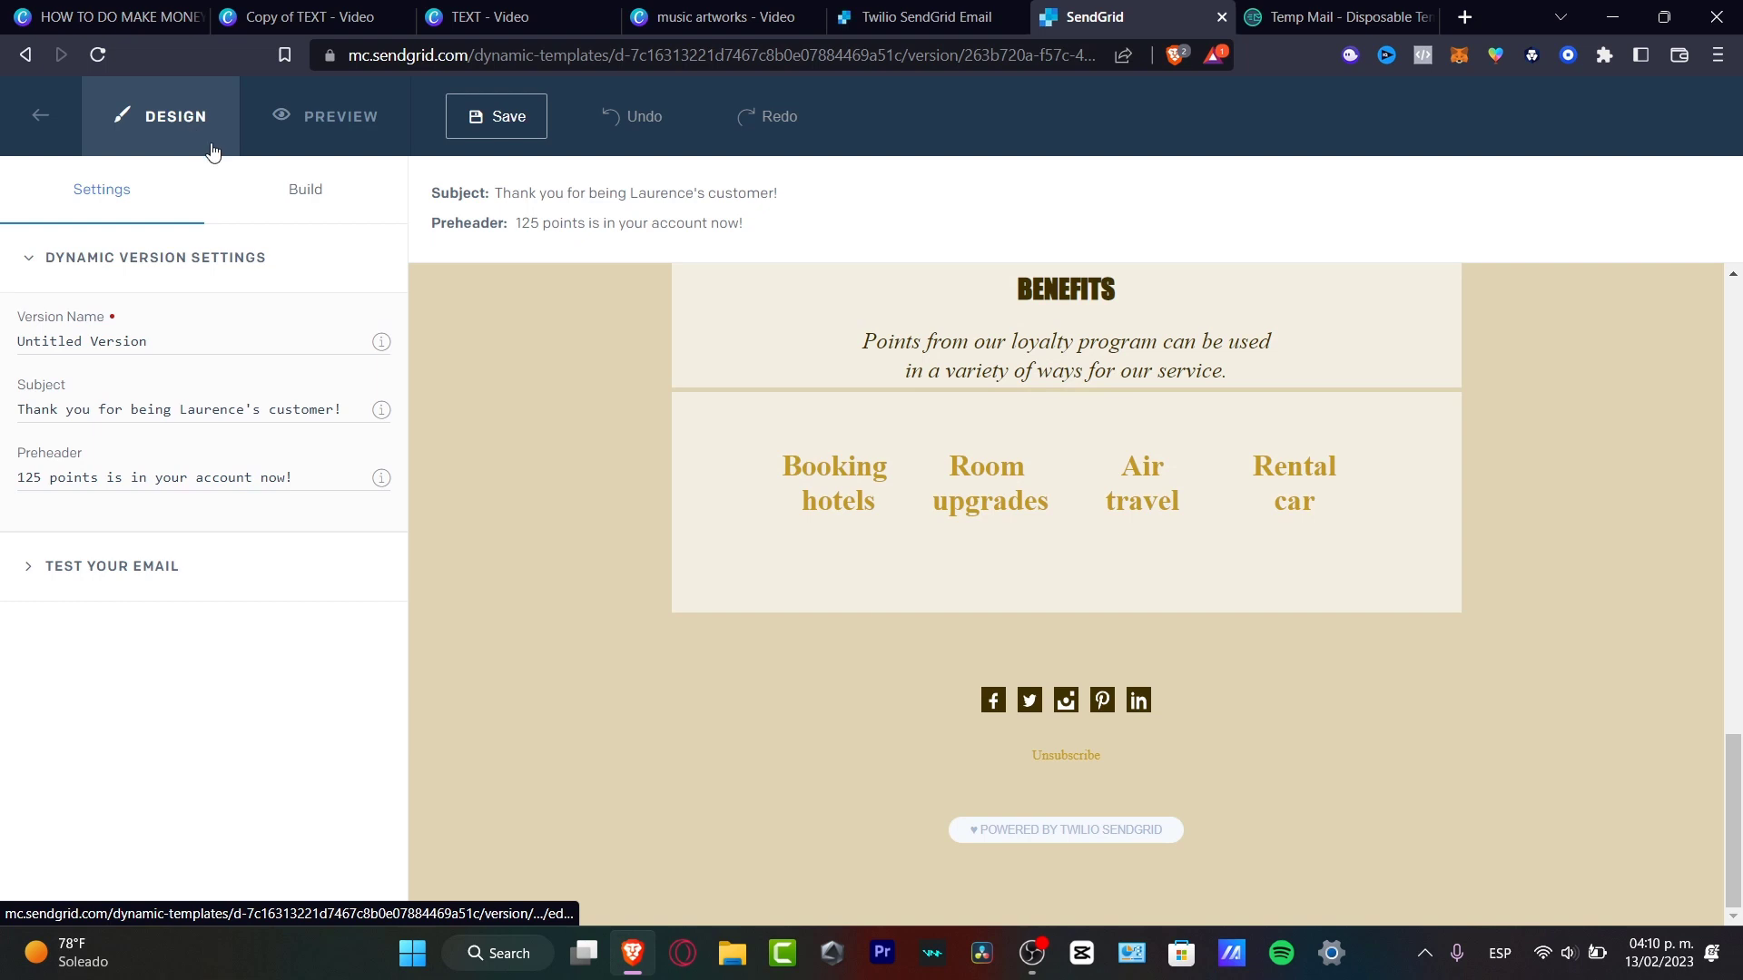
# Step: Expand and collapse Add Modules, then open the Advanced section
pyautogui.click(305, 188)
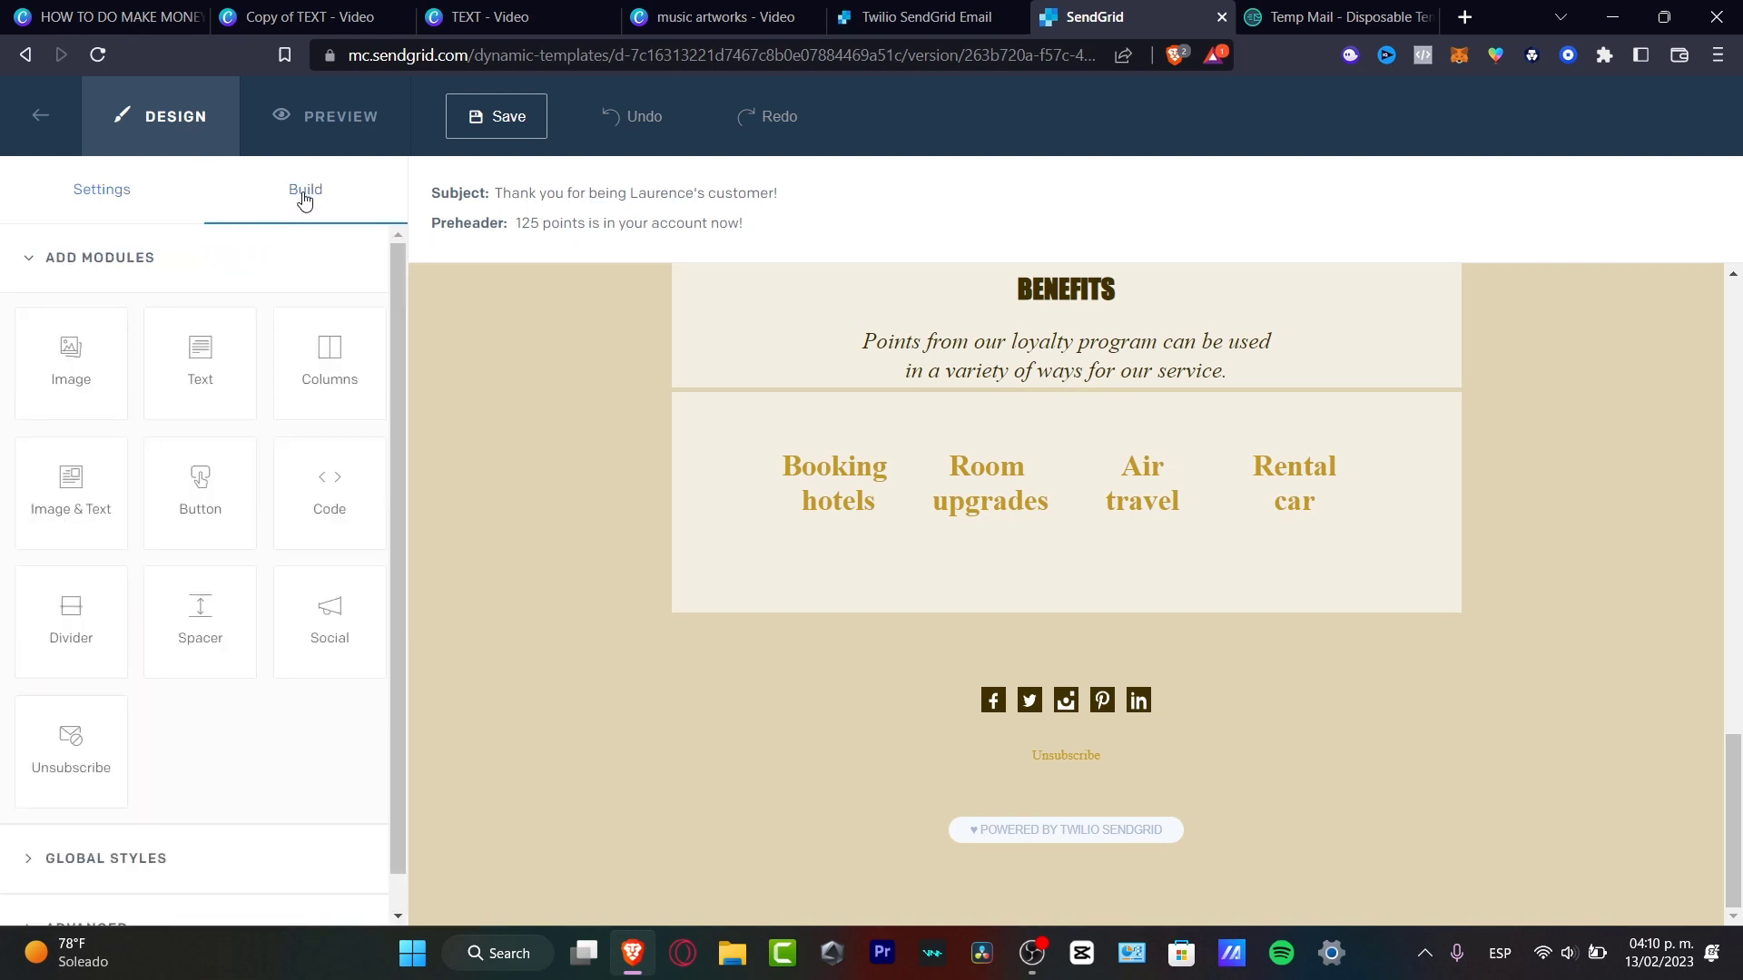
pyautogui.click(305, 189)
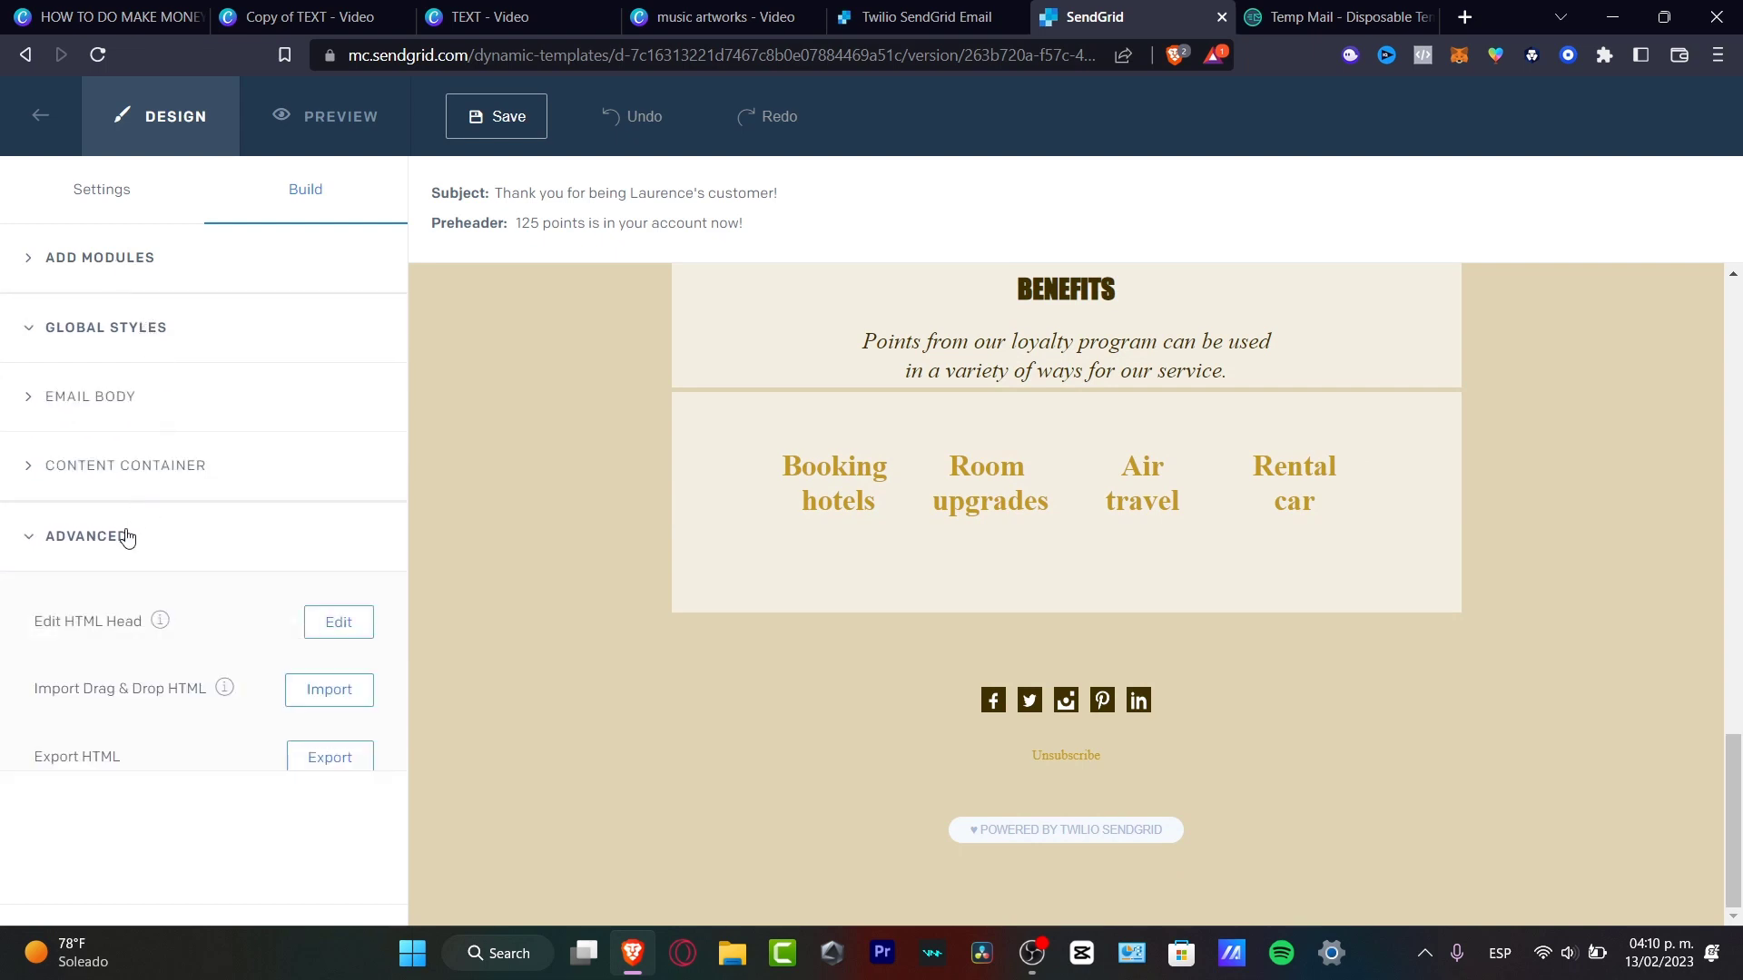
pyautogui.moveTo(97, 642)
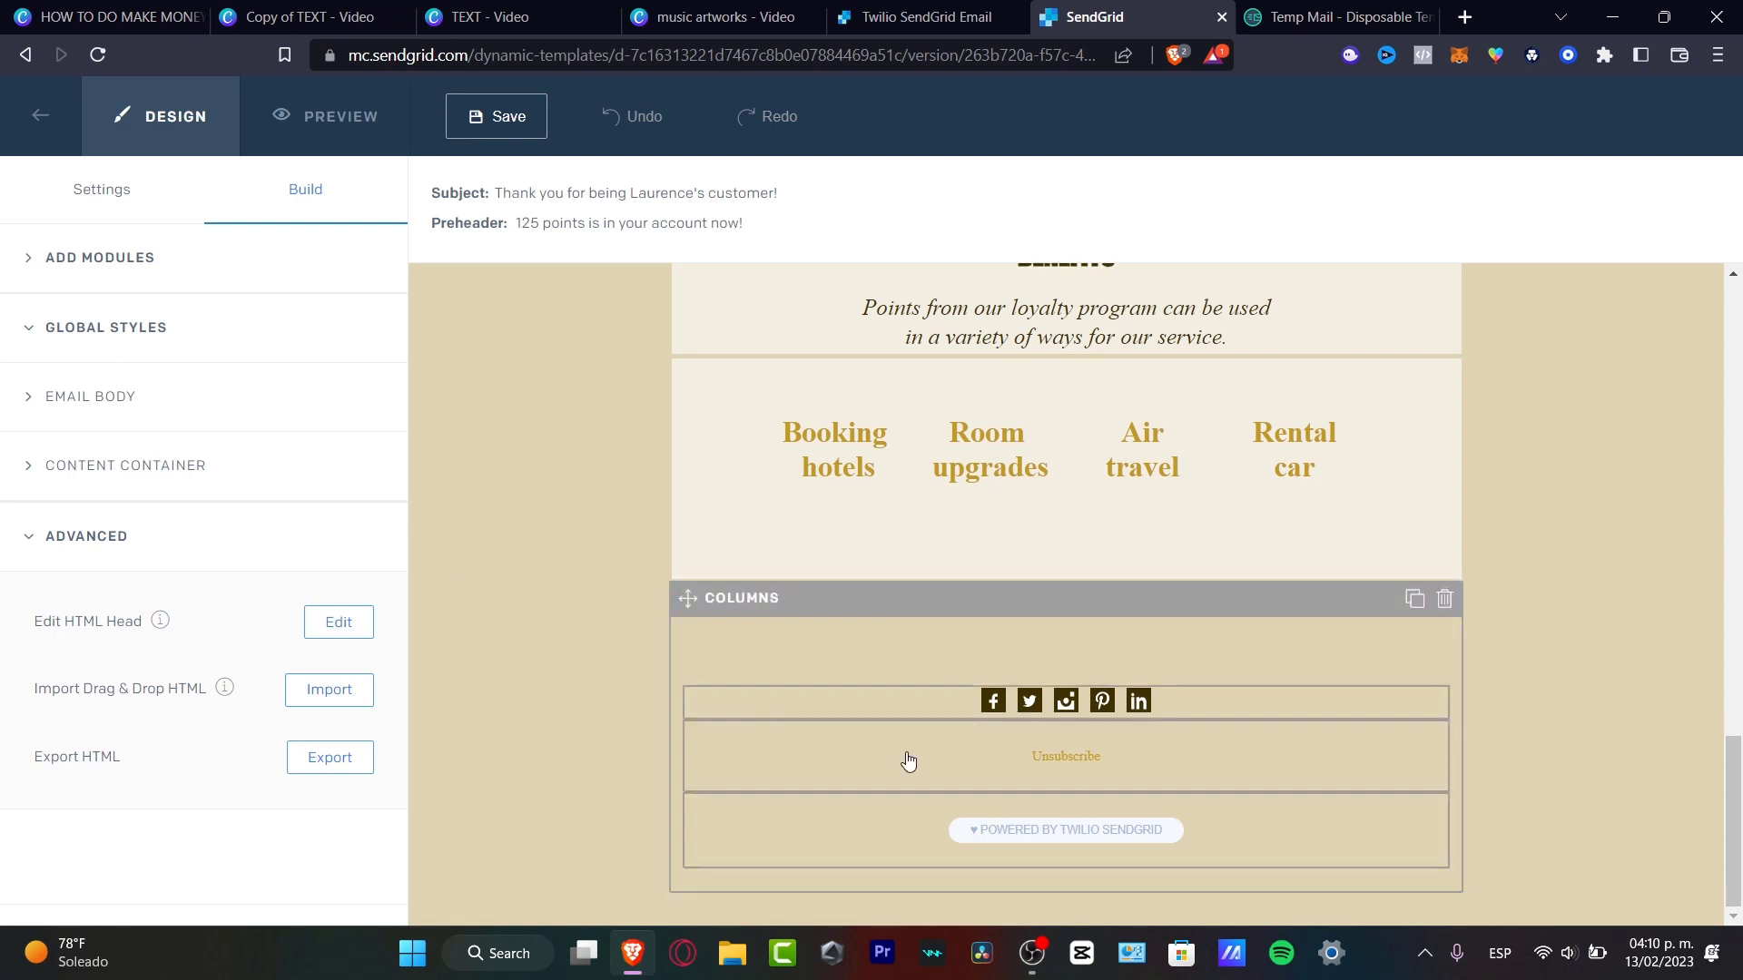
pyautogui.click(101, 189)
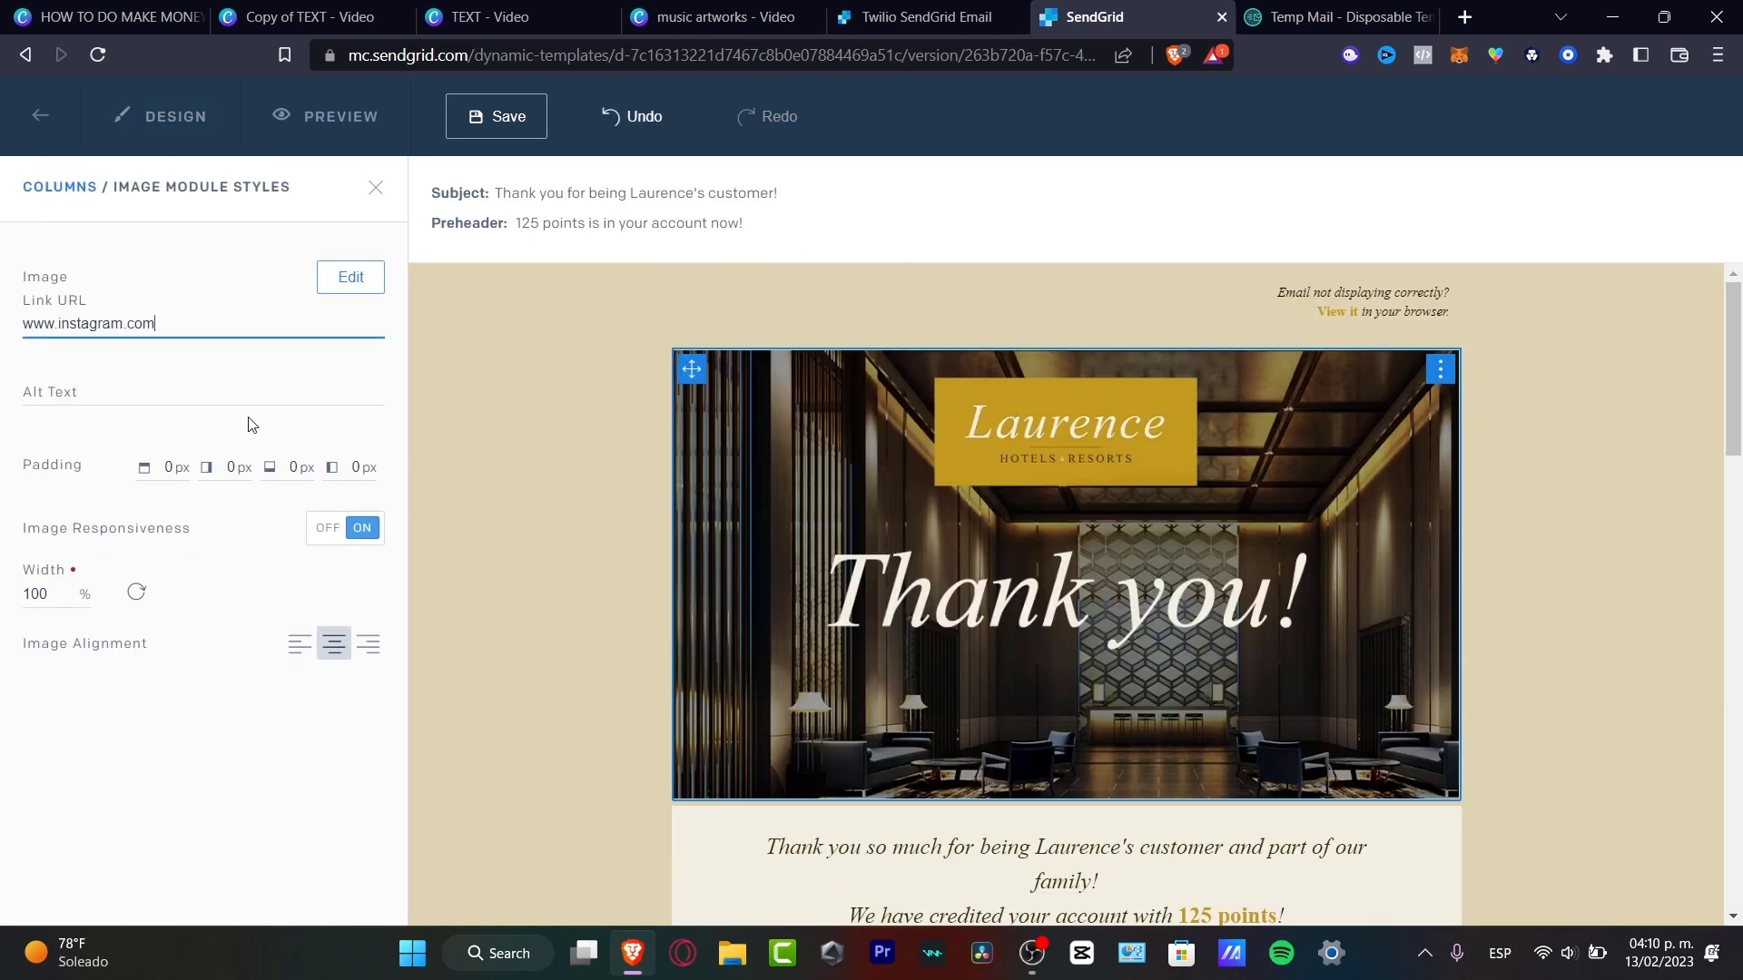
# Step: Give the header image the alt text 'This is our link to our company'
pyautogui.click(203, 392)
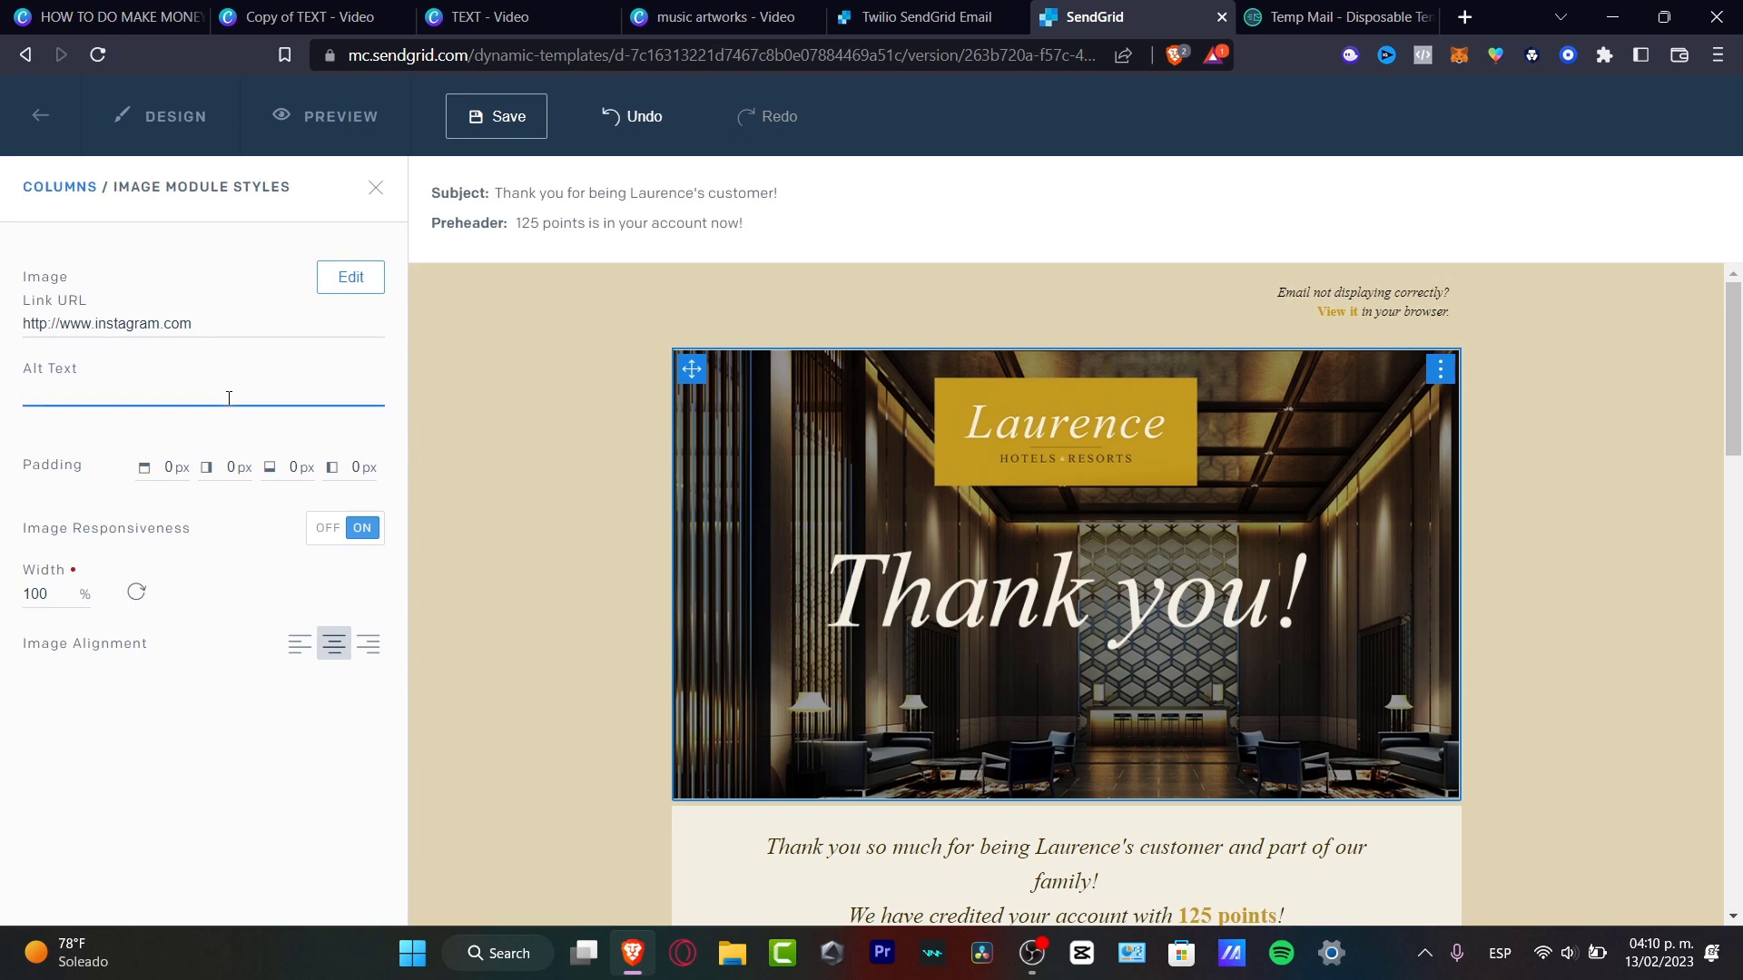
pyautogui.write('This is our')
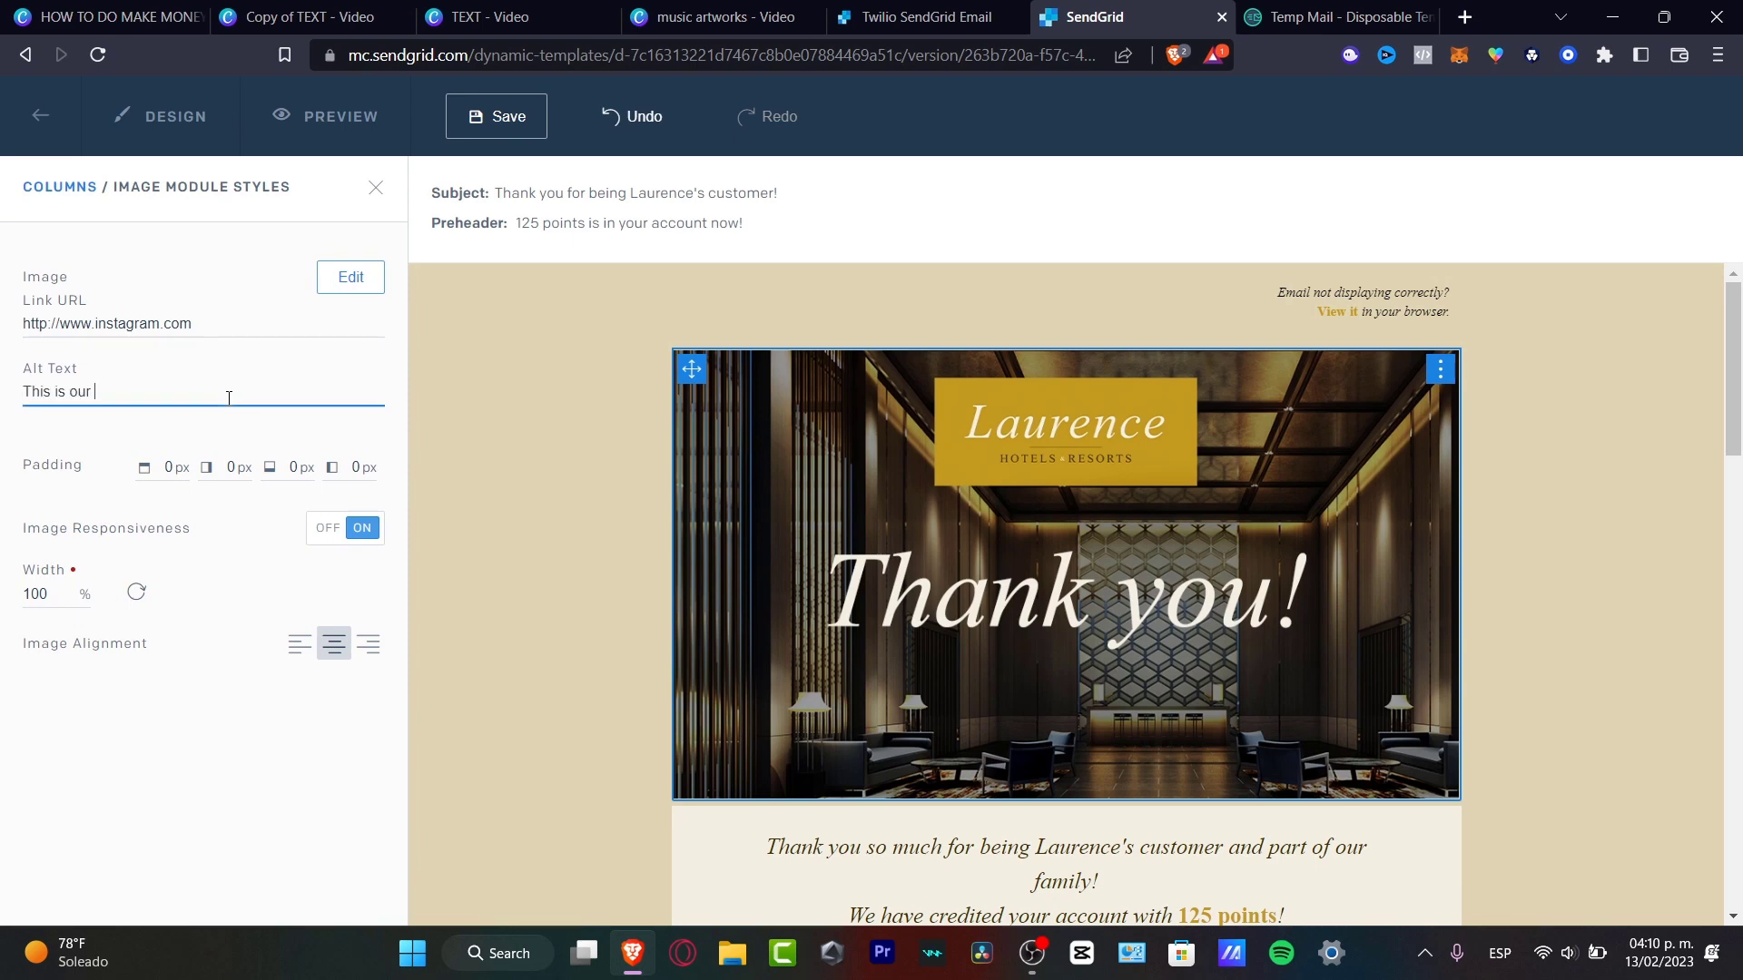
pyautogui.write('link to our comp')
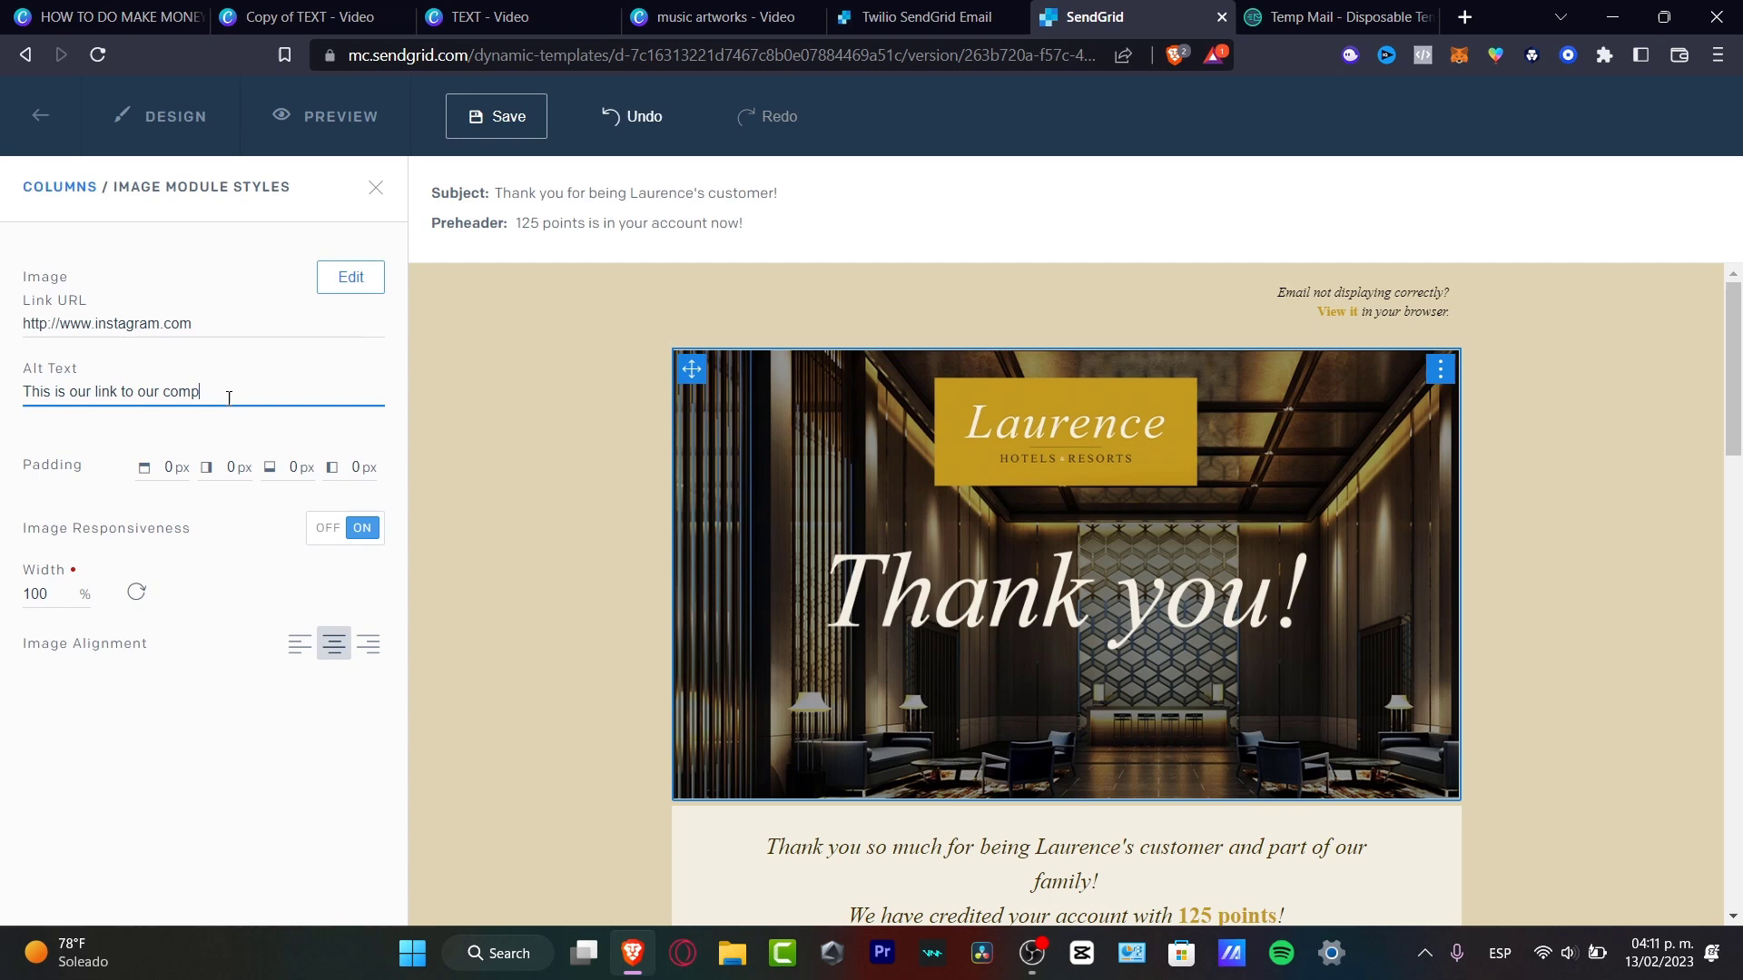
pyautogui.write('any')
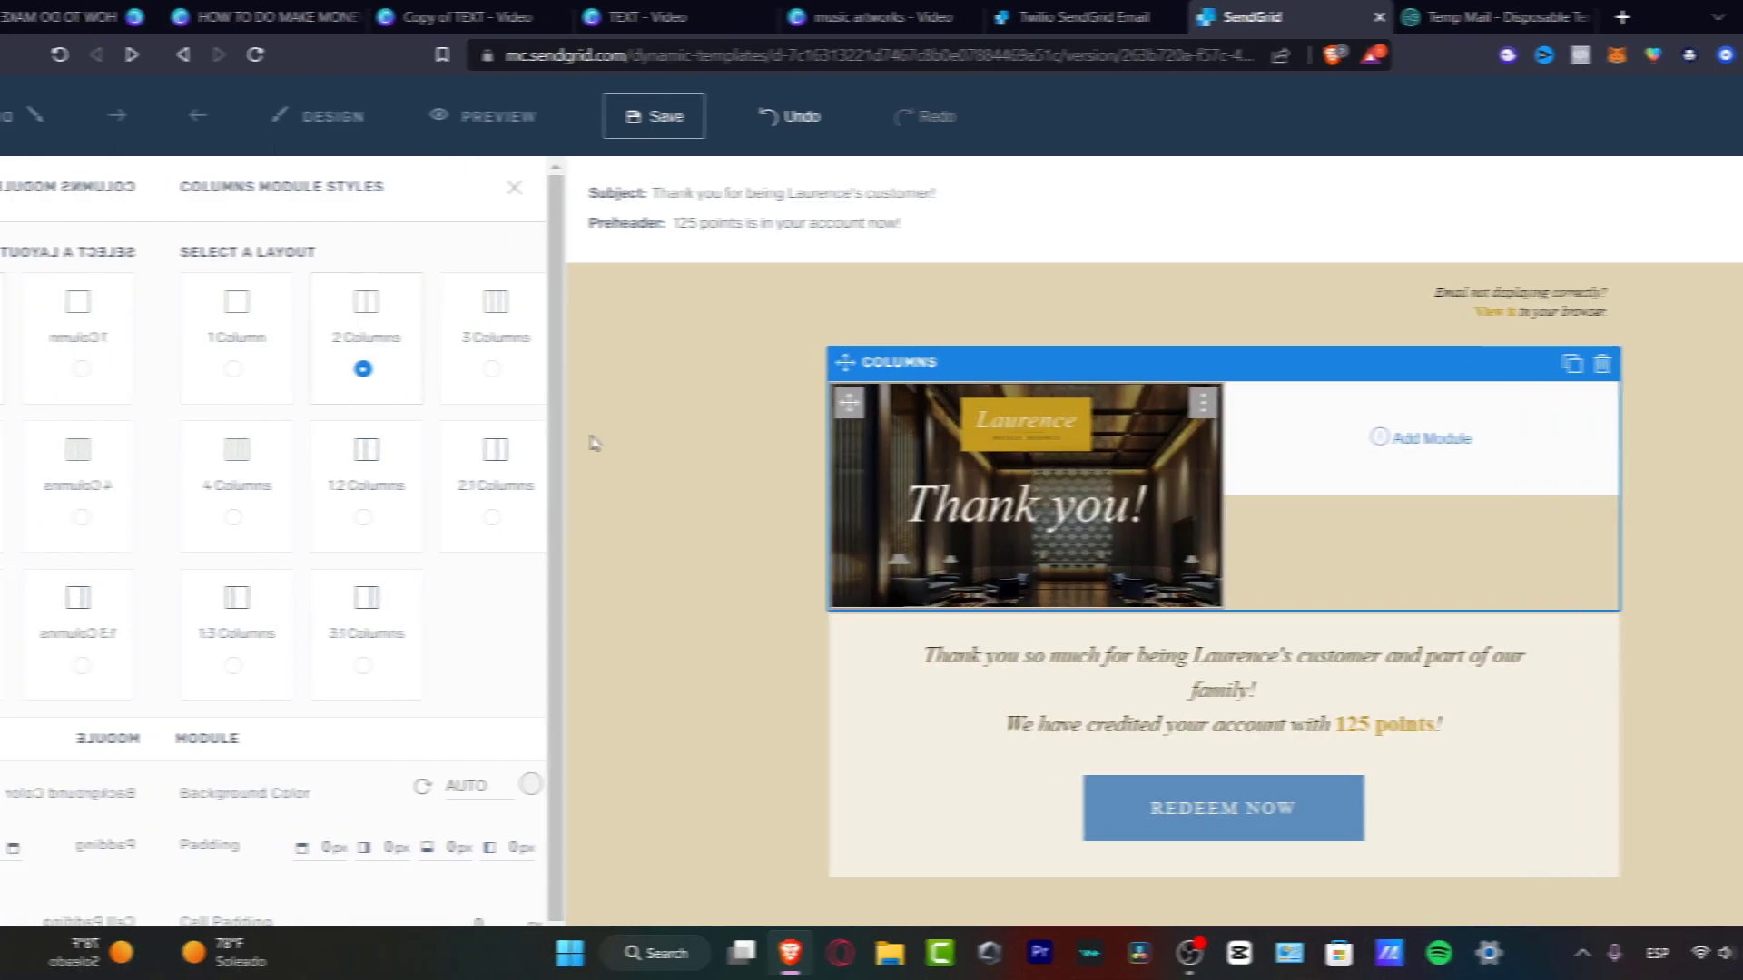
# Step: Select the Thank you header image row and delete it
pyautogui.click(1221, 807)
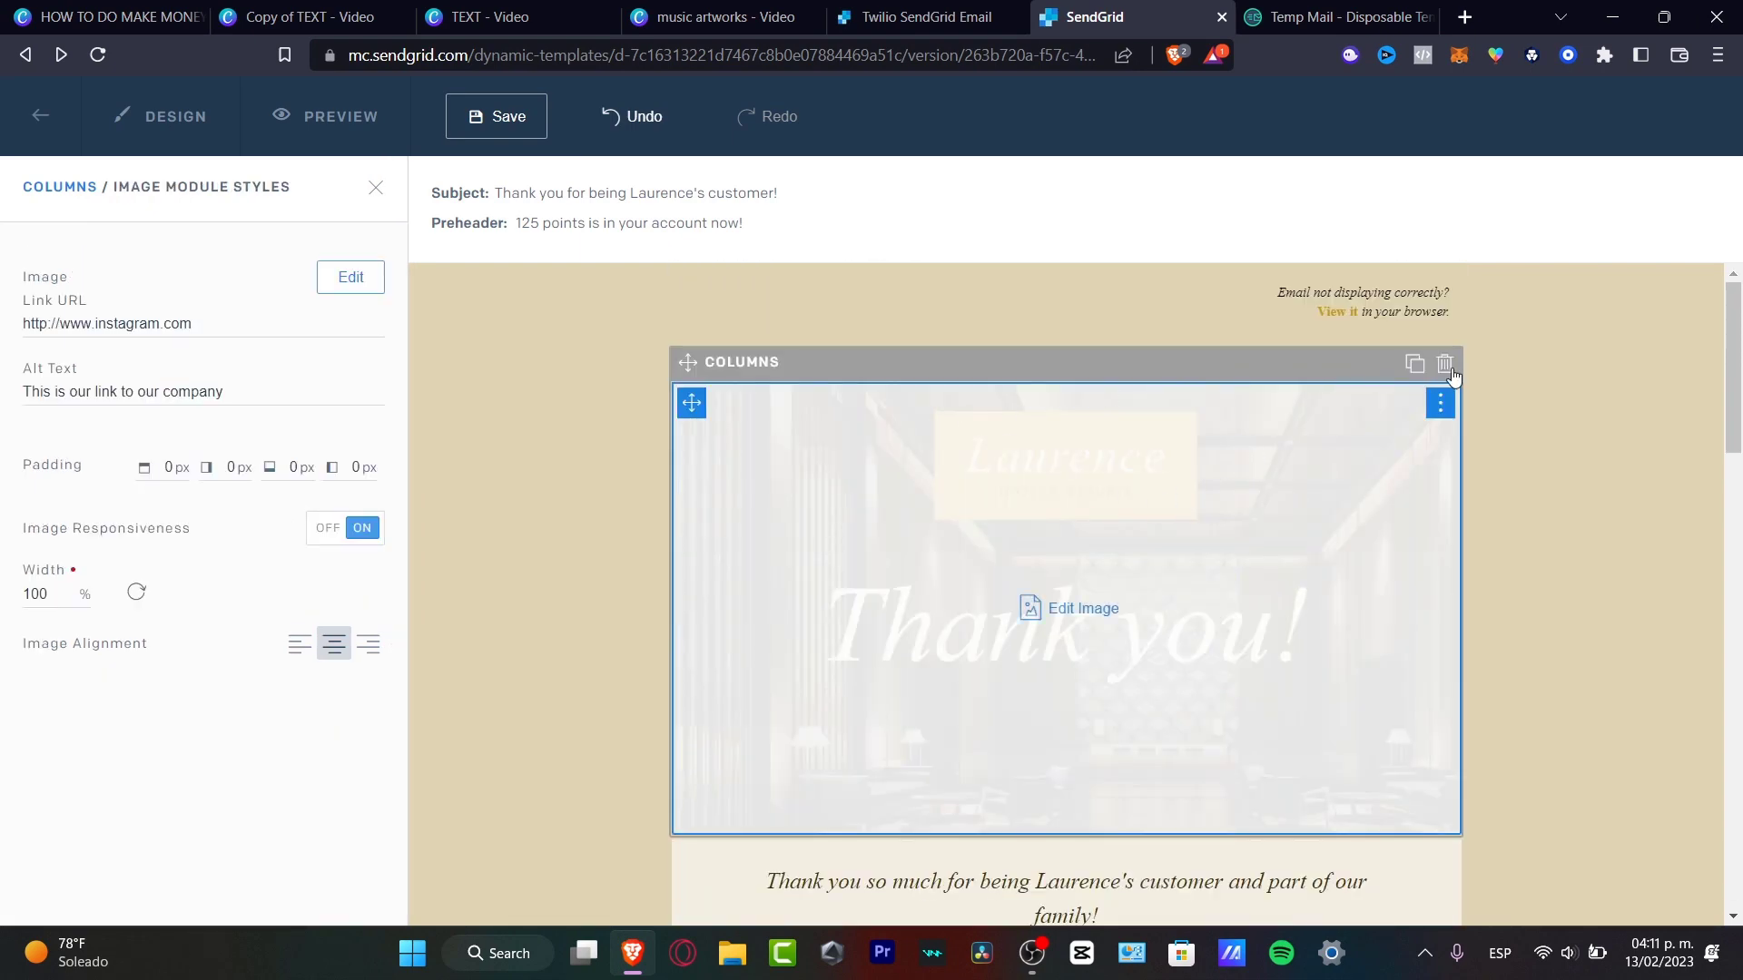
pyautogui.click(376, 187)
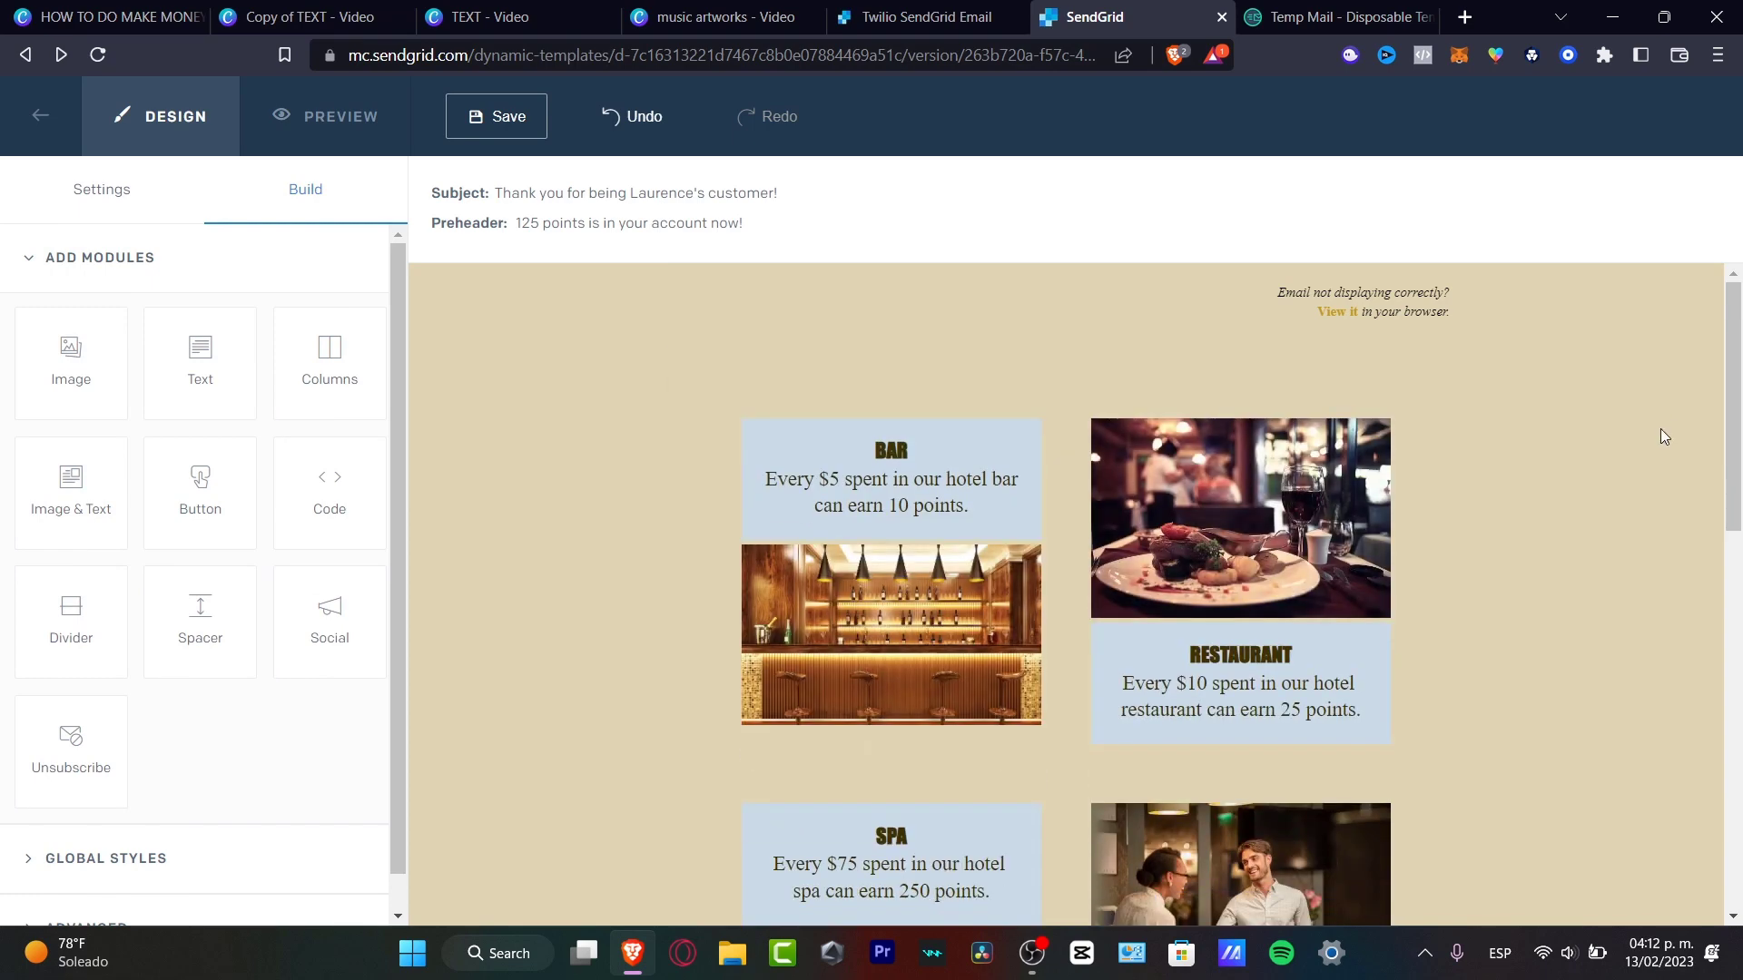
pyautogui.moveTo(1605, 322)
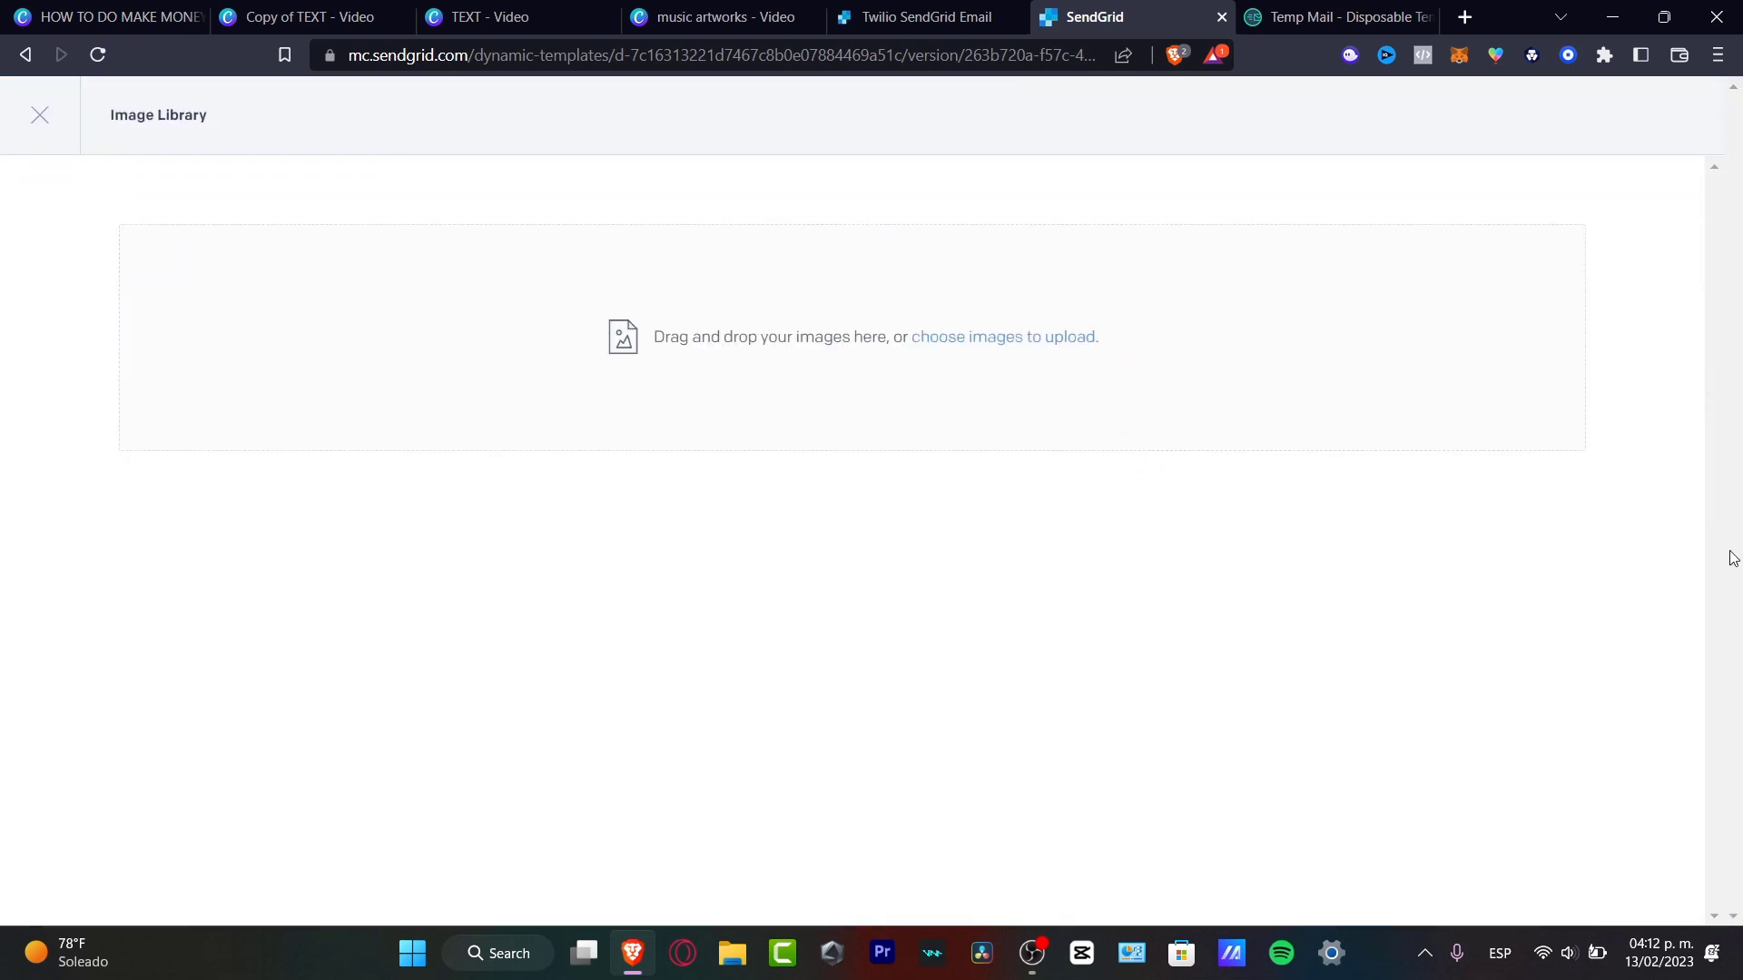
pyautogui.moveTo(1054, 356)
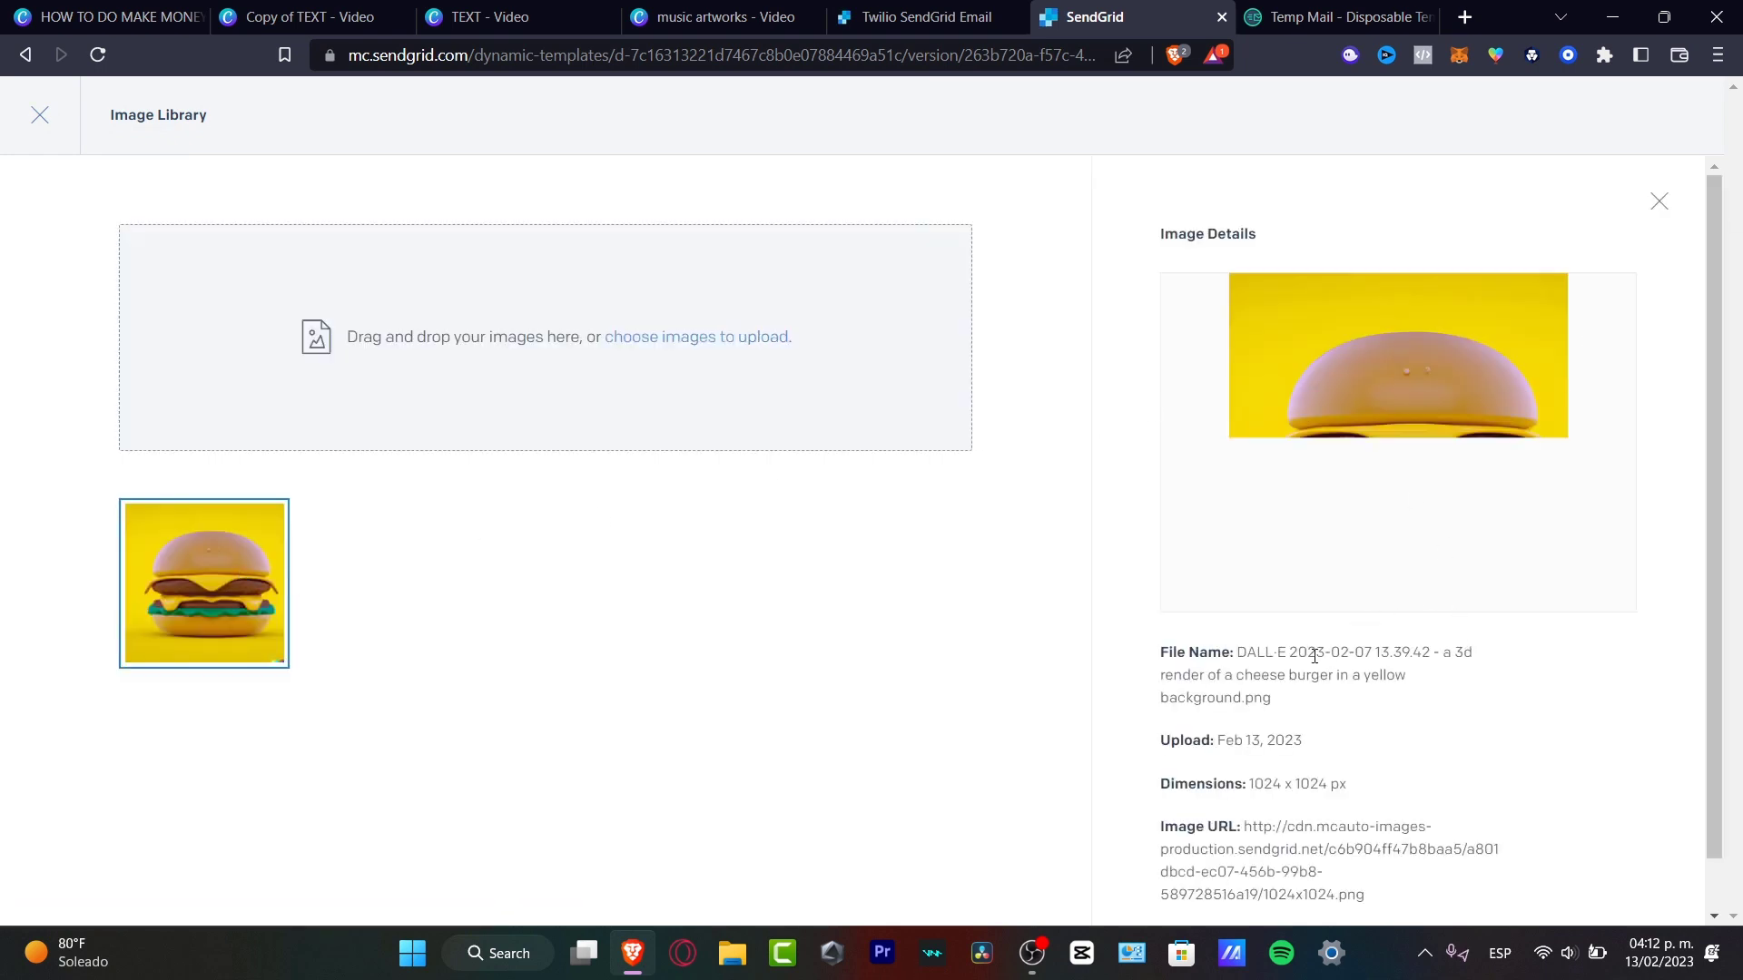
# Step: Insert the uploaded cheeseburger image into the email below the placeholder text block
pyautogui.scroll(-3)
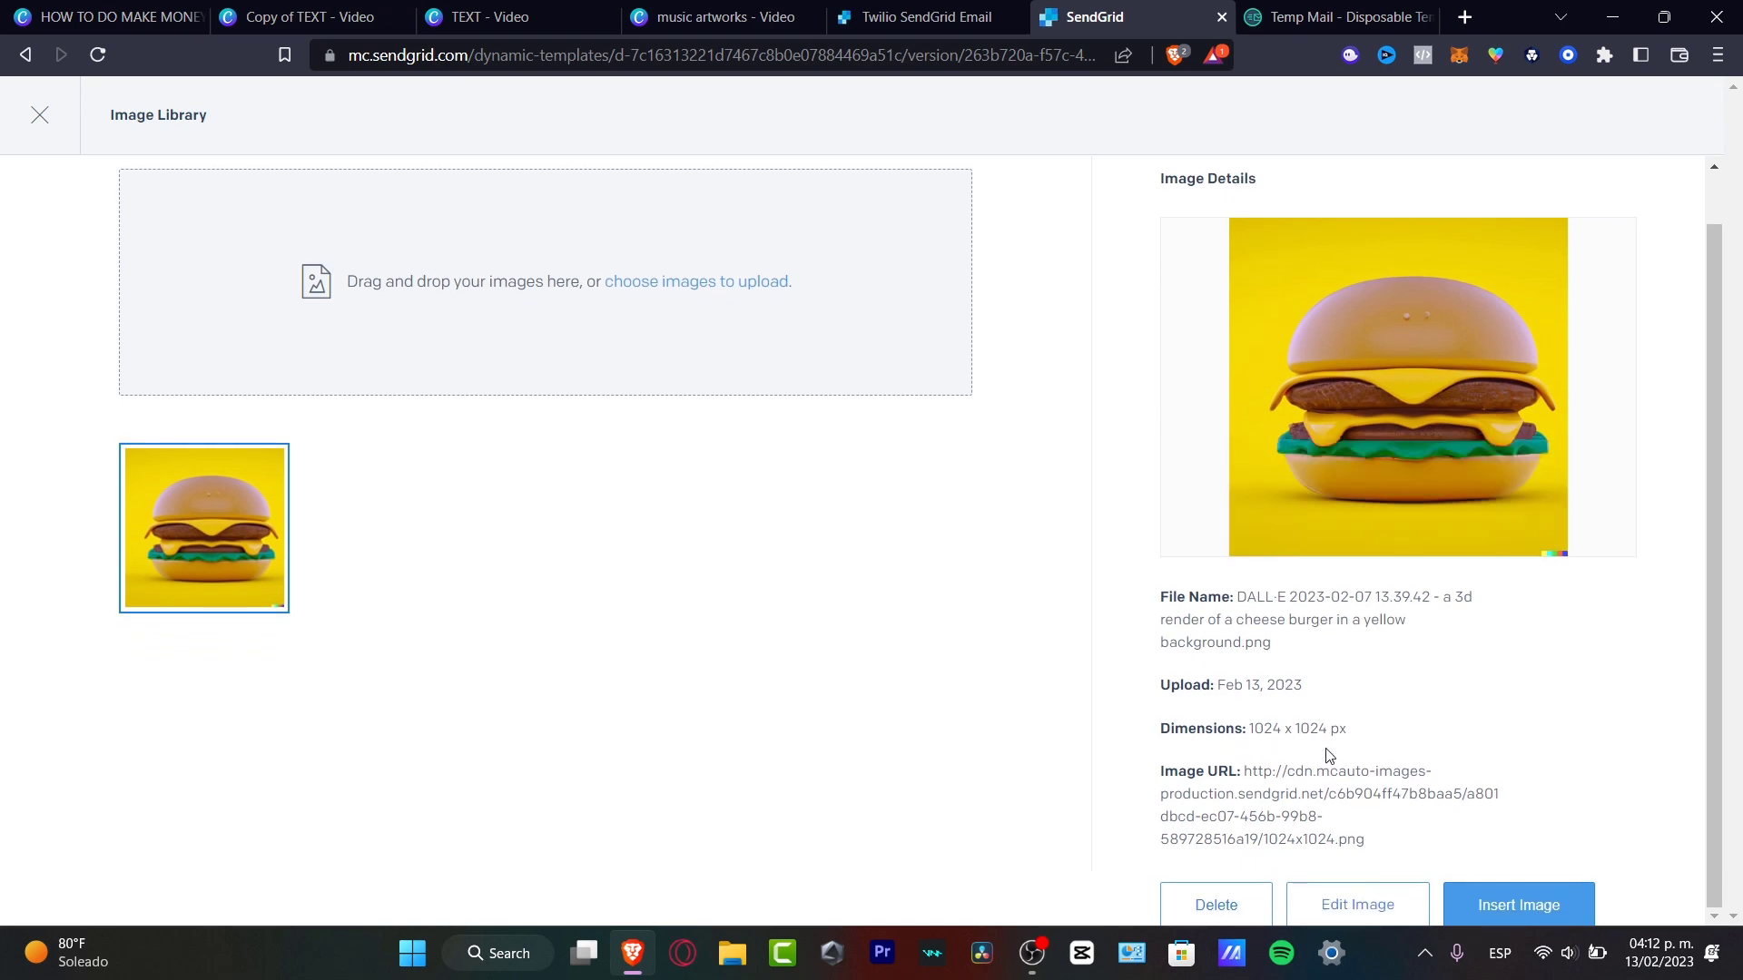
pyautogui.click(1516, 905)
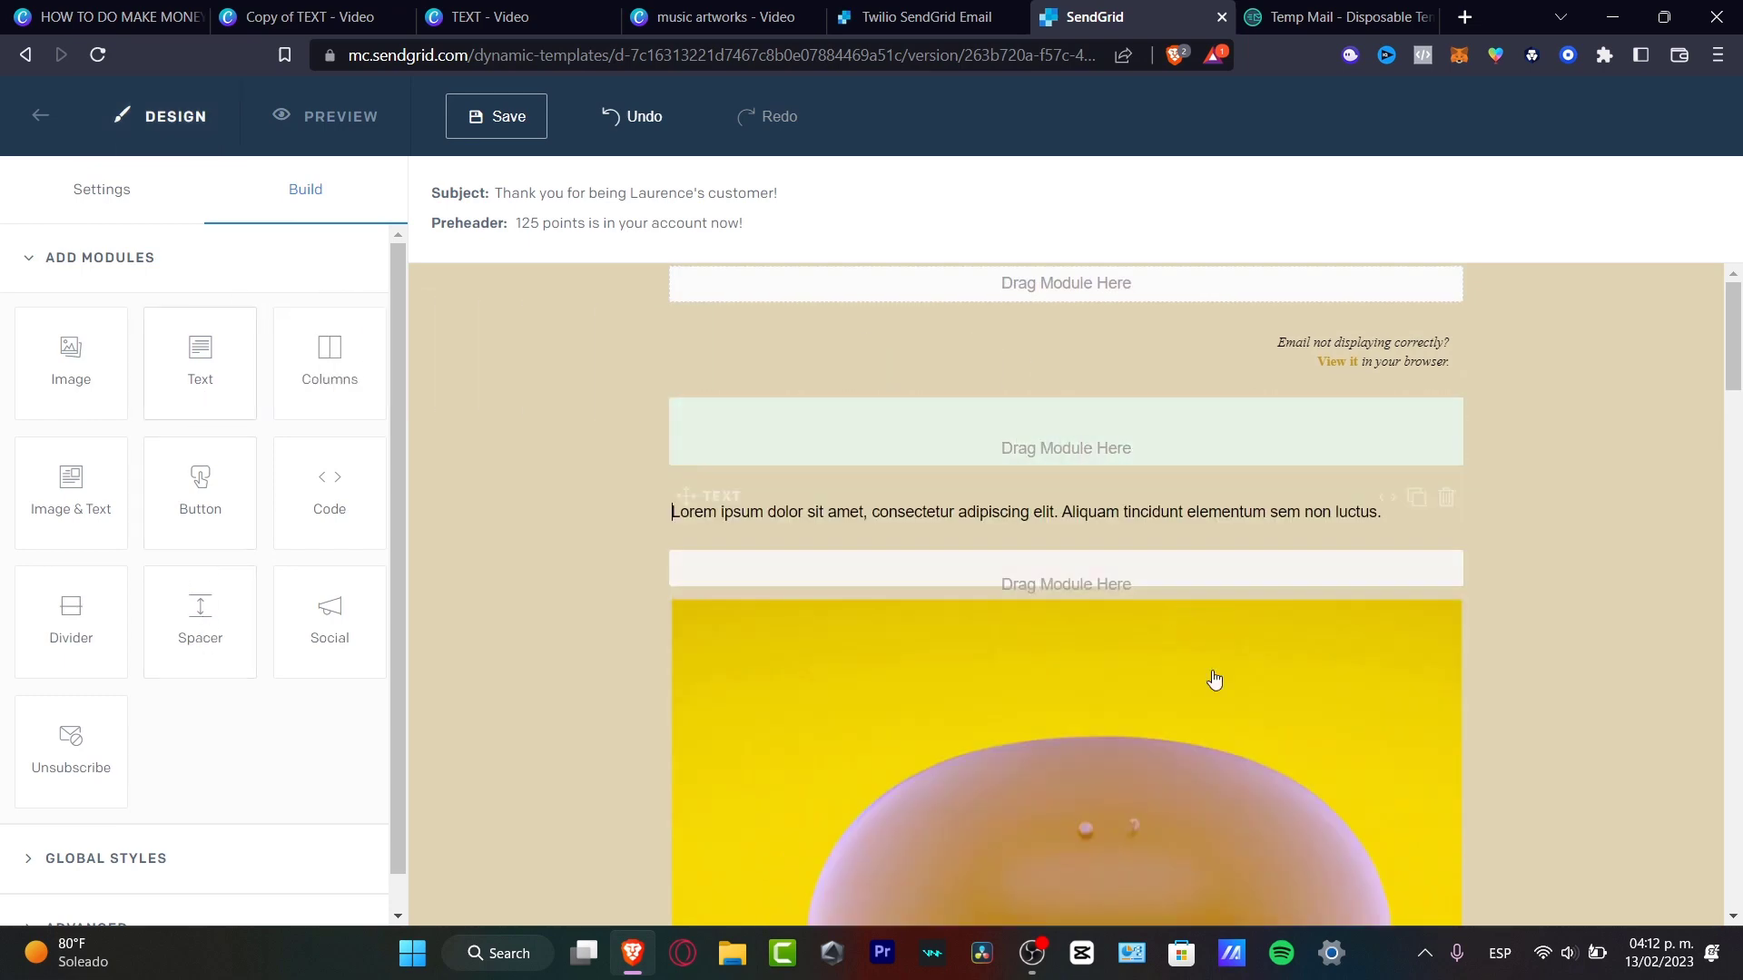
# Step: Replace the placeholder text with the heading 'WELCOME TO OUR MAILING LIST!'
pyautogui.click(1023, 511)
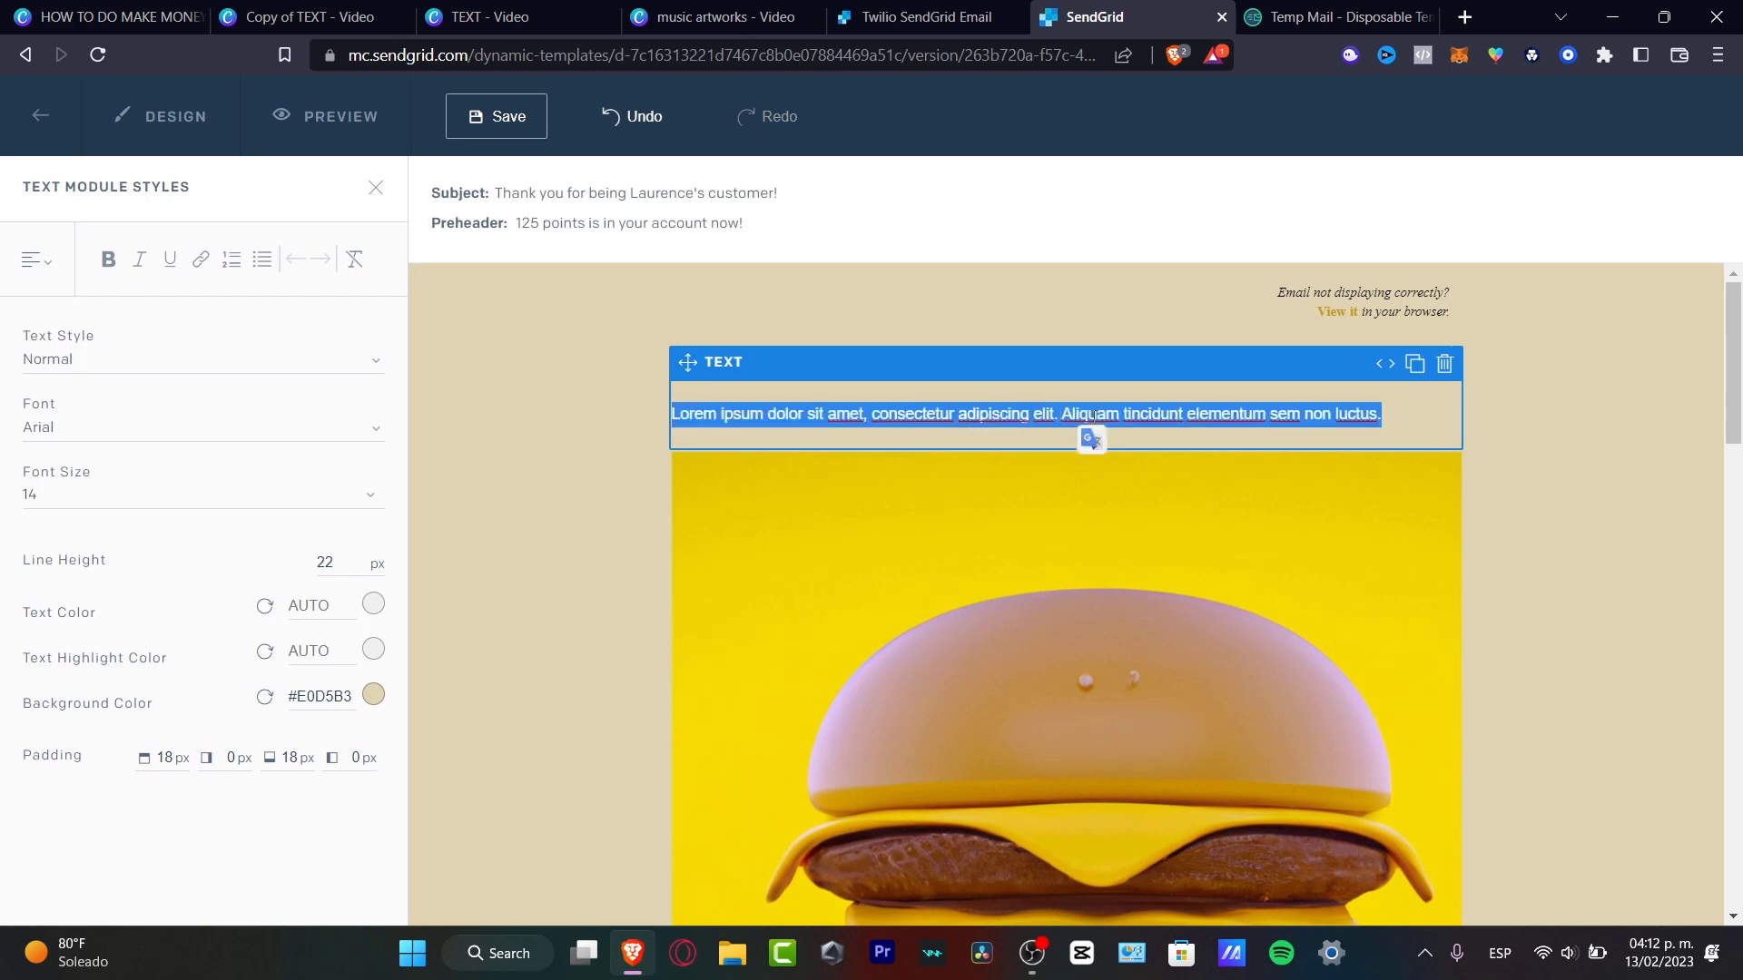
pyautogui.write('WELCOME TO OUR')
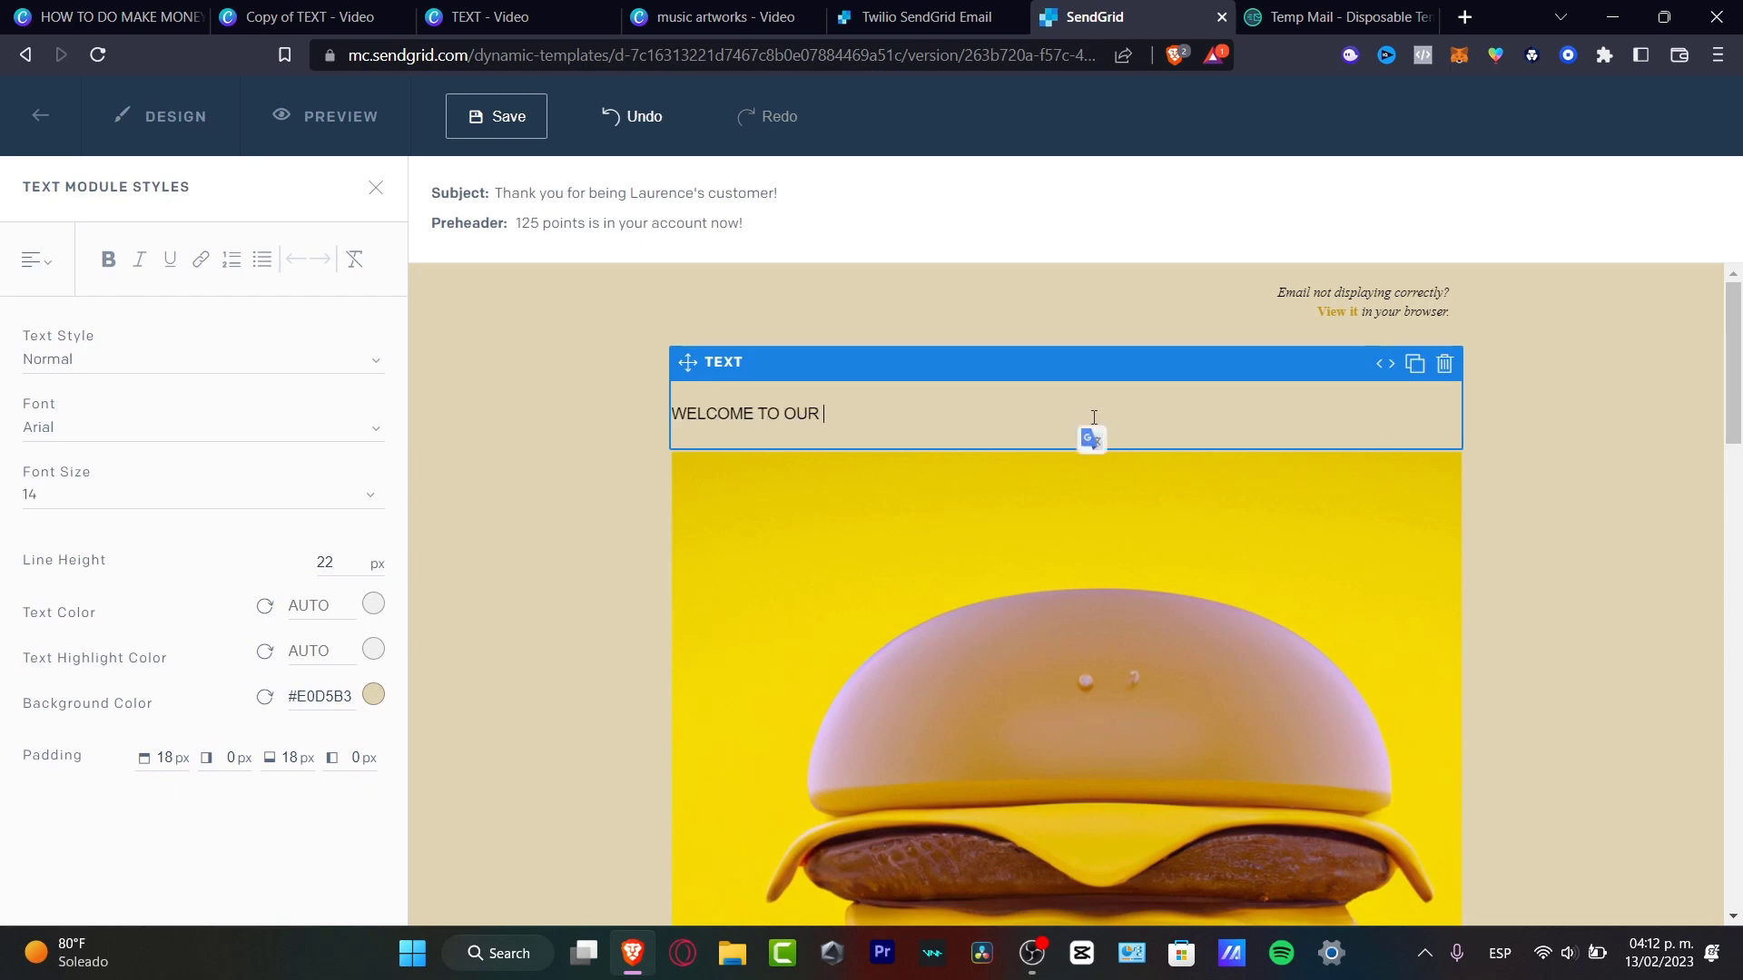
pyautogui.write('MAILING LIST!')
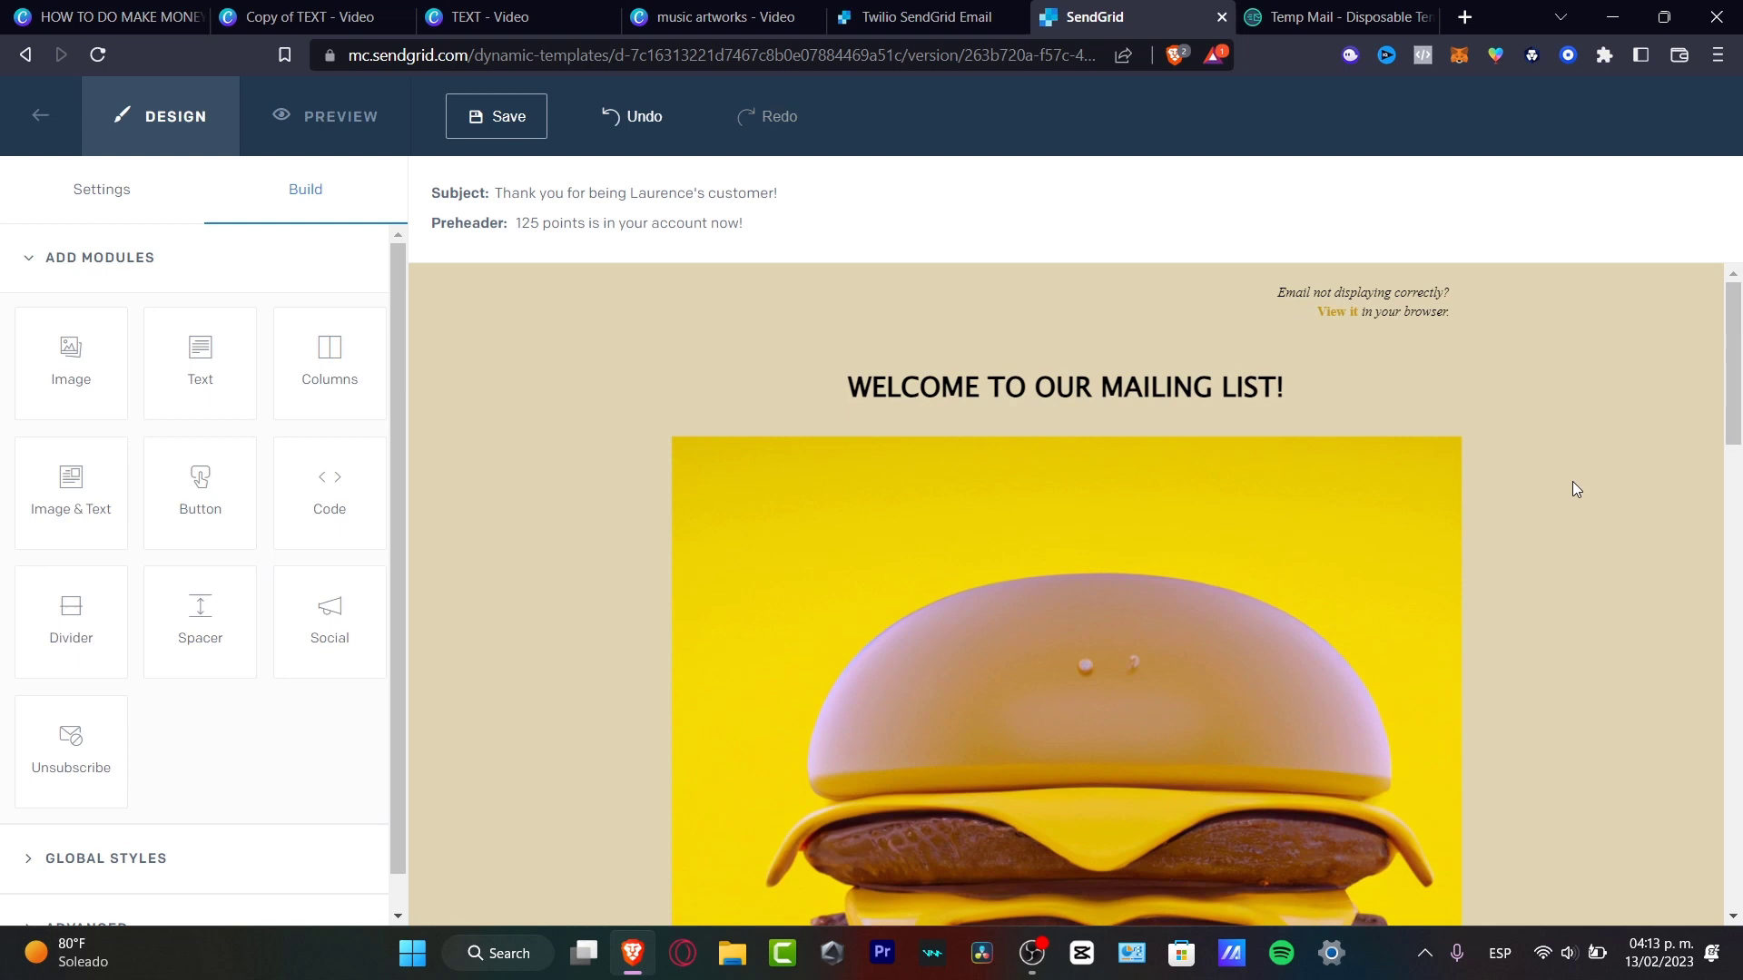
pyautogui.moveTo(1565, 511)
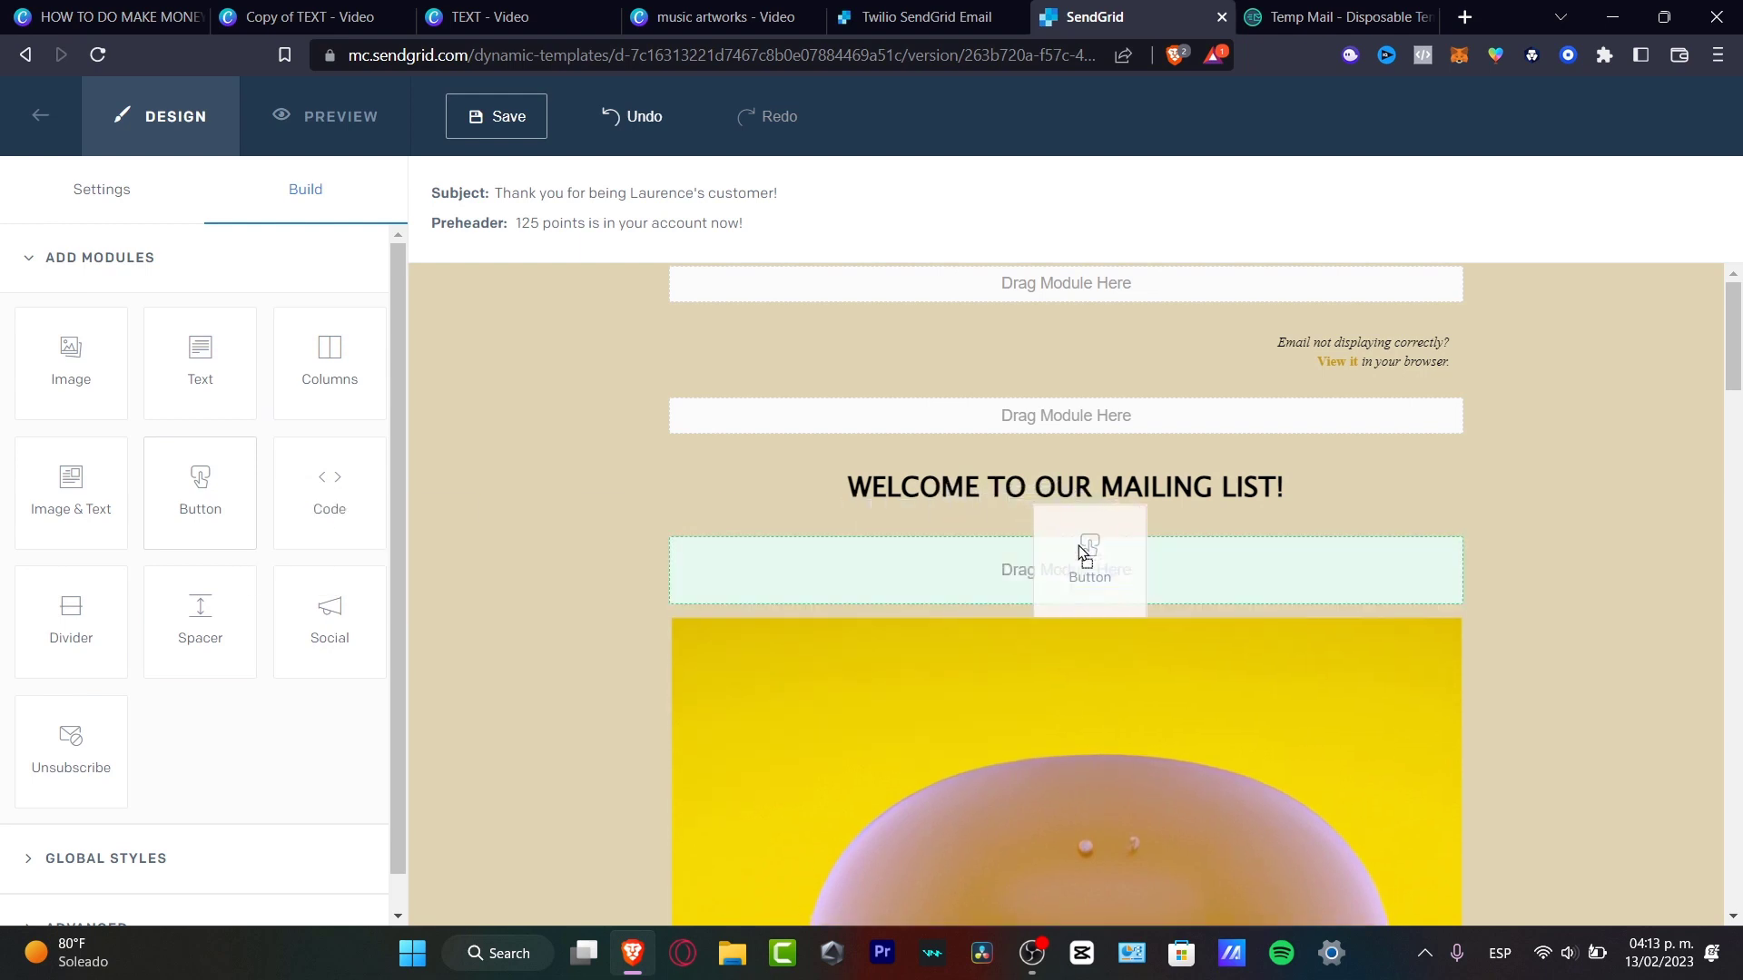
# Step: Label the new button 'Shop Now' and scroll further down the email
pyautogui.click(1065, 570)
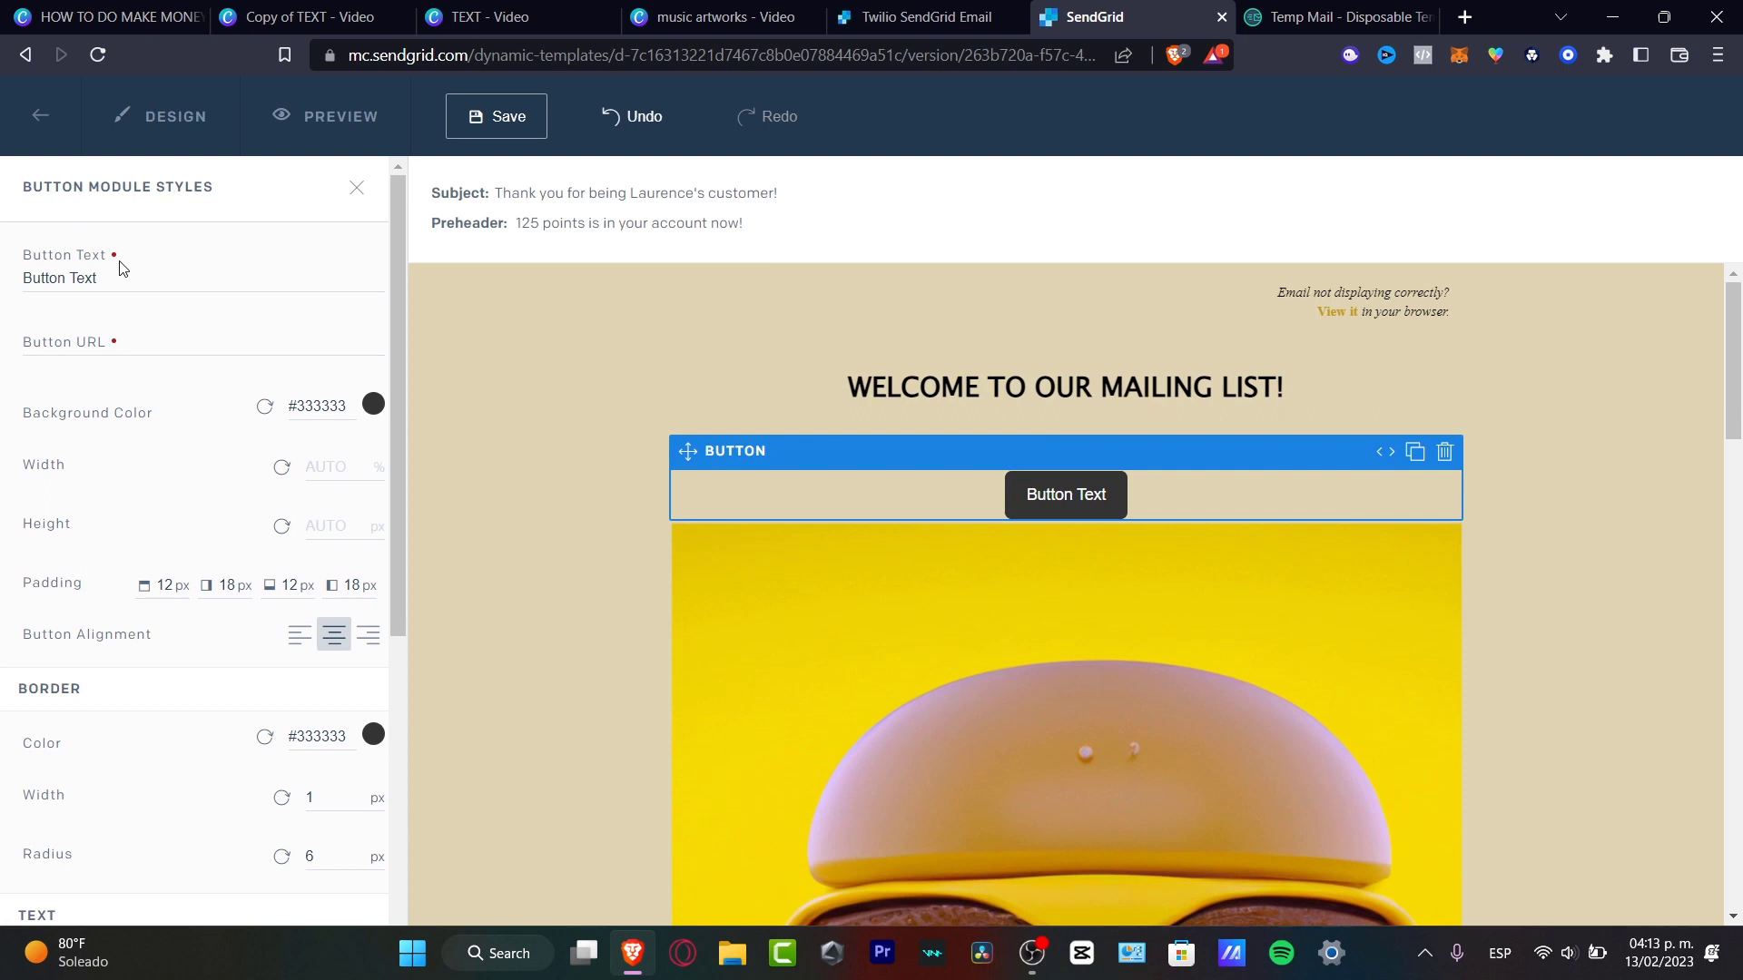
pyautogui.write('S')
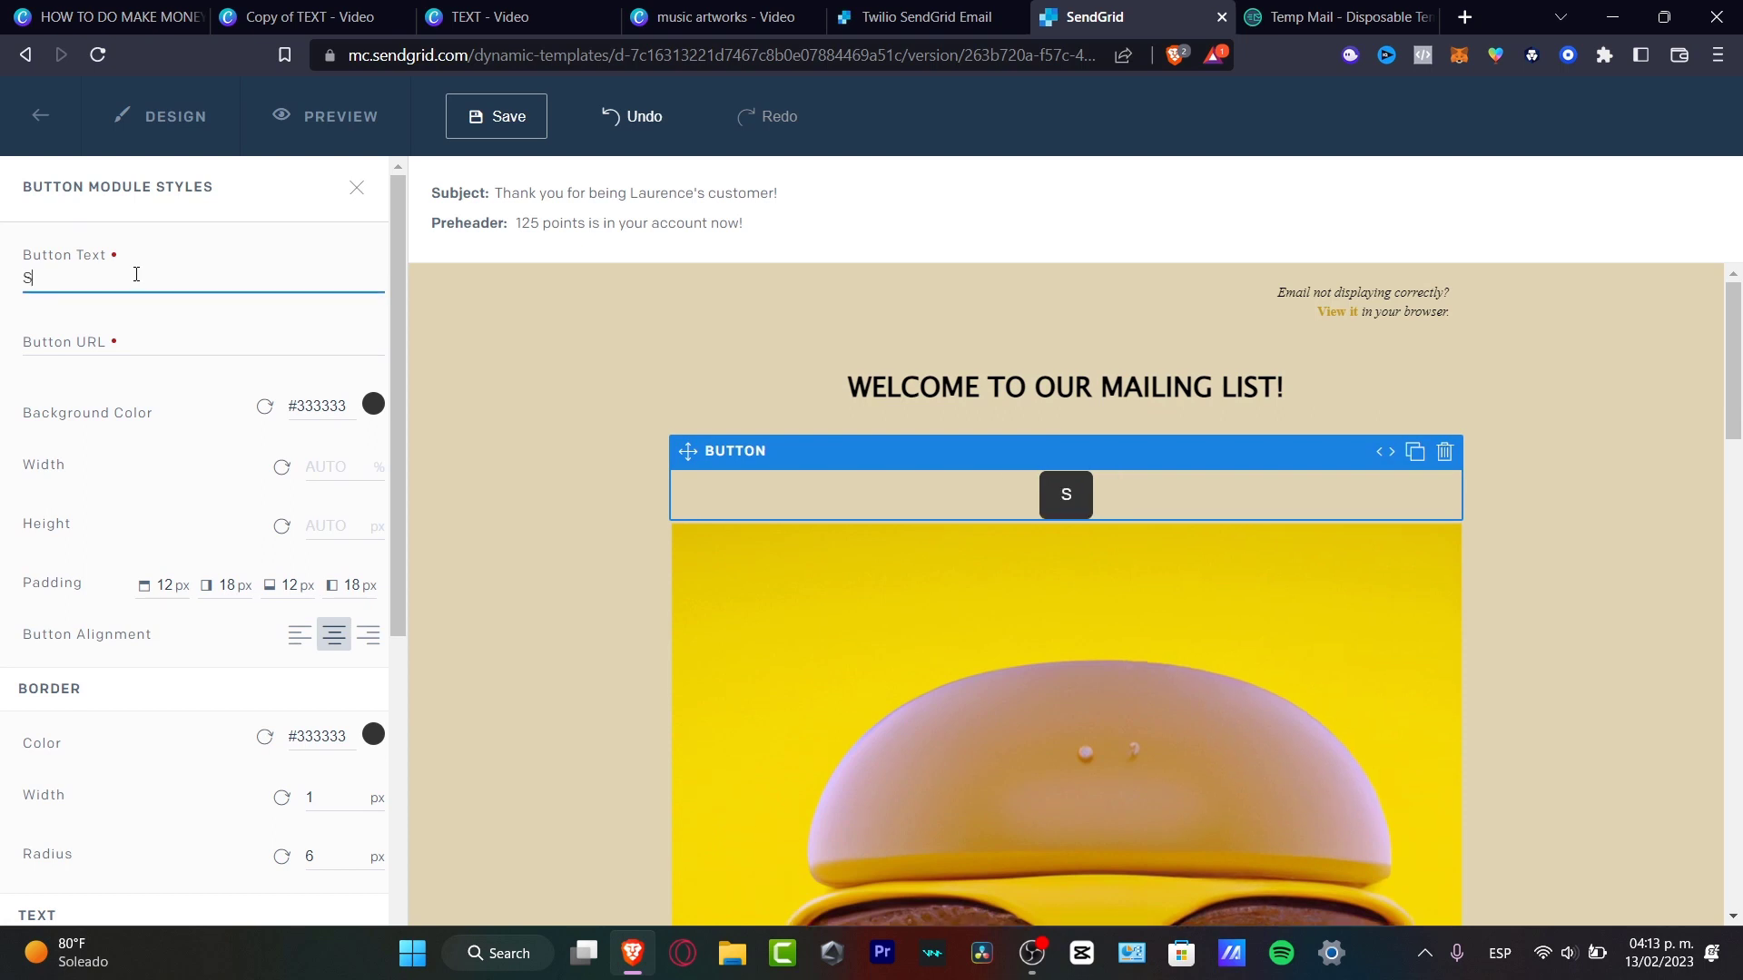
pyautogui.write('hop Now')
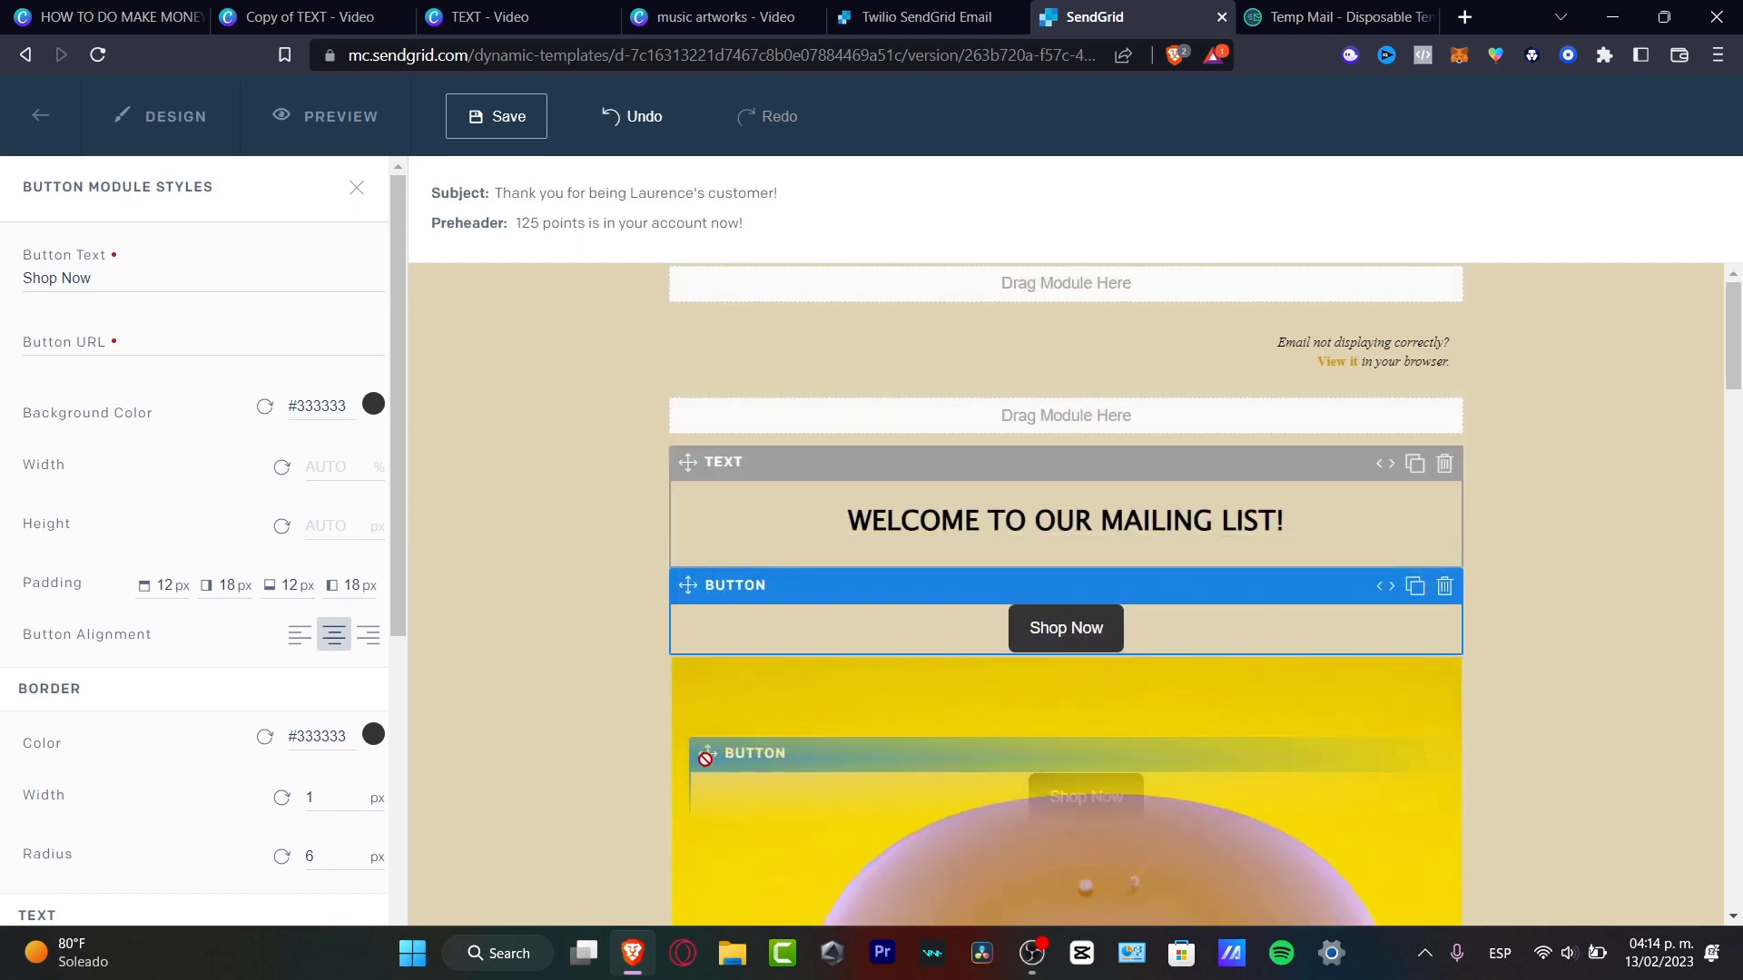
pyautogui.scroll(-3)
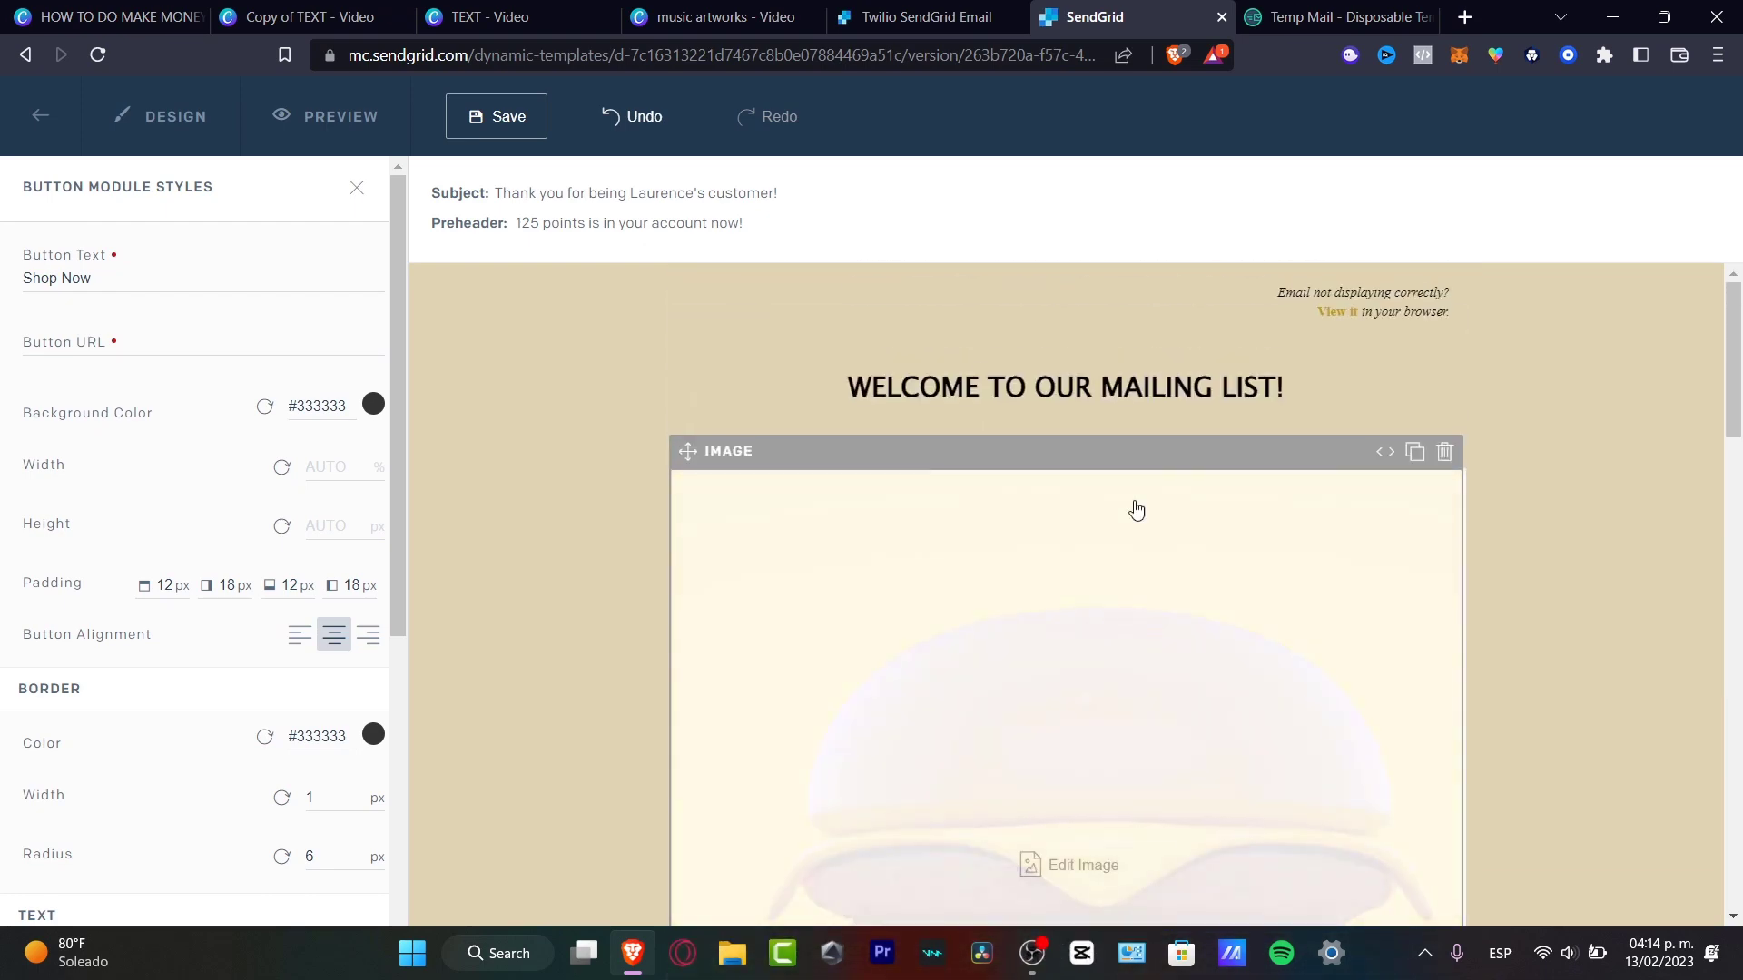
# Step: Scroll down the email to the benefits and social footer sections
pyautogui.scroll(-3)
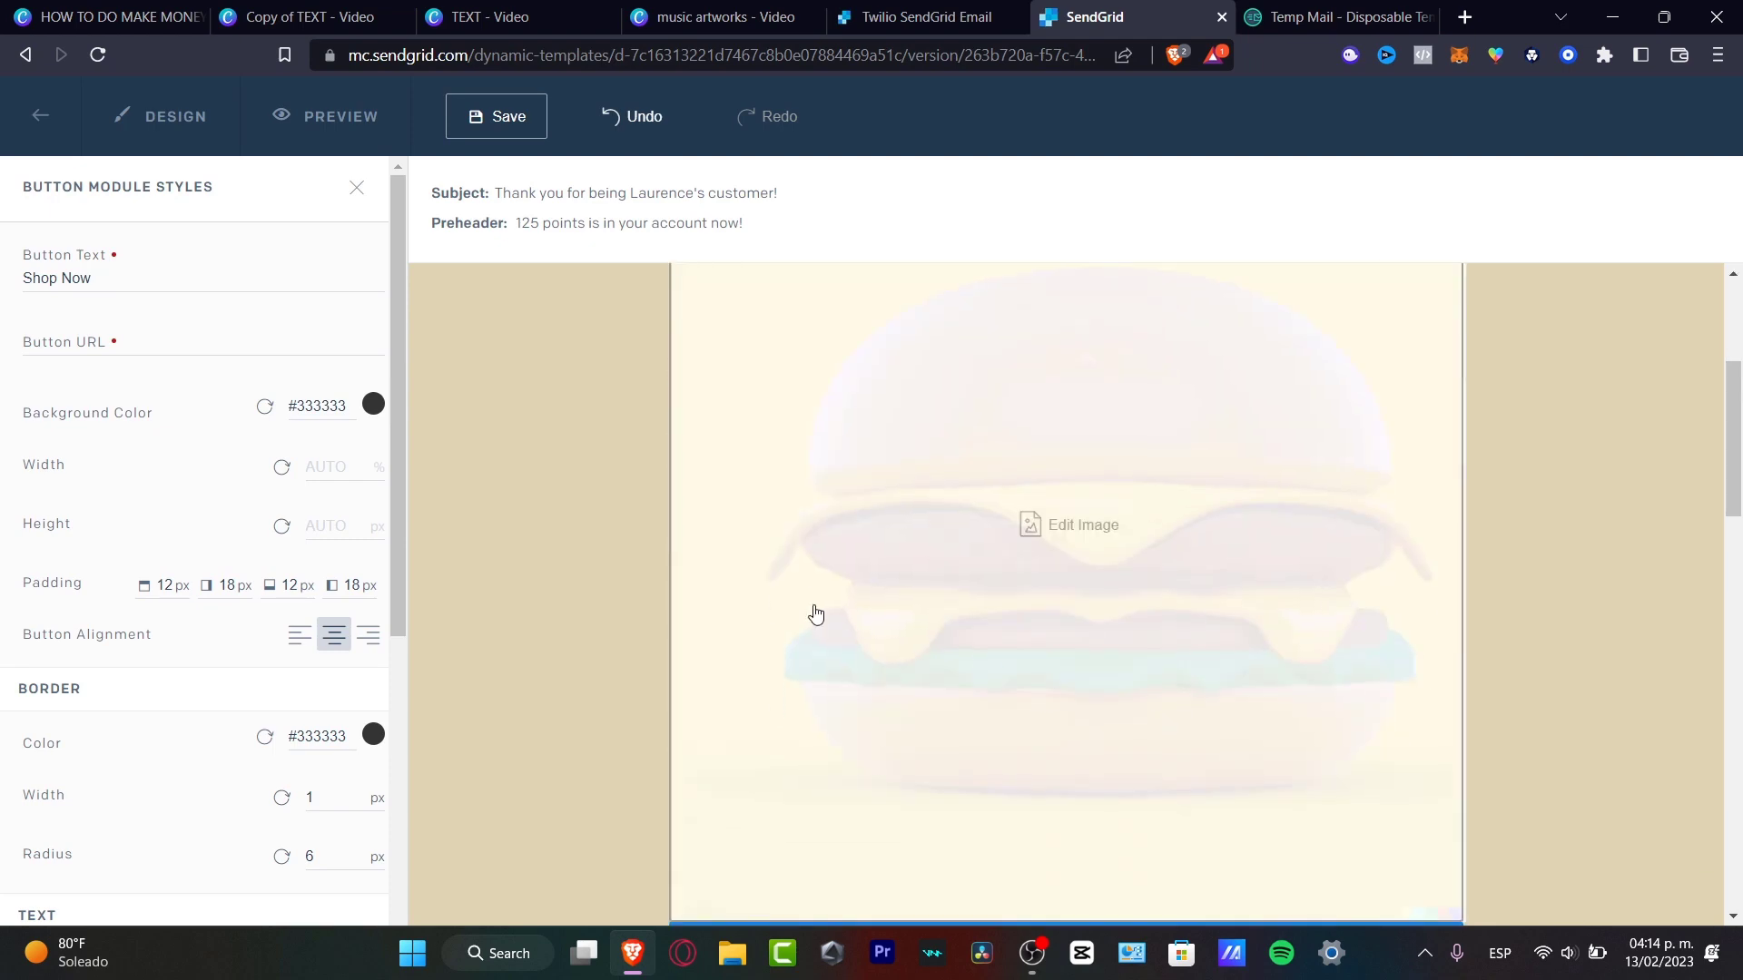
pyautogui.scroll(-3)
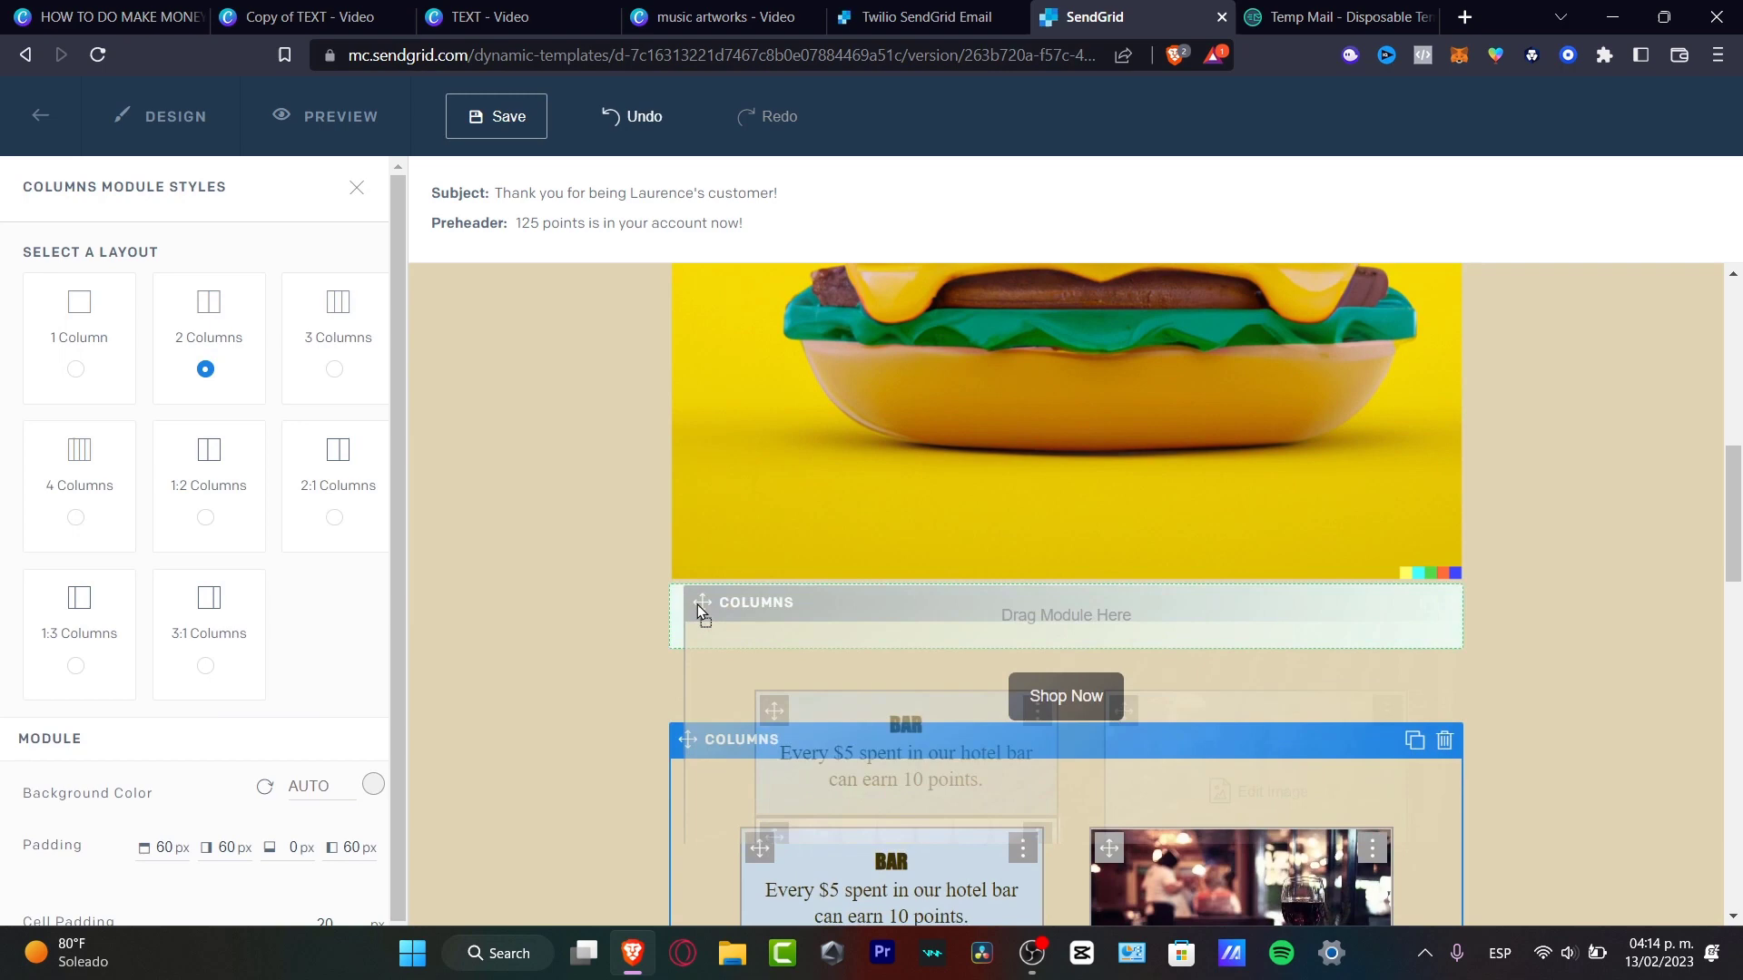
pyautogui.scroll(-3)
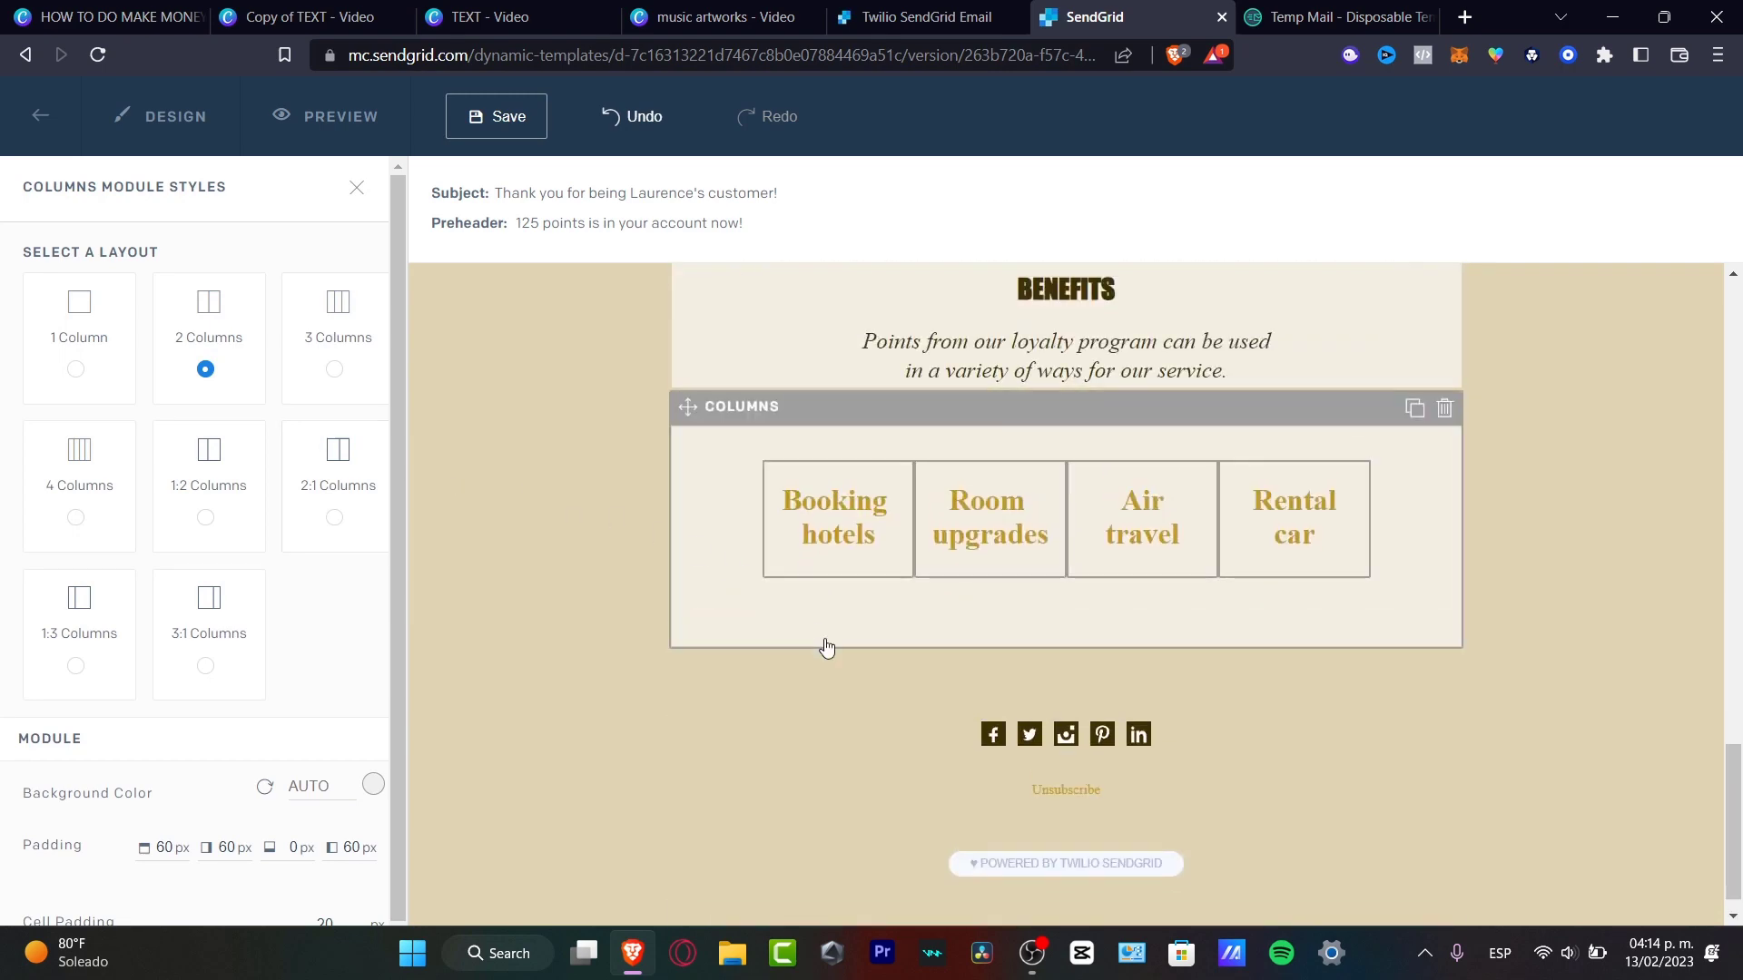
pyautogui.scroll(-3)
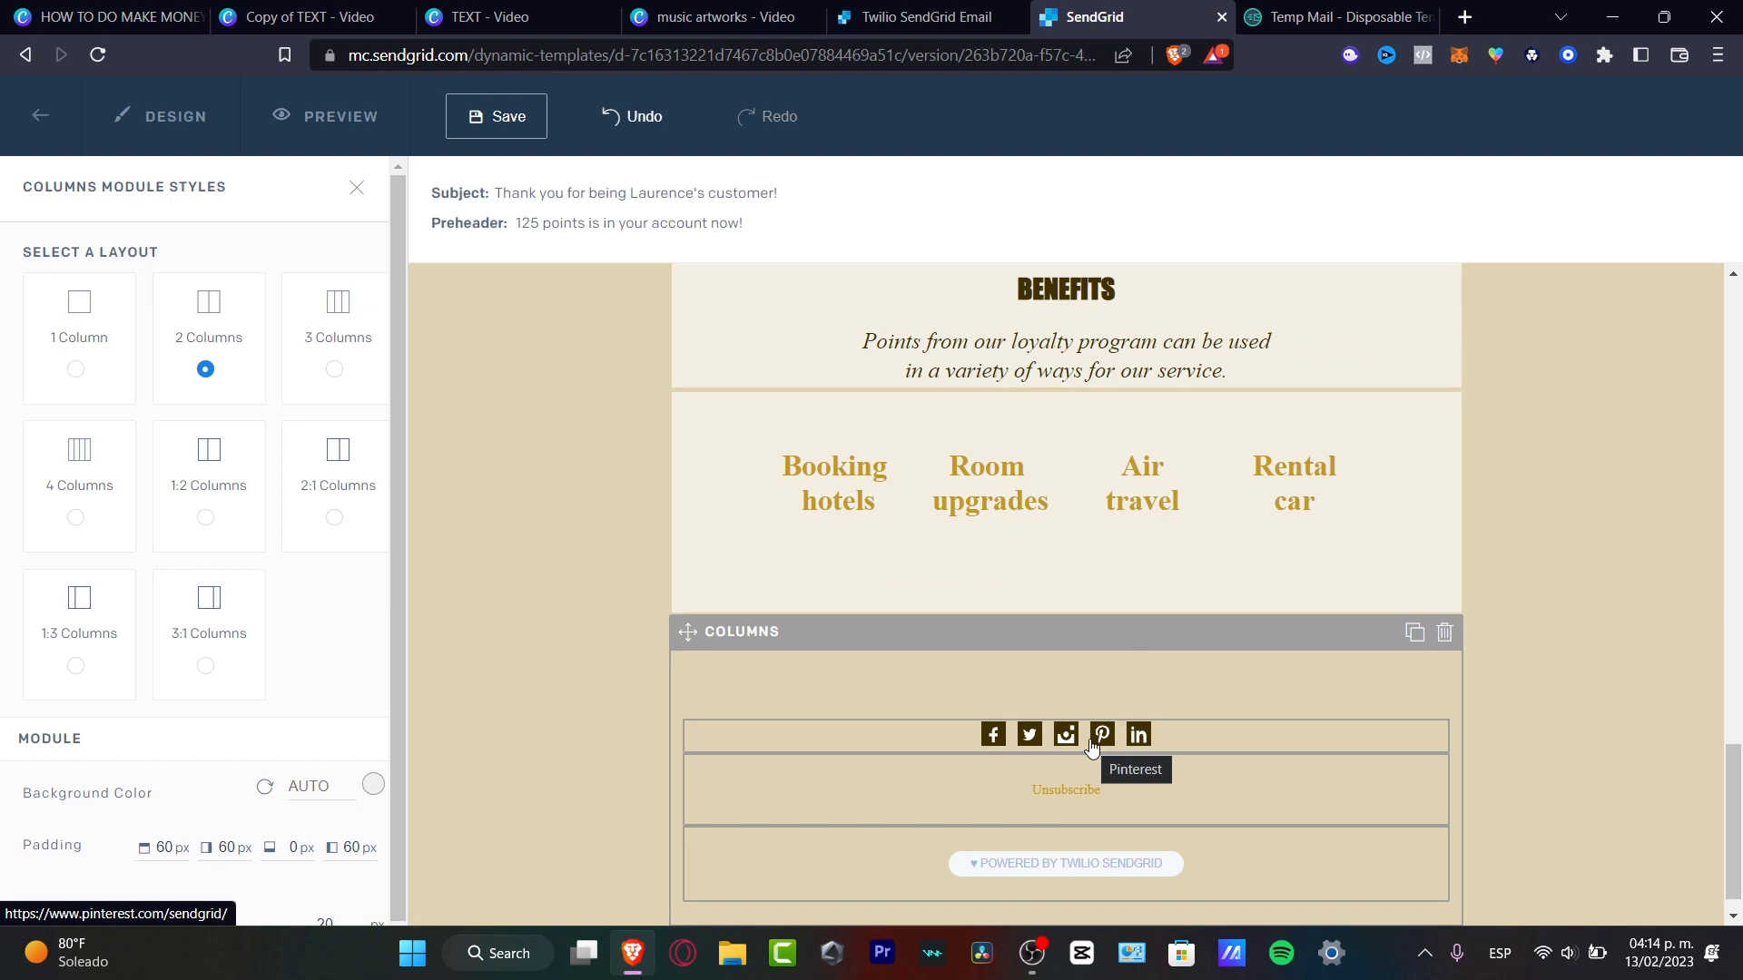
pyautogui.moveTo(1137, 756)
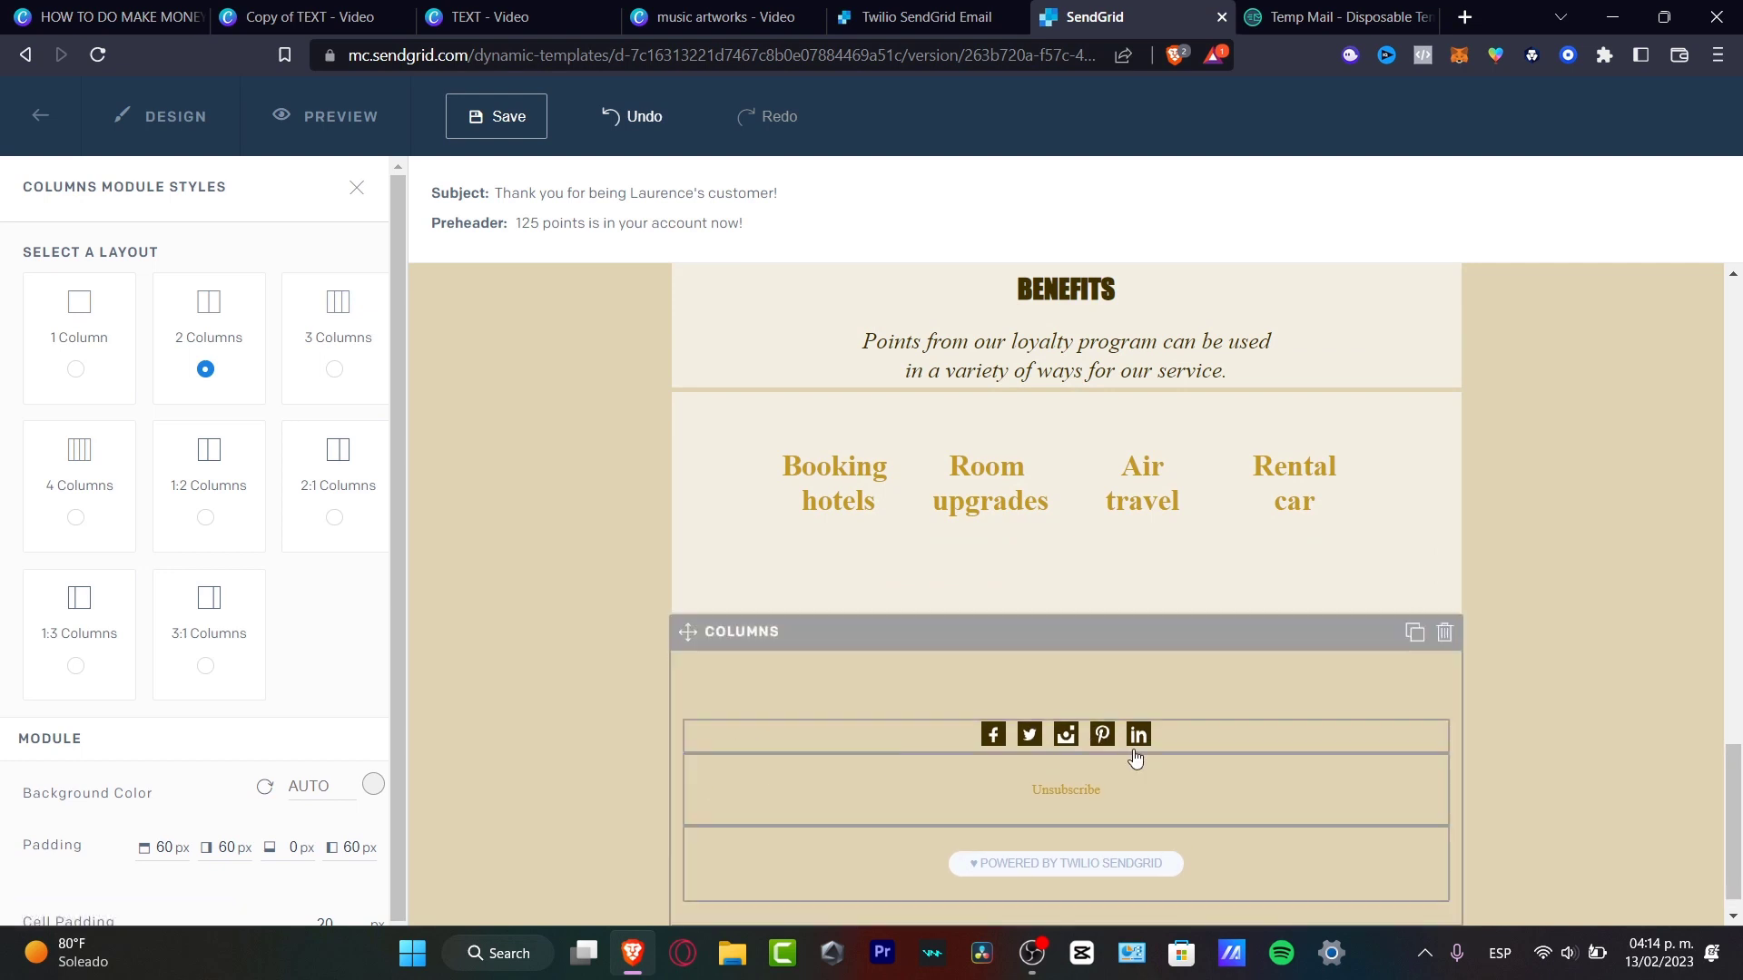
# Step: Inspect the Facebook page address in the social footer's icon URL settings
pyautogui.click(1063, 733)
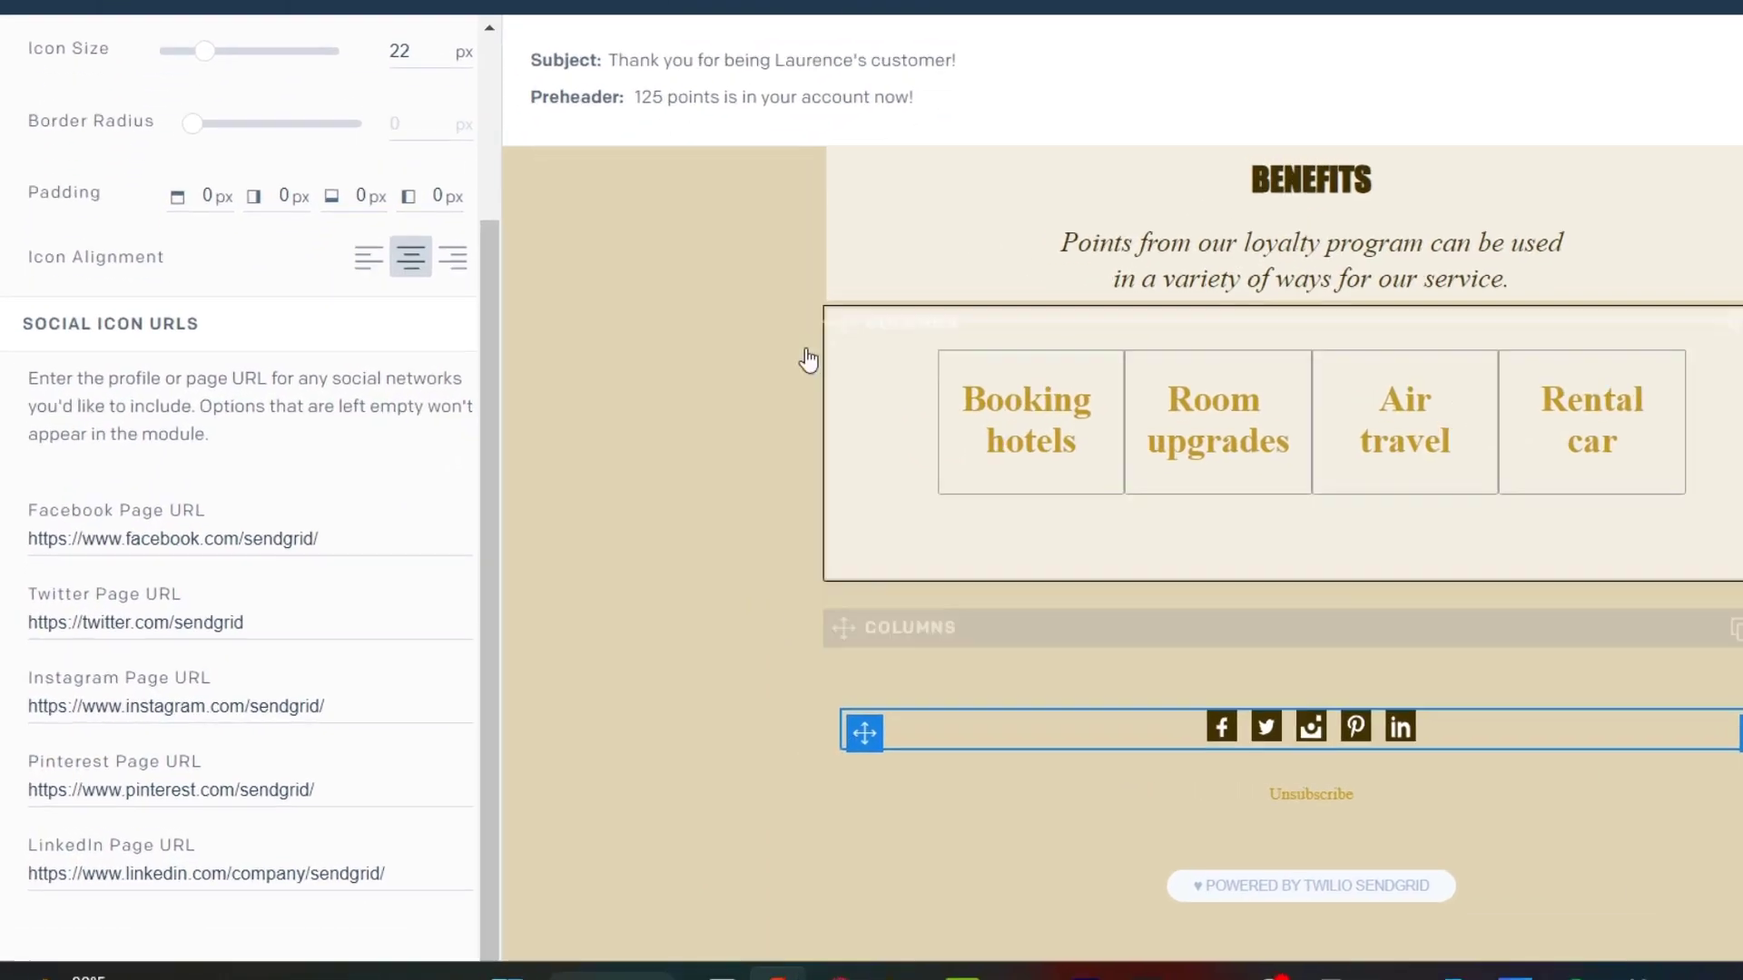
pyautogui.scroll(-3)
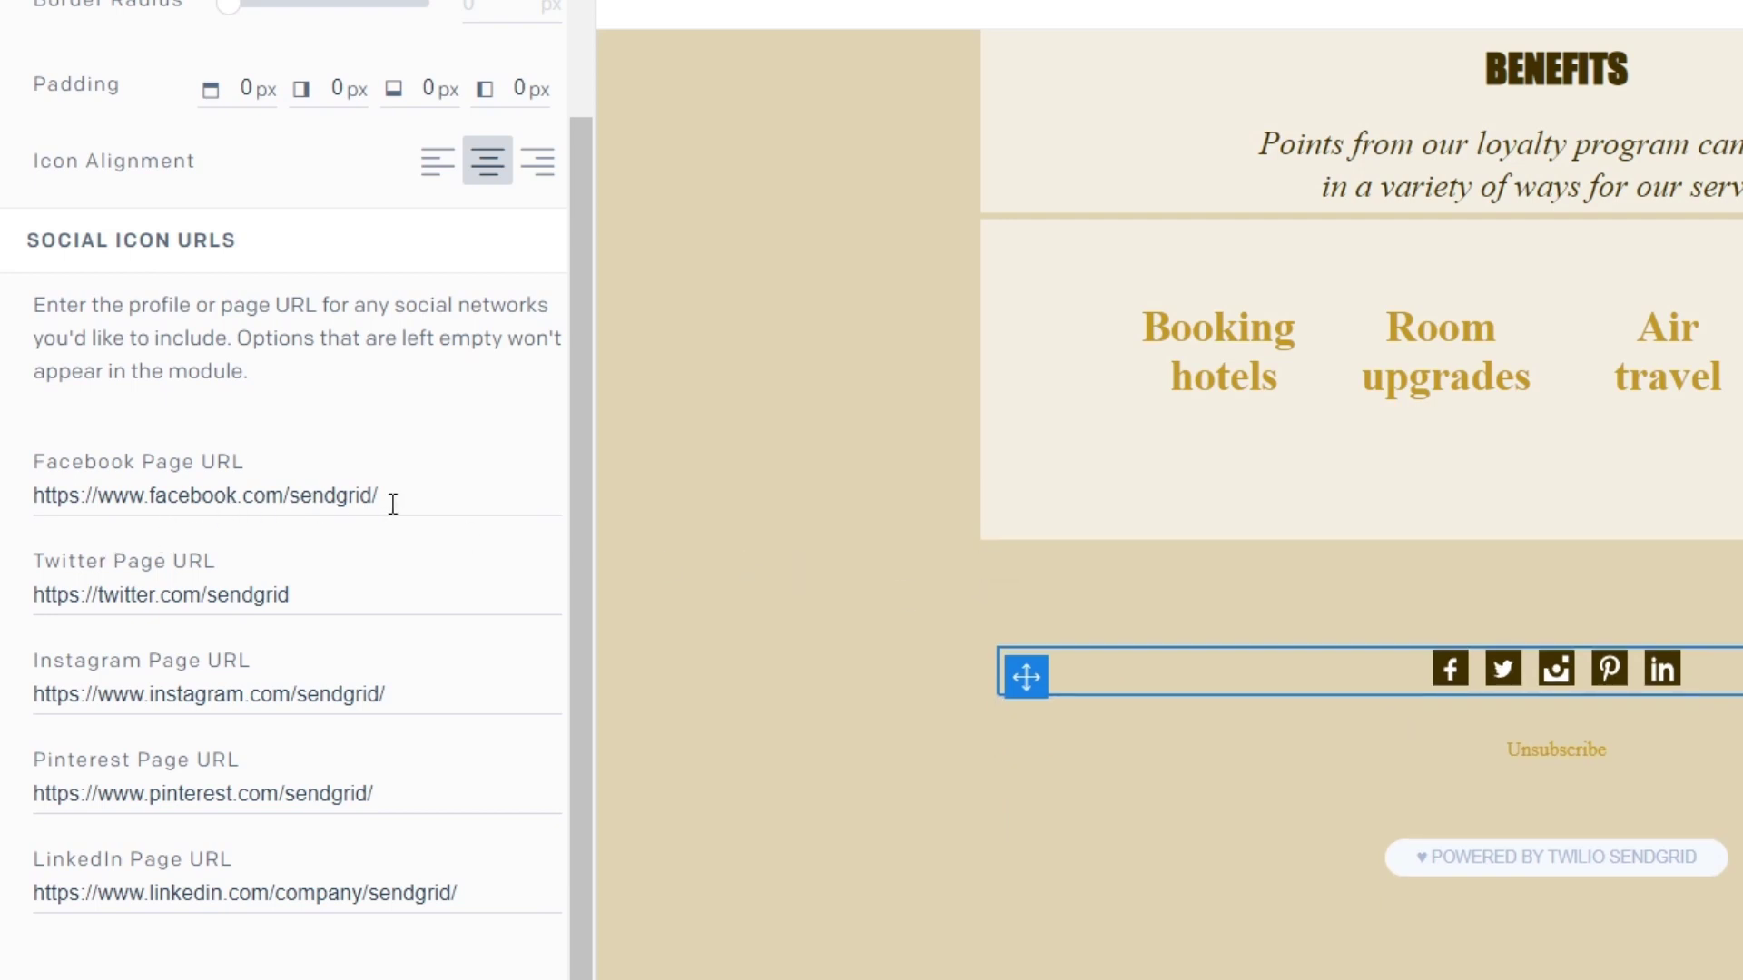
pyautogui.doubleClick(330, 496)
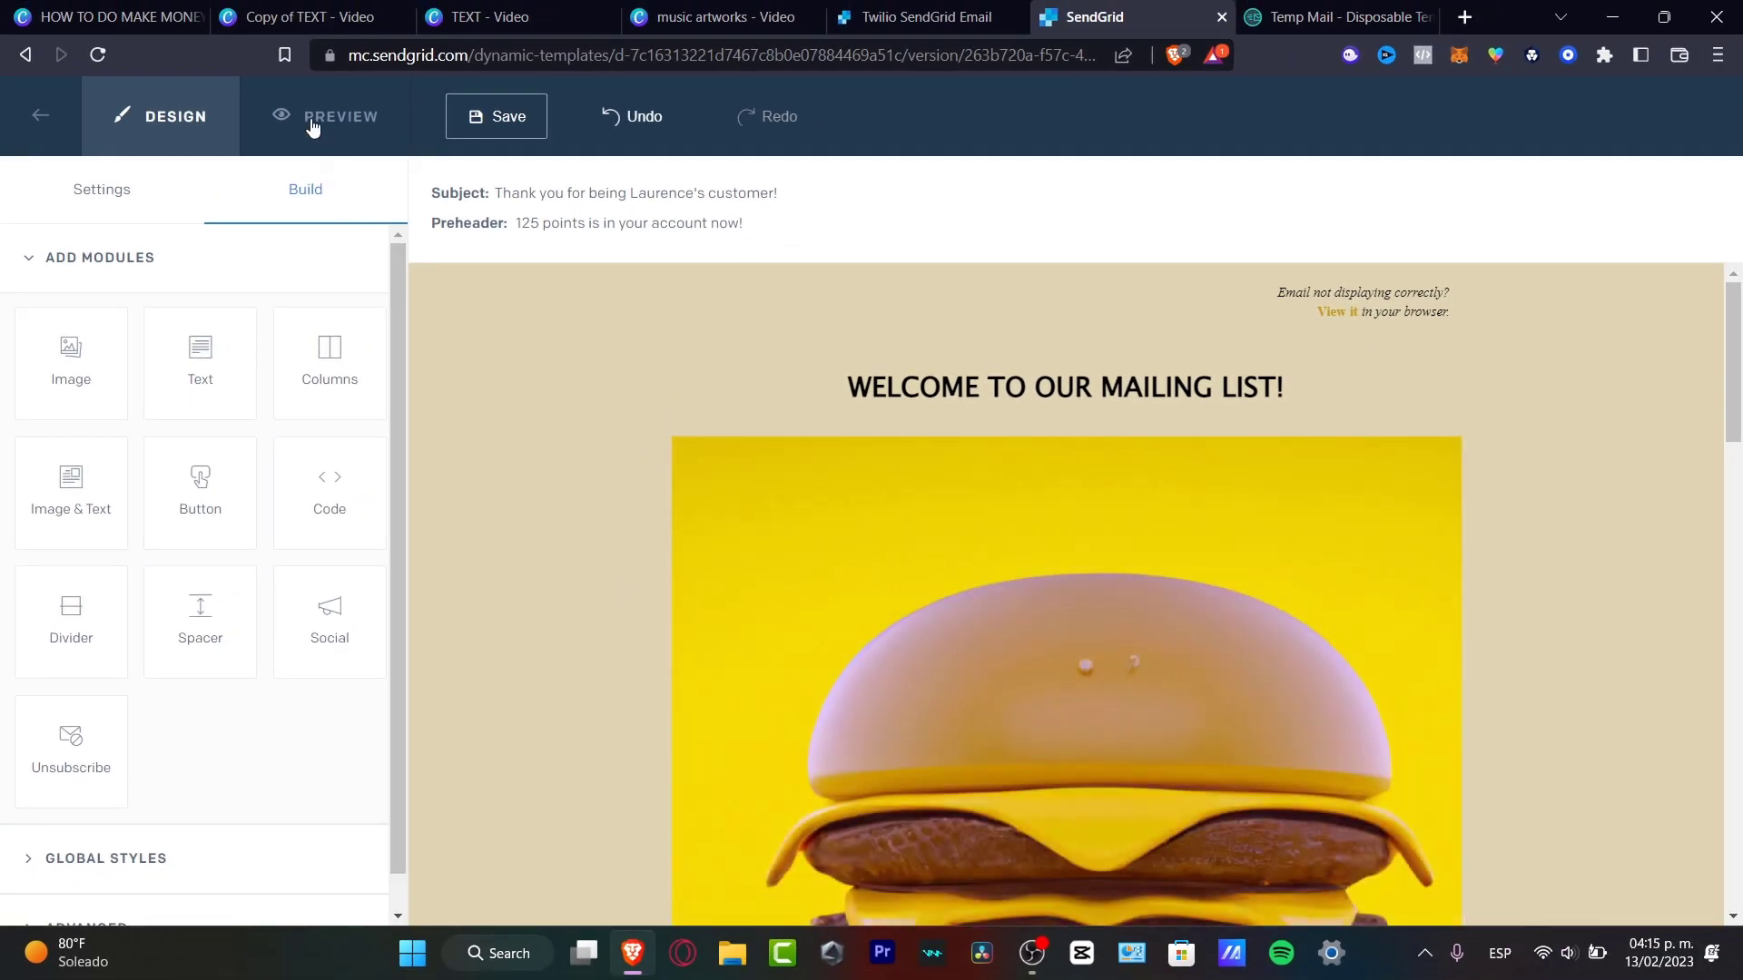
# Step: Preview the welcome email in the desktop view, then in the mobile view
pyautogui.click(340, 115)
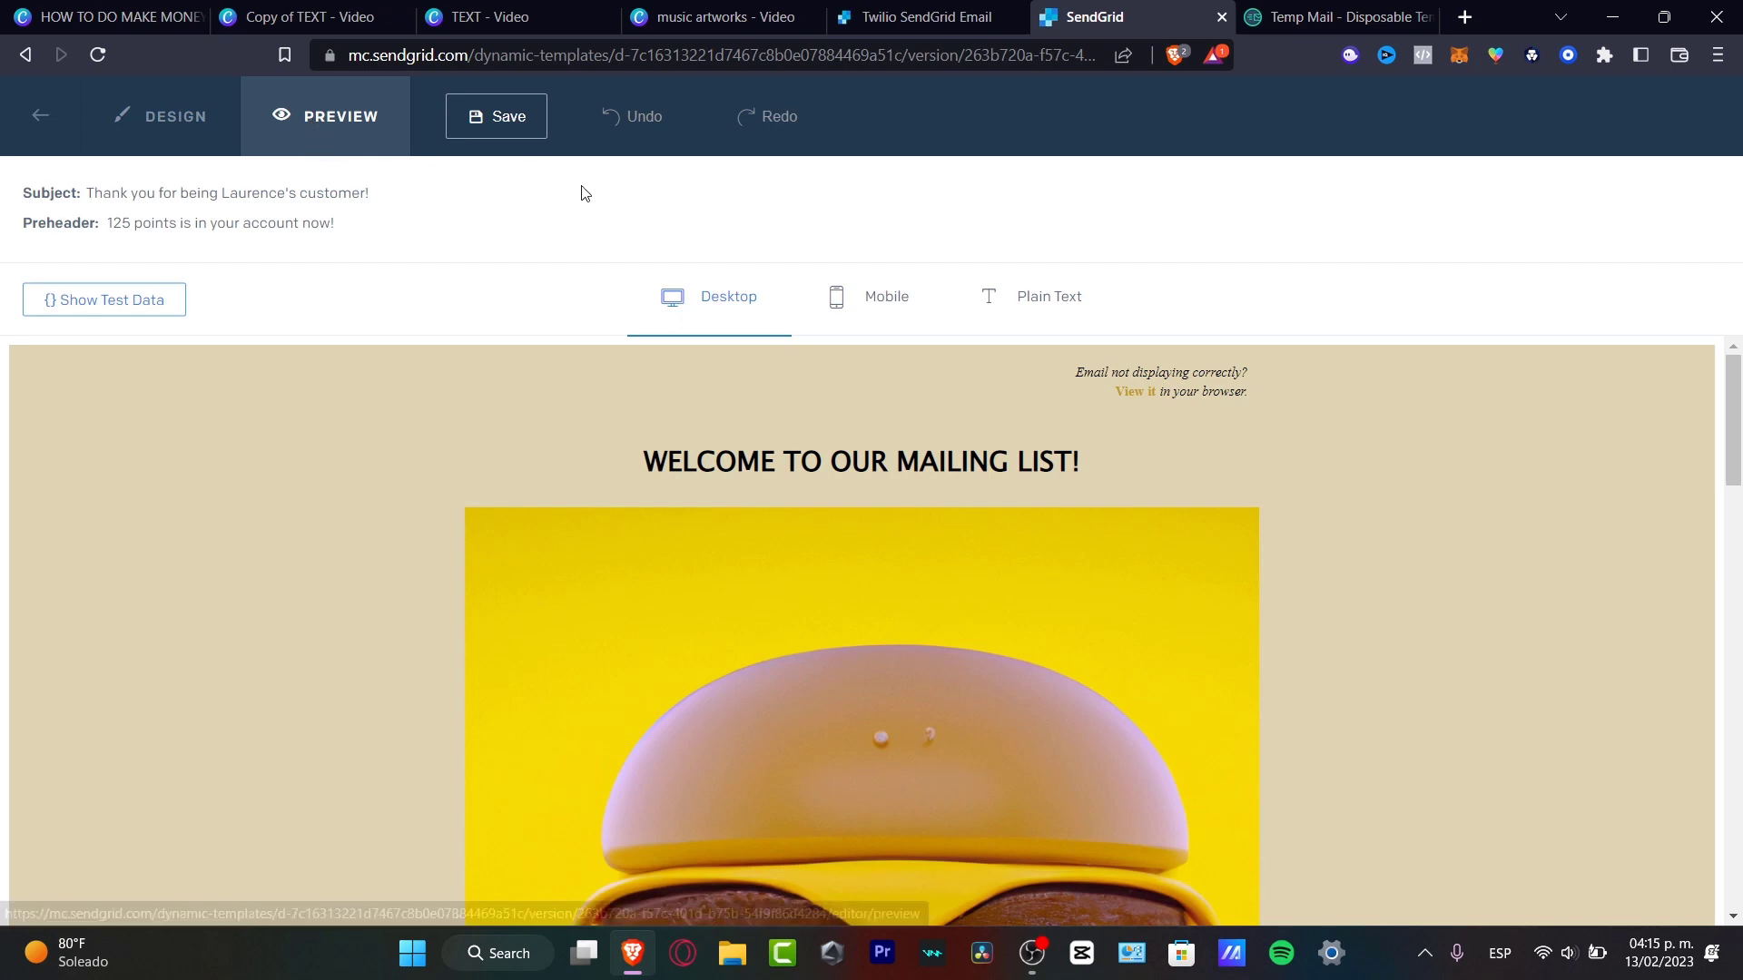
pyautogui.scroll(-3)
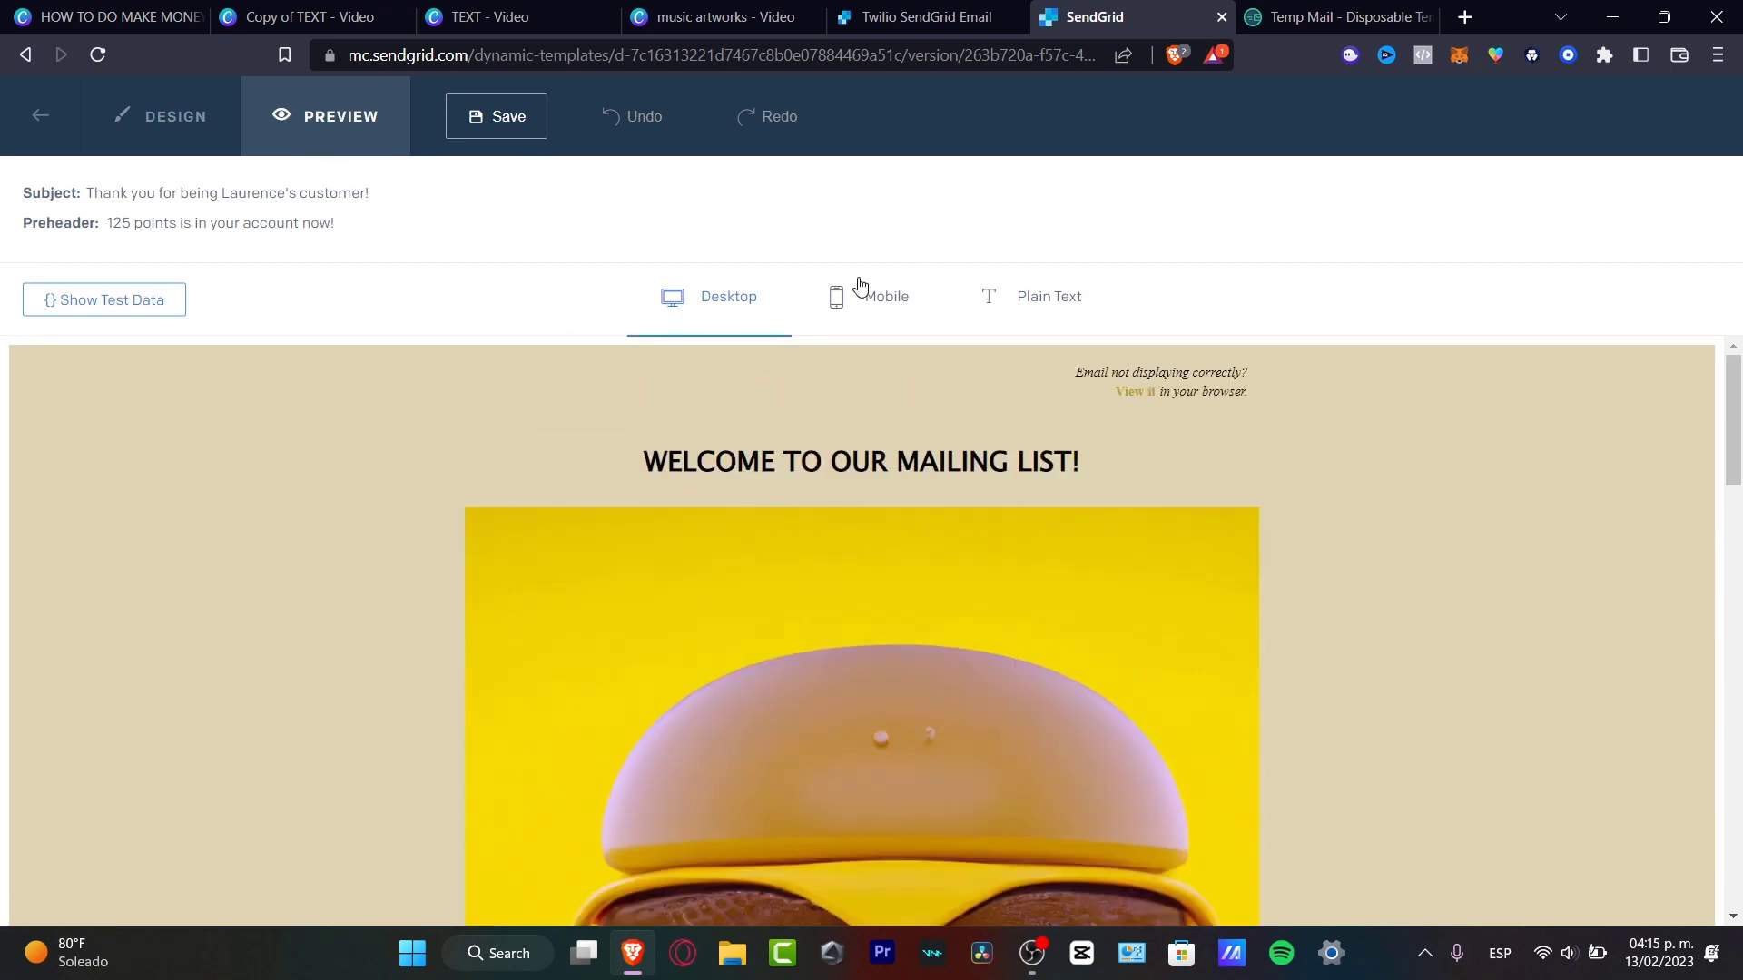
pyautogui.click(885, 296)
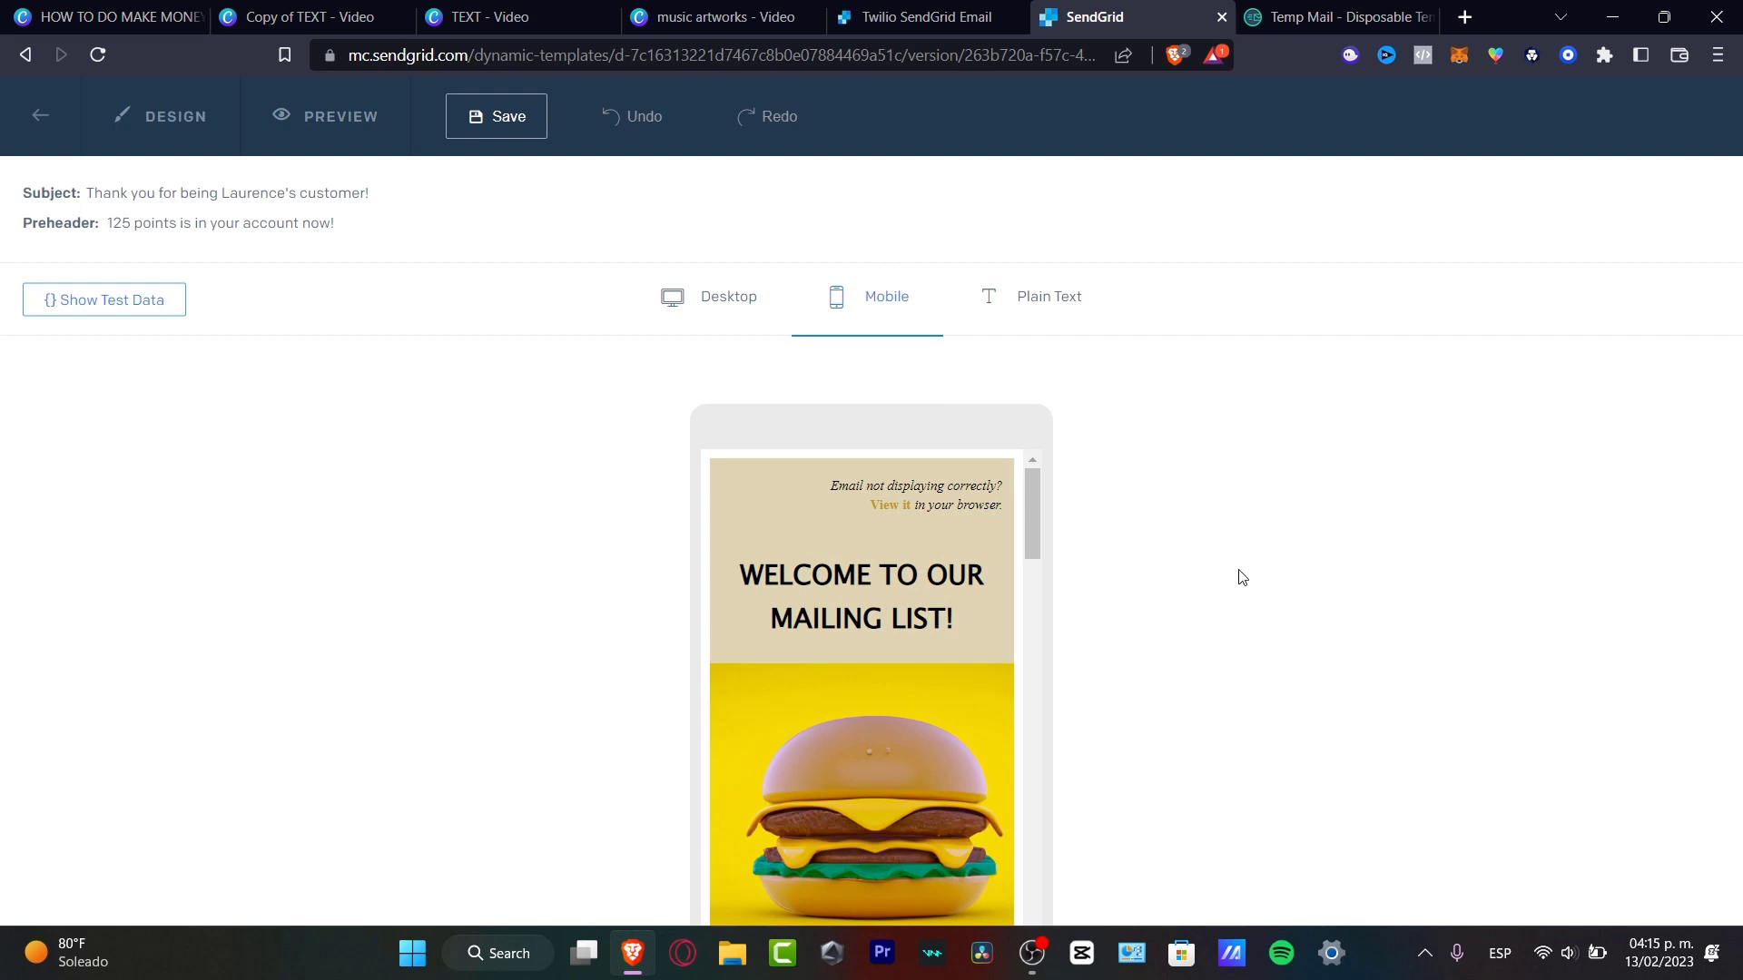
pyautogui.scroll(-3)
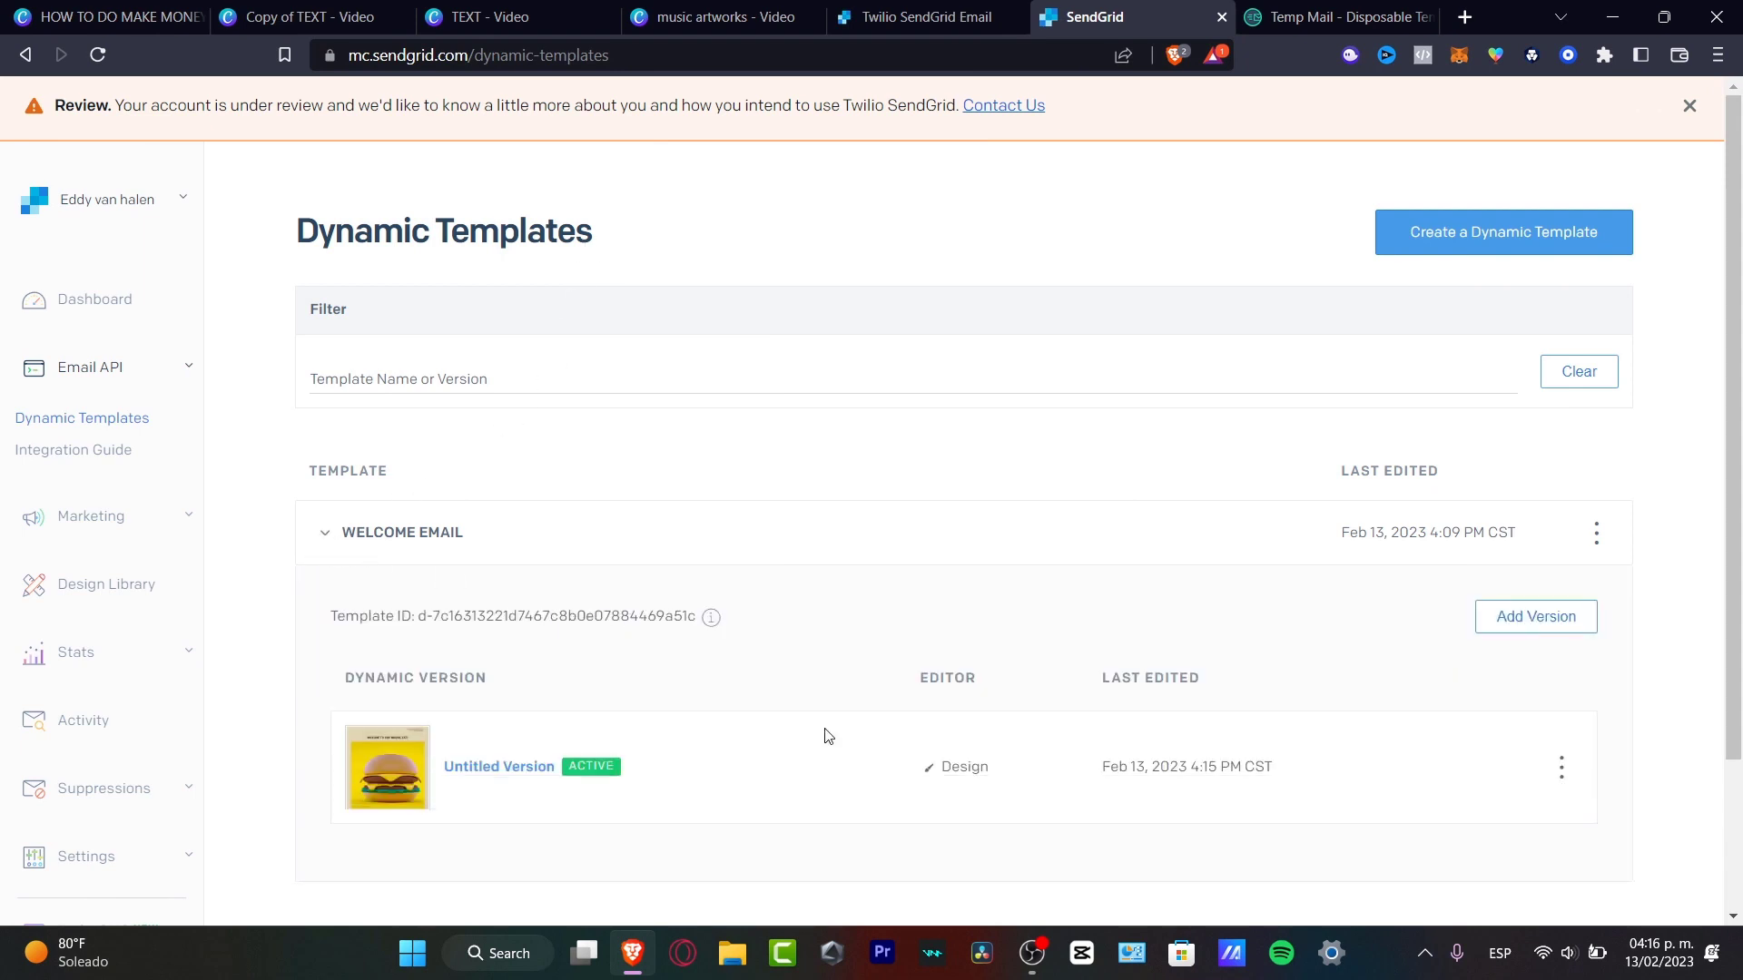
pyautogui.moveTo(1560, 767)
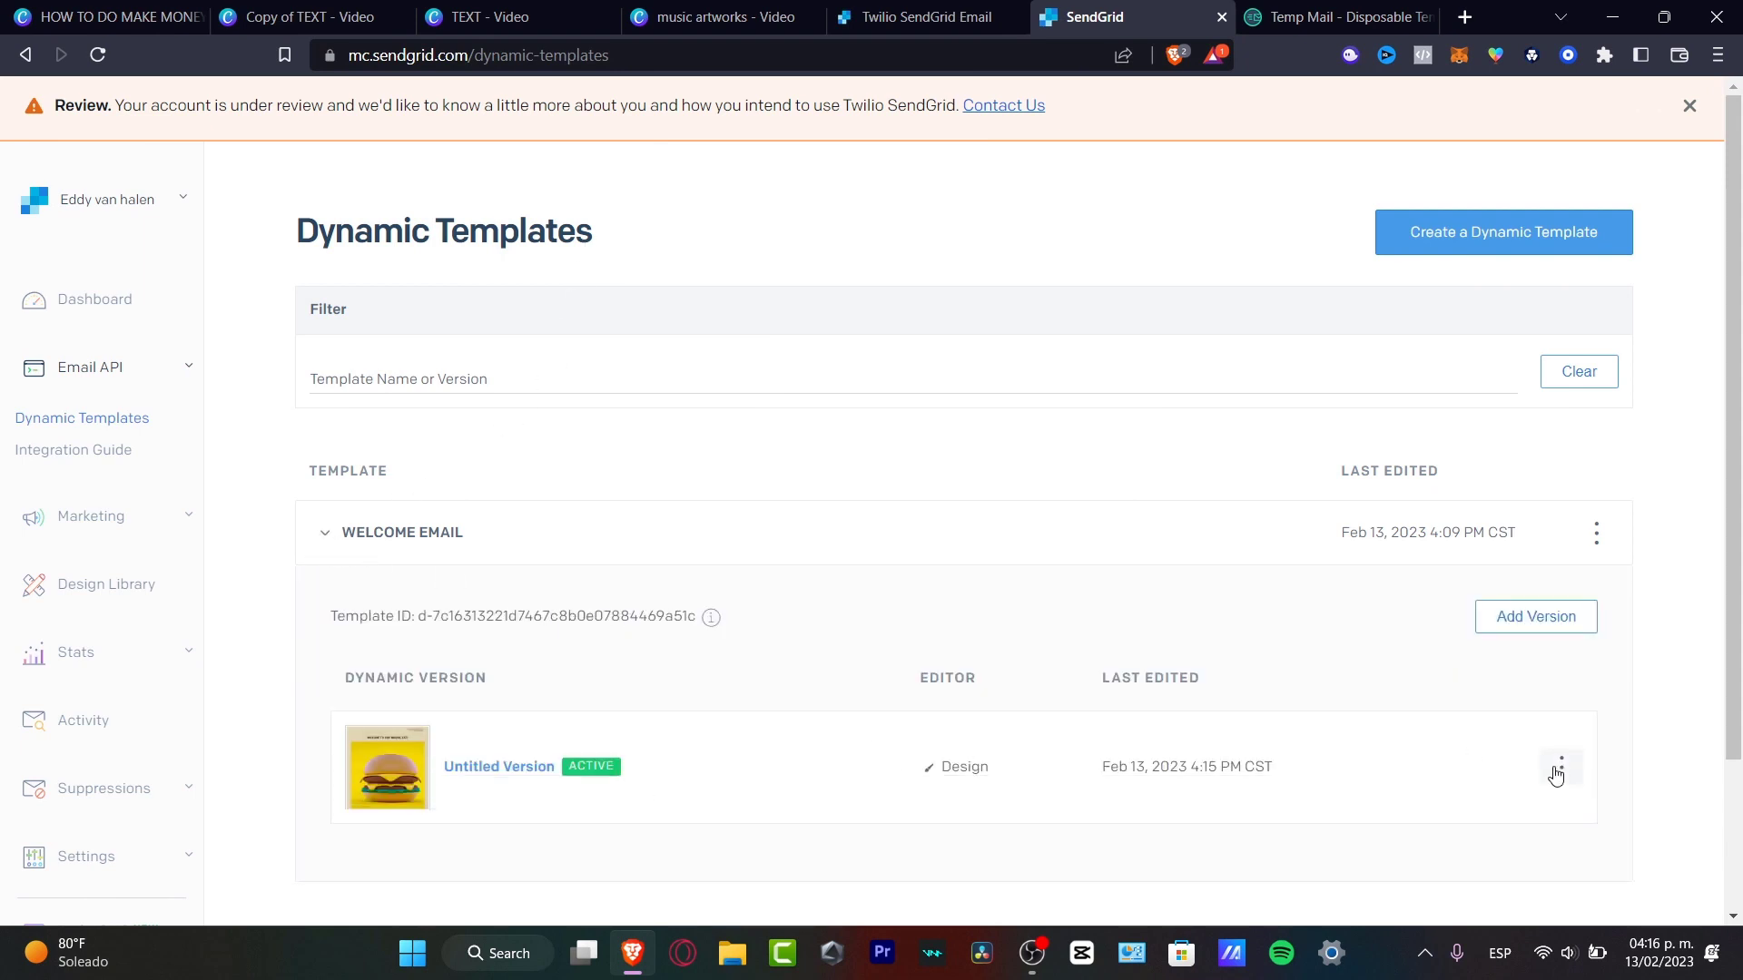
# Step: Open the options menu for the saved Untitled Version
pyautogui.click(1559, 766)
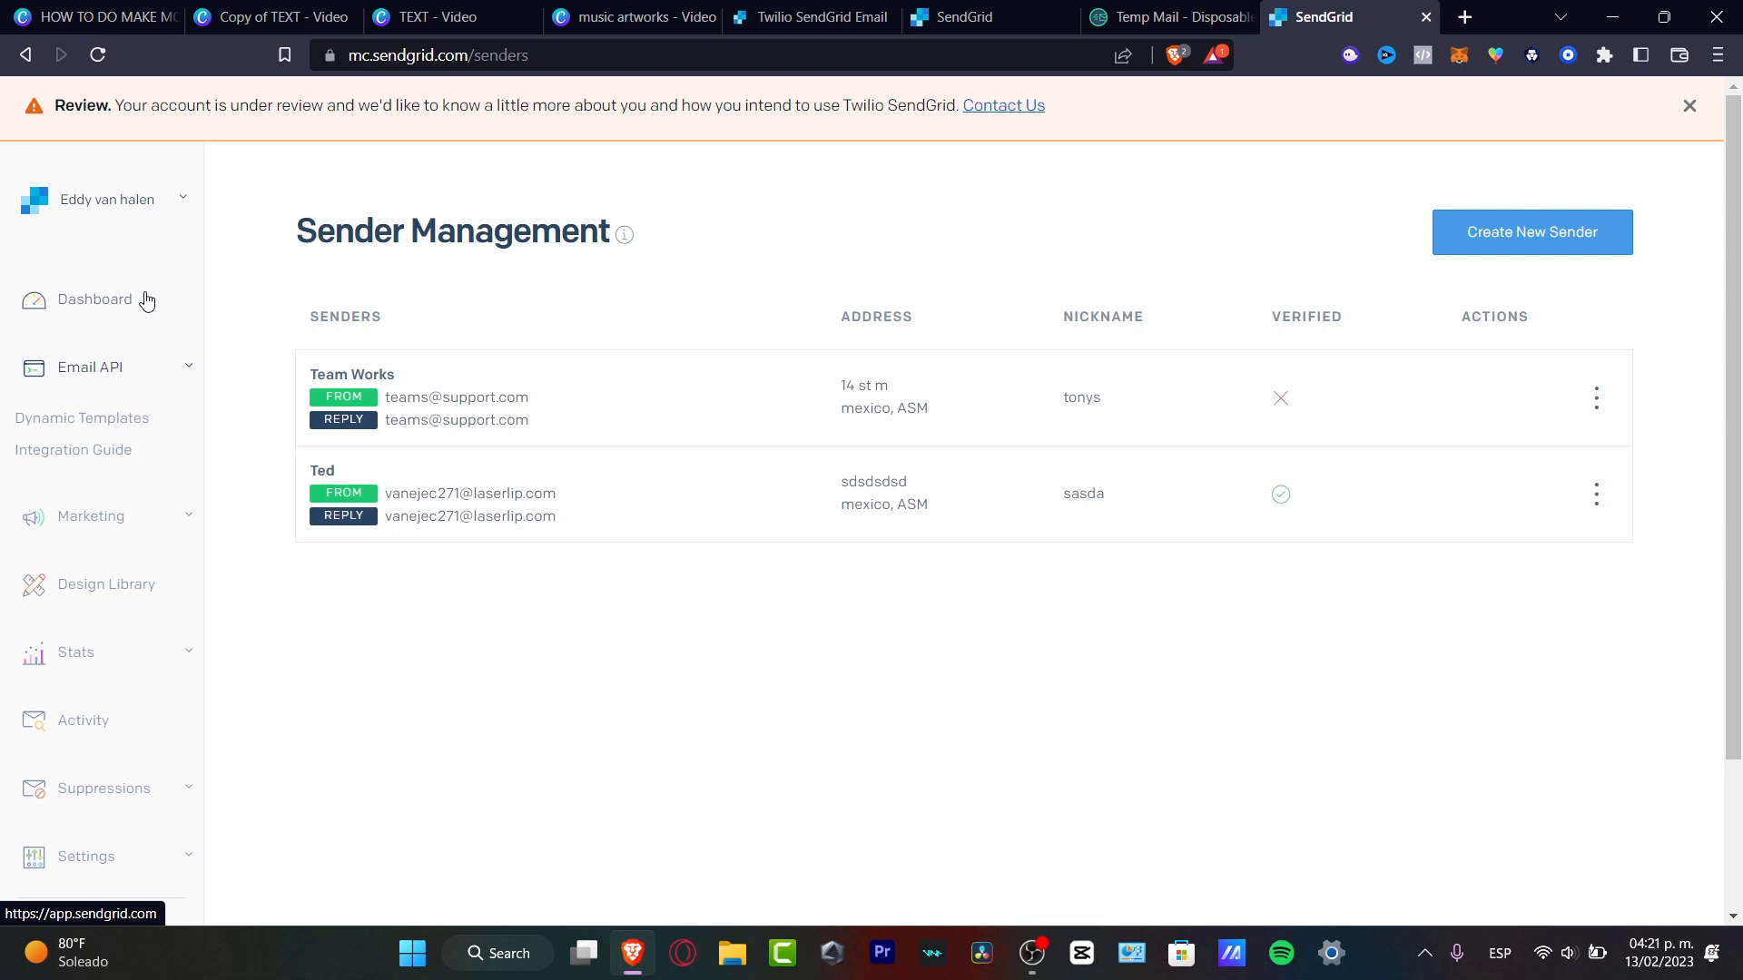
pyautogui.moveTo(106, 584)
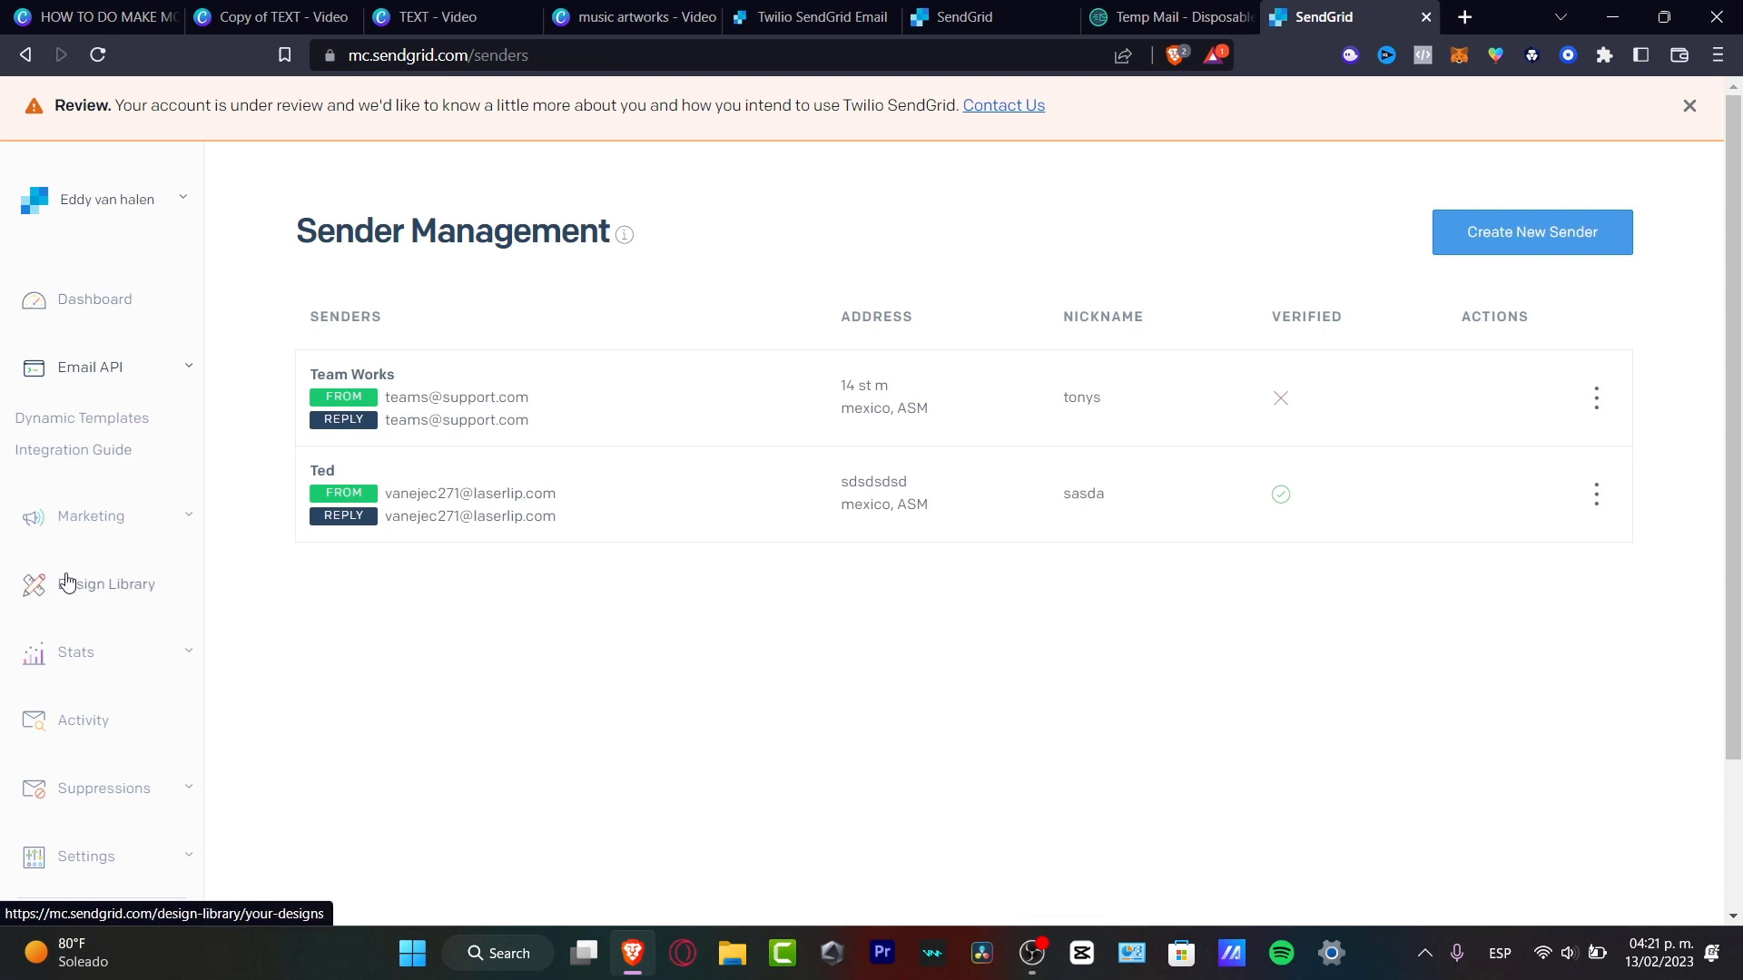
pyautogui.moveTo(158, 535)
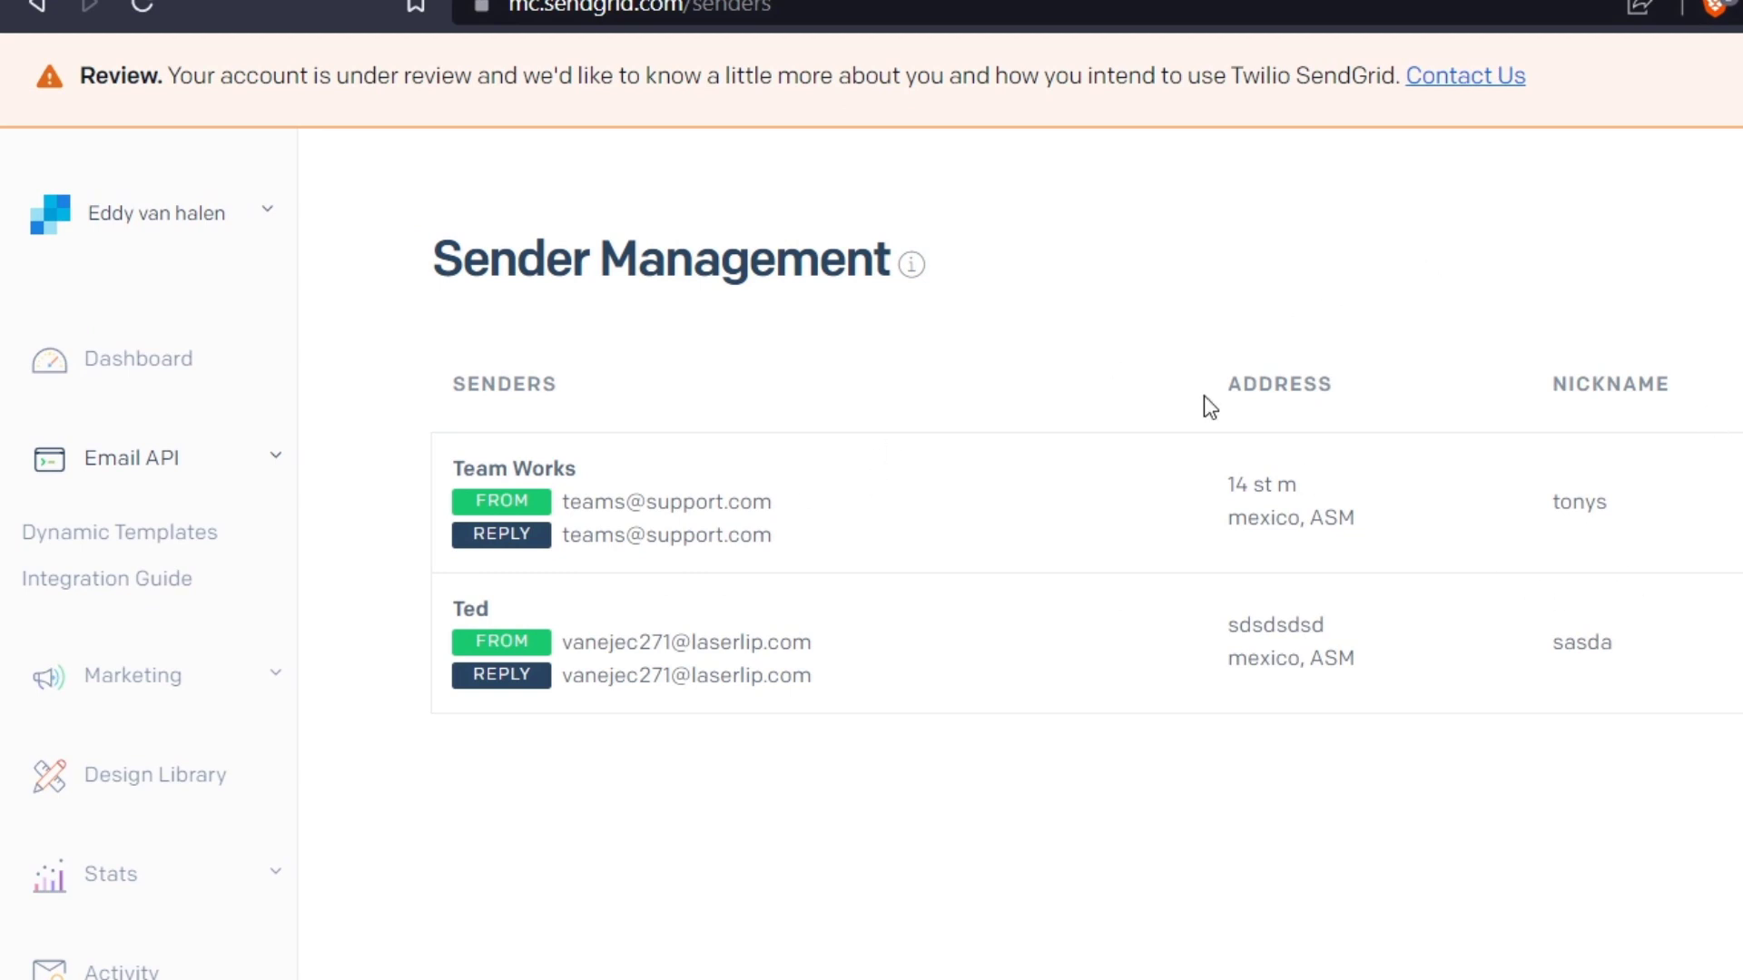
pyautogui.moveTo(280, 103)
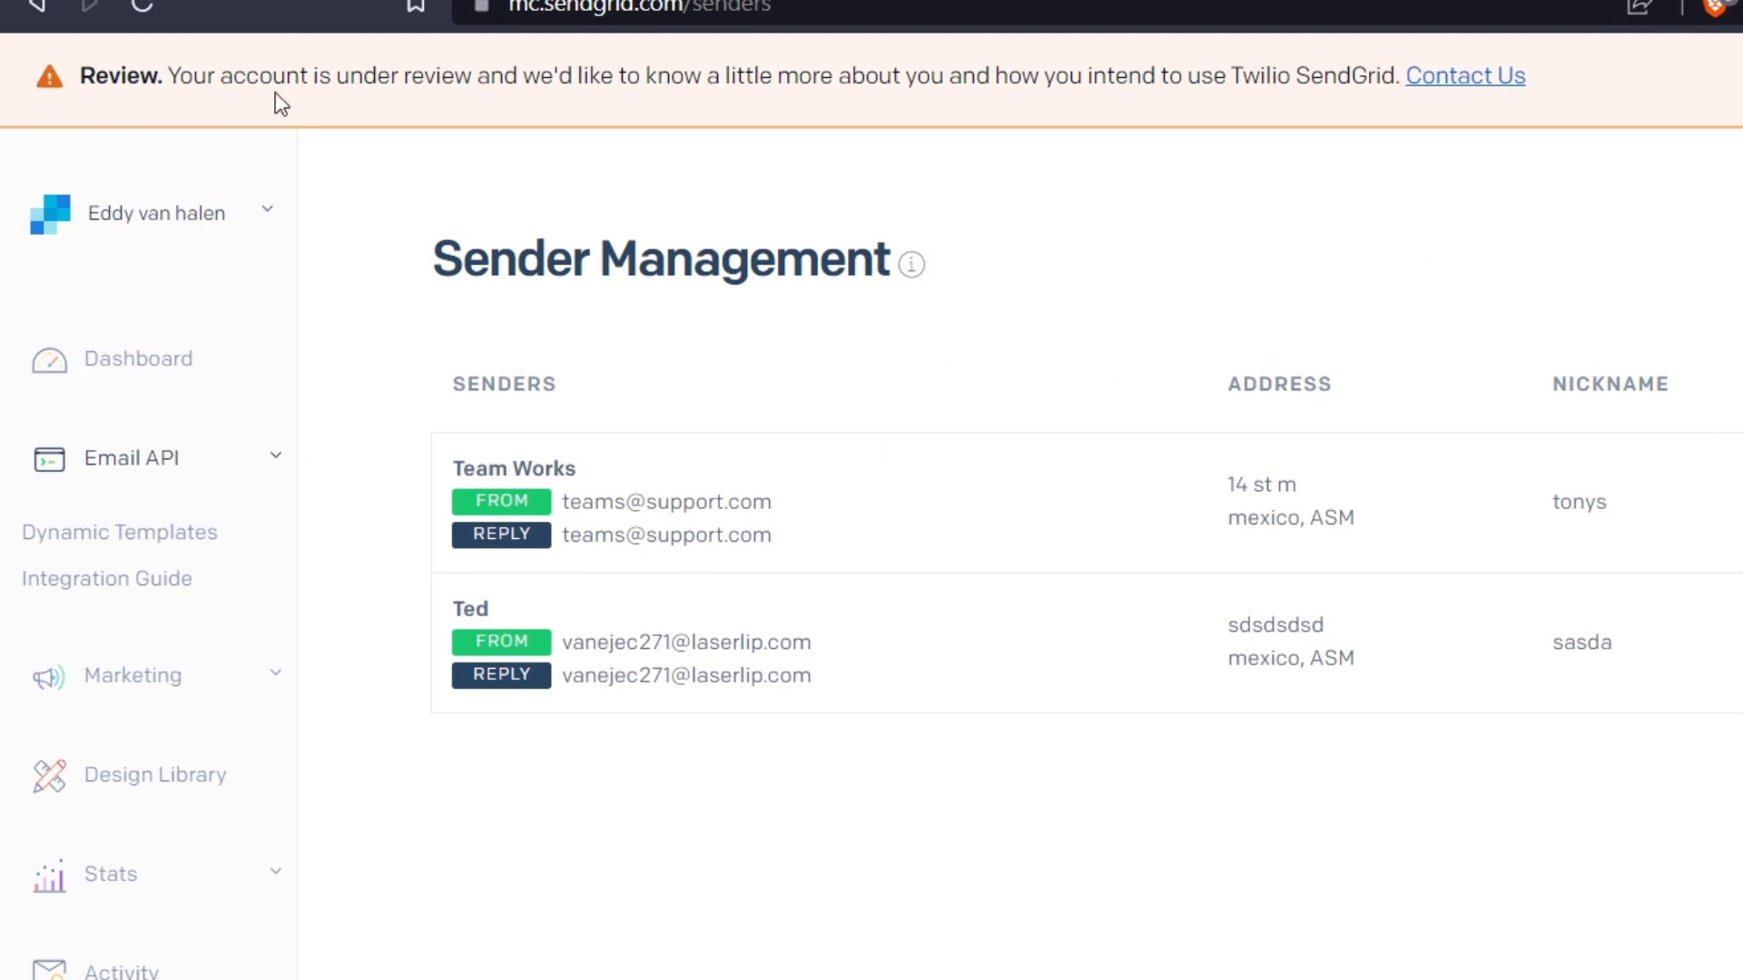
pyautogui.moveTo(654, 134)
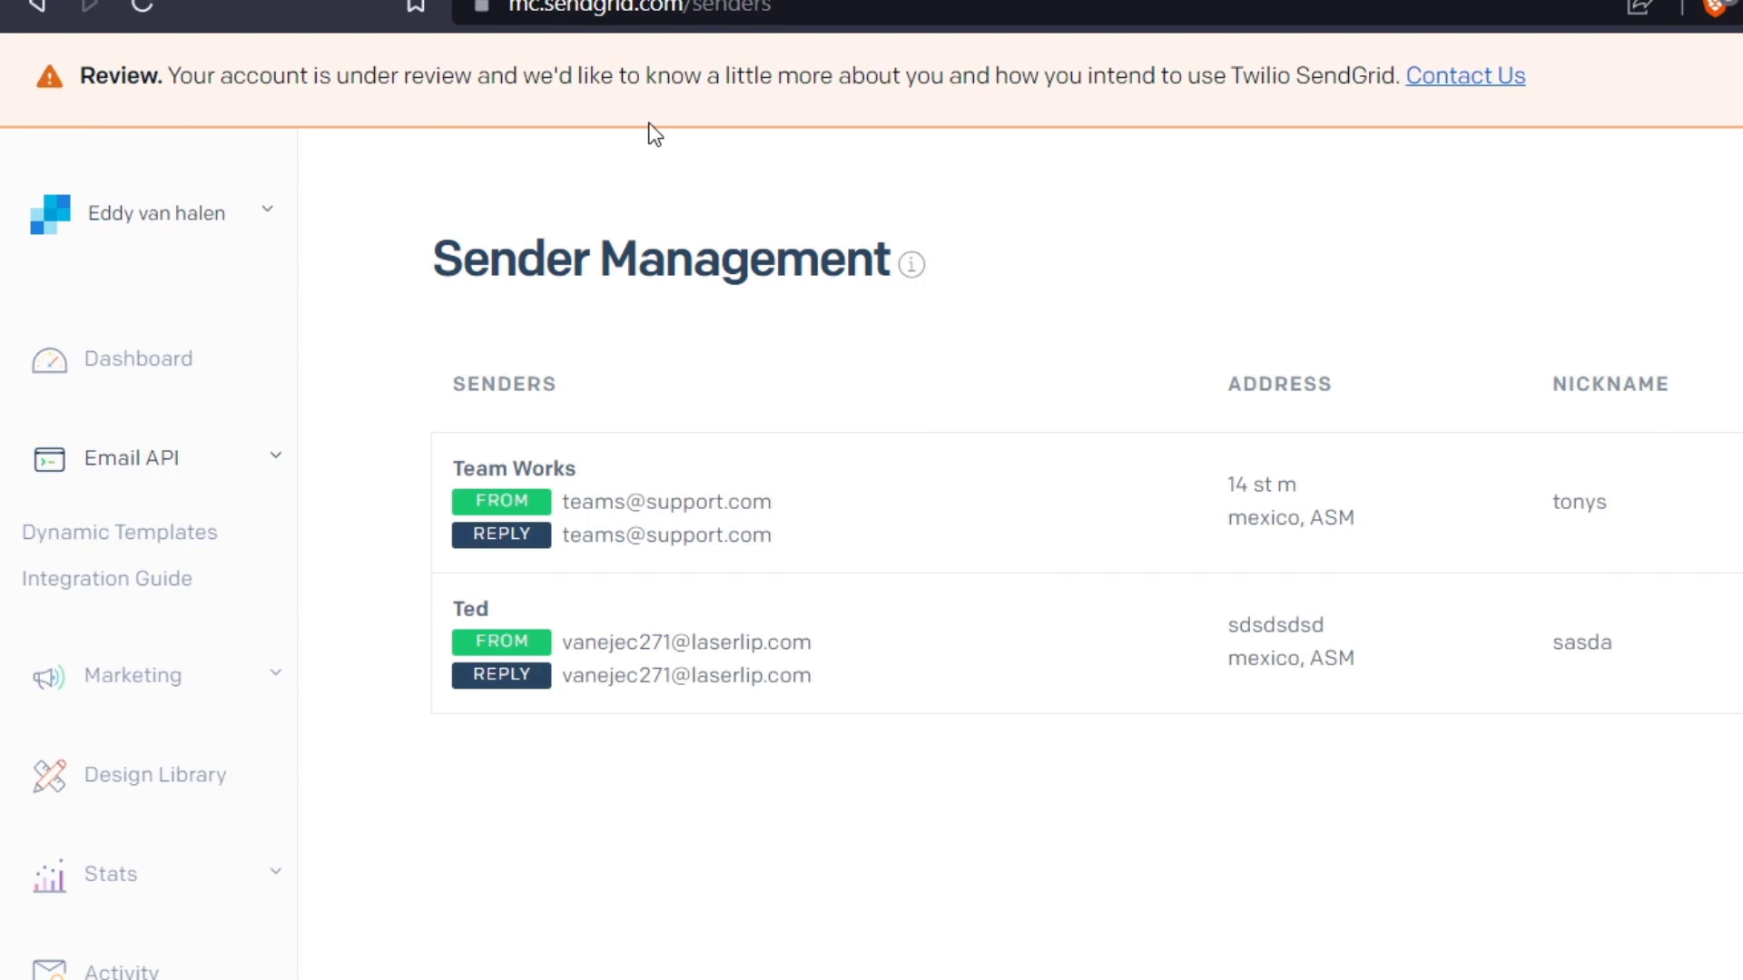
pyautogui.moveTo(1118, 123)
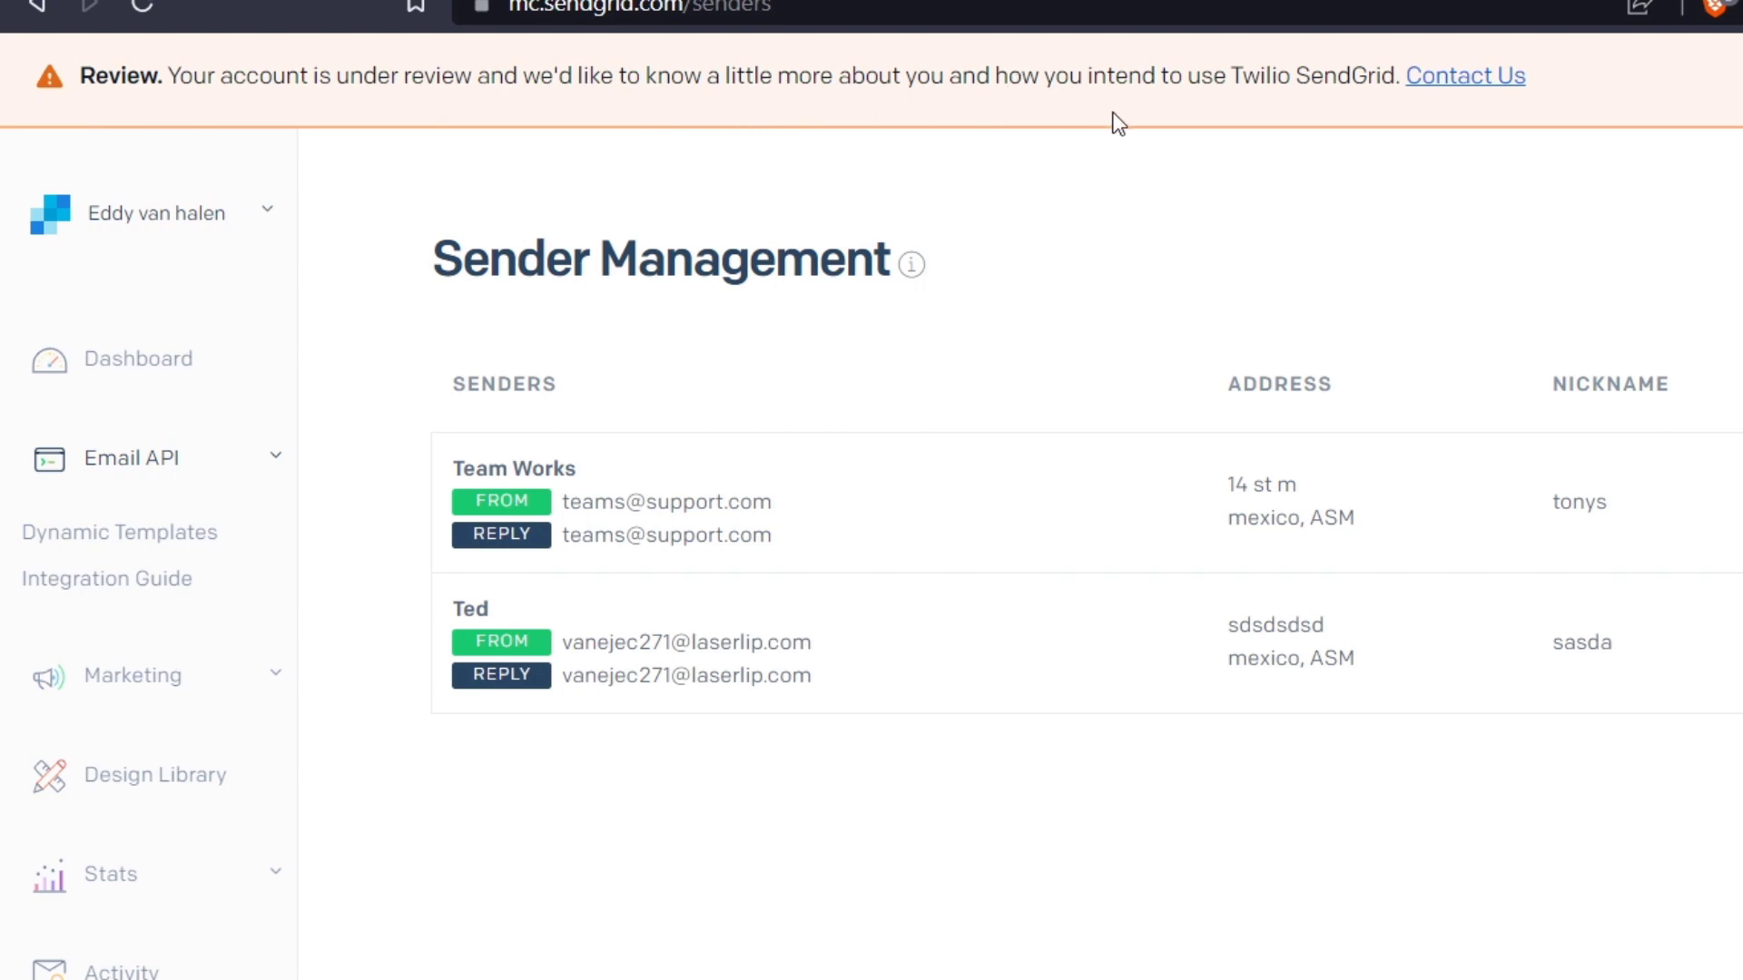
pyautogui.moveTo(1412, 142)
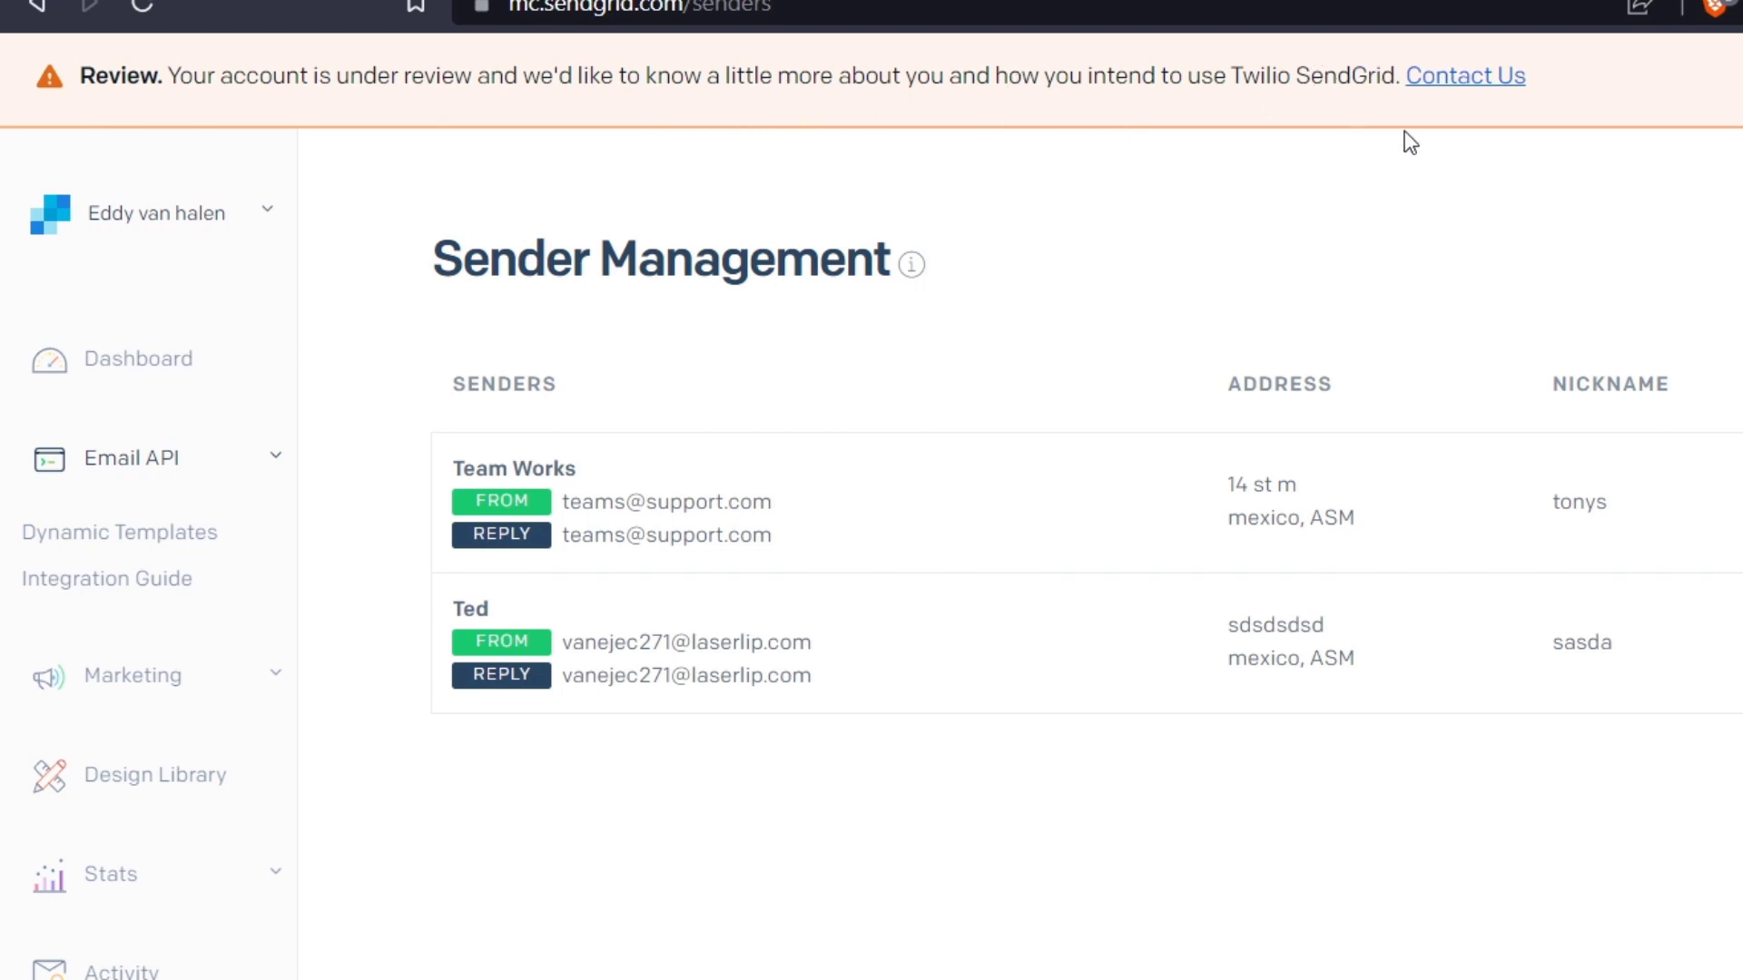
pyautogui.moveTo(1451, 75)
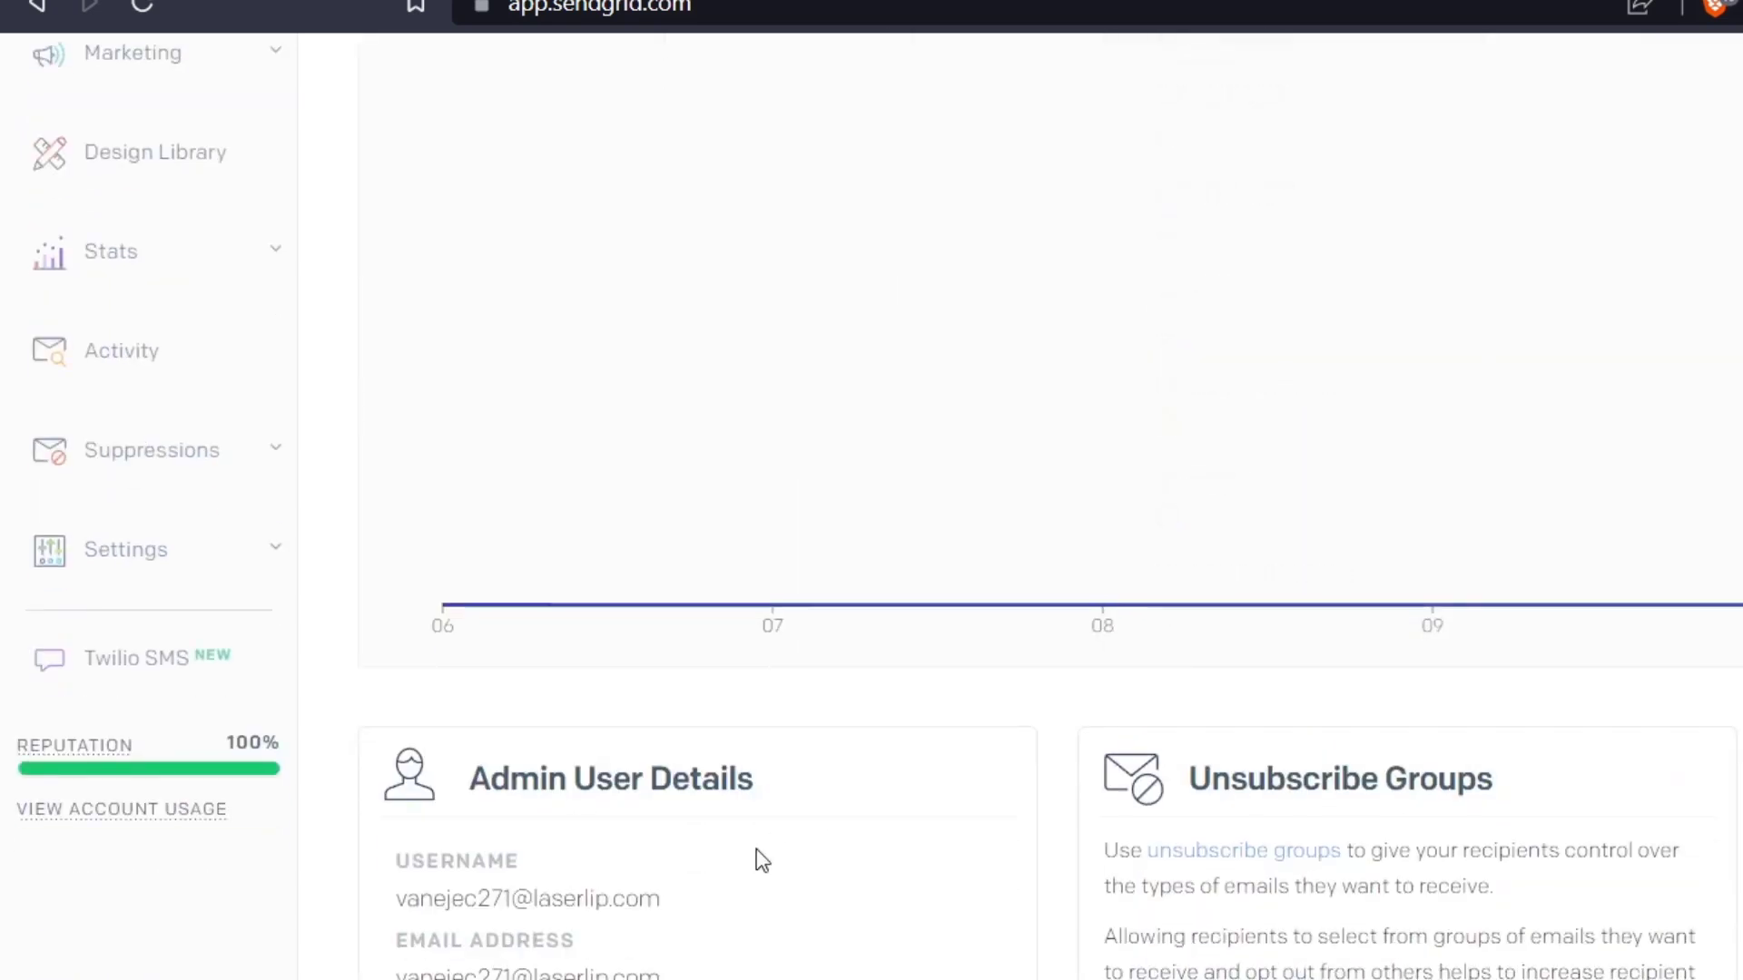
pyautogui.moveTo(1413, 869)
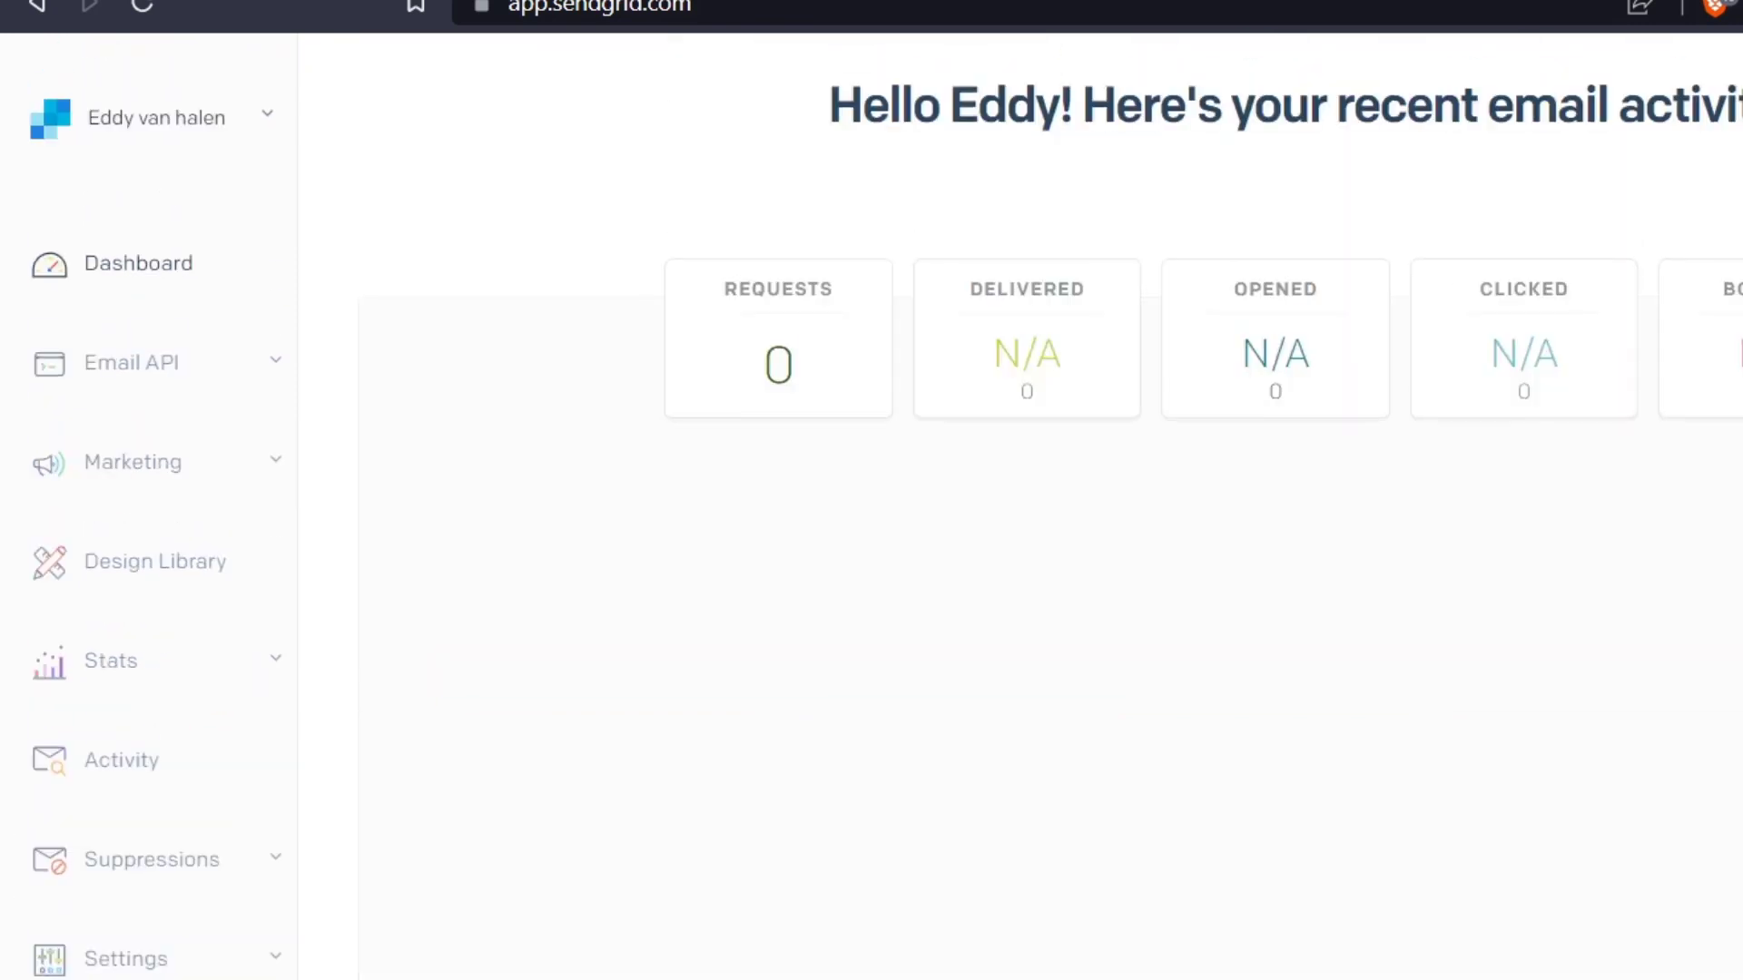
pyautogui.moveTo(1004, 421)
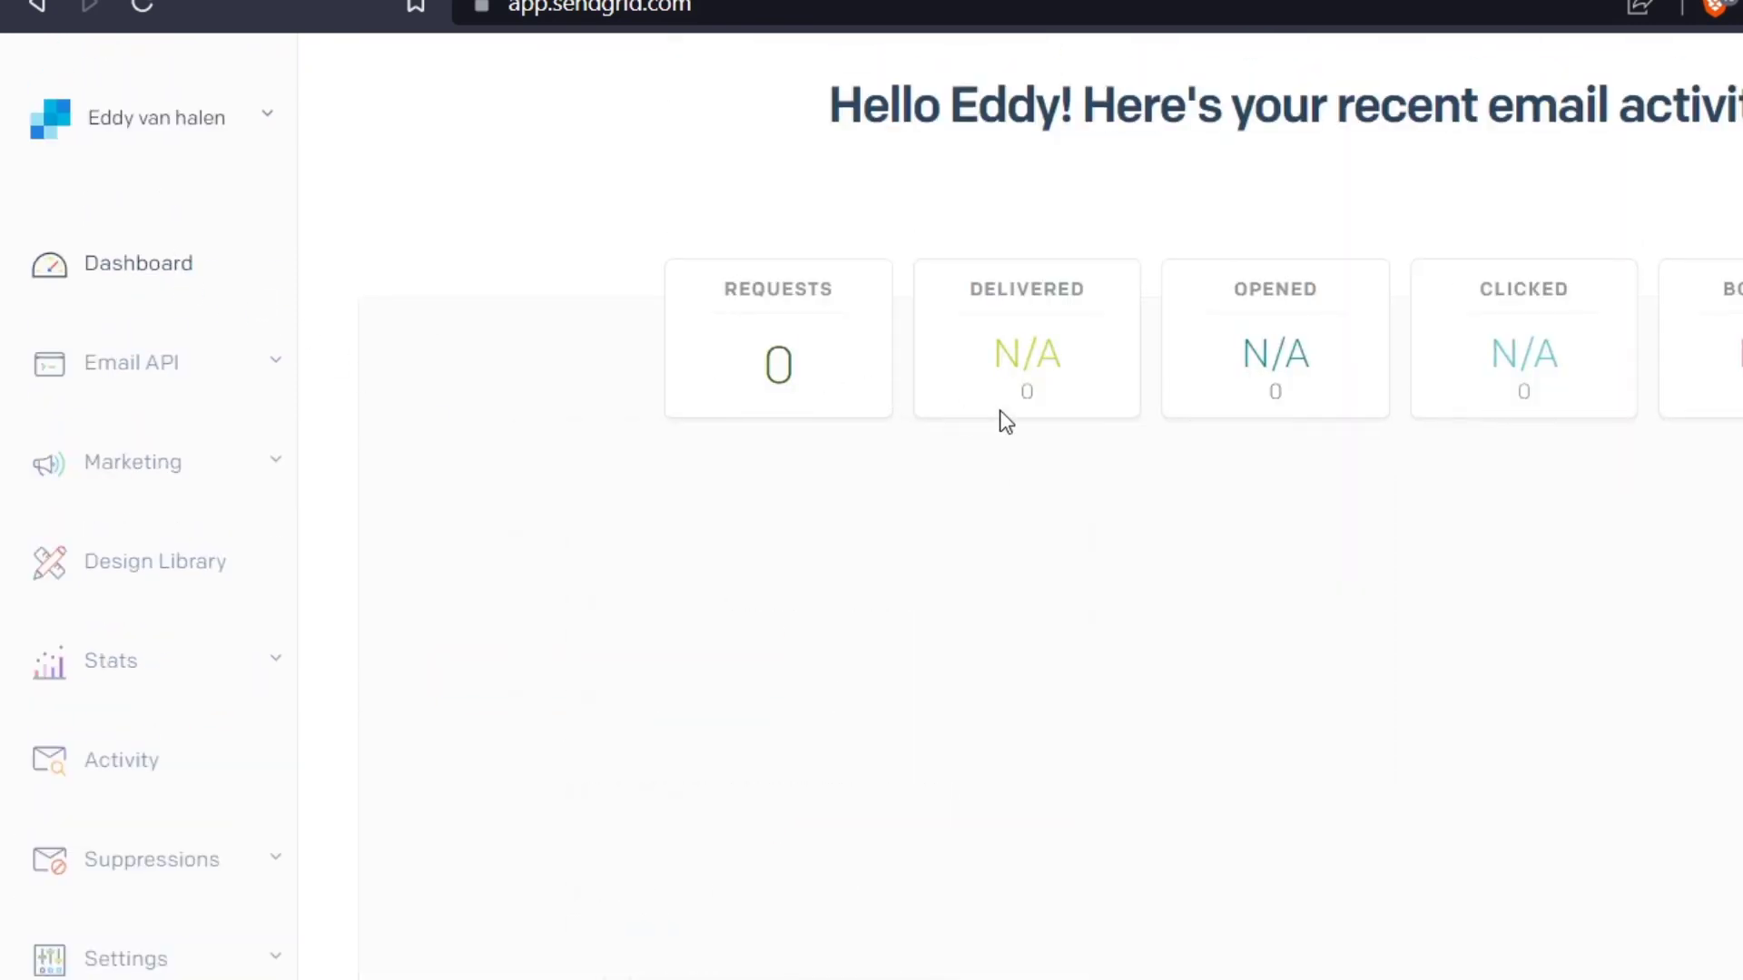
pyautogui.moveTo(1208, 426)
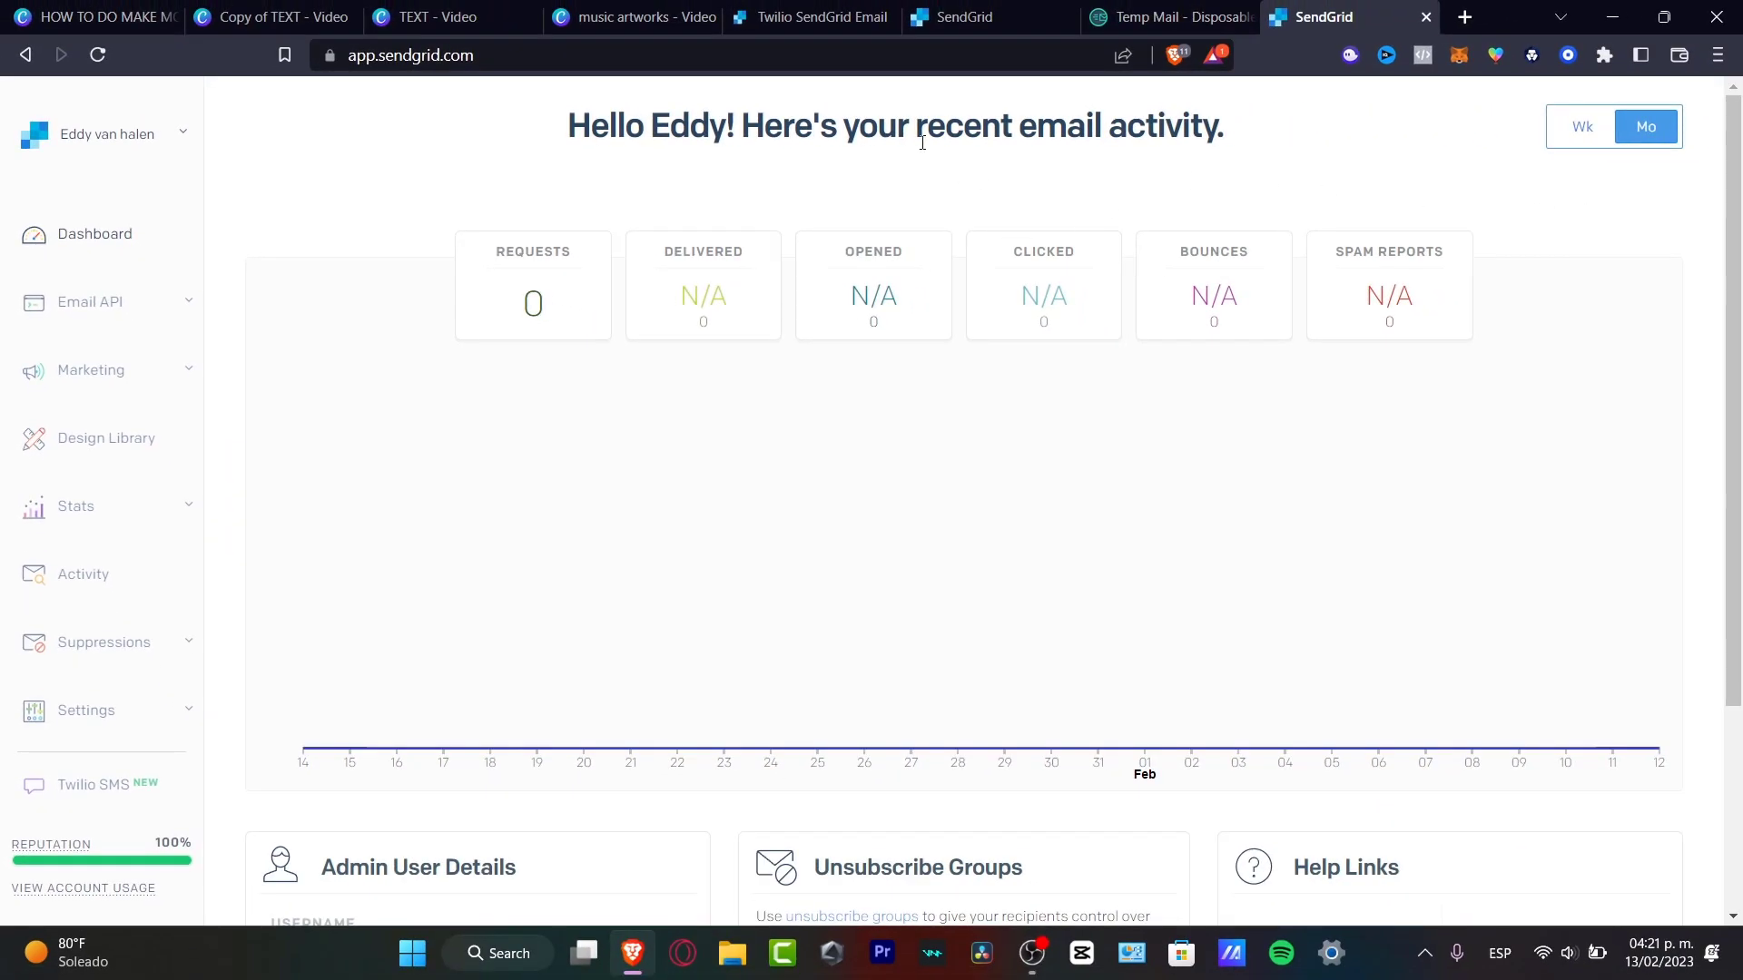
# Step: Expand the Email API section in the dashboard sidebar
pyautogui.click(107, 134)
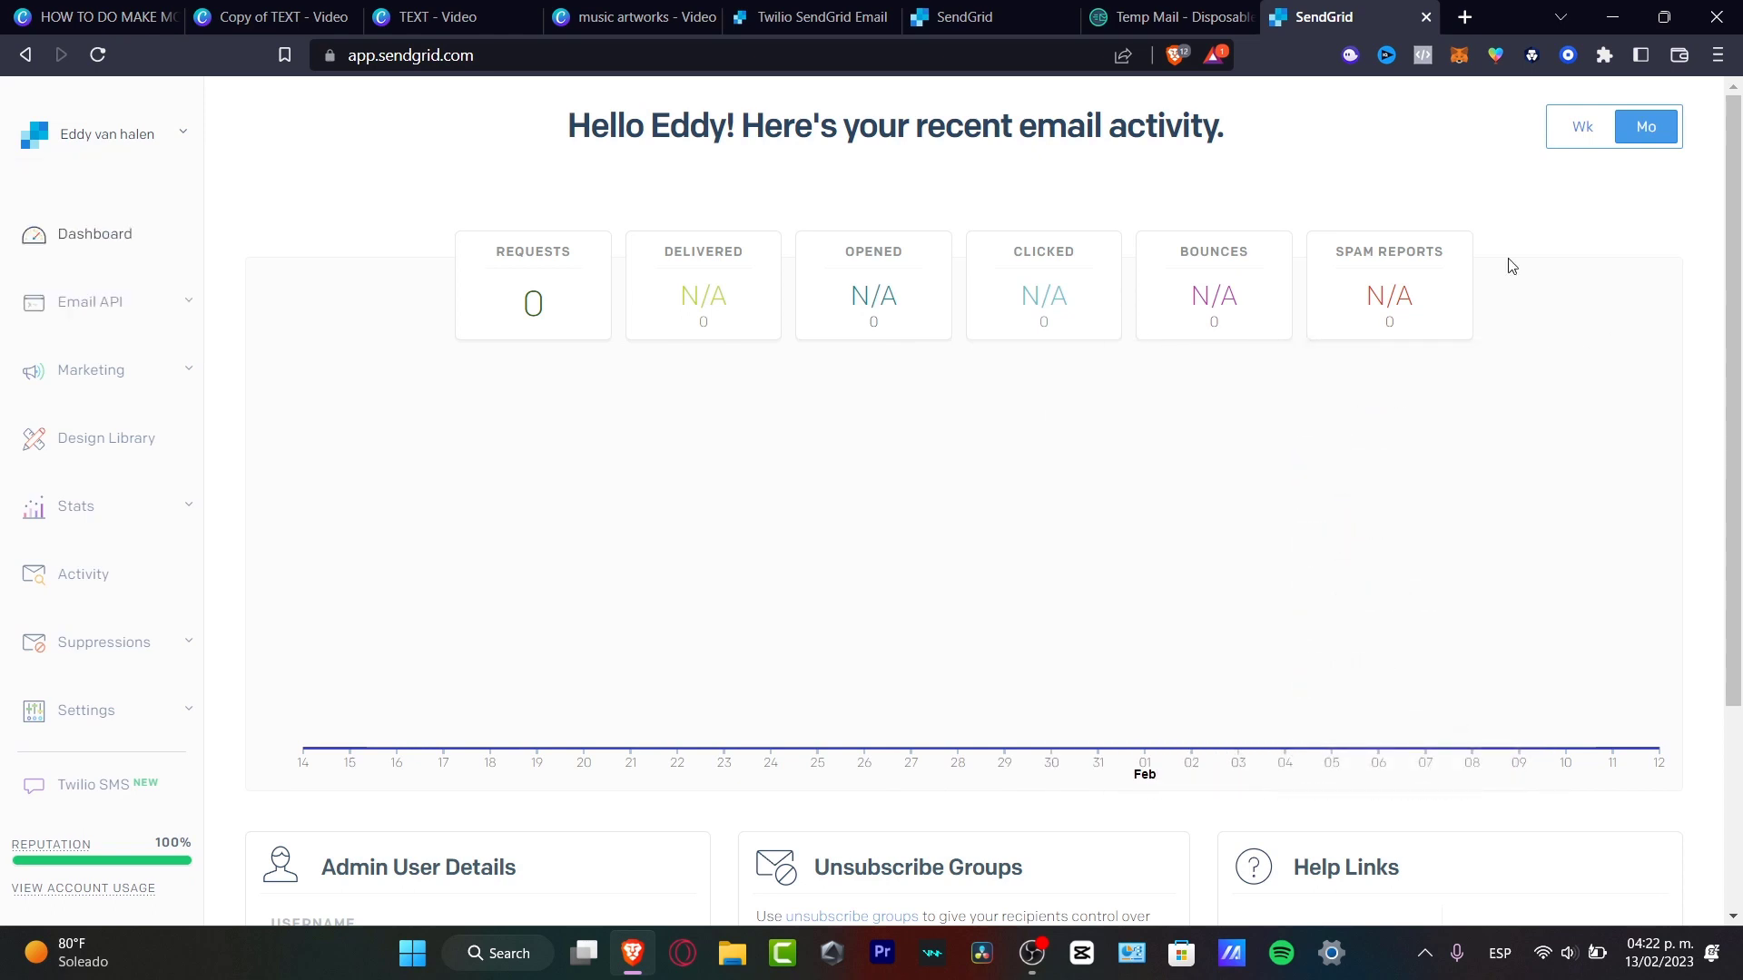
pyautogui.click(89, 301)
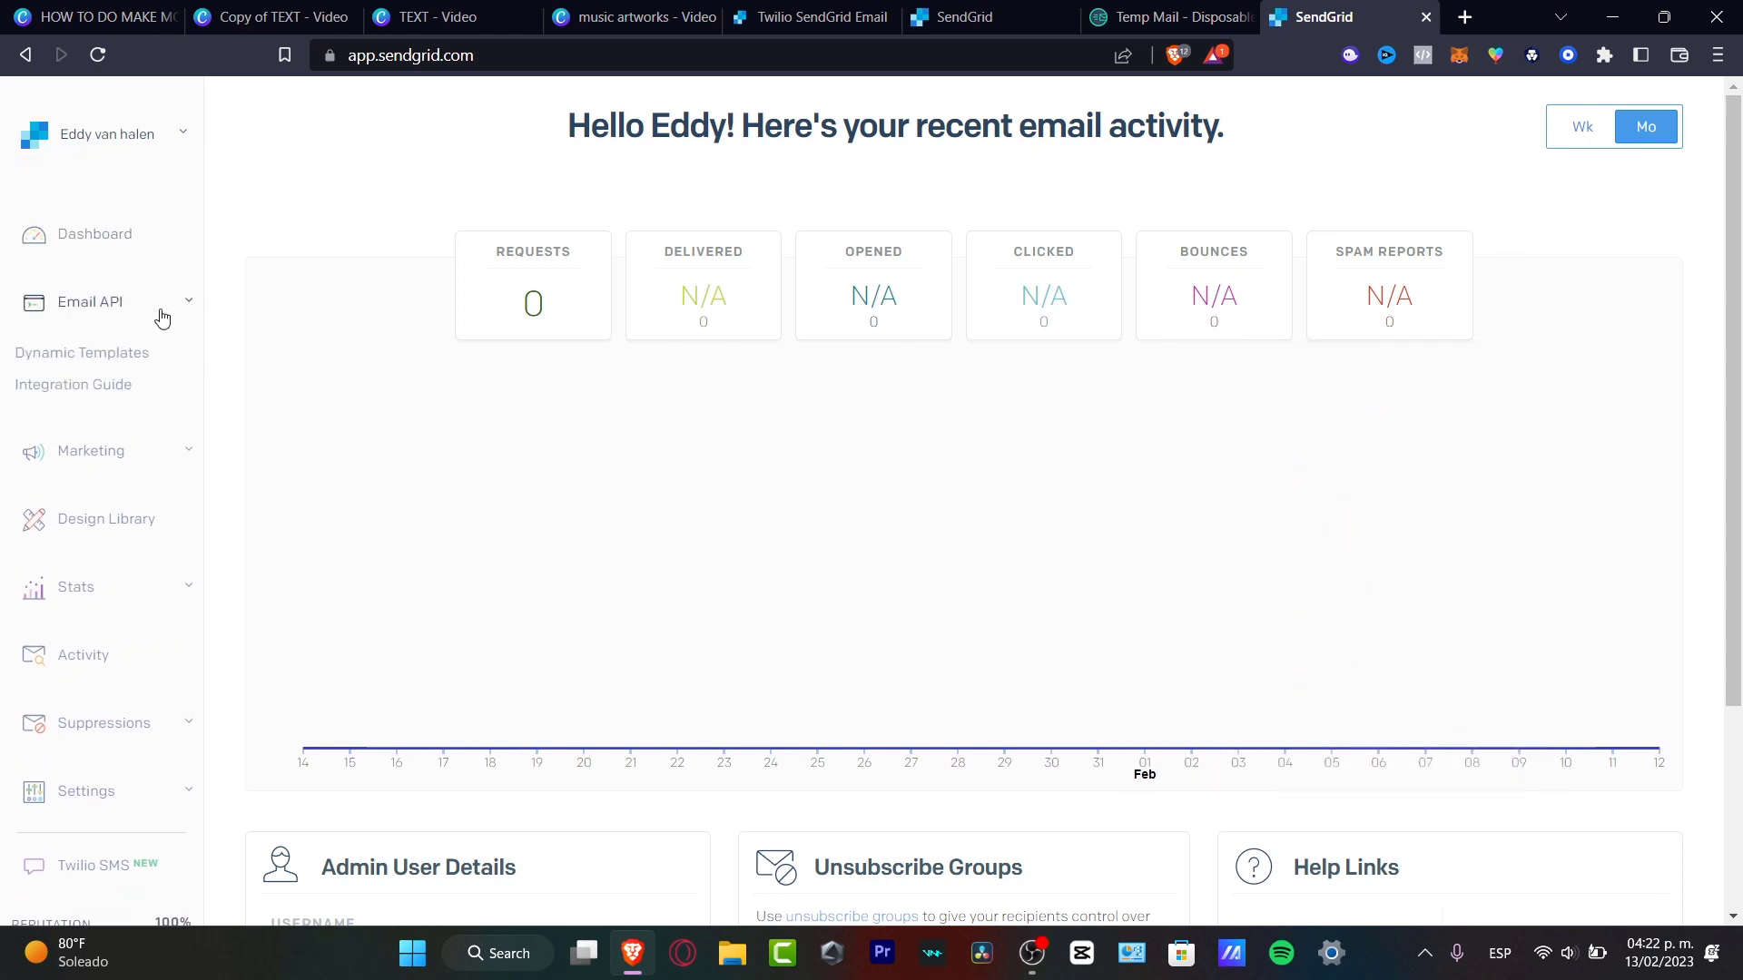
# Step: Briefly view the Integration Guide, then move on to Twilio SMS
pyautogui.click(74, 383)
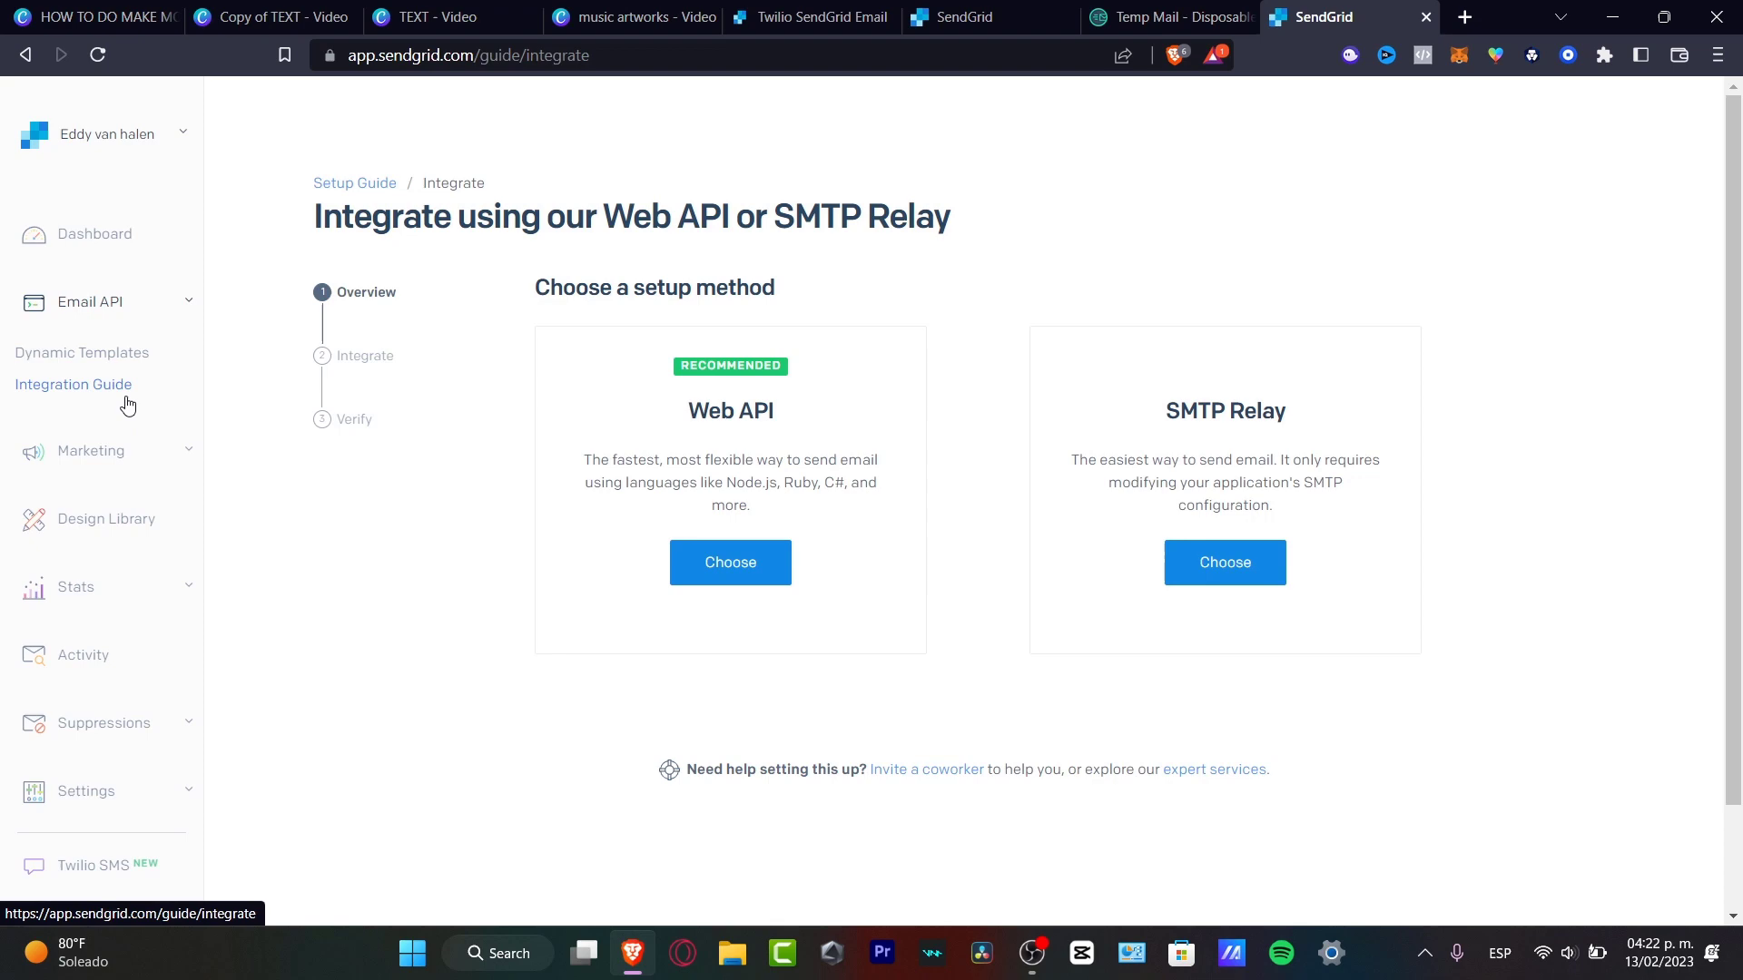
pyautogui.click(93, 872)
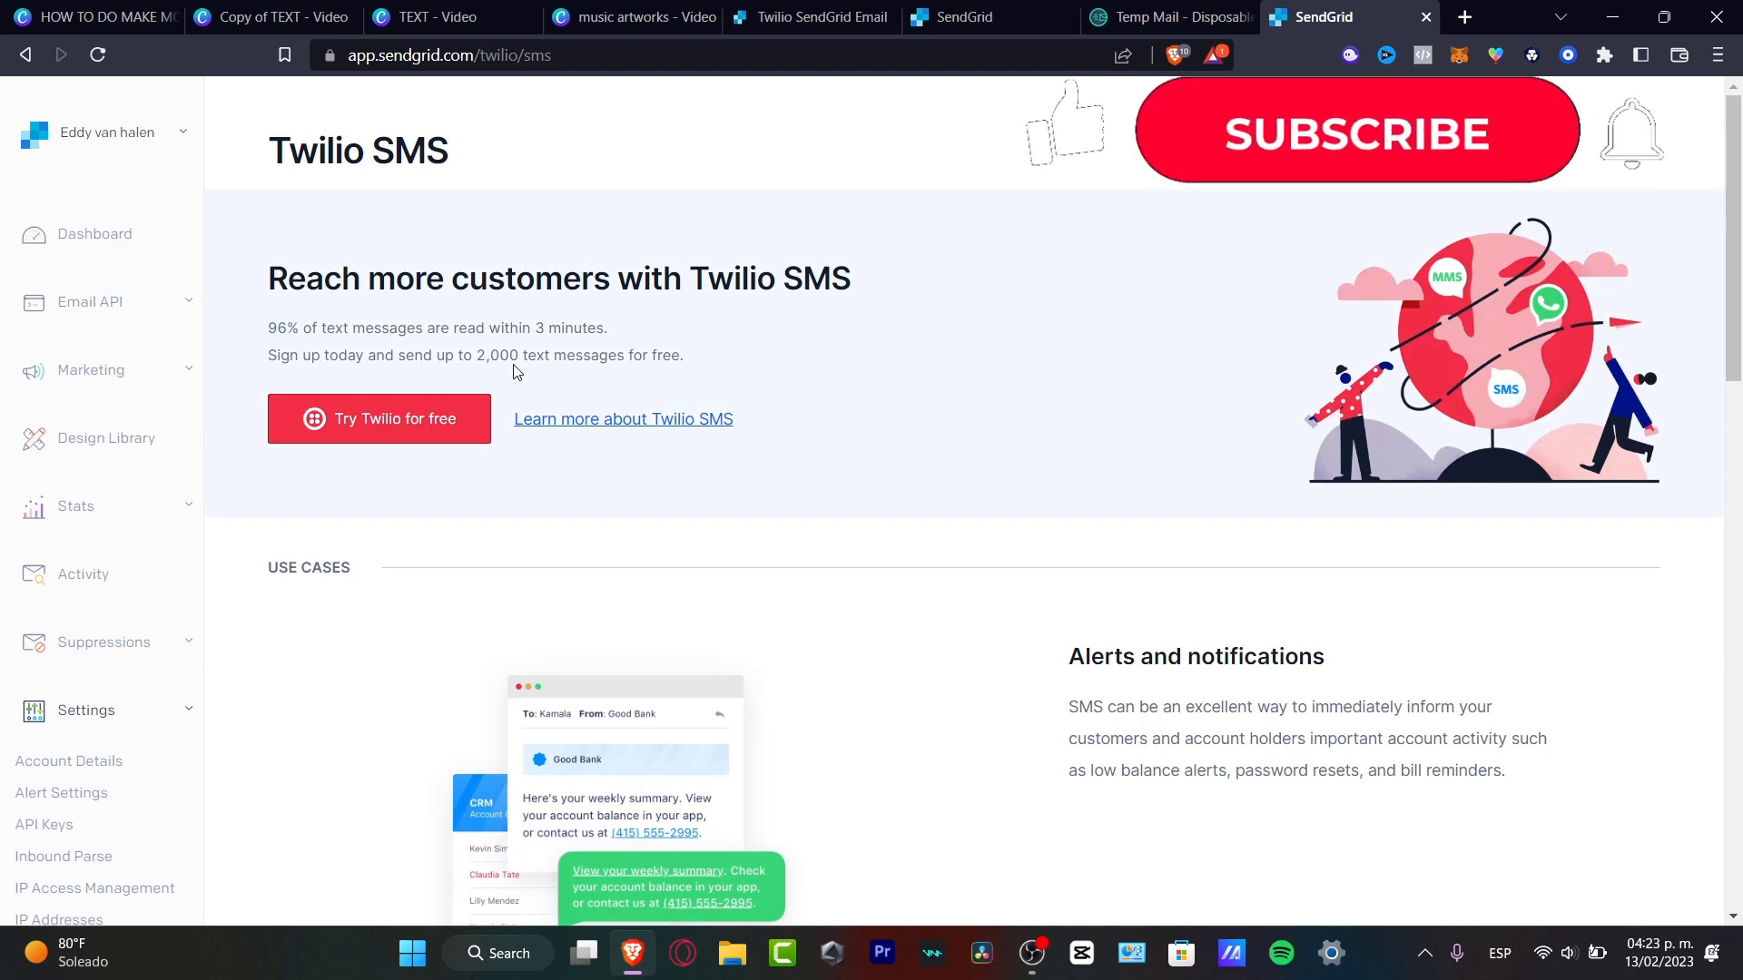
# Step: Look over the Twilio SMS page and its free Twilio trial offer
pyautogui.click(1353, 133)
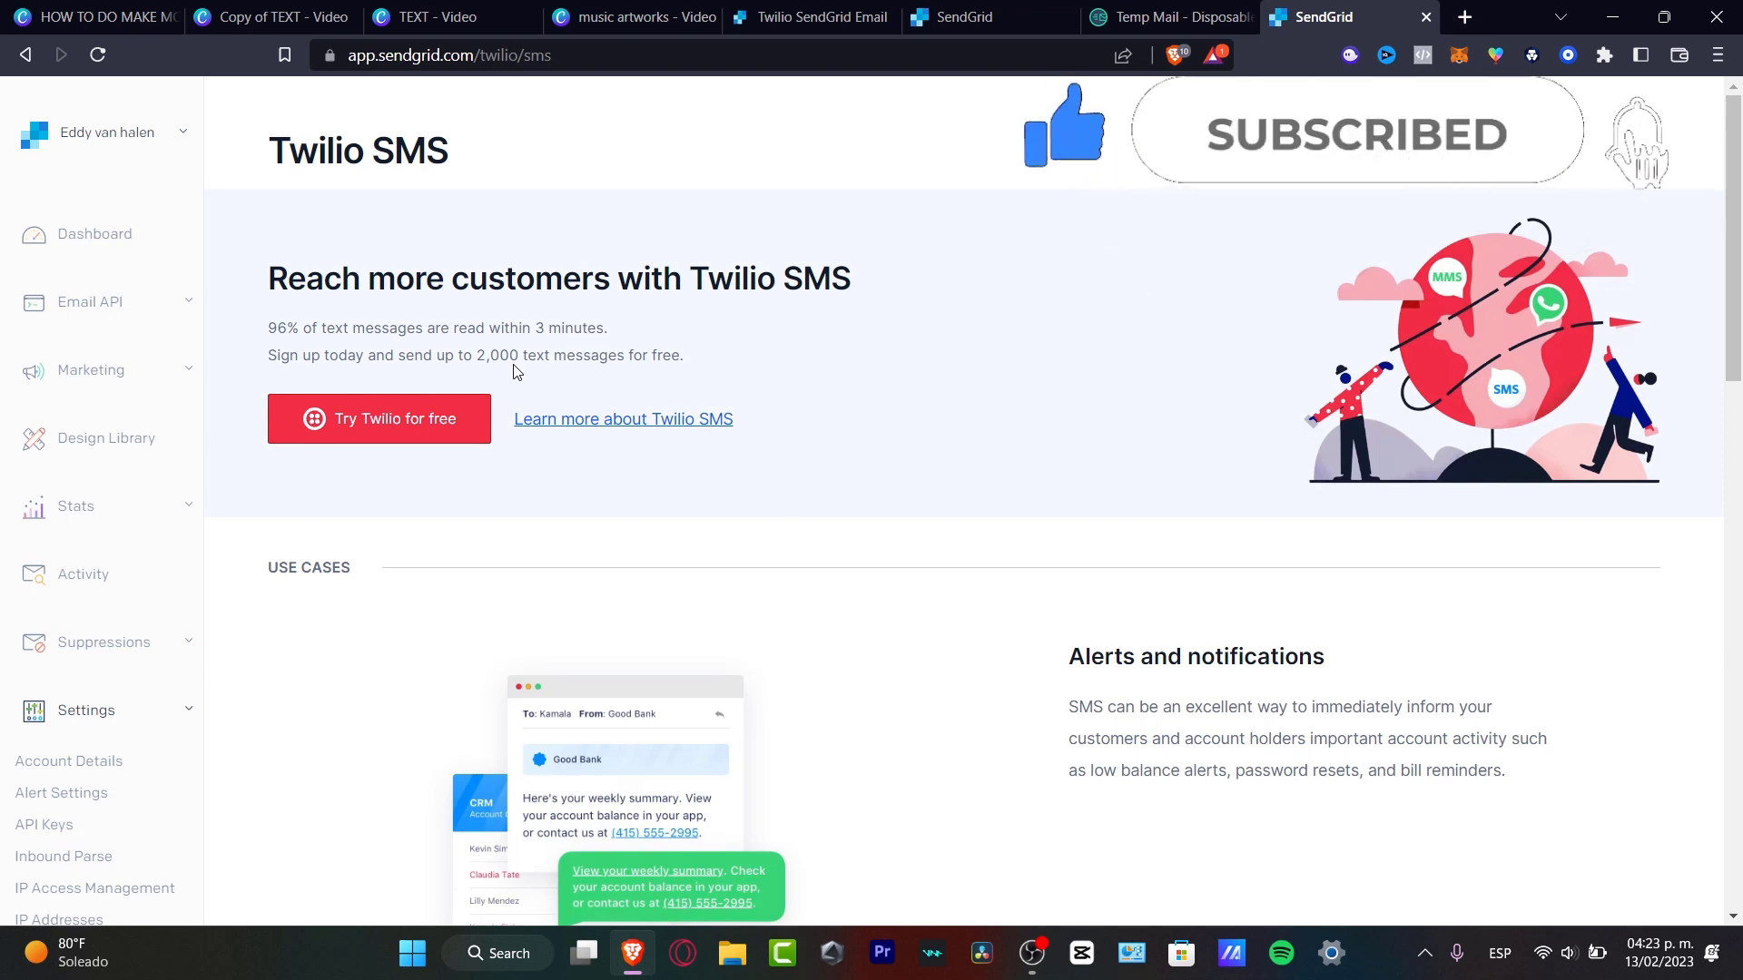